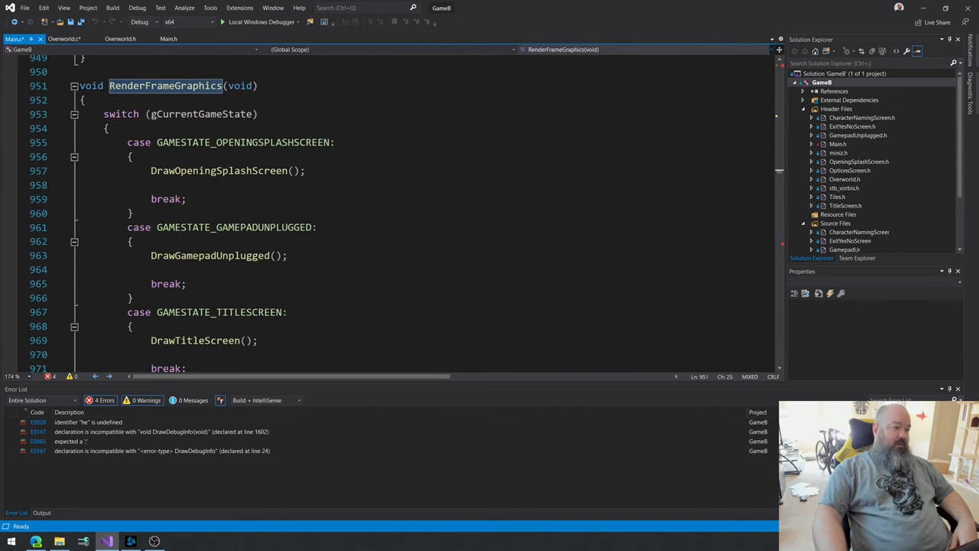
# Step: Glance at Overworld.c, then scroll Main.c through Blit32BppBitmapToBuffer's AVX eight-pixel loop
pyautogui.click(64, 39)
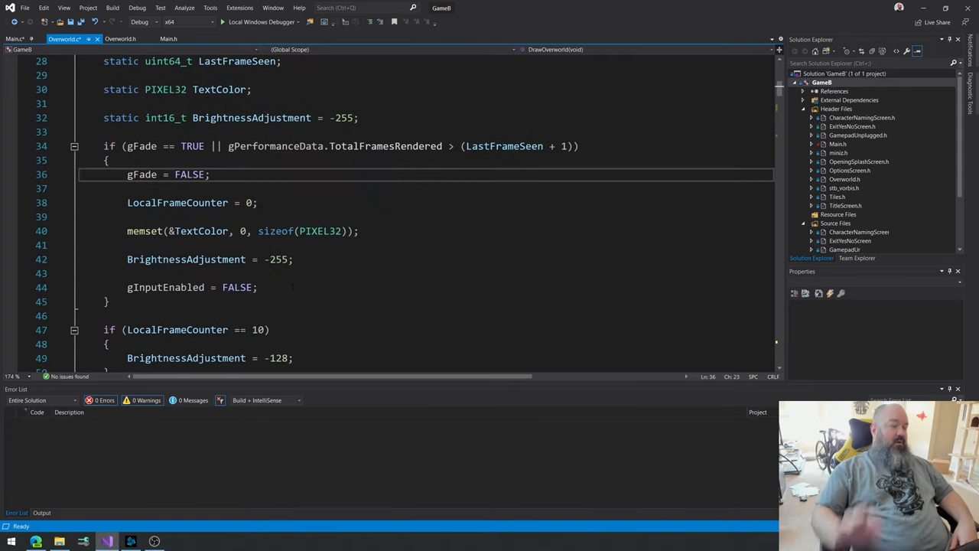
pyautogui.scroll(-3)
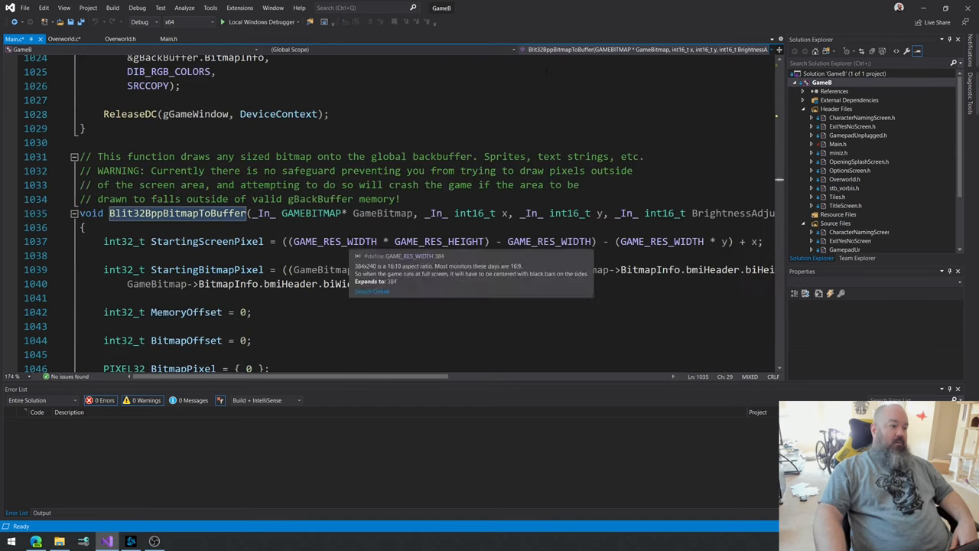
pyautogui.scroll(-3)
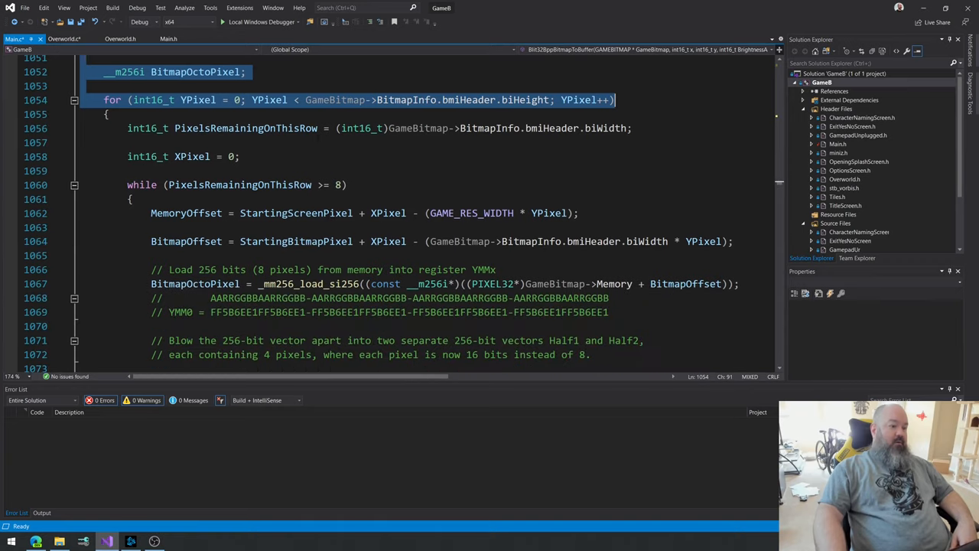
pyautogui.scroll(-3)
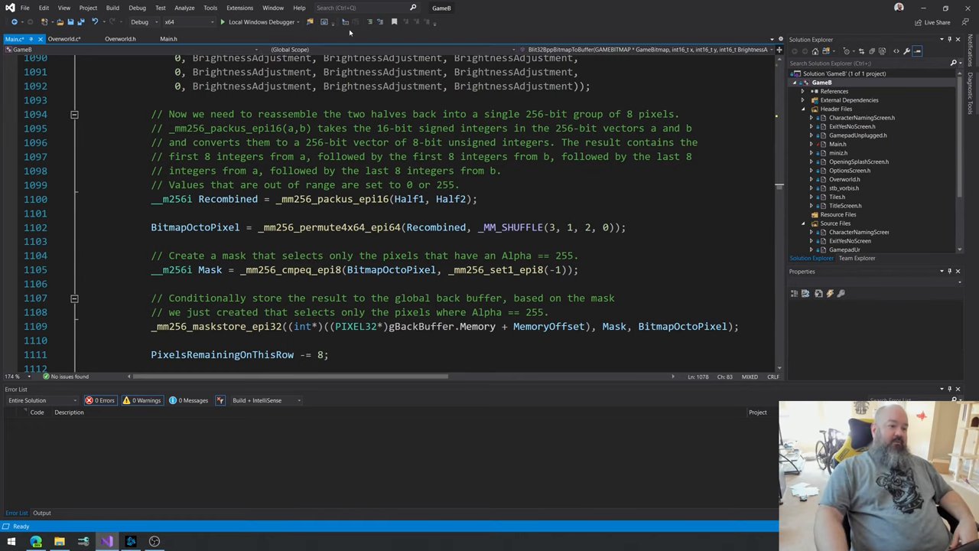
pyautogui.scroll(3)
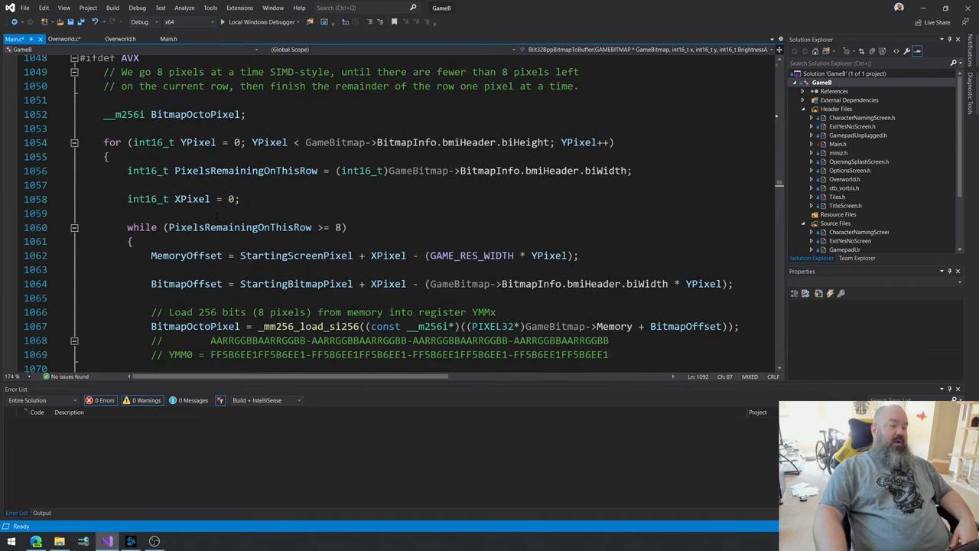
pyautogui.scroll(-3)
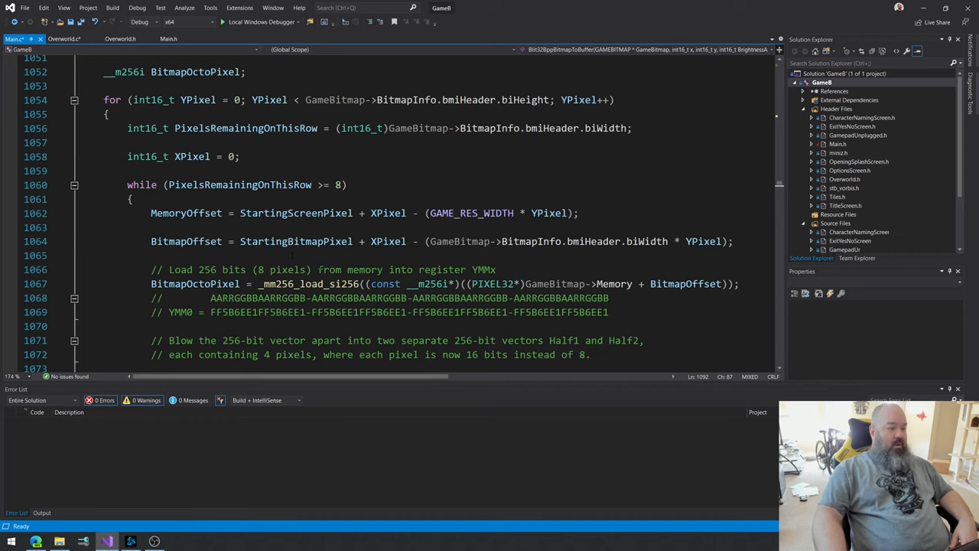
pyautogui.scroll(-3)
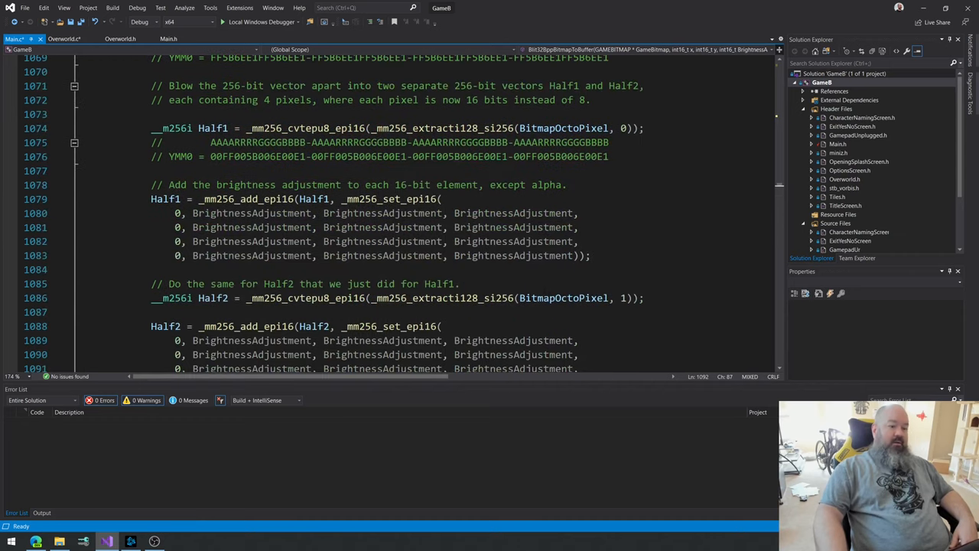
pyautogui.scroll(-3)
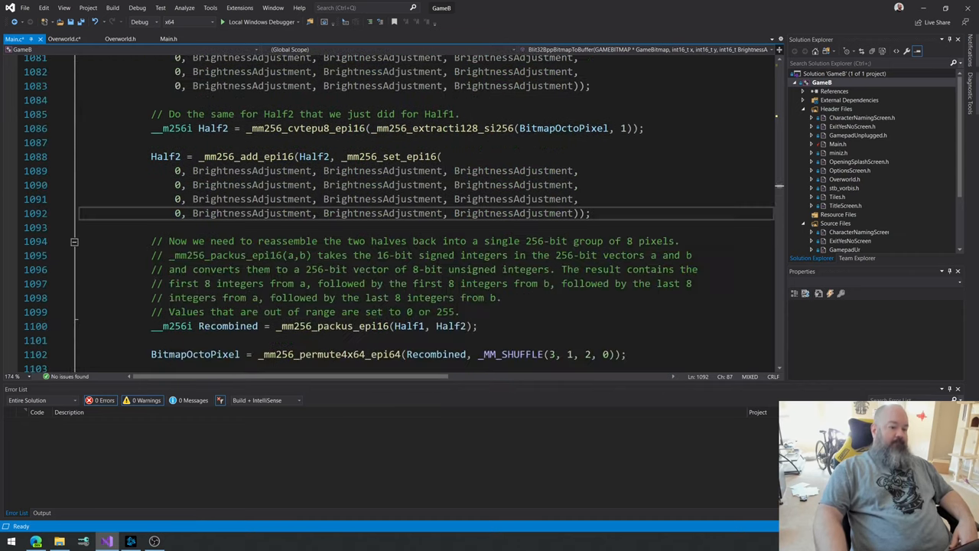
pyautogui.scroll(-3)
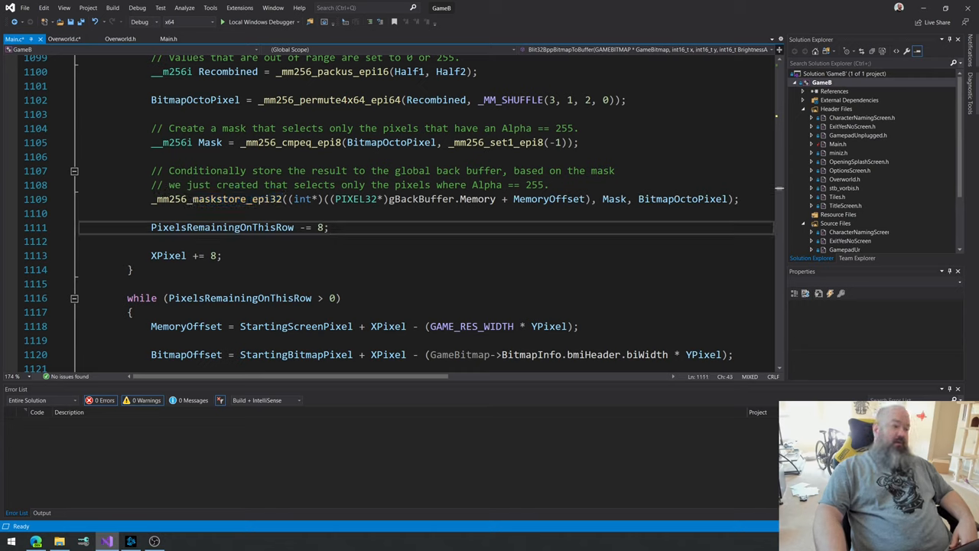
pyautogui.doubleClick(217, 199)
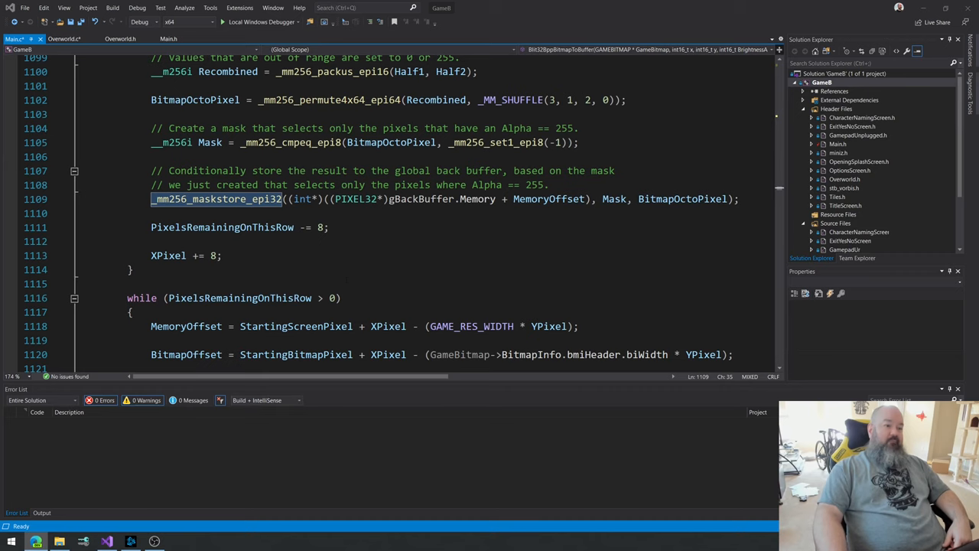
# Step: Scroll Main.c down a little to the leftover-pixel blit loop
pyautogui.scroll(-3)
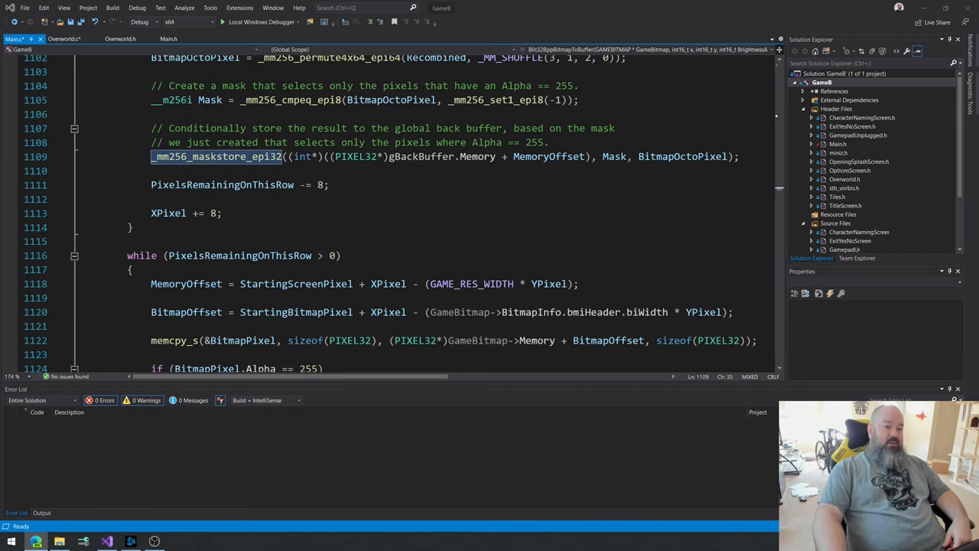
pyautogui.scroll(-3)
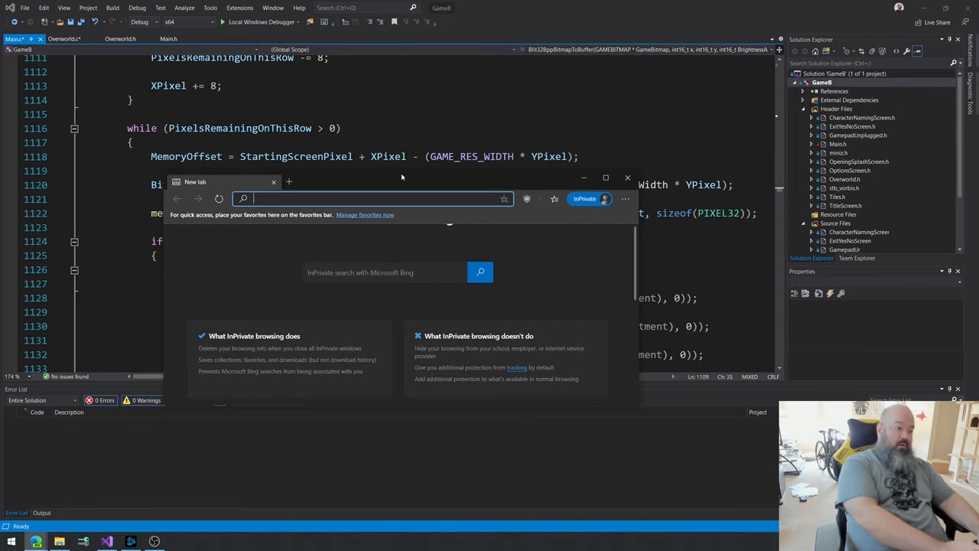
# Step: Search 'intel int' to reach the Intel Intrinsics Guide and filter it to AVX
pyautogui.write('intel int')
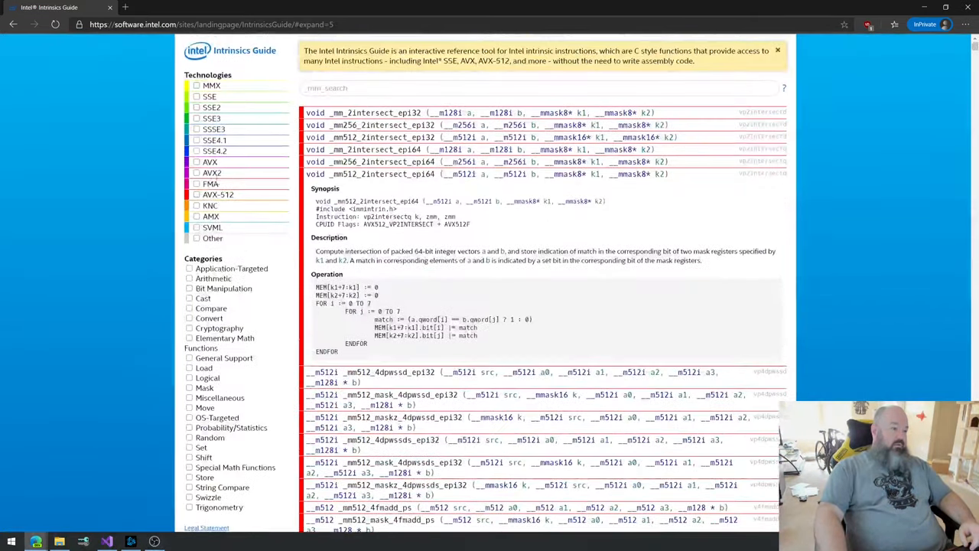
pyautogui.click(196, 161)
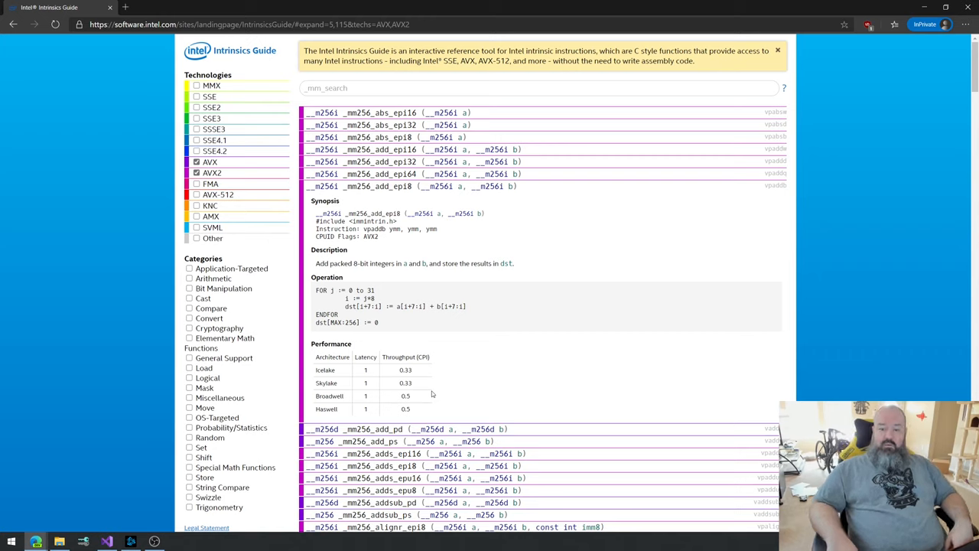
pyautogui.moveTo(388, 316)
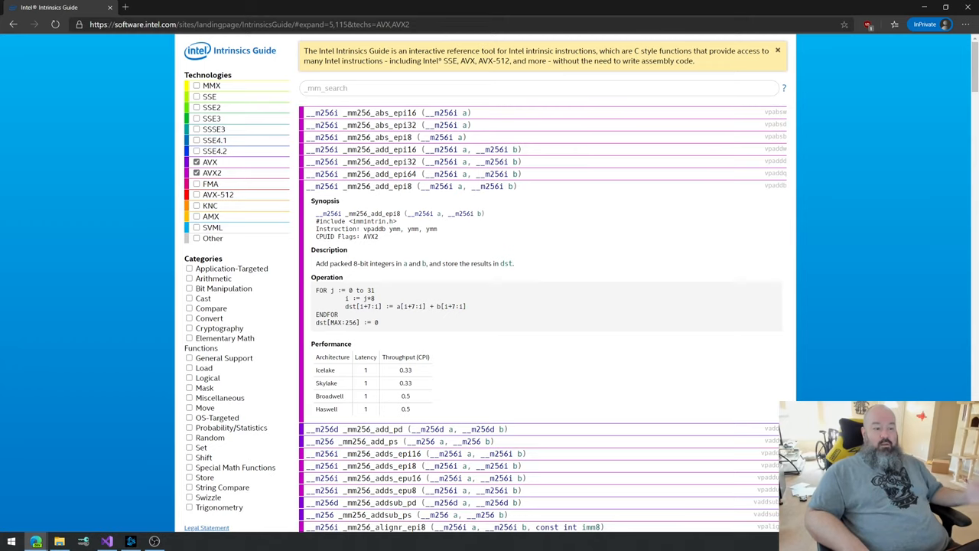
# Step: Scroll Main.c to the while (gGameIsRunning == TRUE) loop and insert a blank first line
pyautogui.click(106, 542)
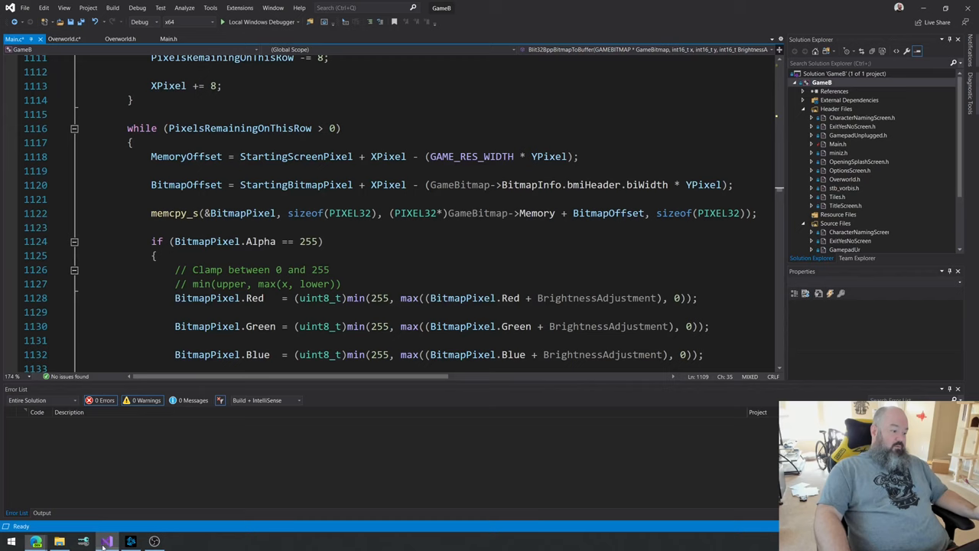
pyautogui.scroll(-3)
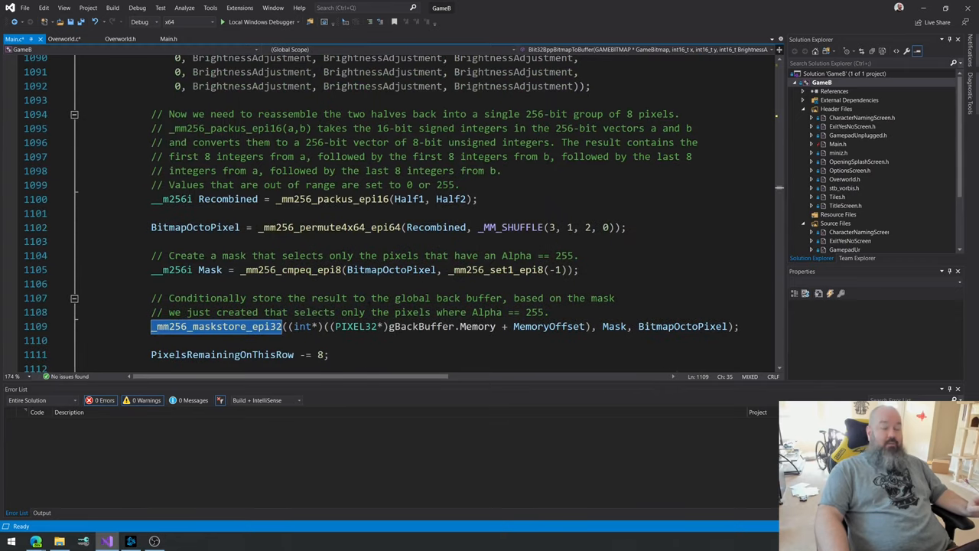
pyautogui.scroll(-3)
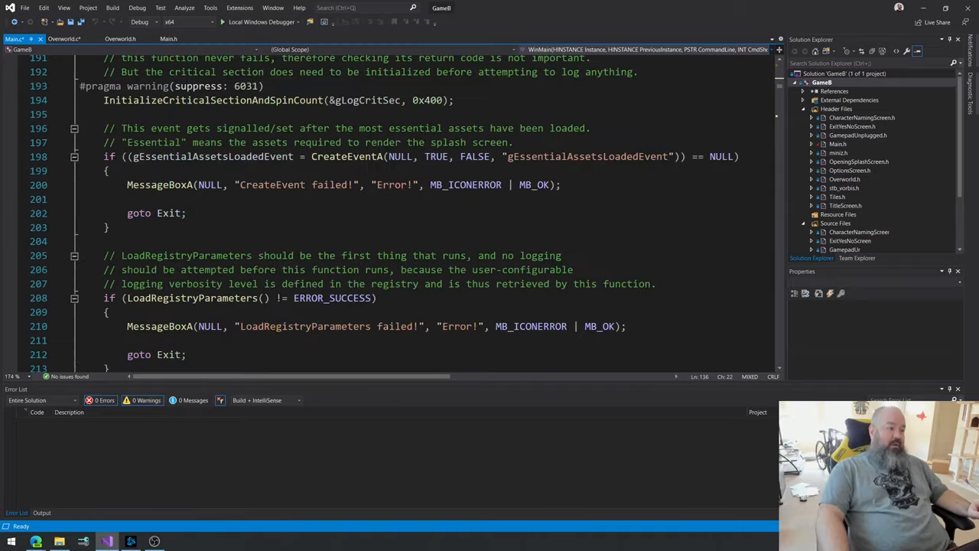
pyautogui.scroll(-3)
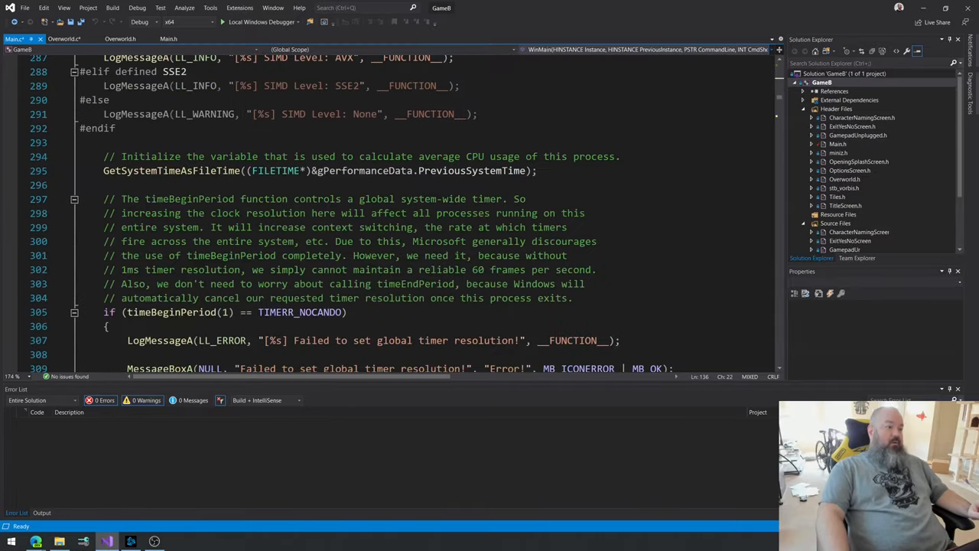
pyautogui.scroll(-3)
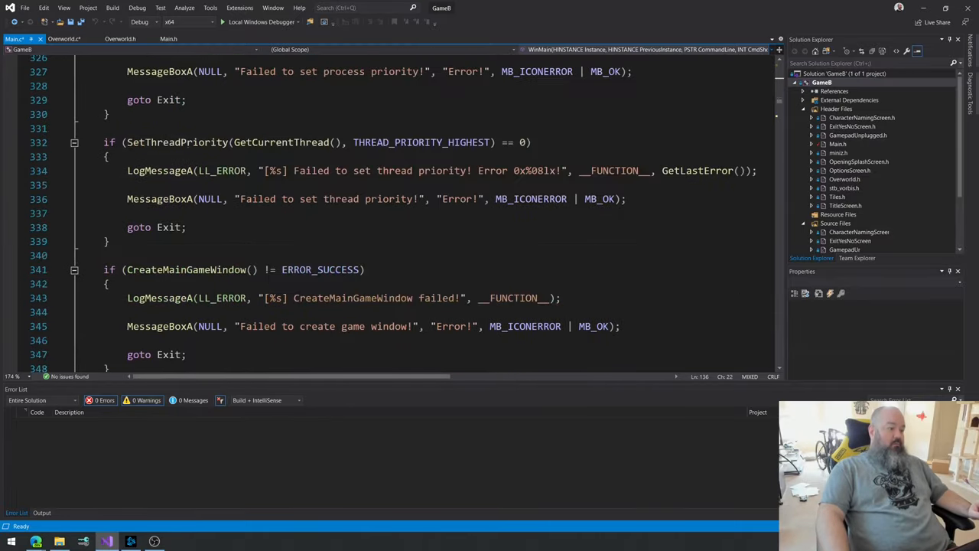
pyautogui.scroll(-3)
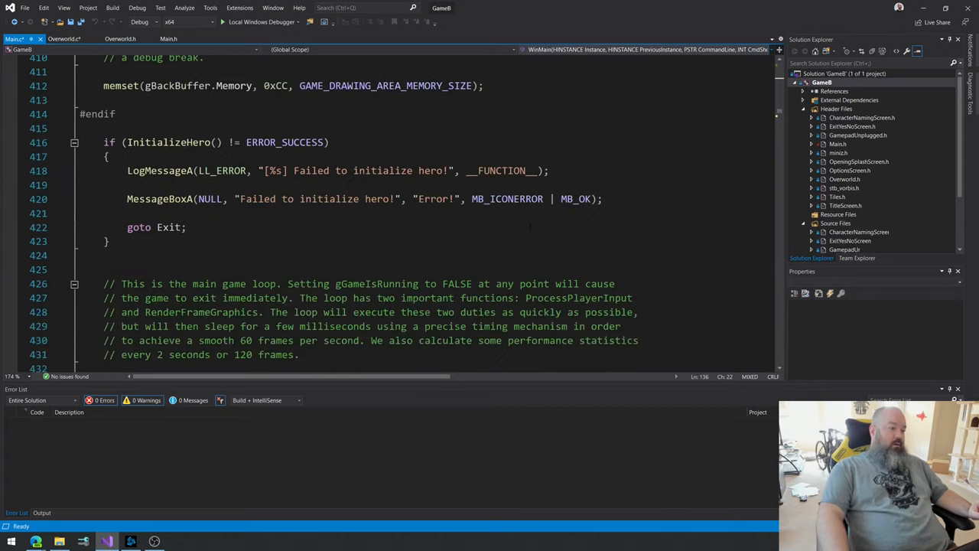
pyautogui.scroll(-3)
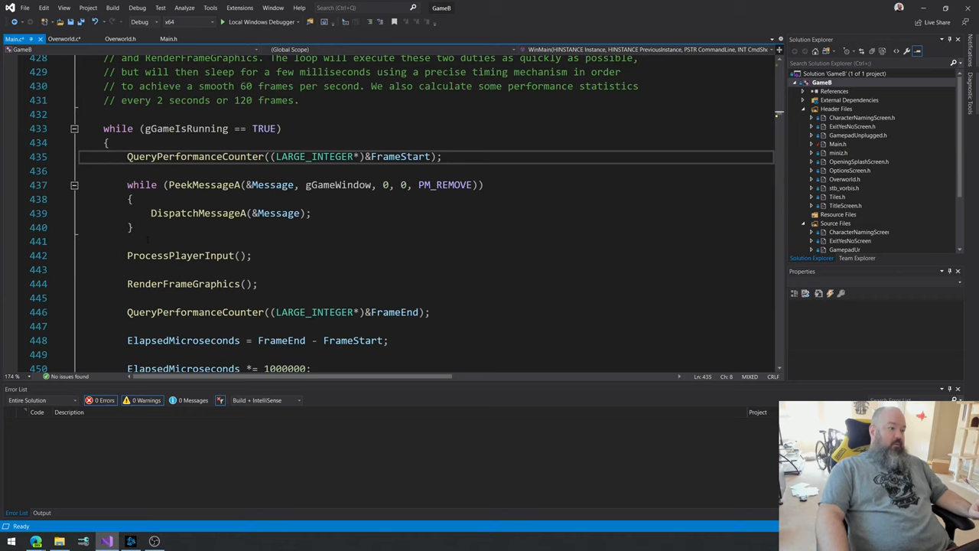
pyautogui.moveTo(127, 184); pyautogui.dragTo(133, 227)
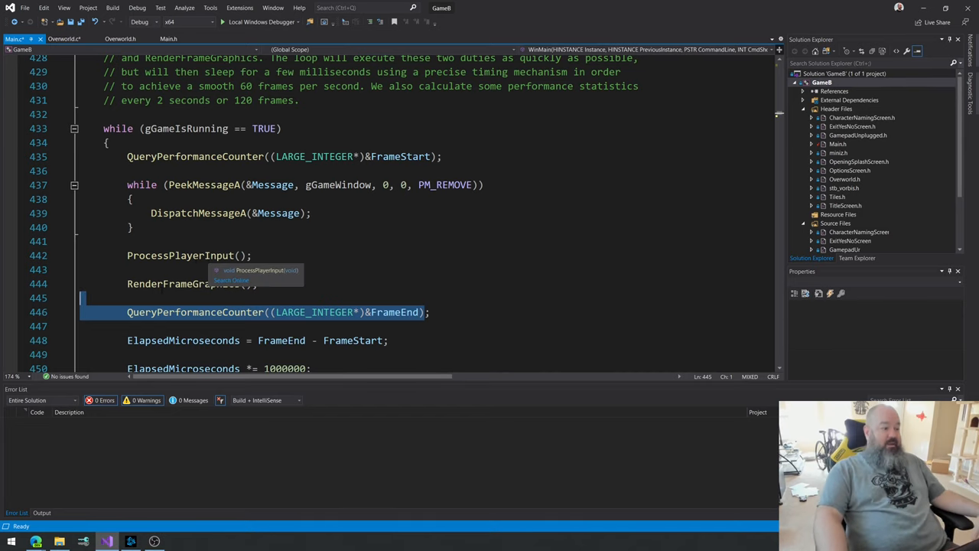
pyautogui.scroll(-3)
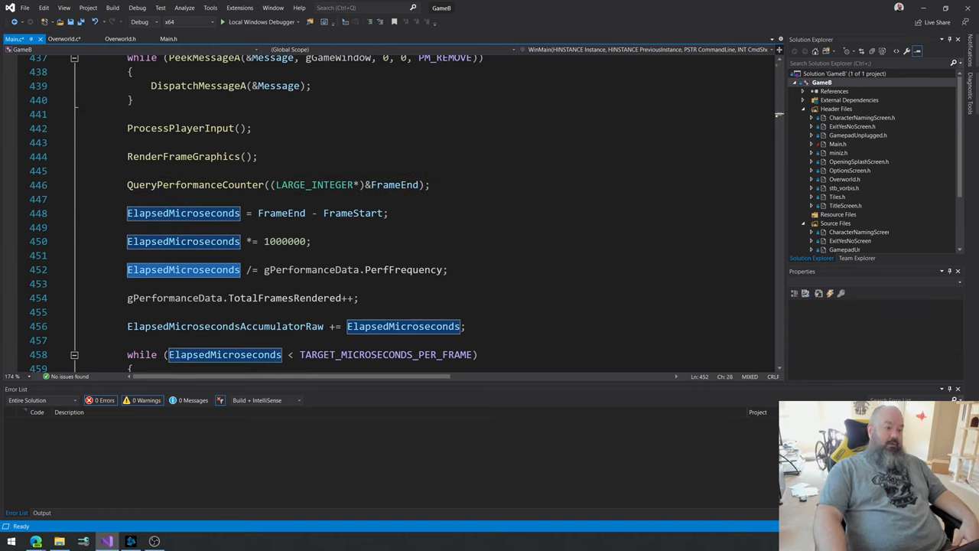
pyautogui.scroll(-3)
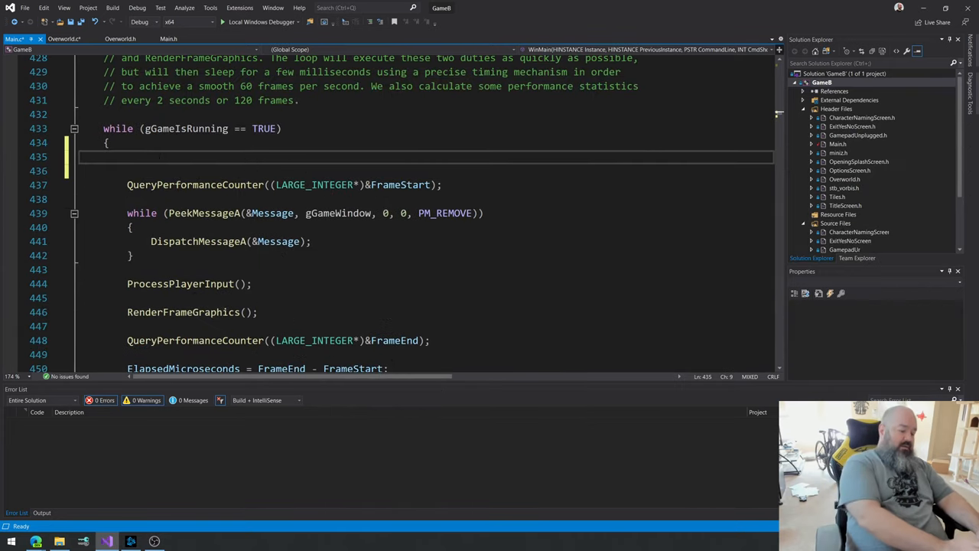
# Step: Write uint64_t x = __rdtsc(); as the loop's first line
pyautogui.write('uint6')
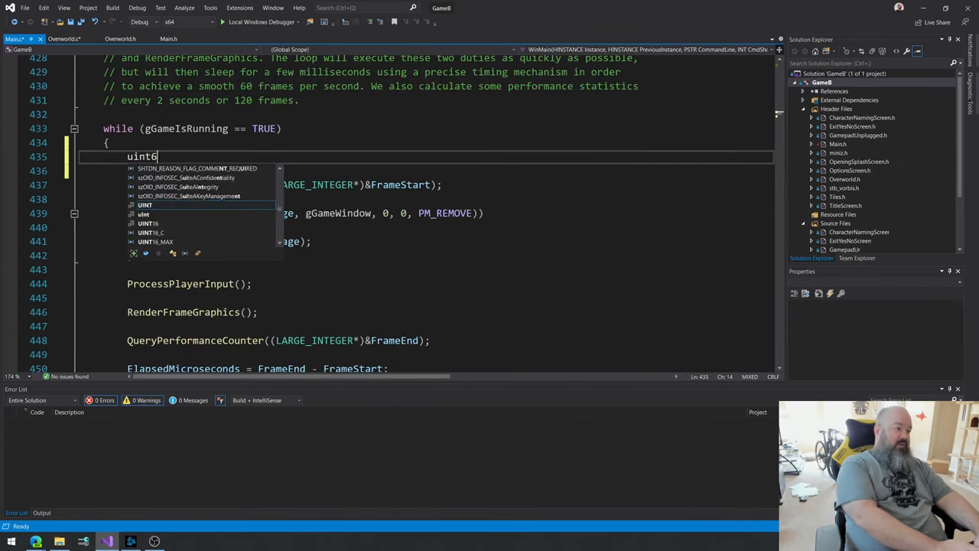
pyautogui.write('4_t')
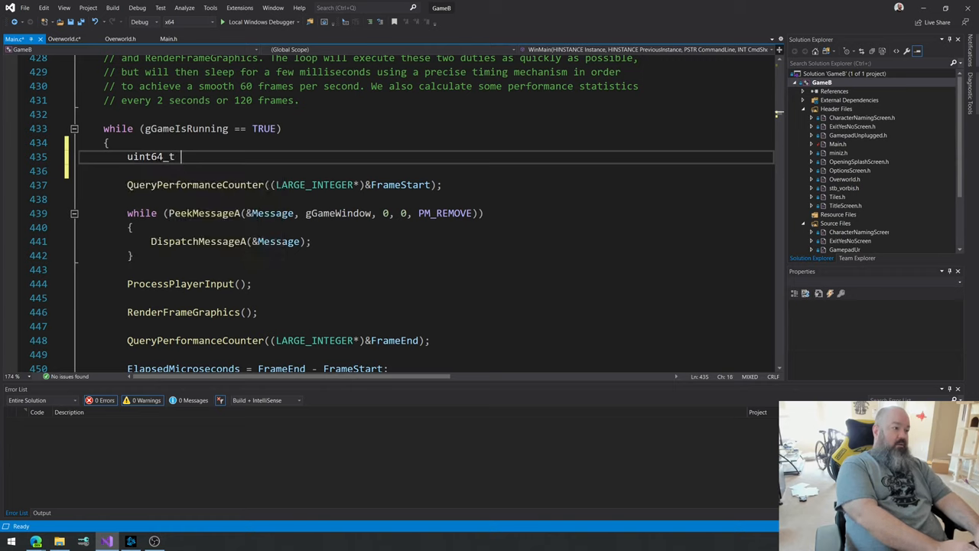
pyautogui.write('x =')
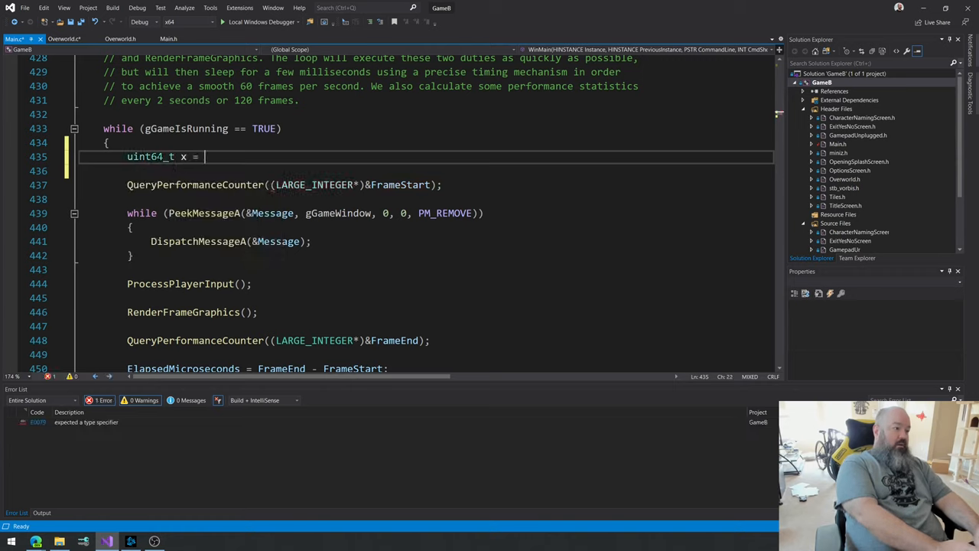
pyautogui.write('__rdts')
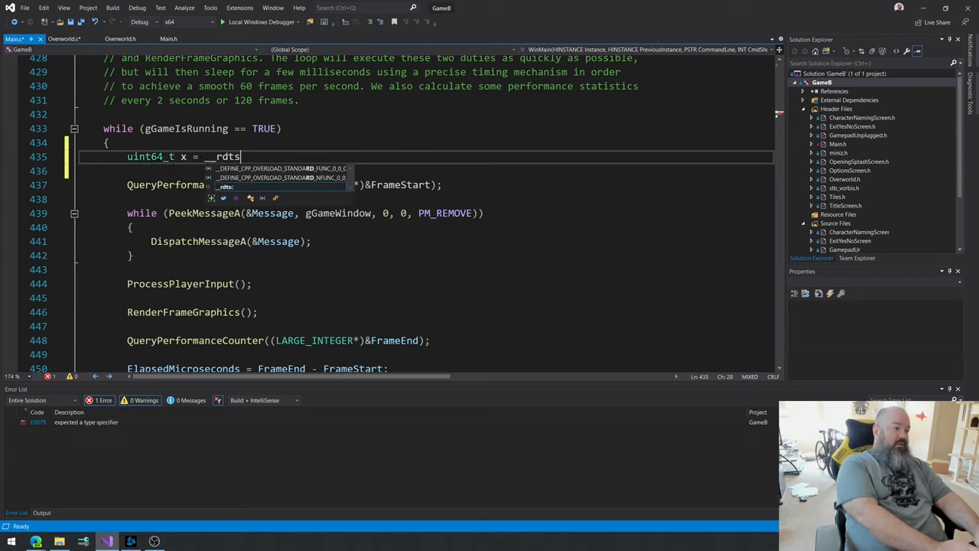
pyautogui.write('c()')
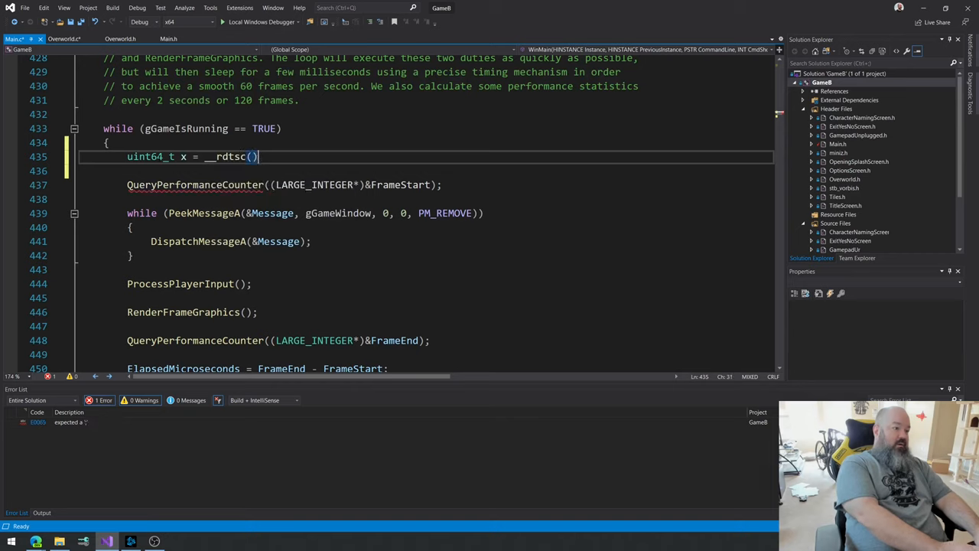
pyautogui.write(';')
pyautogui.write('cd c:\\tools')
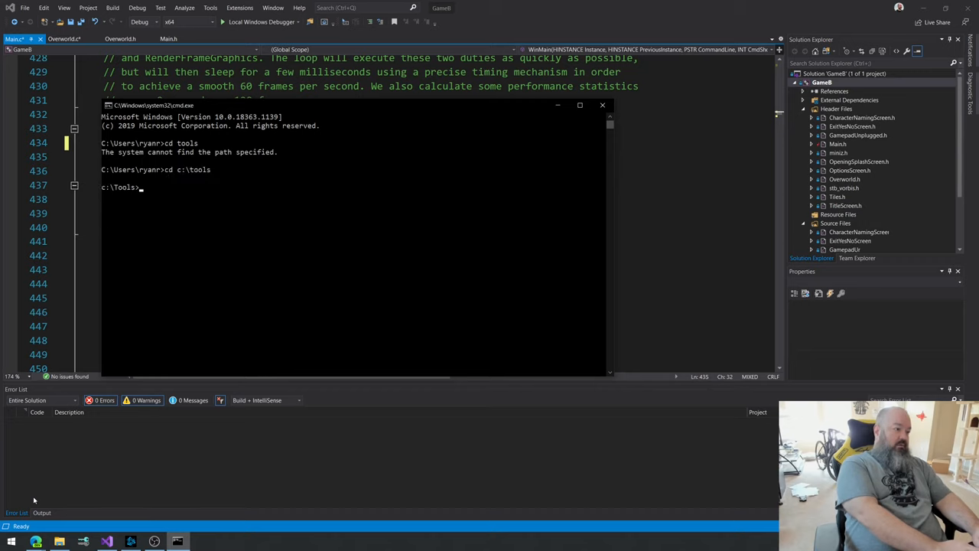
# Step: Run coreinfo | findstr "INVARIANT" in C:\Tools to check for TSC-INVARIANT
pyautogui.write('coreinfo | findstr "INVARIANT')
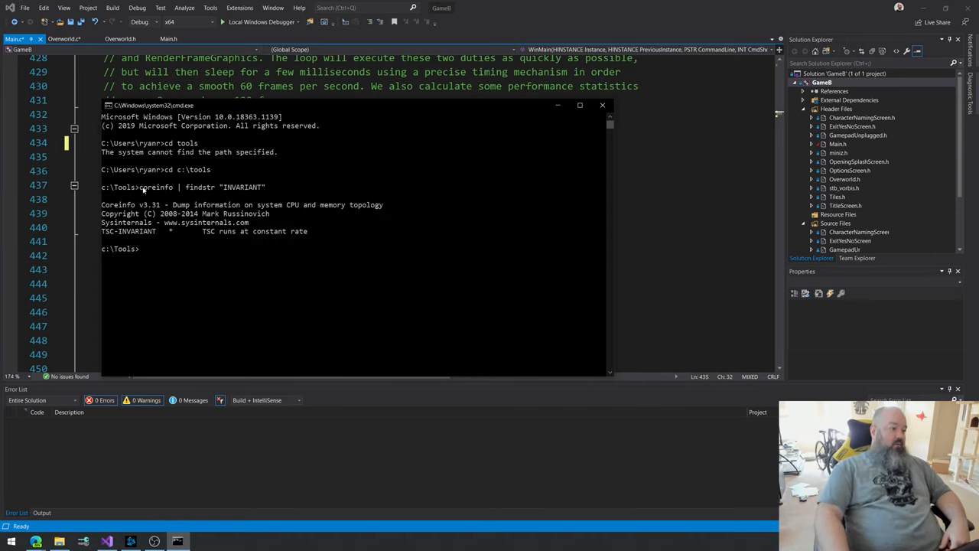
pyautogui.moveTo(105, 234)
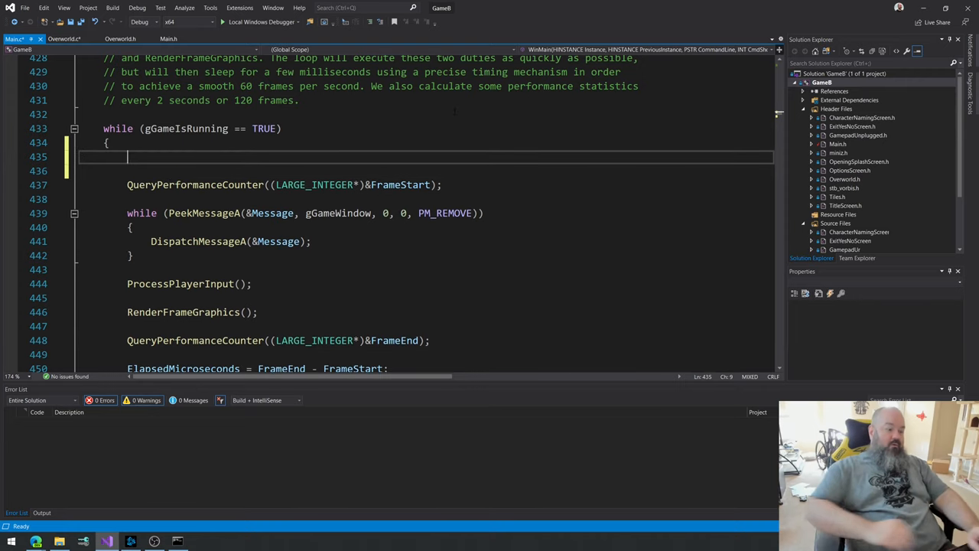
# Step: Retype uint64_t x = __rdstc(); on line 435, then select and delete the function name
pyautogui.write('uint64_t x =')
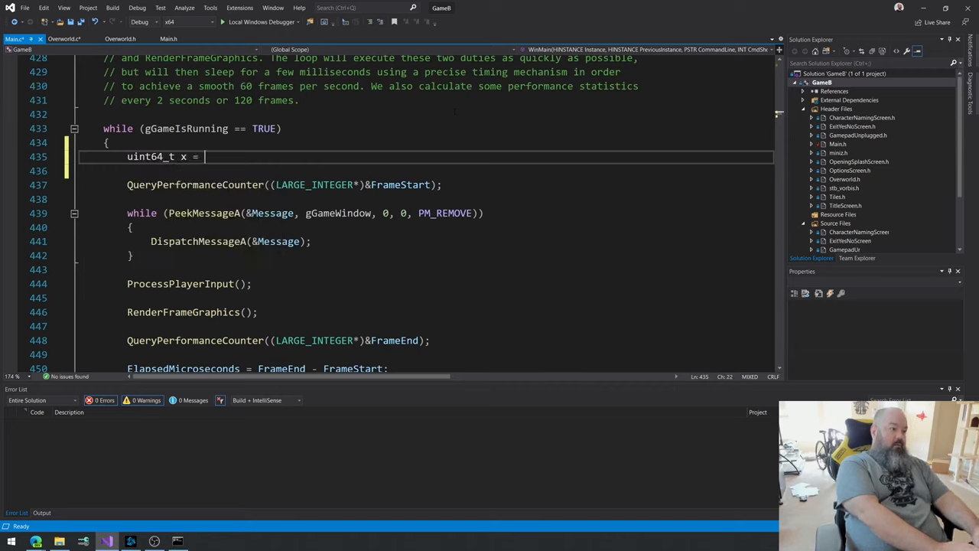
pyautogui.write('__rdstc')
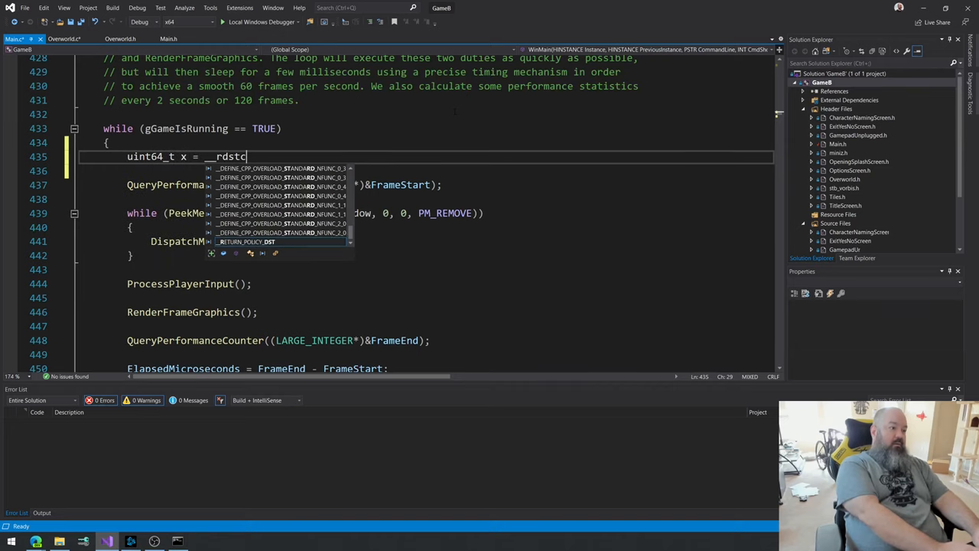
pyautogui.write('();')
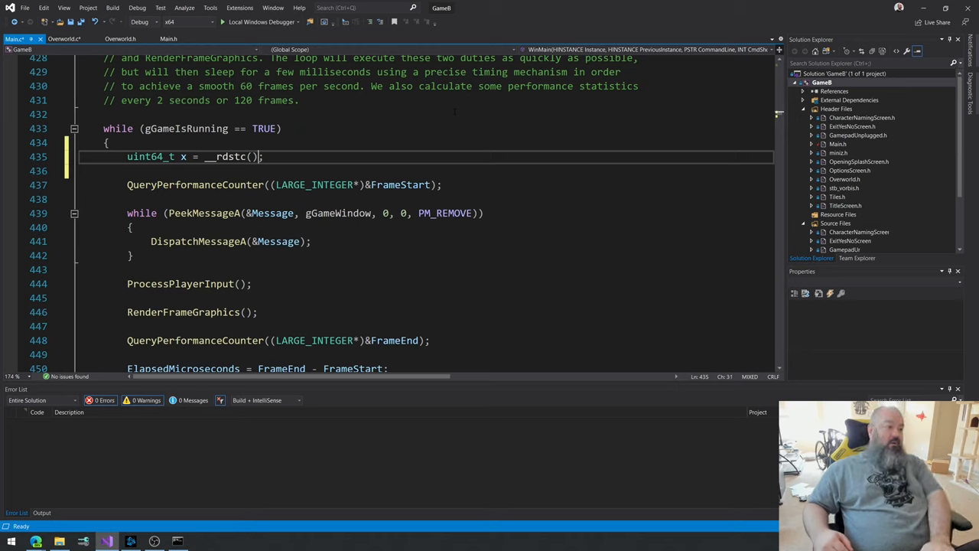
pyautogui.doubleClick(226, 156)
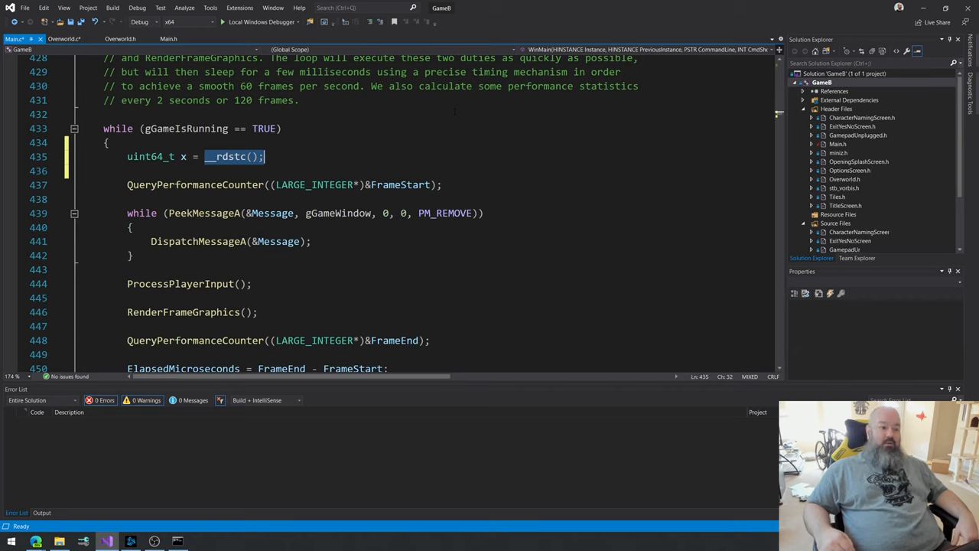
pyautogui.press('Delete')
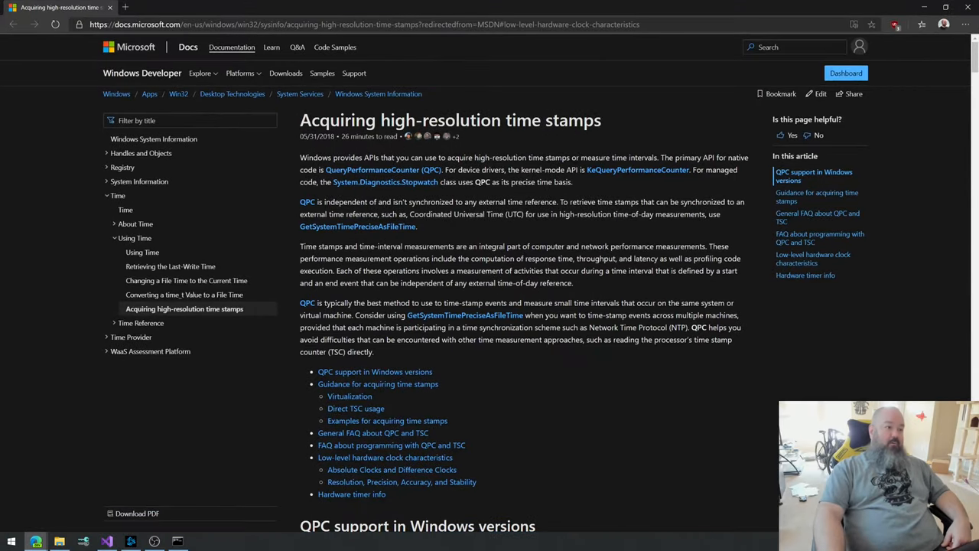
# Step: Scroll past the QPC code examples, marking KeQueryPerformanceCounter(NULL), down to the General FAQ
pyautogui.scroll(-3)
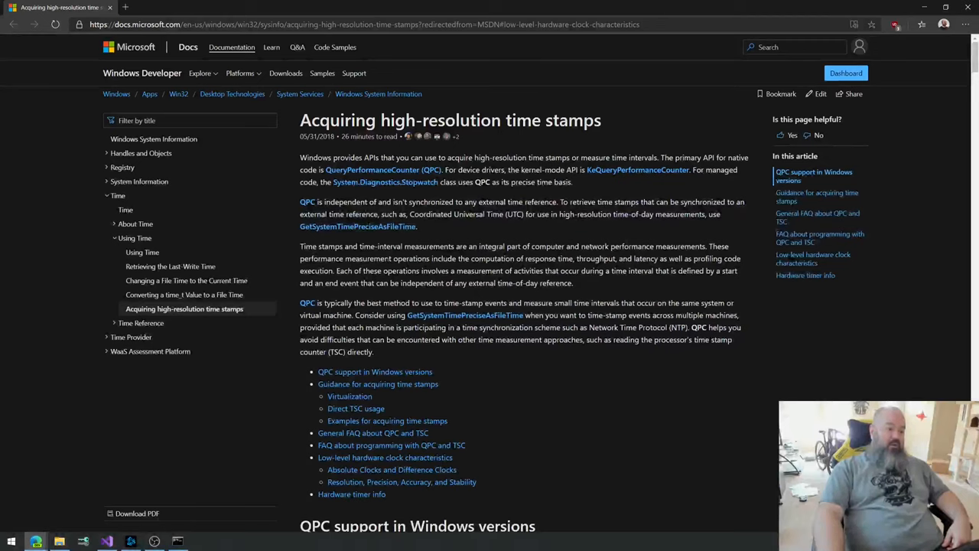
pyautogui.moveTo(551, 294)
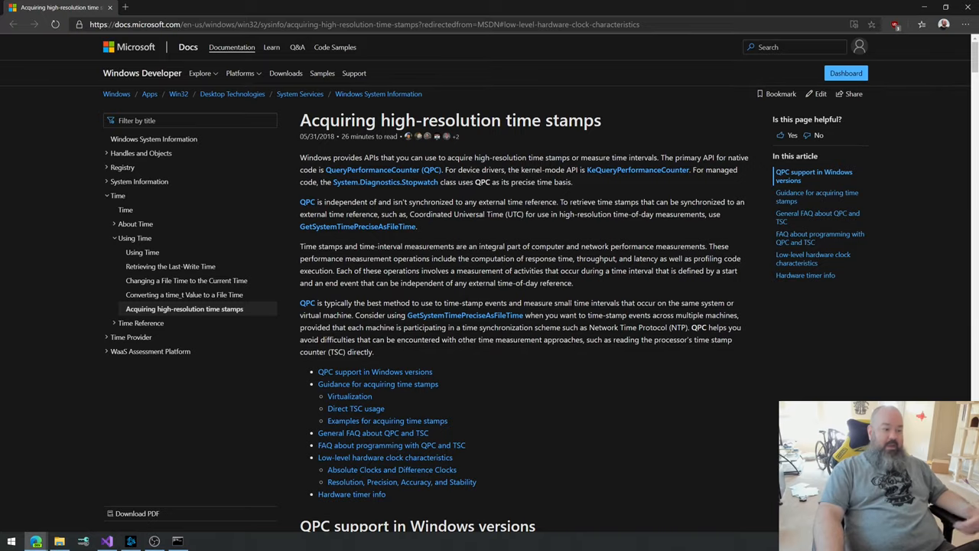
pyautogui.scroll(-3)
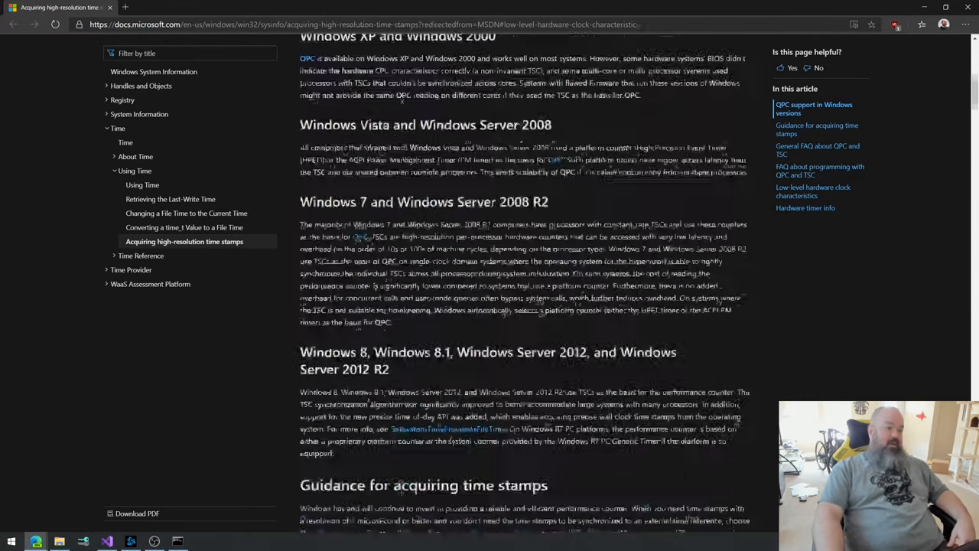
pyautogui.scroll(-3)
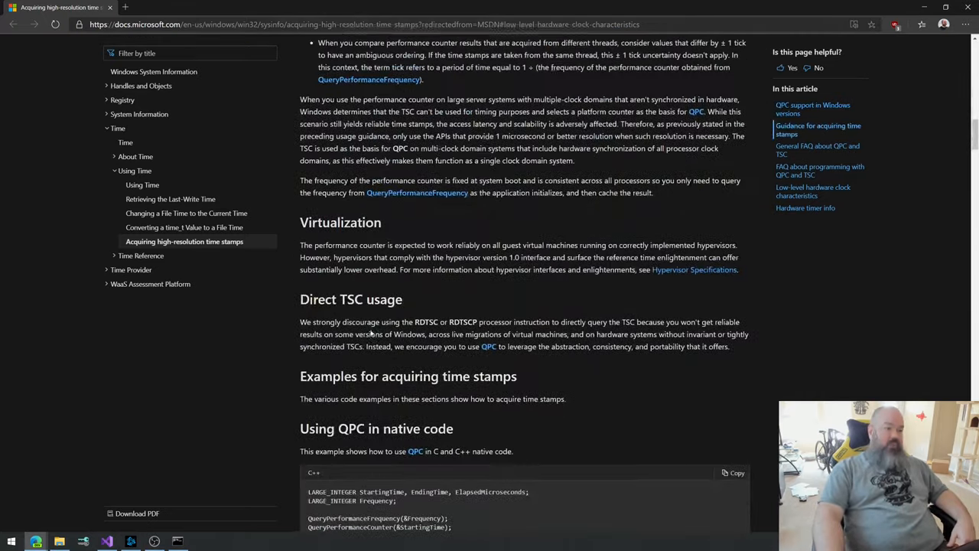
pyautogui.scroll(3)
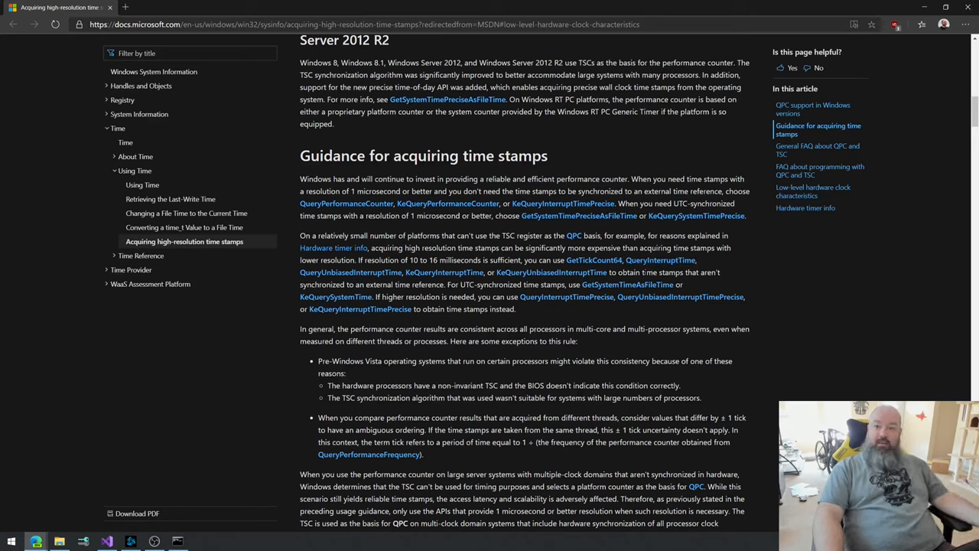
pyautogui.moveTo(680, 297)
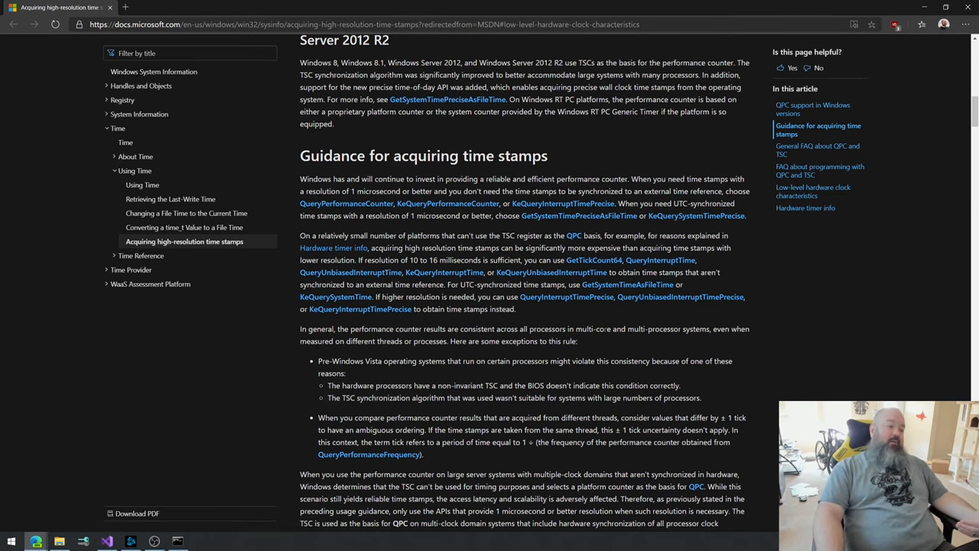
pyautogui.scroll(-3)
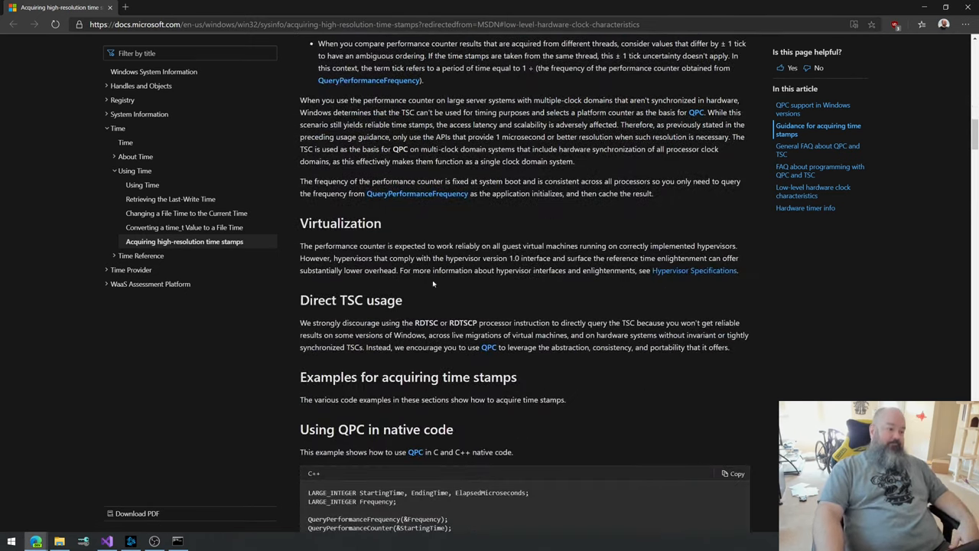
pyautogui.scroll(-3)
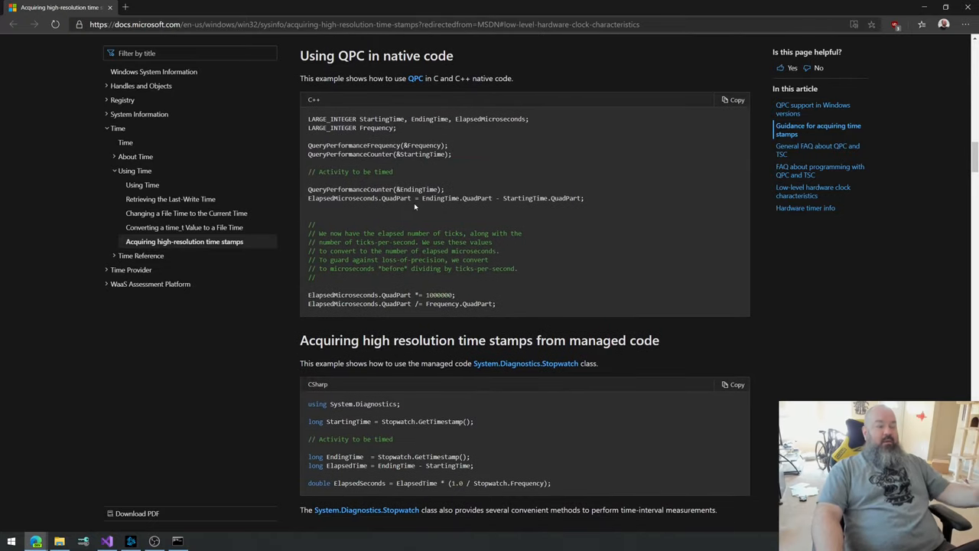
pyautogui.scroll(-3)
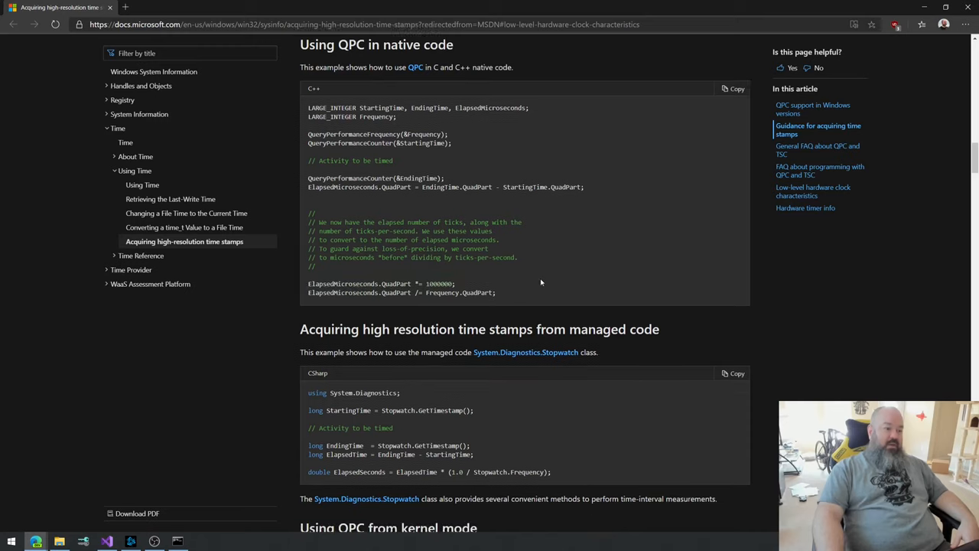
pyautogui.scroll(-3)
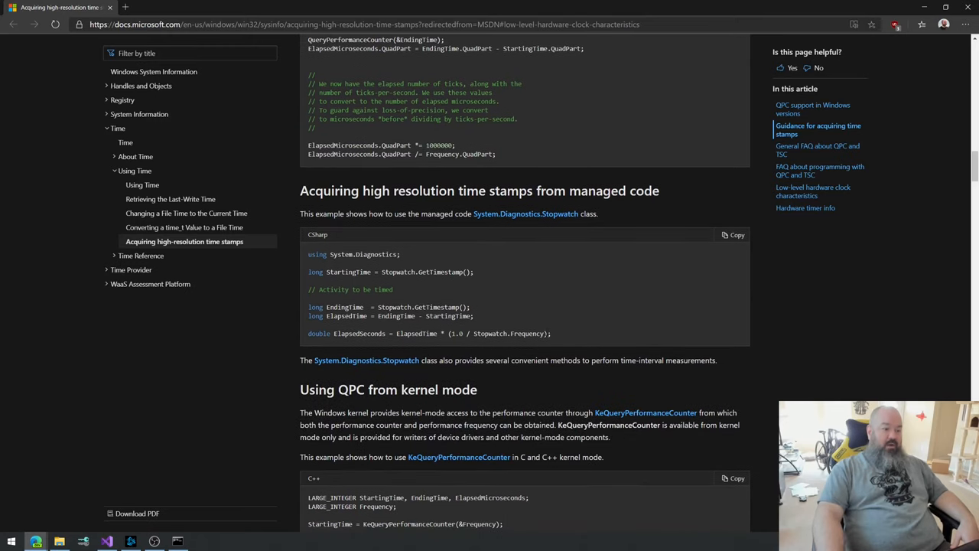
pyautogui.scroll(-3)
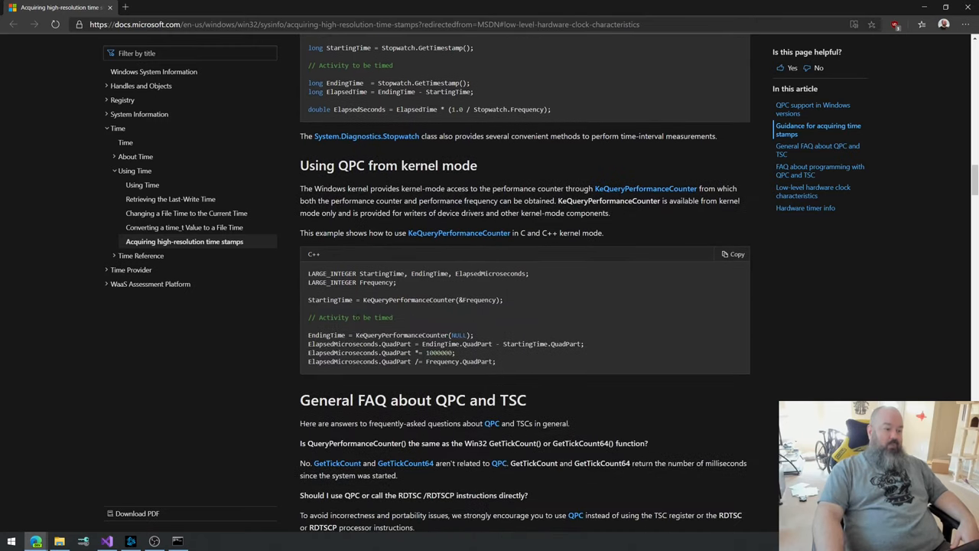
pyautogui.scroll(-3)
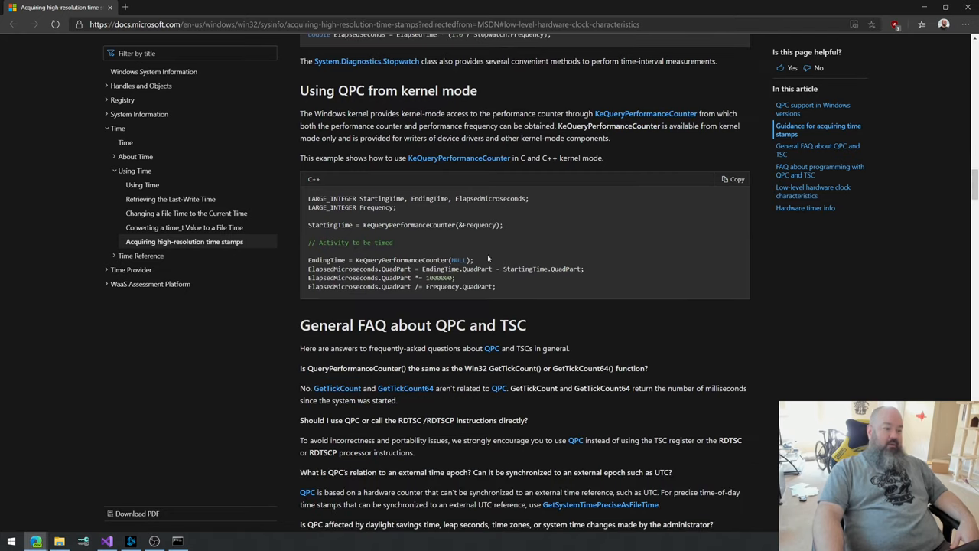
pyautogui.moveTo(356, 260); pyautogui.dragTo(496, 268)
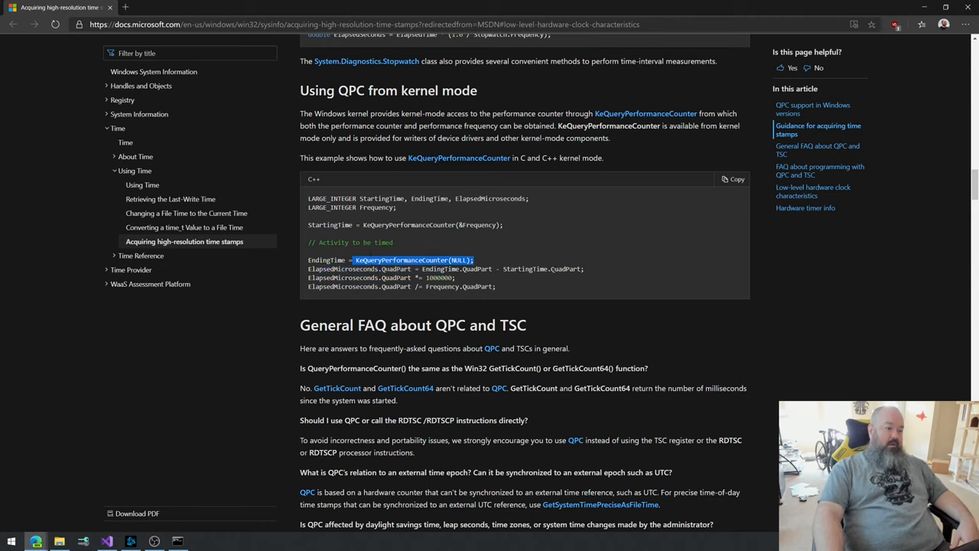
pyautogui.moveTo(528, 285)
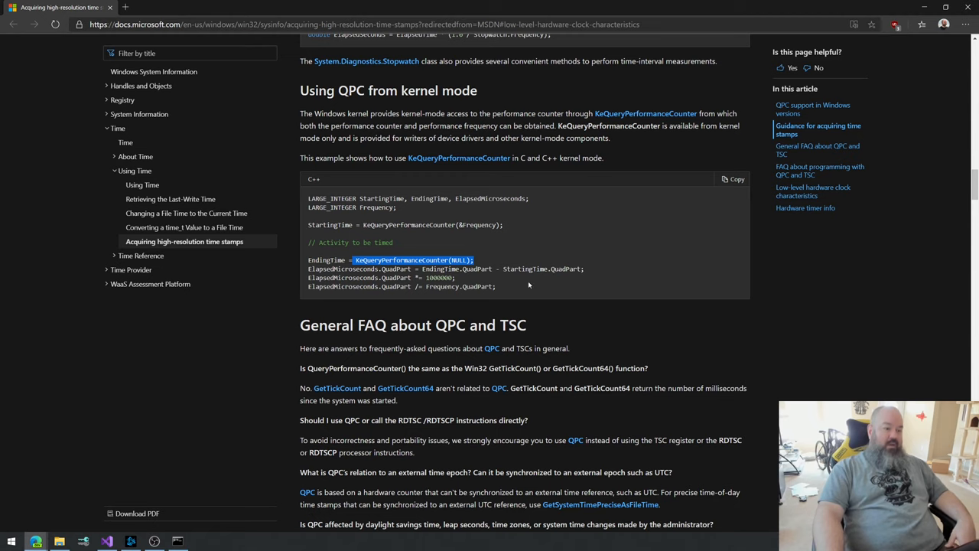
pyautogui.scroll(-3)
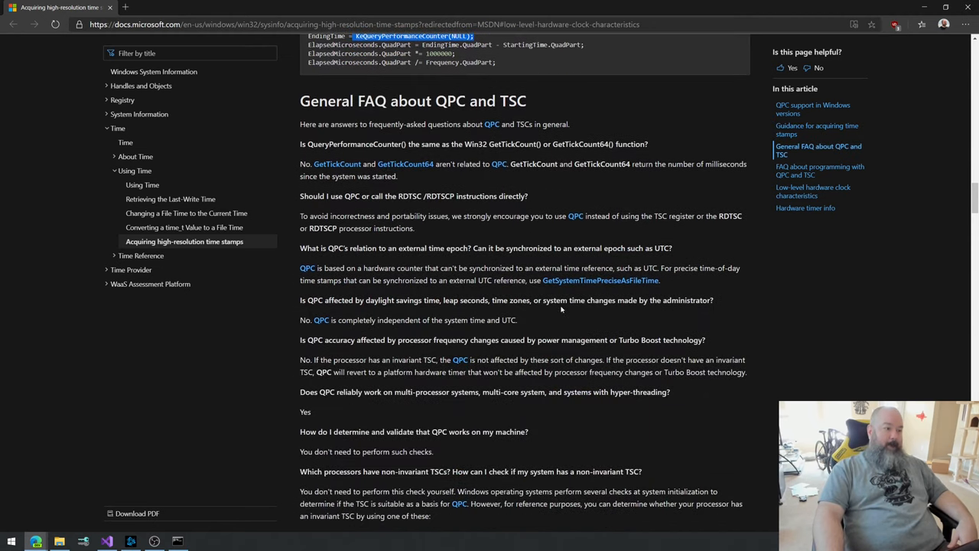
pyautogui.moveTo(299, 199)
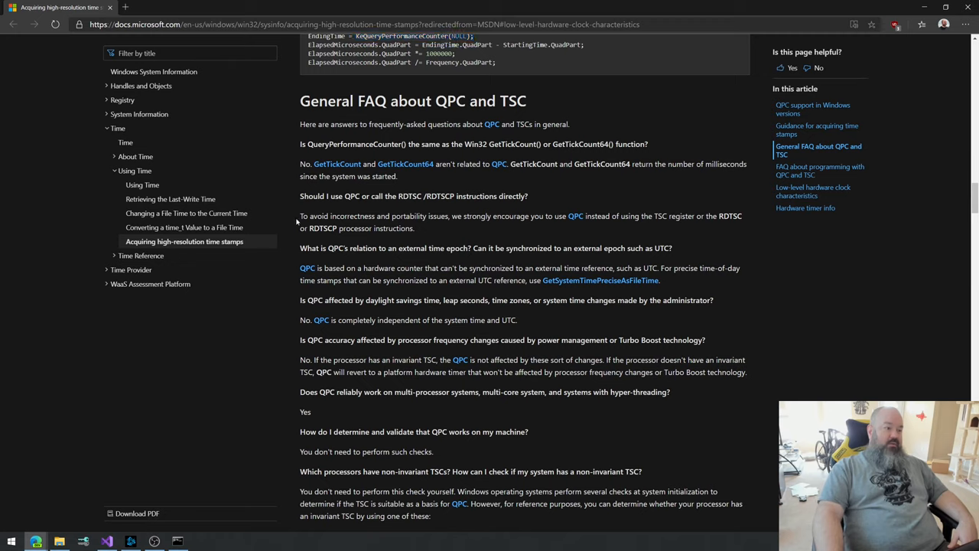
pyautogui.moveTo(300, 215); pyautogui.dragTo(387, 216)
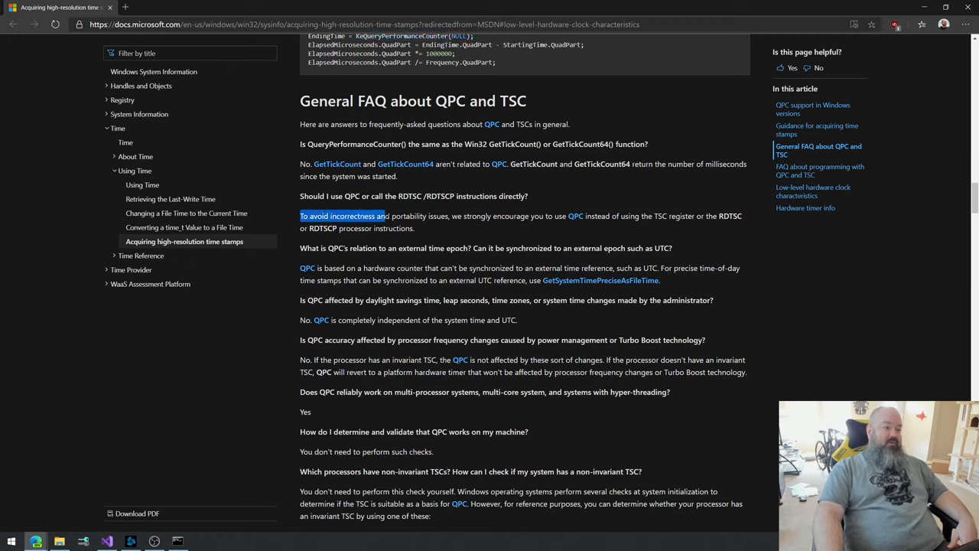
pyautogui.moveTo(387, 216); pyautogui.dragTo(436, 215)
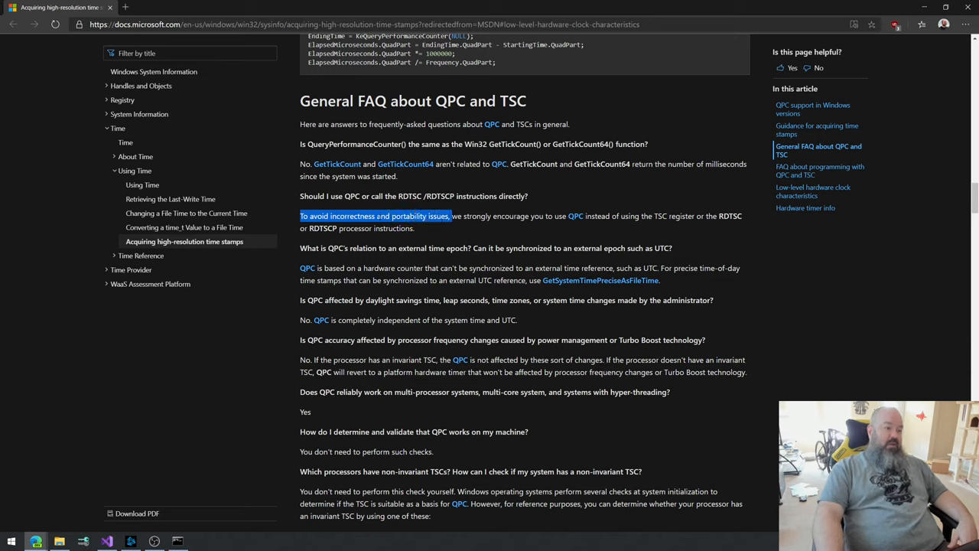
pyautogui.doubleClick(410, 216)
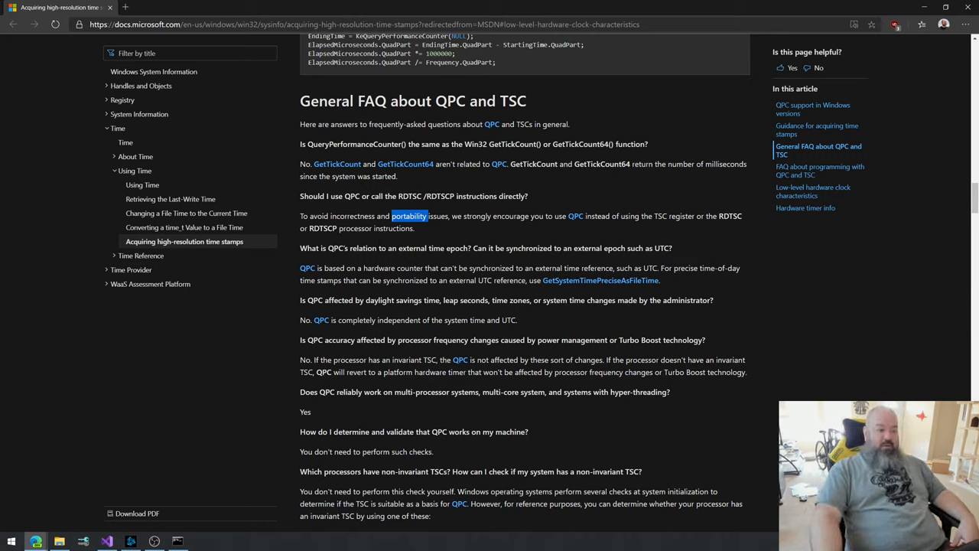
pyautogui.moveTo(502, 238)
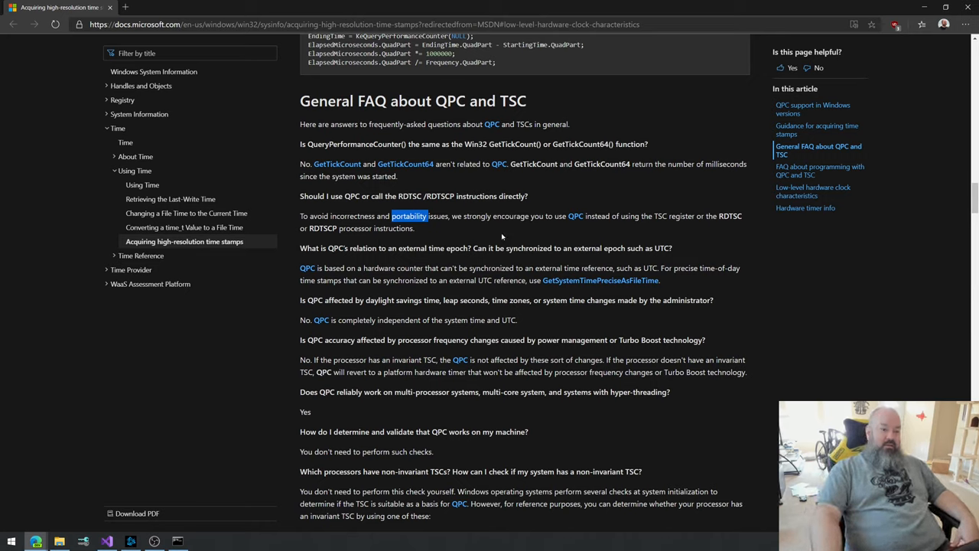
pyautogui.moveTo(513, 213)
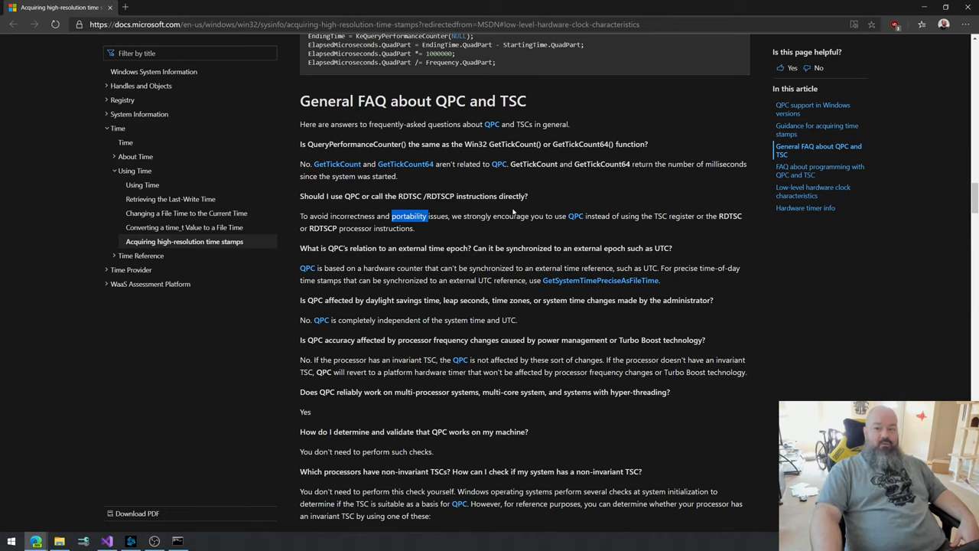
pyautogui.moveTo(674, 202)
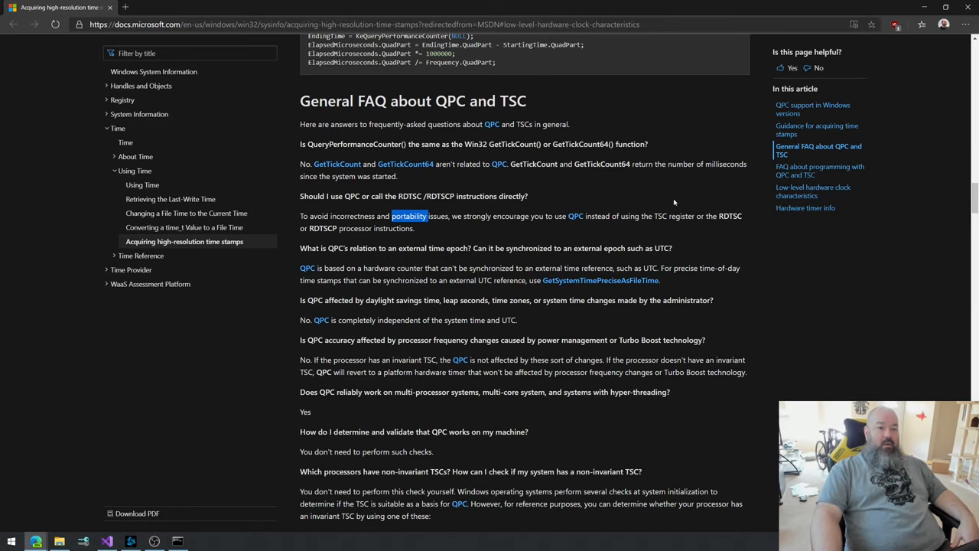
pyautogui.scroll(-3)
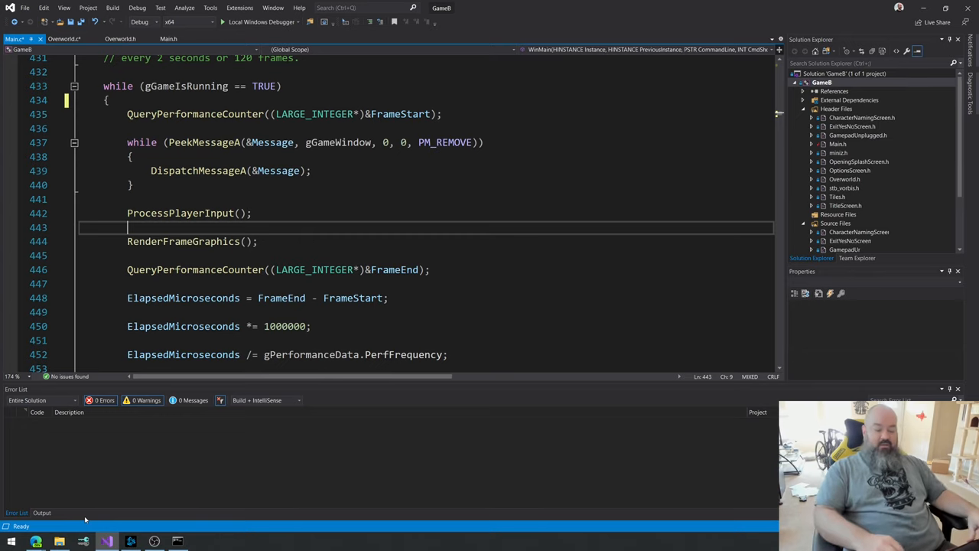
pyautogui.moveTo(61, 498)
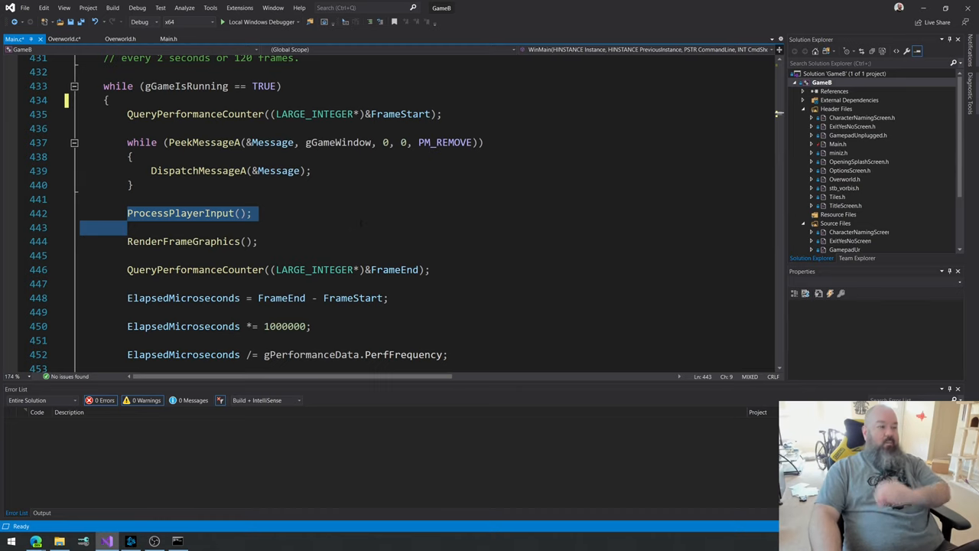
# Step: Select the RenderFrameGraphics call in Main.c's game loop
pyautogui.doubleClick(183, 241)
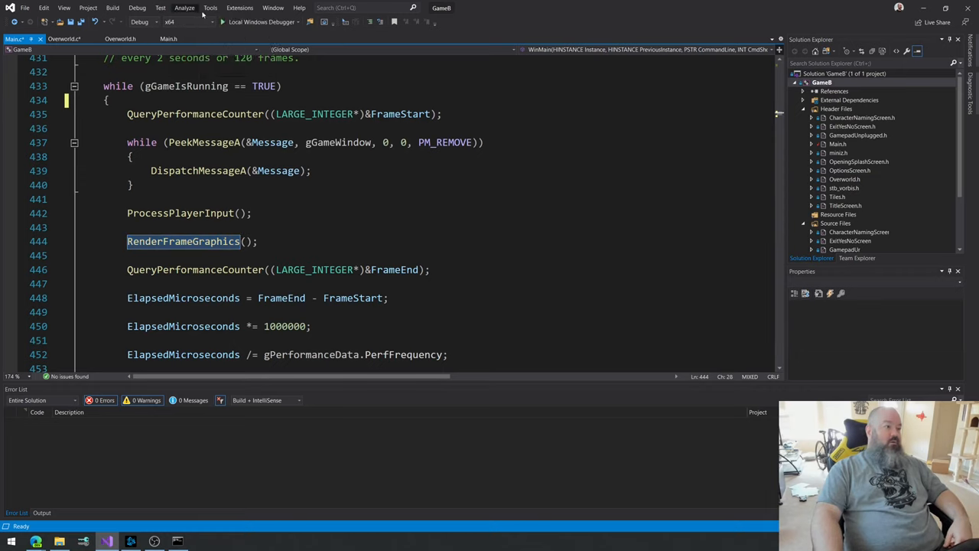
# Step: Open Debug > Performance Profiler, keep CPU Usage selected, and start profiling GameB
pyautogui.click(185, 7)
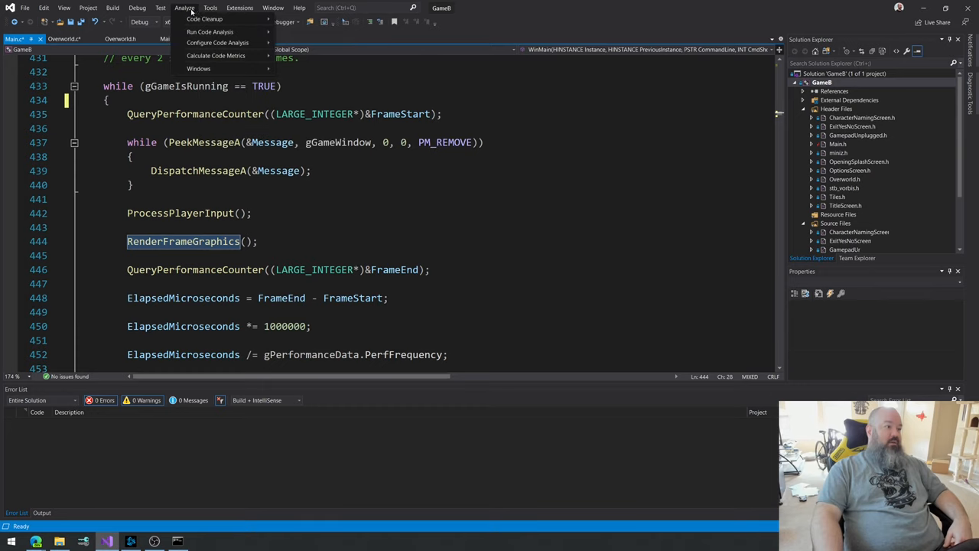
pyautogui.click(137, 7)
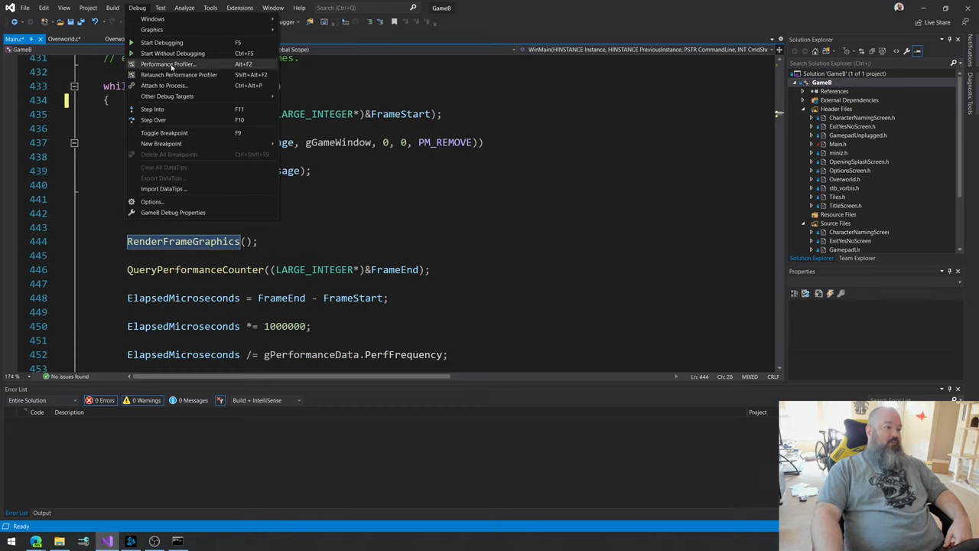
pyautogui.click(167, 64)
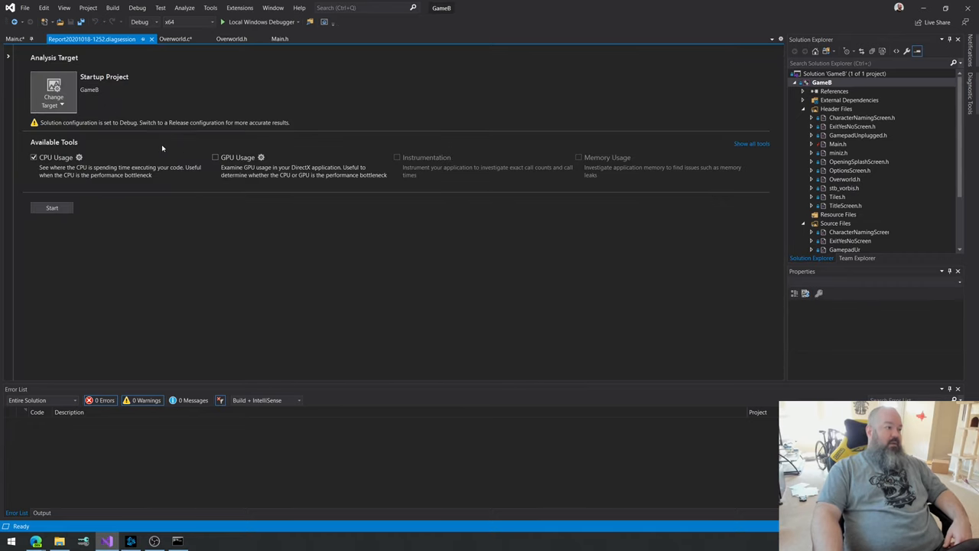
pyautogui.click(34, 157)
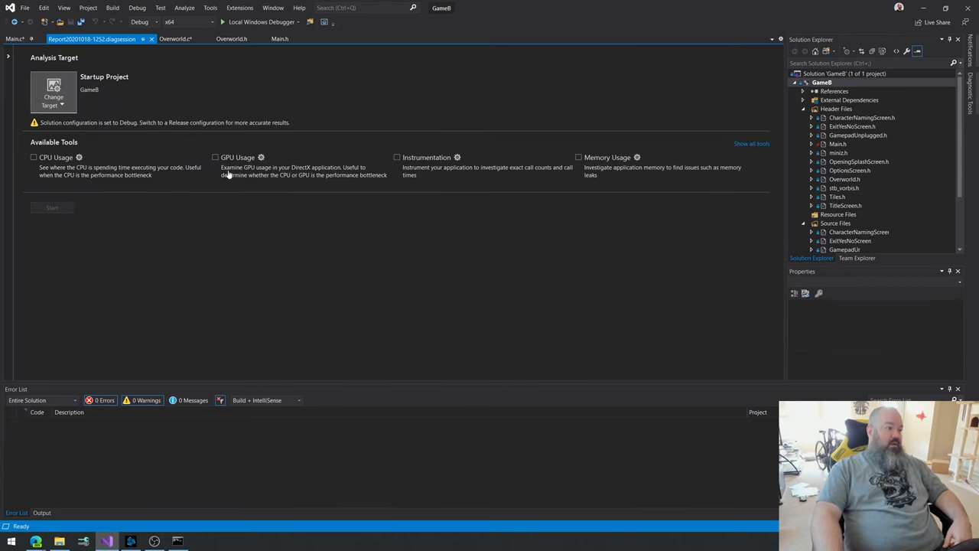
pyautogui.moveTo(428, 166)
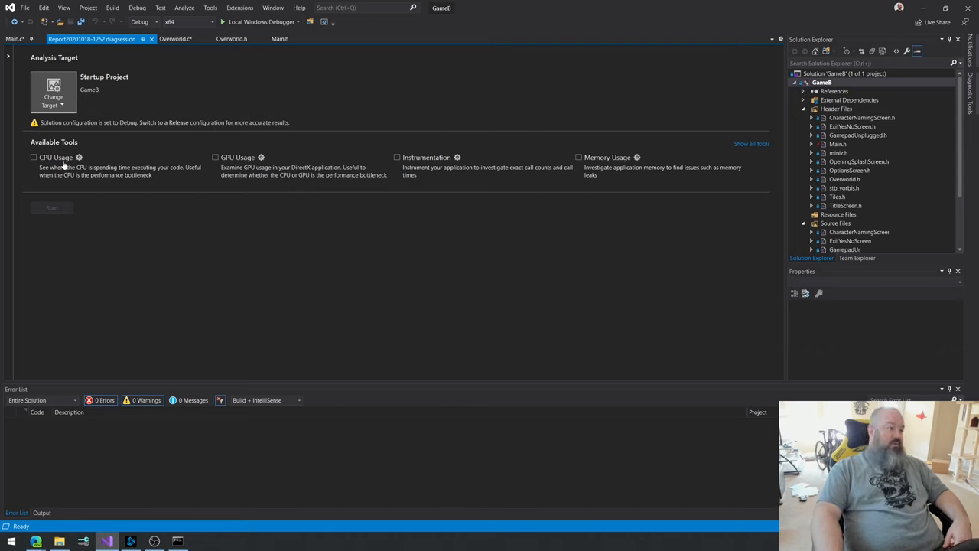
pyautogui.click(34, 157)
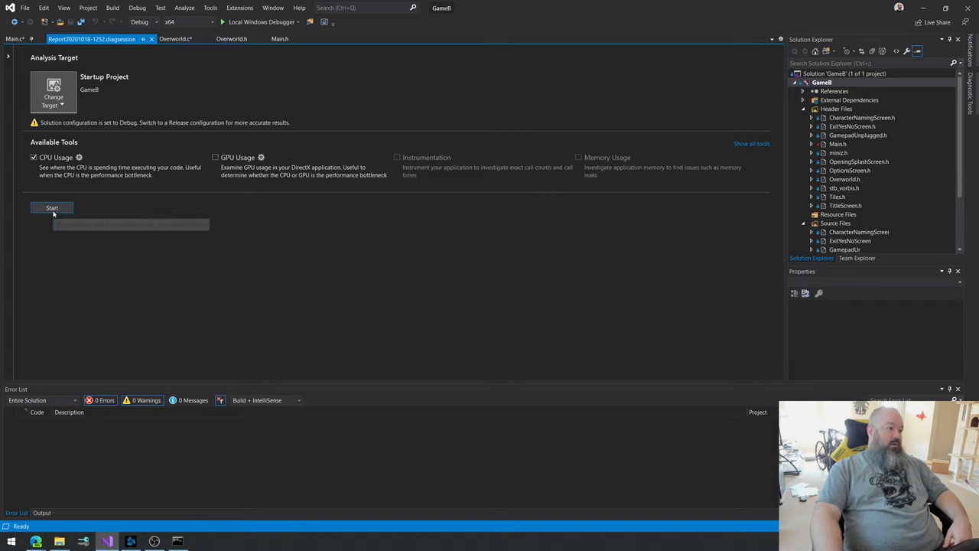
pyautogui.click(51, 208)
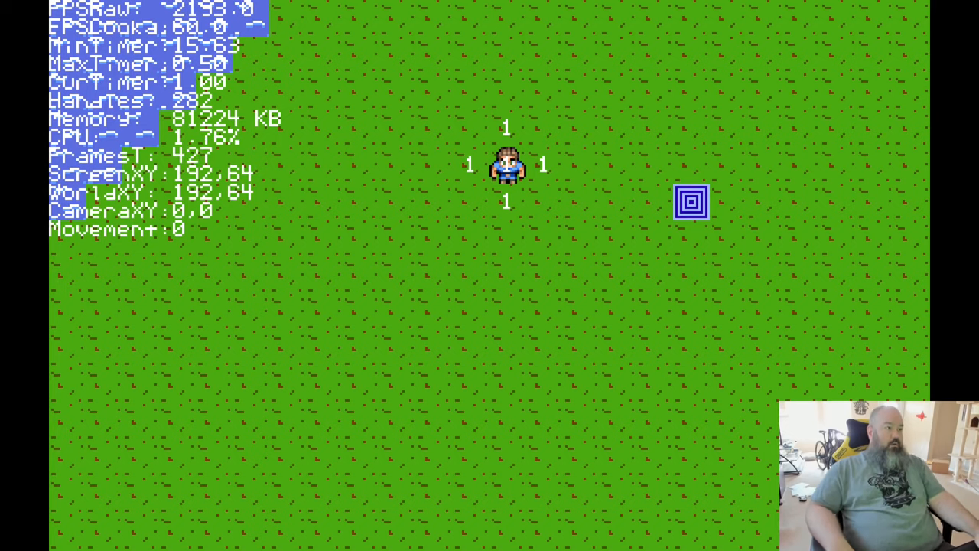
# Step: Walk the hero right across the grass overworld, shifting the camera over by 48
pyautogui.press('right')
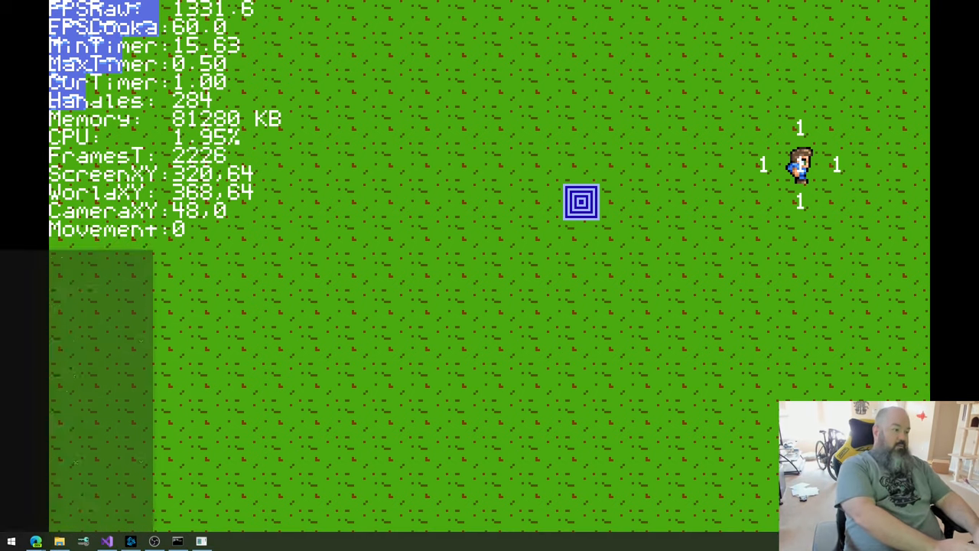
# Step: Search Start for 'con tro' and open the Control Panel over the running game
pyautogui.write('con tro')
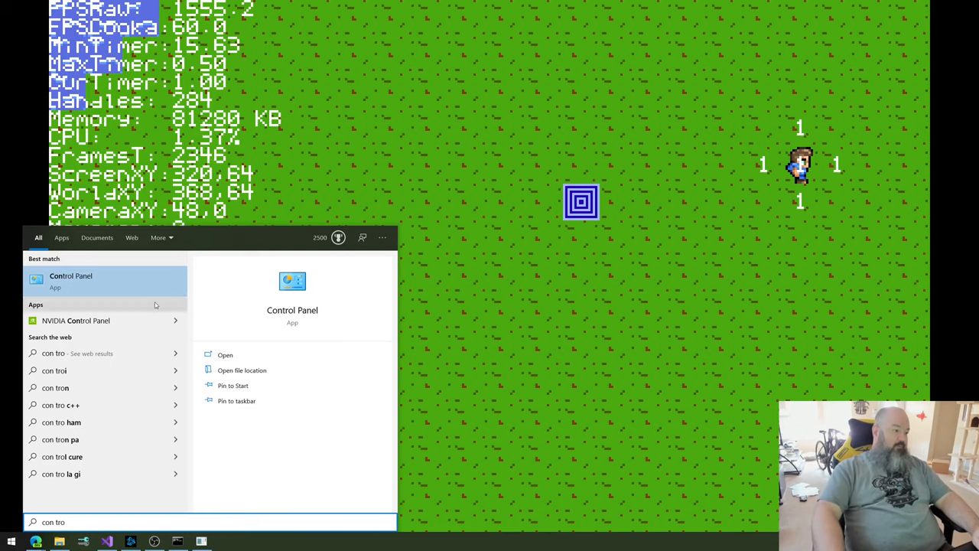
pyautogui.click(70, 280)
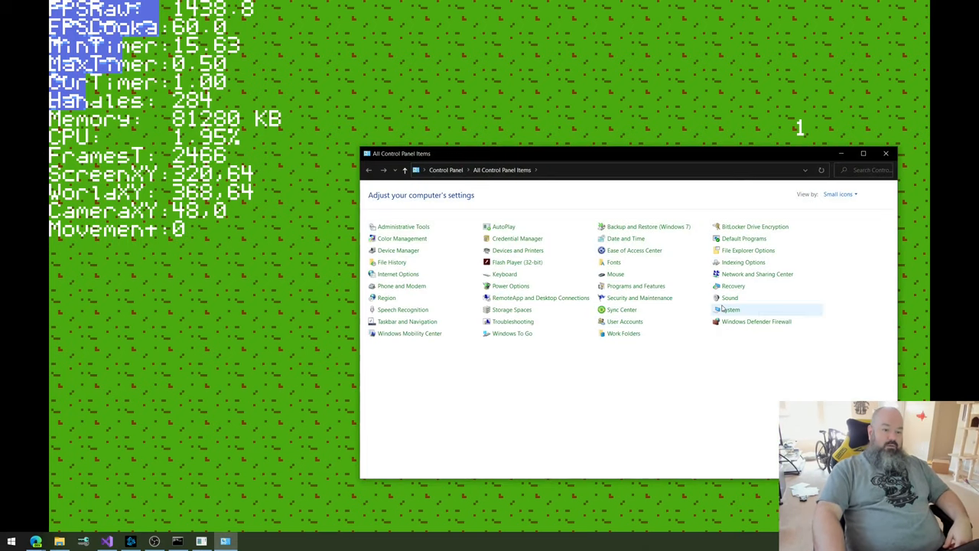
pyautogui.moveTo(511, 285)
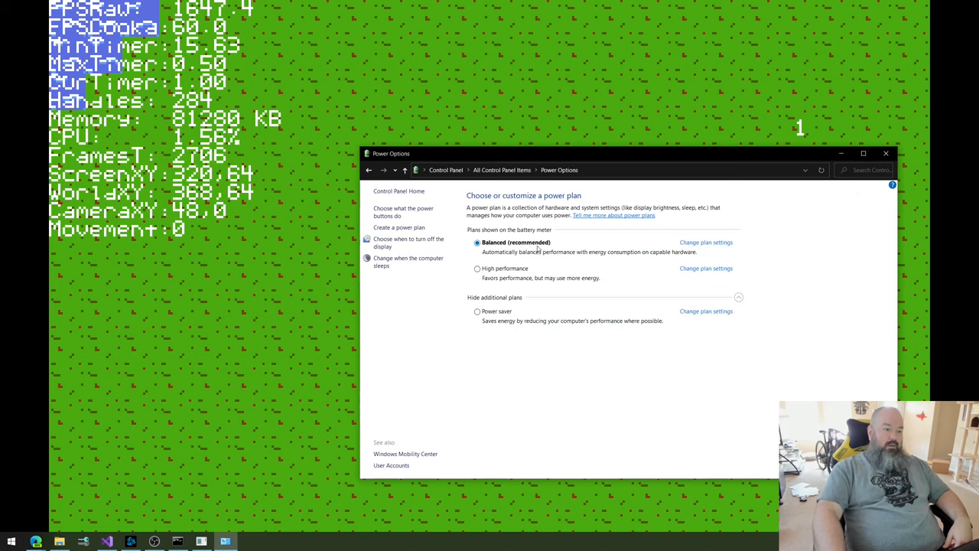
pyautogui.moveTo(512, 272)
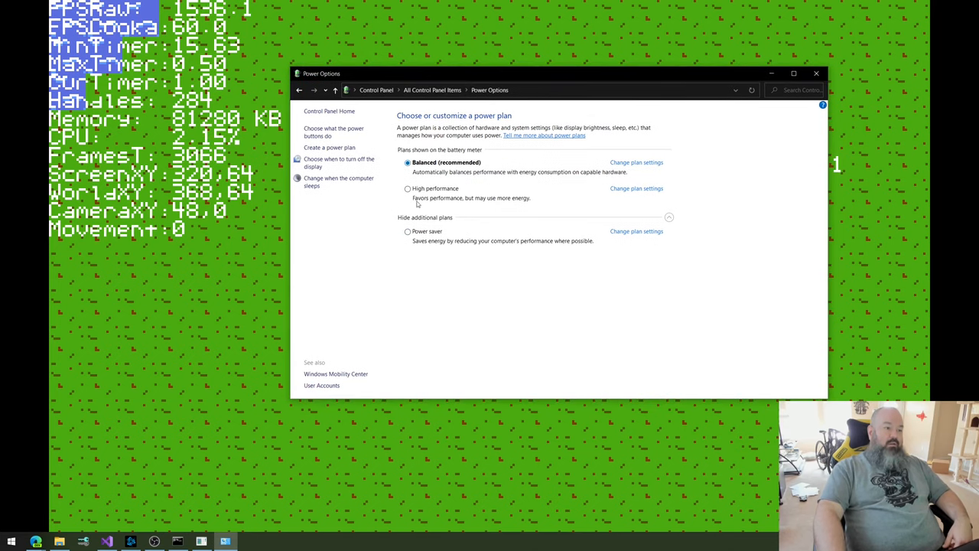
pyautogui.moveTo(408, 189)
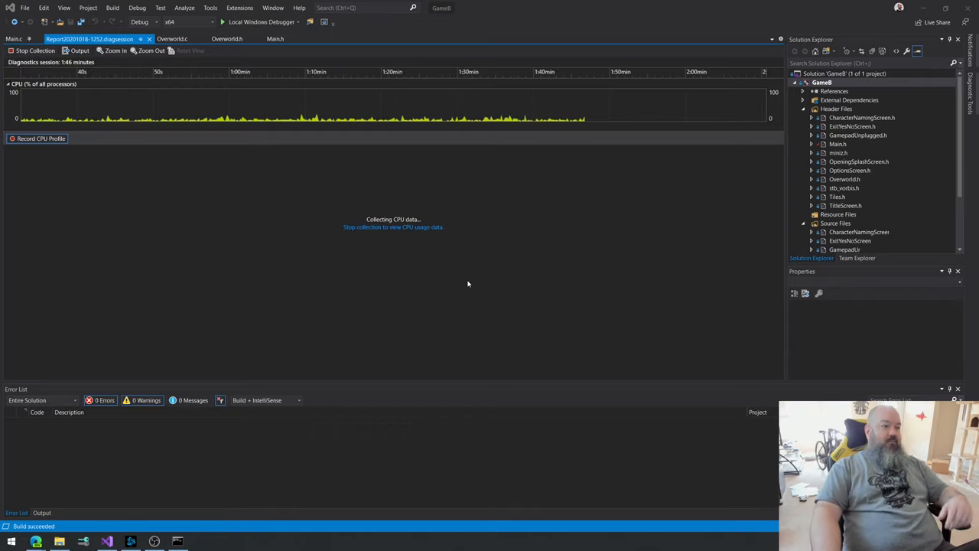
# Step: Stop CPU data collection and inspect BltBackgroundToBuffer and RenderFrameGraphics in the report
pyautogui.click(35, 51)
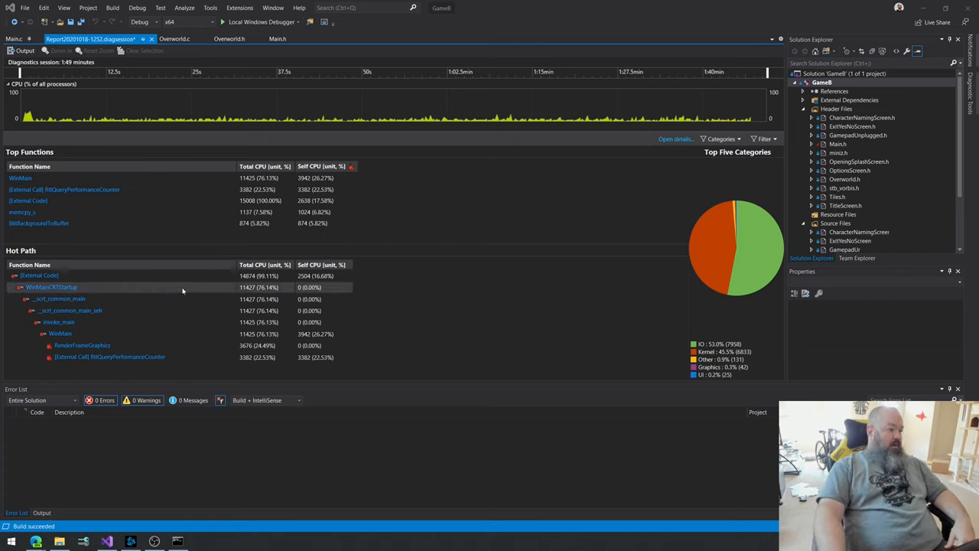
pyautogui.click(39, 276)
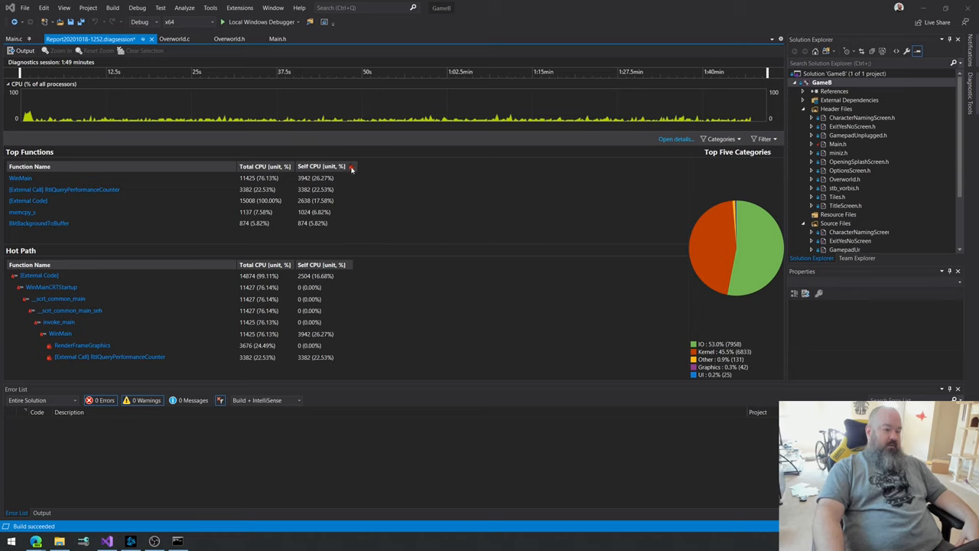
pyautogui.moveTo(352, 172)
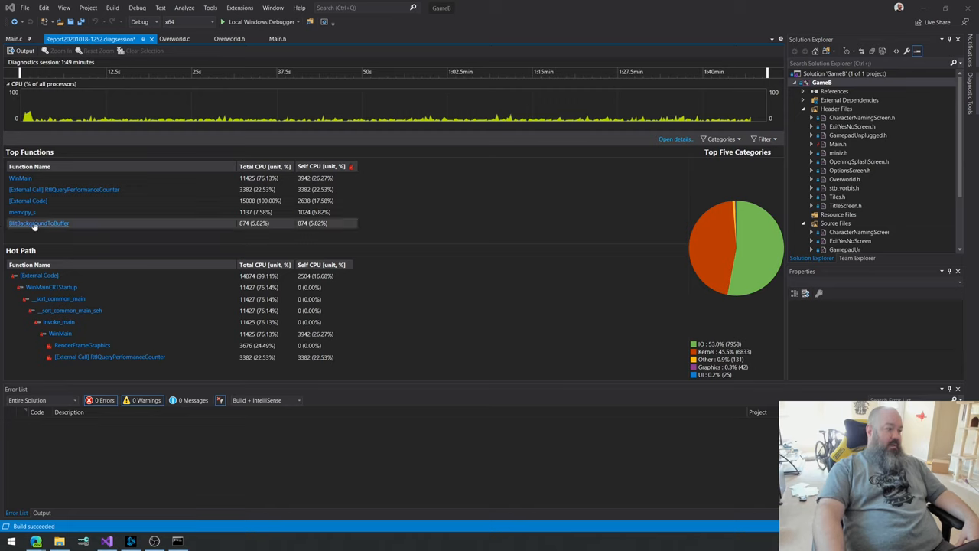
pyautogui.click(23, 212)
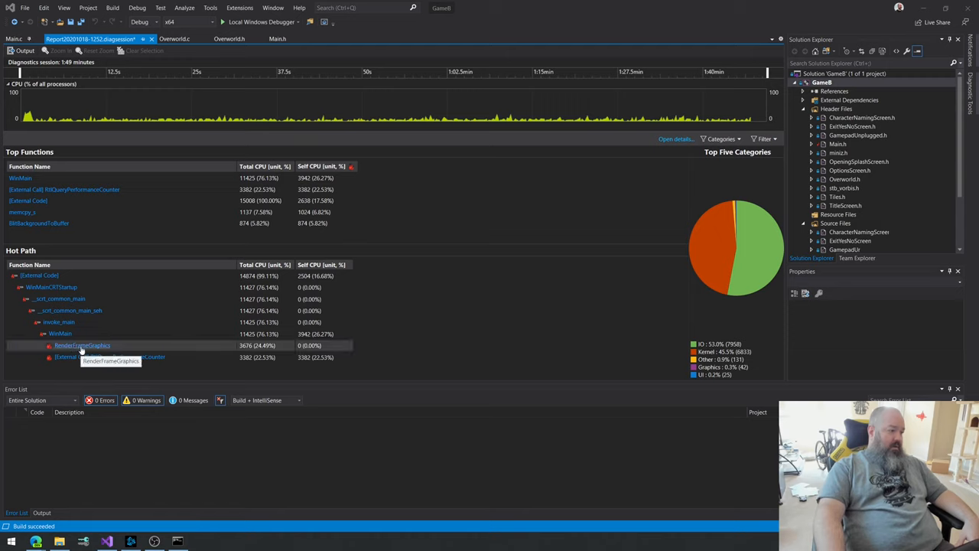
pyautogui.click(109, 357)
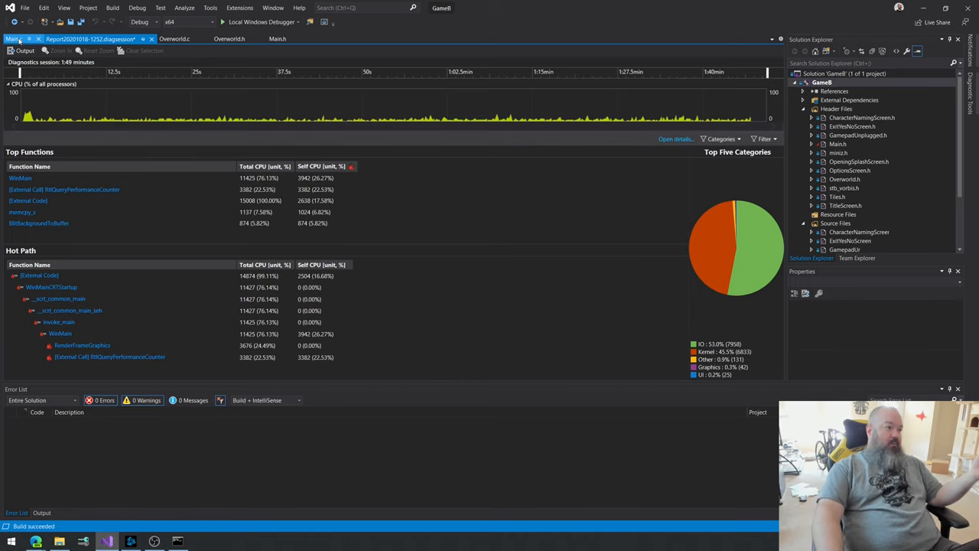
pyautogui.click(14, 39)
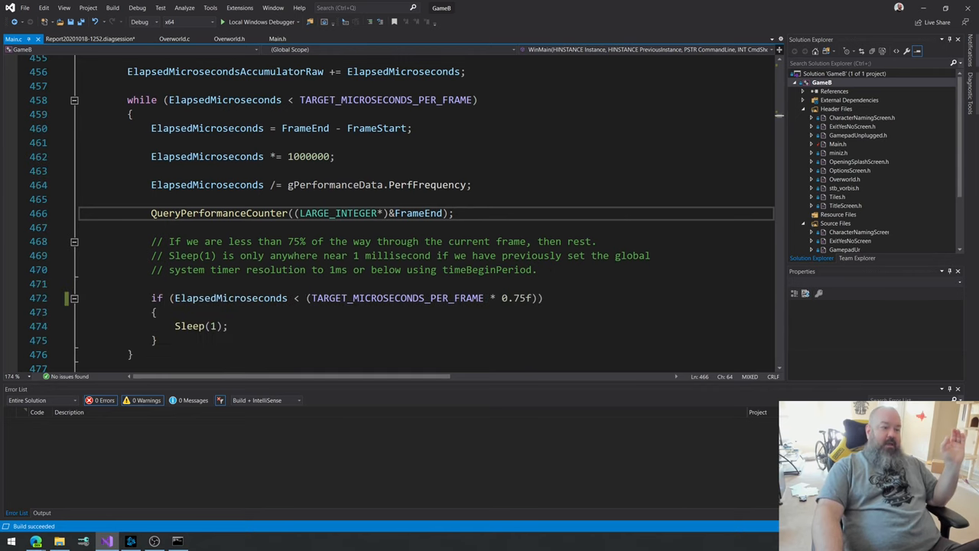
pyautogui.scroll(-3)
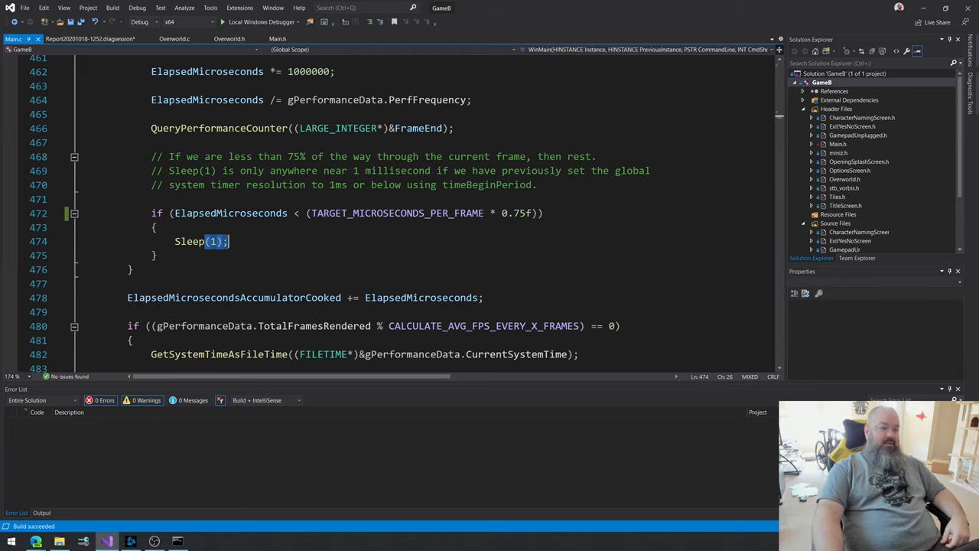
pyautogui.doubleClick(189, 241)
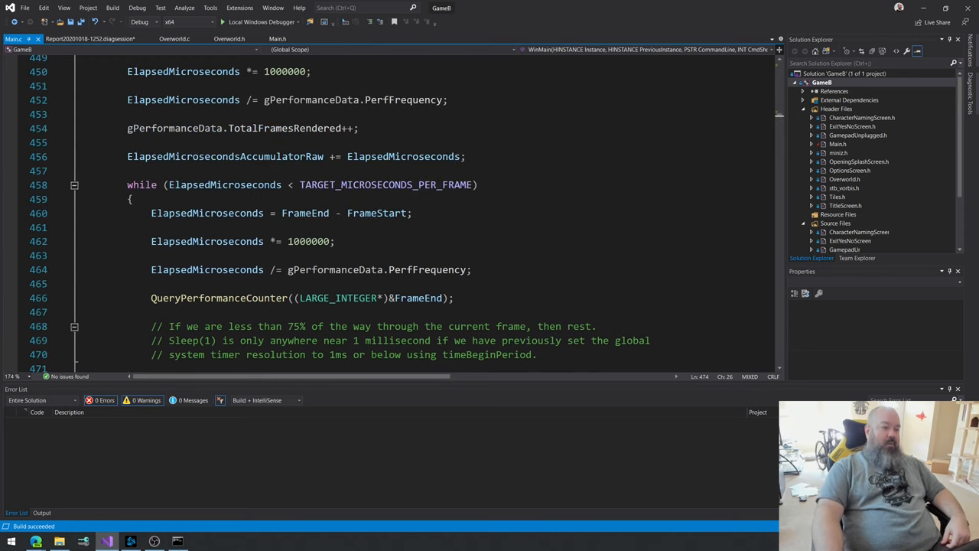
pyautogui.scroll(-3)
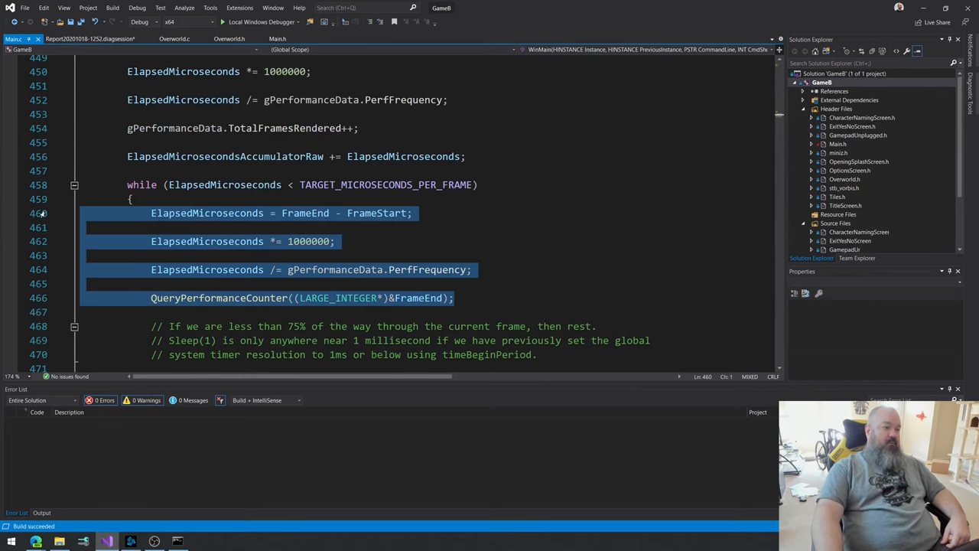
pyautogui.click(90, 39)
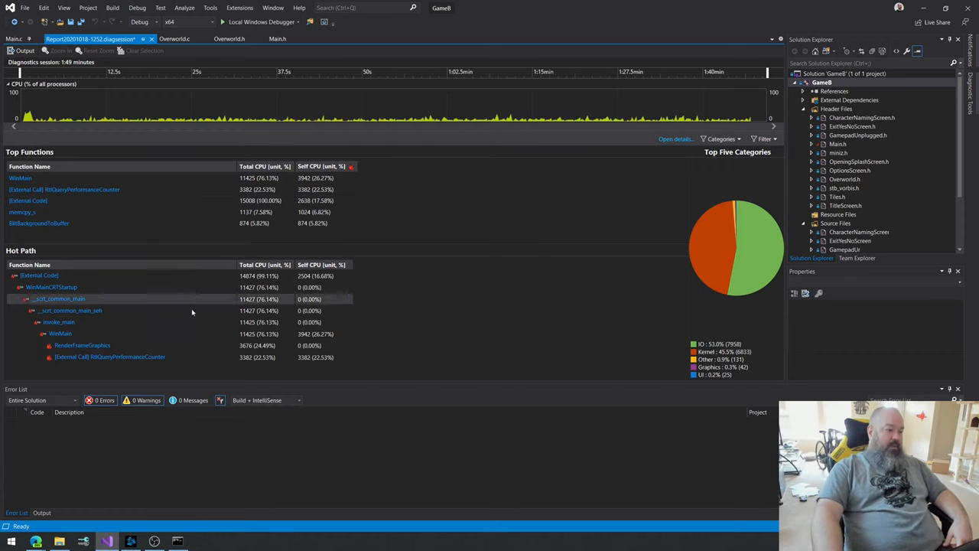
# Step: Select RenderFrameGraphics in the Hot Path to open its detailed CPU Usage view
pyautogui.click(109, 357)
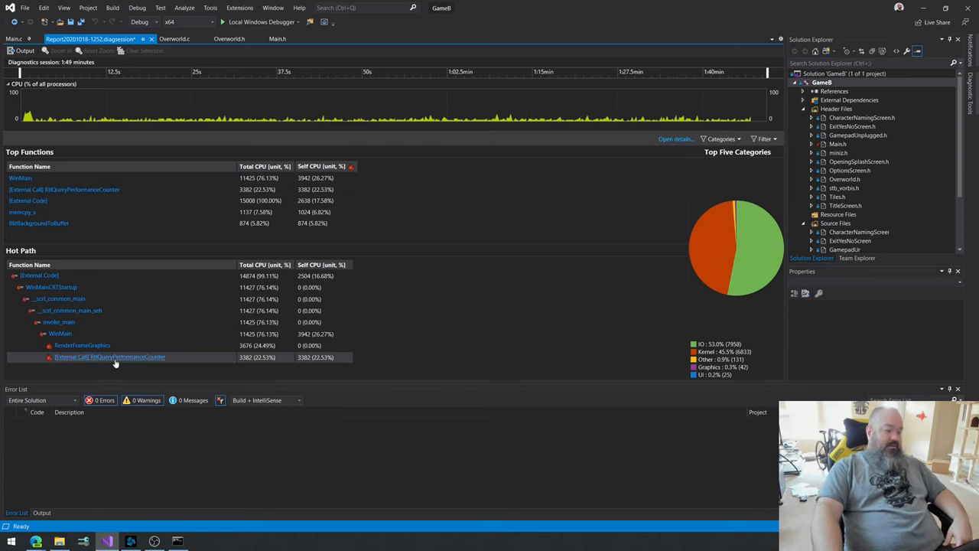
pyautogui.moveTo(82, 345)
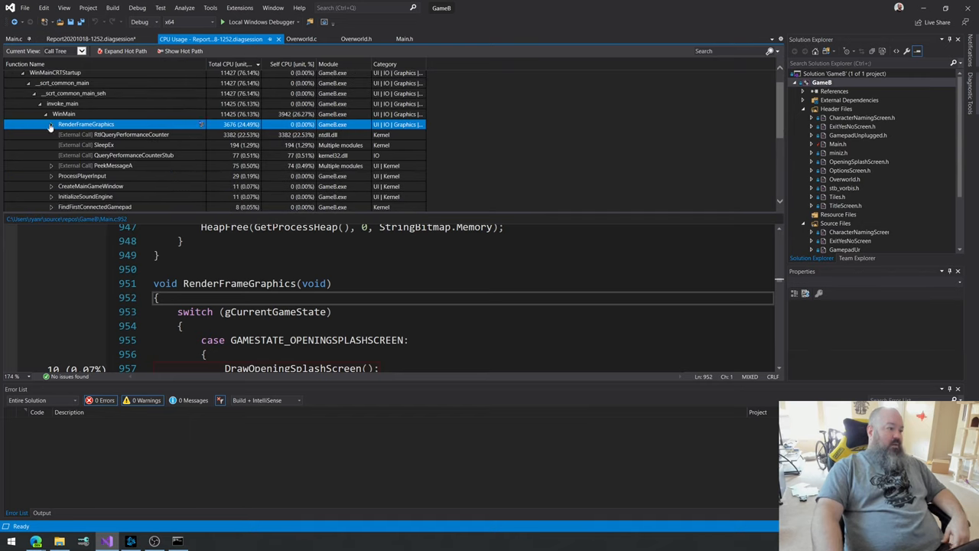
# Step: Expand RenderFrameGraphics, DrawDebugInfo and BlitStringToBuffer in the call tree, checking sprintf_s along the way
pyautogui.click(50, 124)
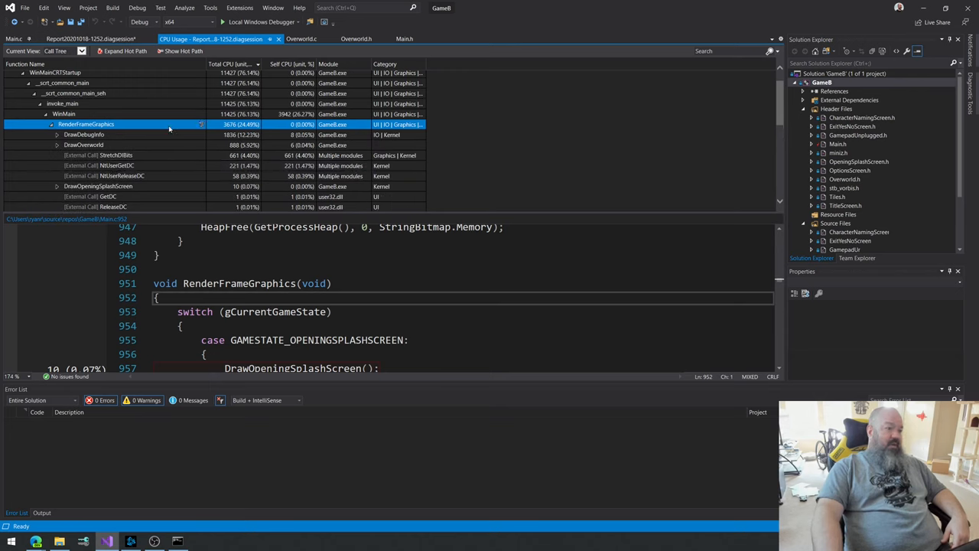
pyautogui.click(84, 135)
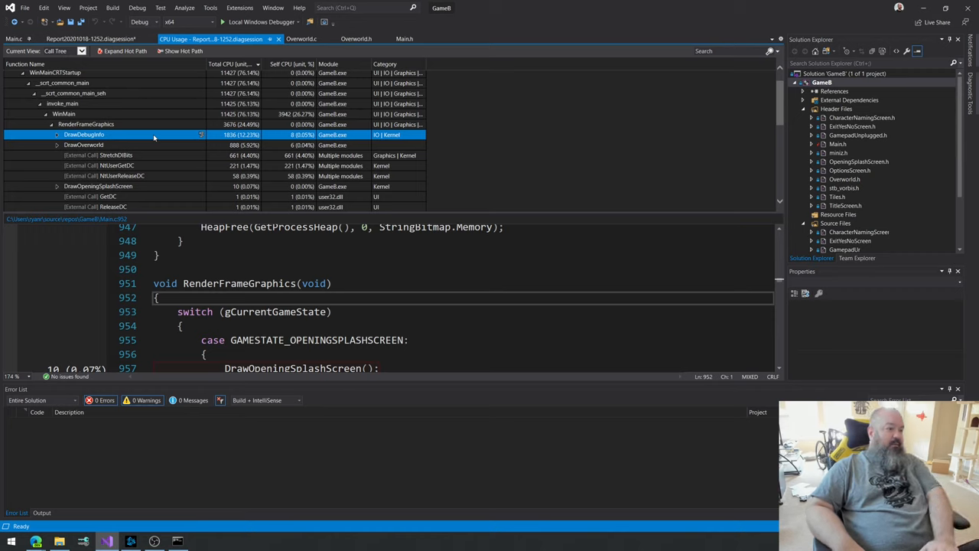
pyautogui.click(84, 145)
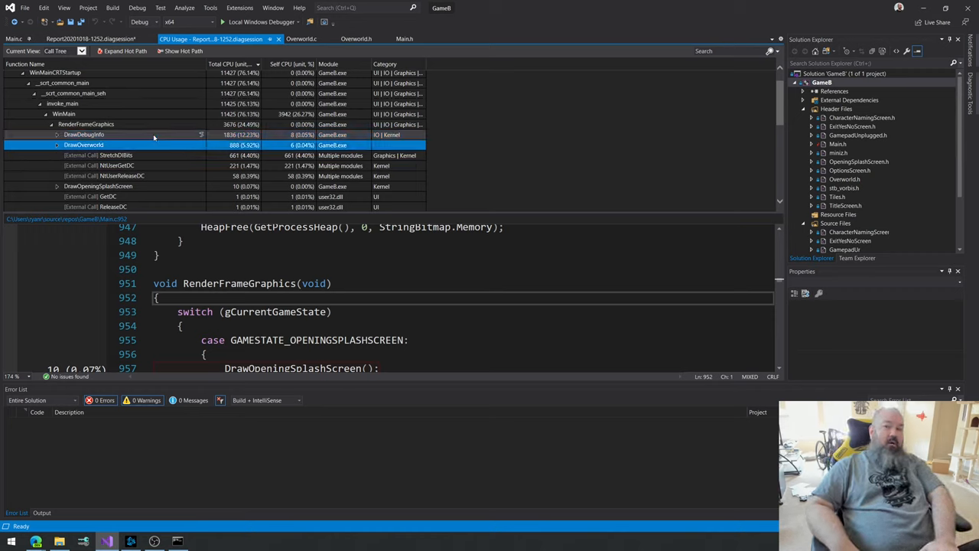
pyautogui.click(56, 145)
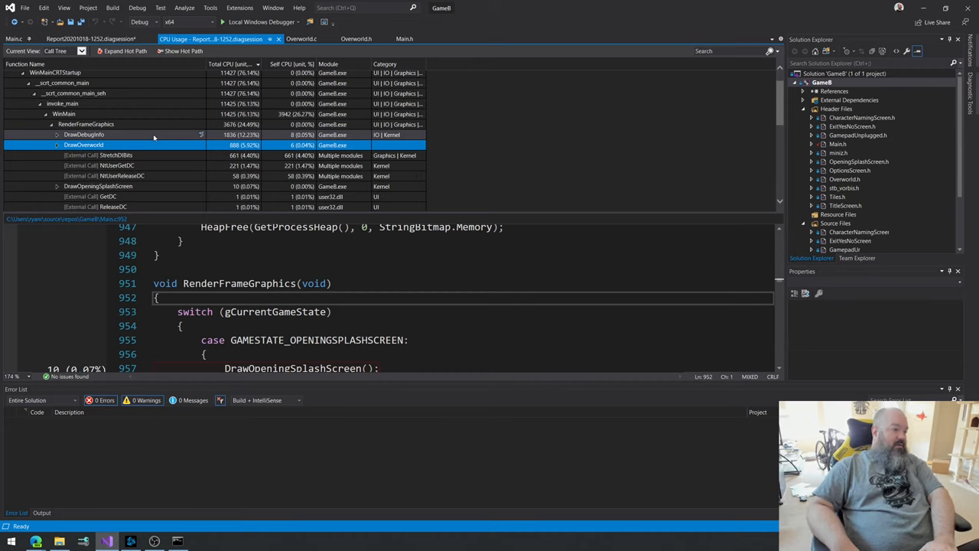
pyautogui.click(57, 135)
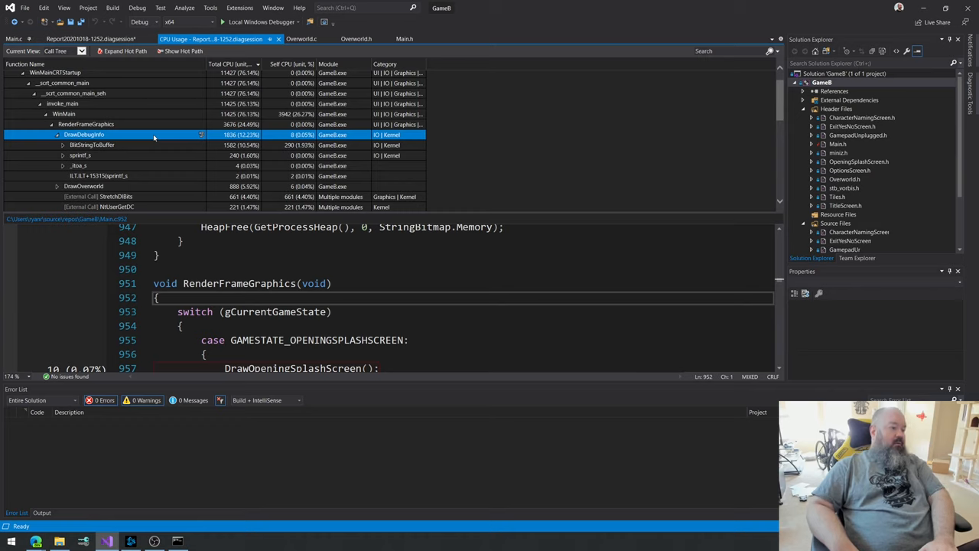
pyautogui.click(92, 144)
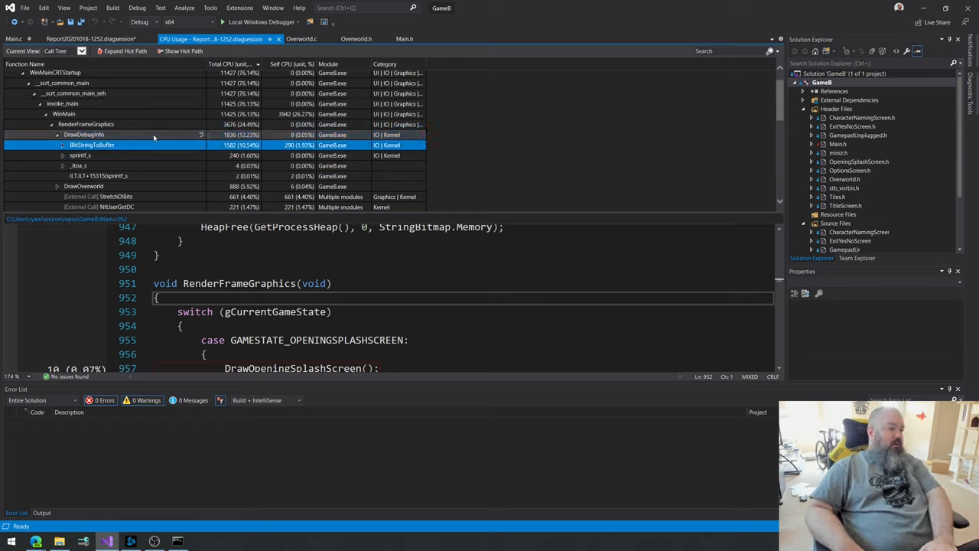
pyautogui.click(99, 175)
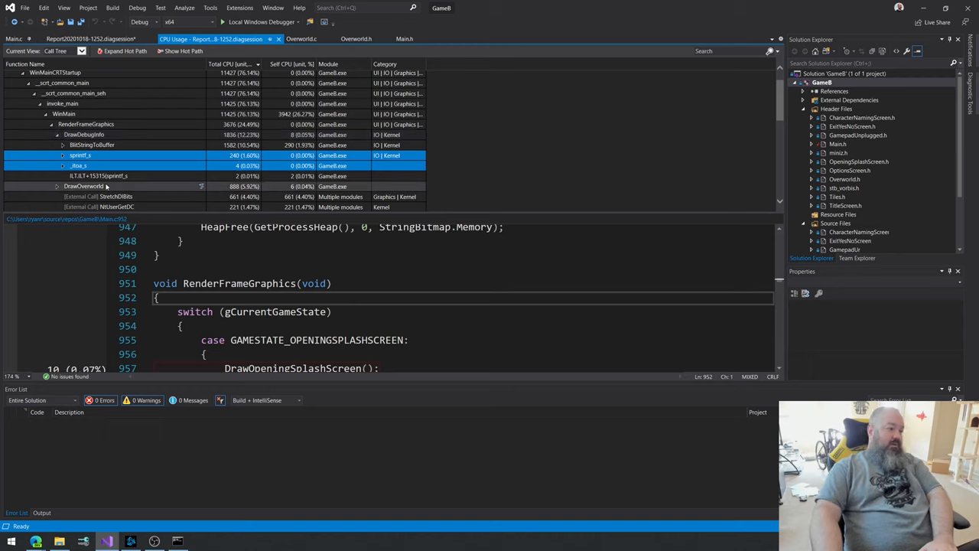
pyautogui.click(92, 145)
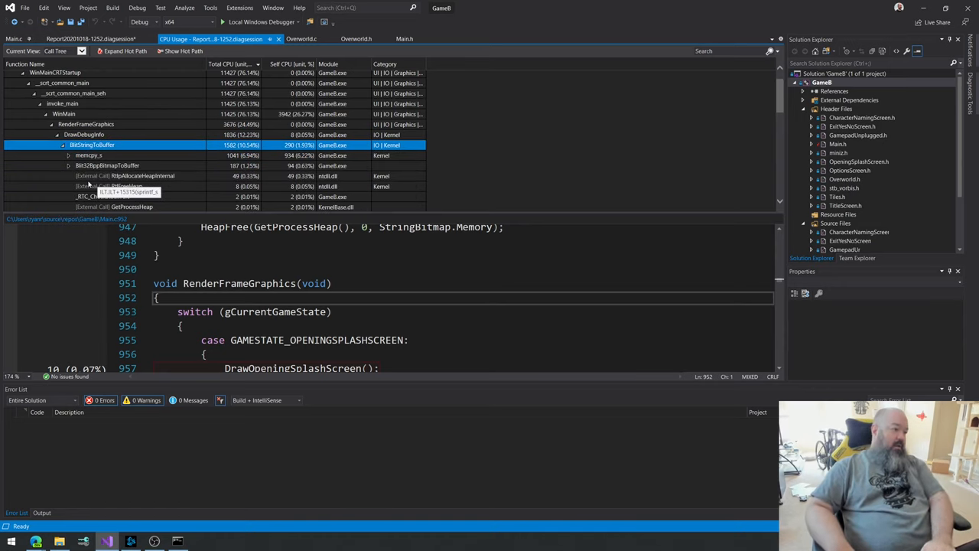
# Step: Expand memcpy_s, compare its cost against memcpy, then collapse the tree to the top
pyautogui.scroll(-3)
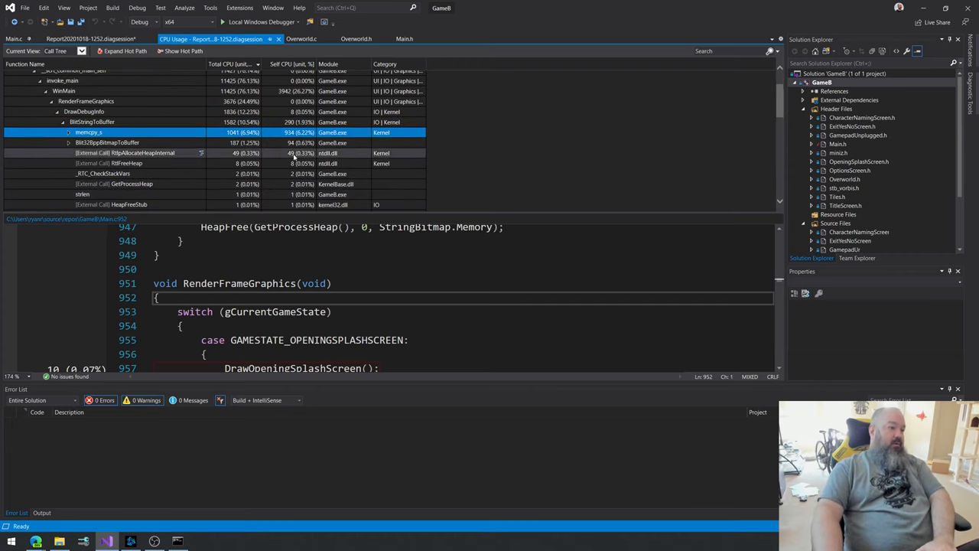
pyautogui.moveTo(654, 123)
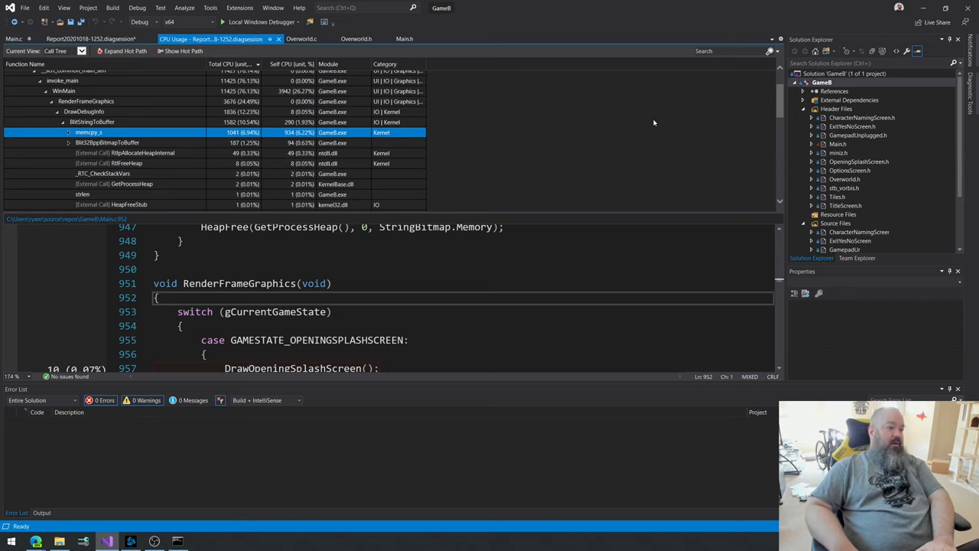
pyautogui.click(68, 132)
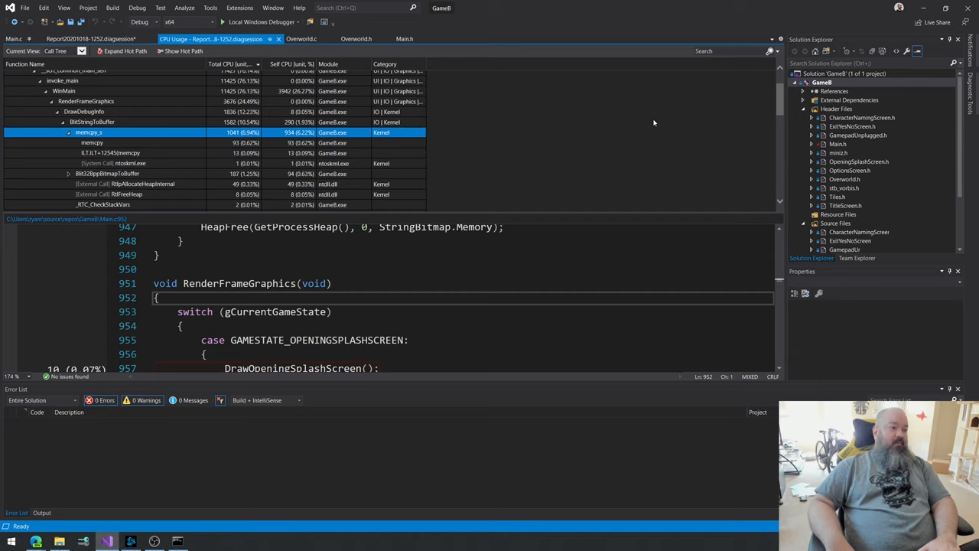
pyautogui.click(92, 143)
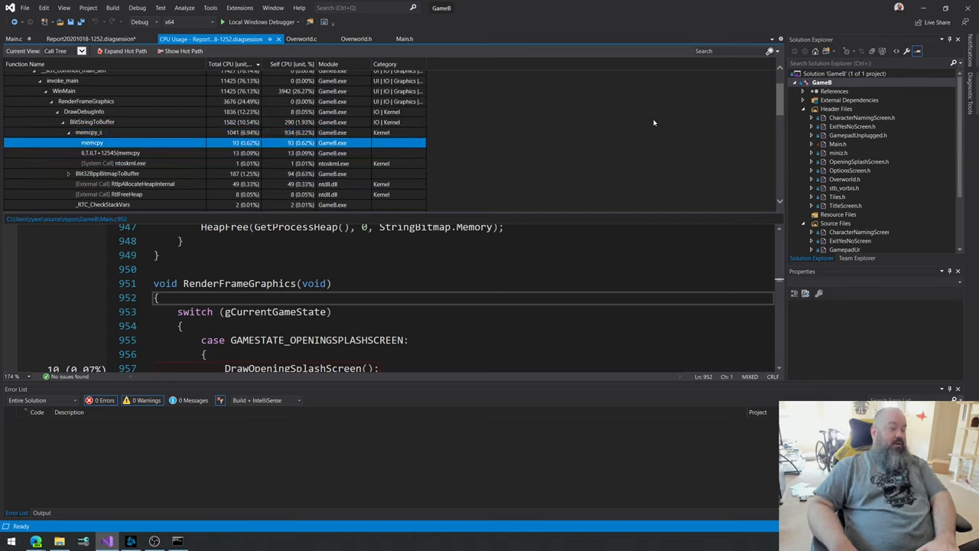
pyautogui.click(88, 132)
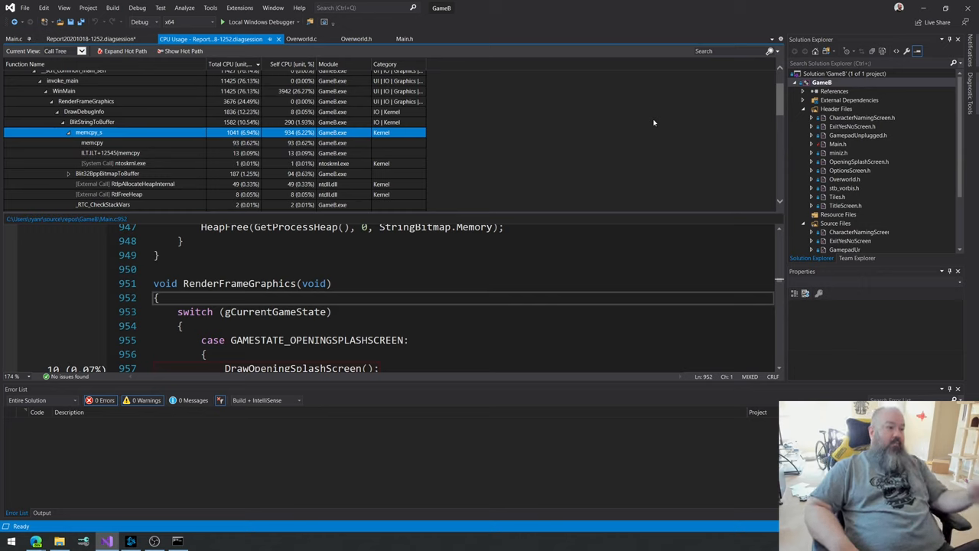
pyautogui.click(92, 143)
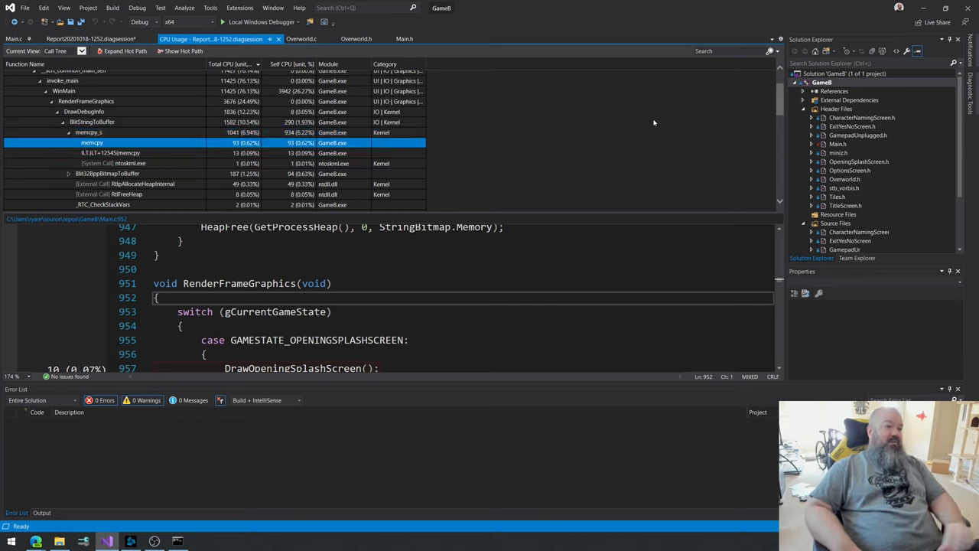
pyautogui.click(88, 133)
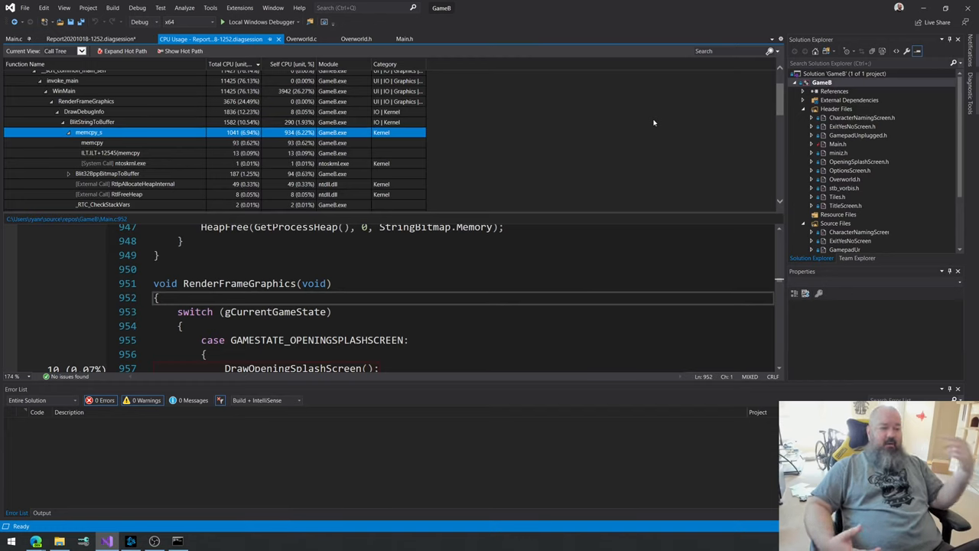
pyautogui.click(92, 142)
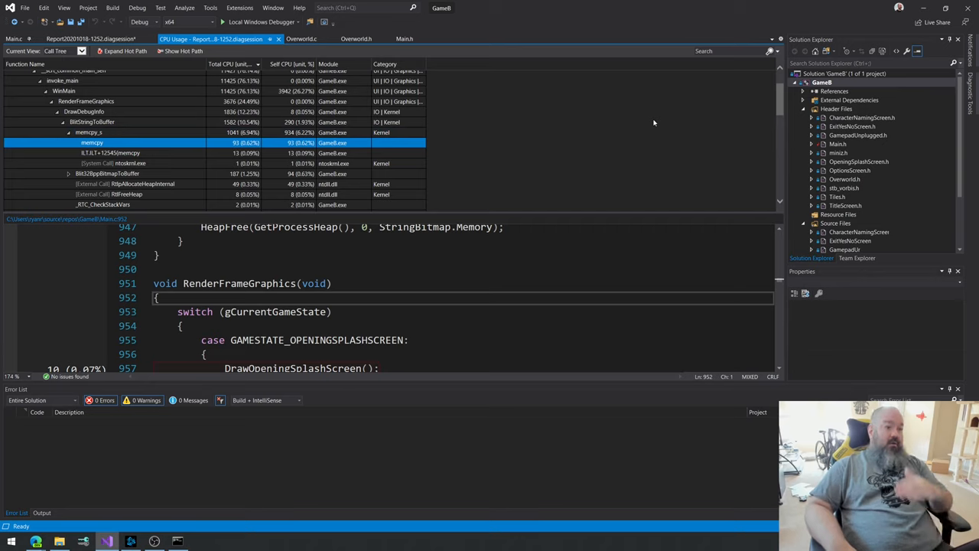
pyautogui.click(88, 132)
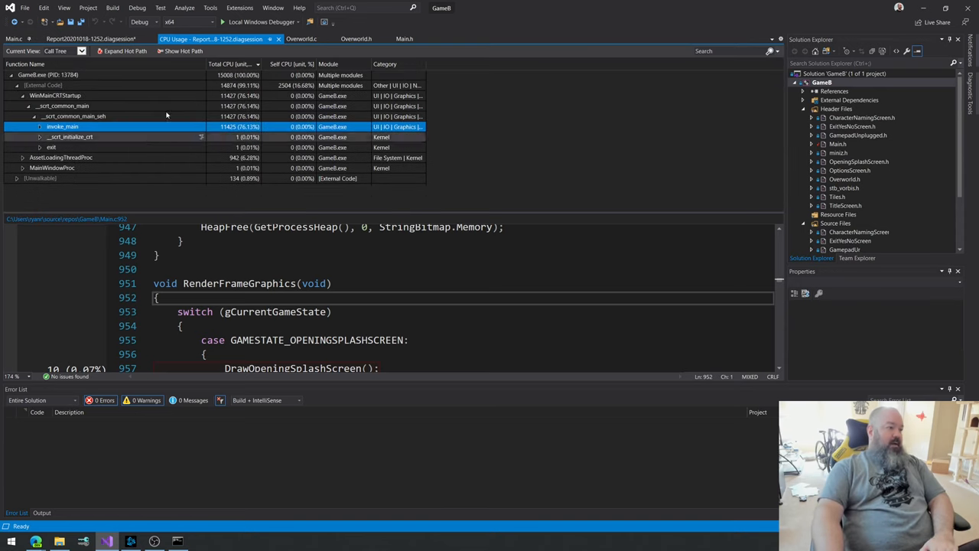
# Step: Close the CPU Usage tab and the Report diagsession tab, returning to Main.c
pyautogui.click(11, 75)
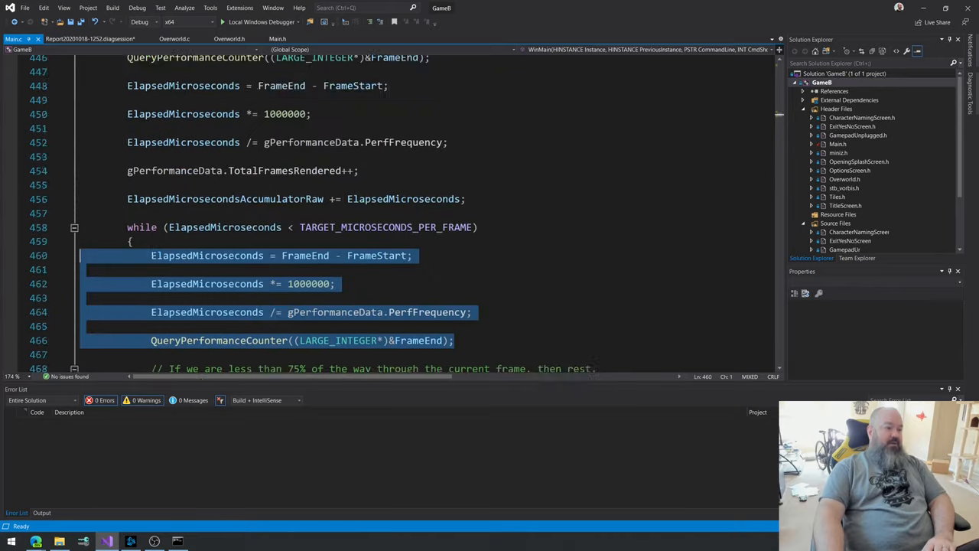
pyautogui.click(92, 39)
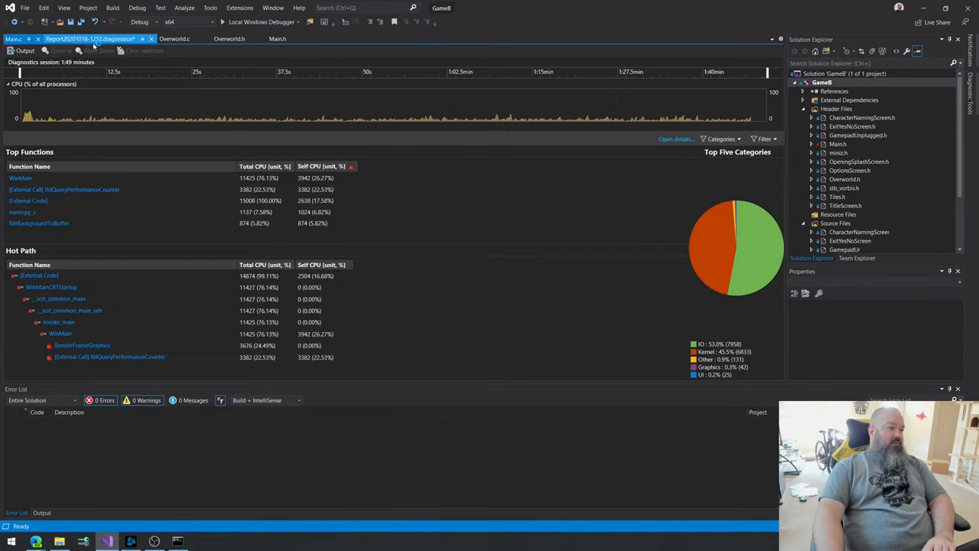
pyautogui.click(152, 38)
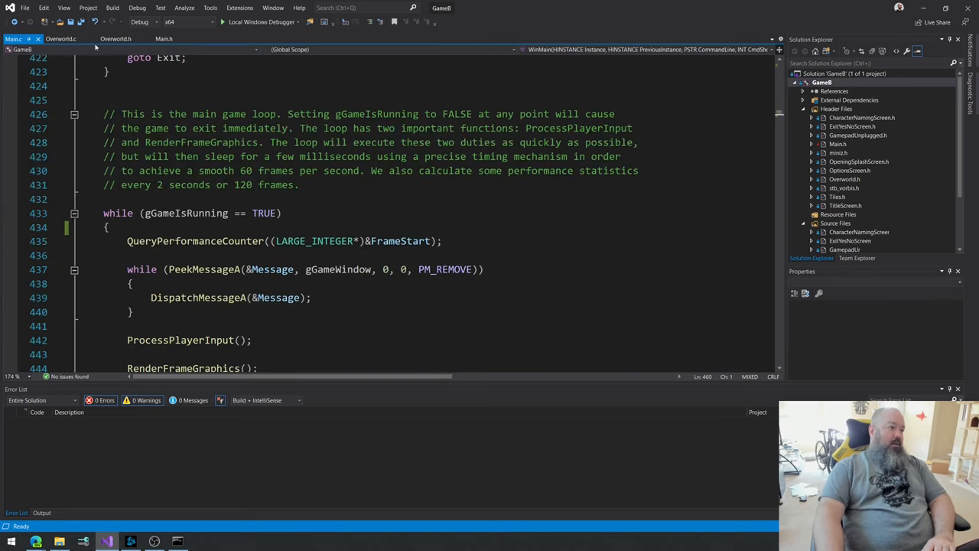
pyautogui.click(61, 38)
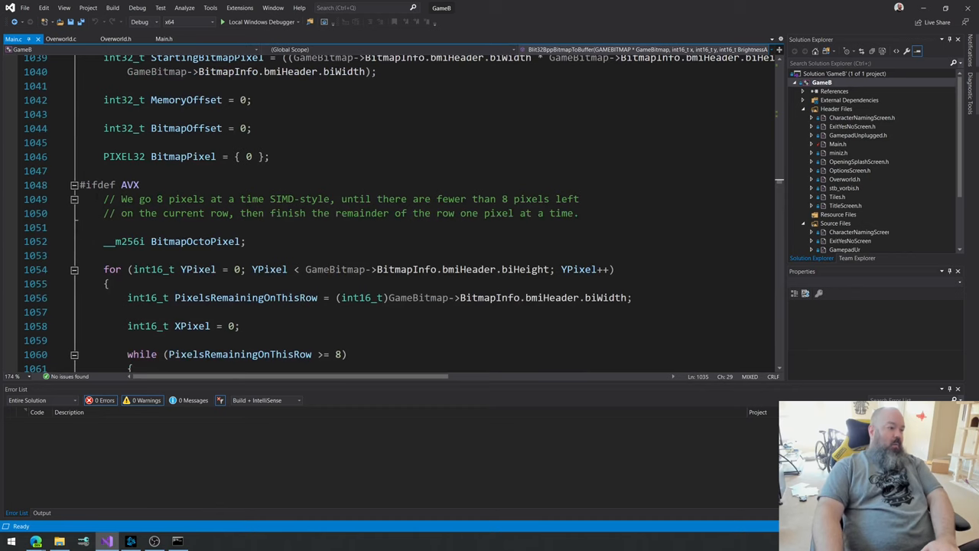
pyautogui.scroll(-3)
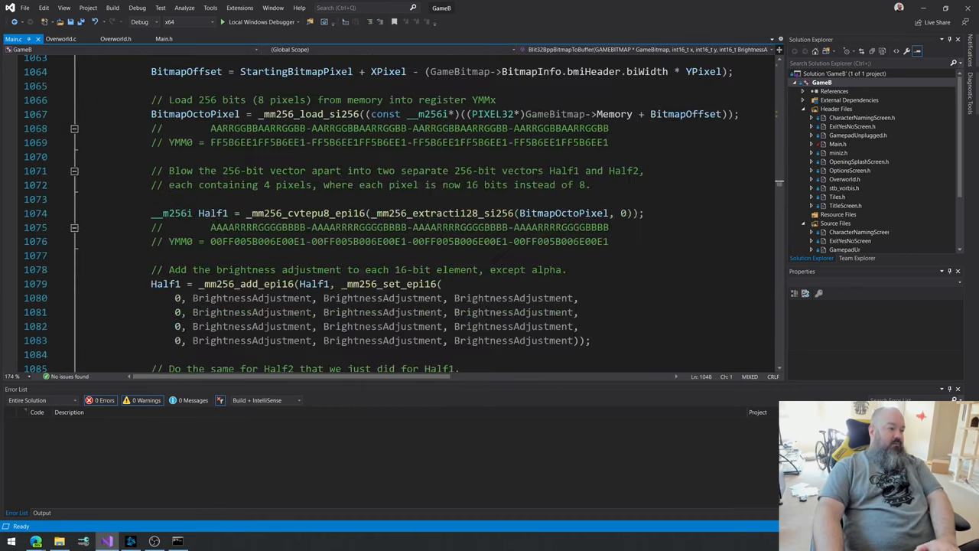
pyautogui.scroll(-3)
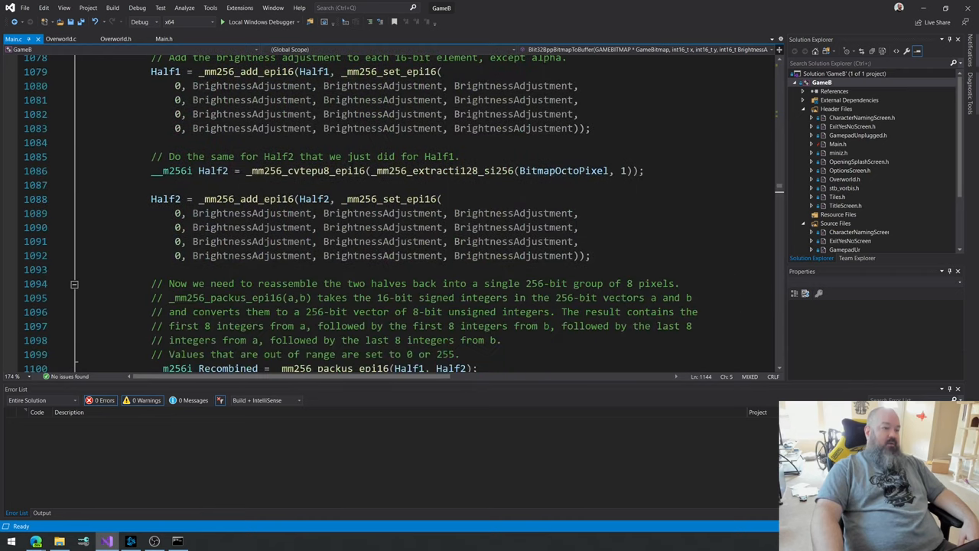
pyautogui.scroll(-3)
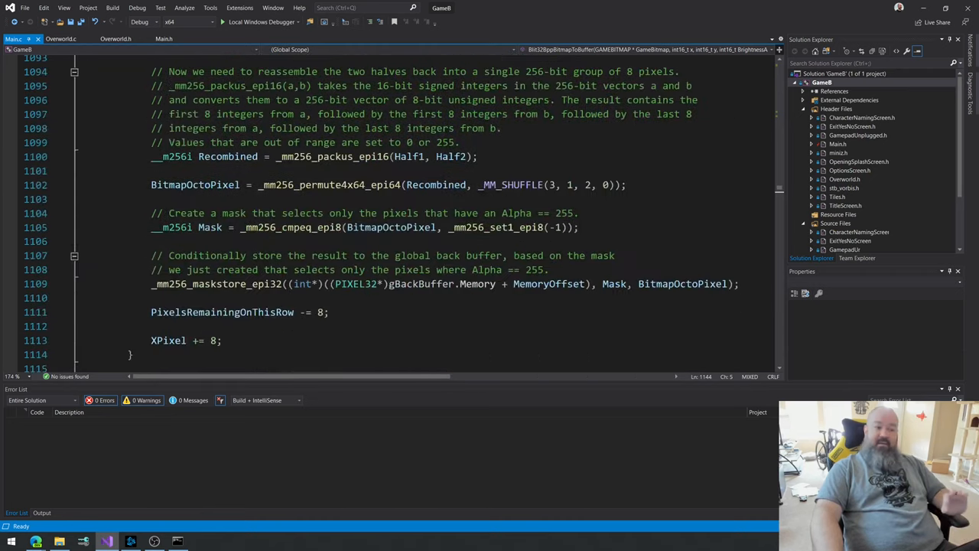
pyautogui.scroll(-3)
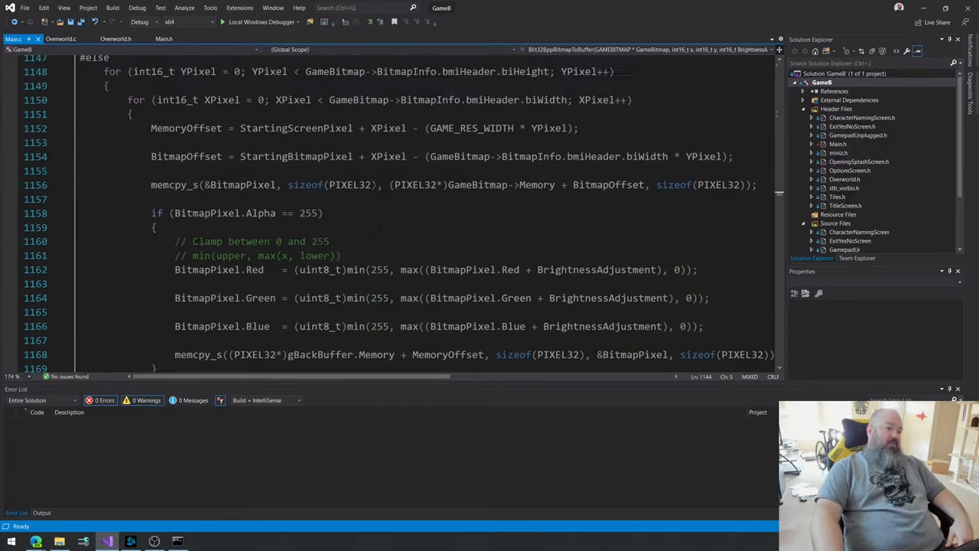
pyautogui.scroll(-3)
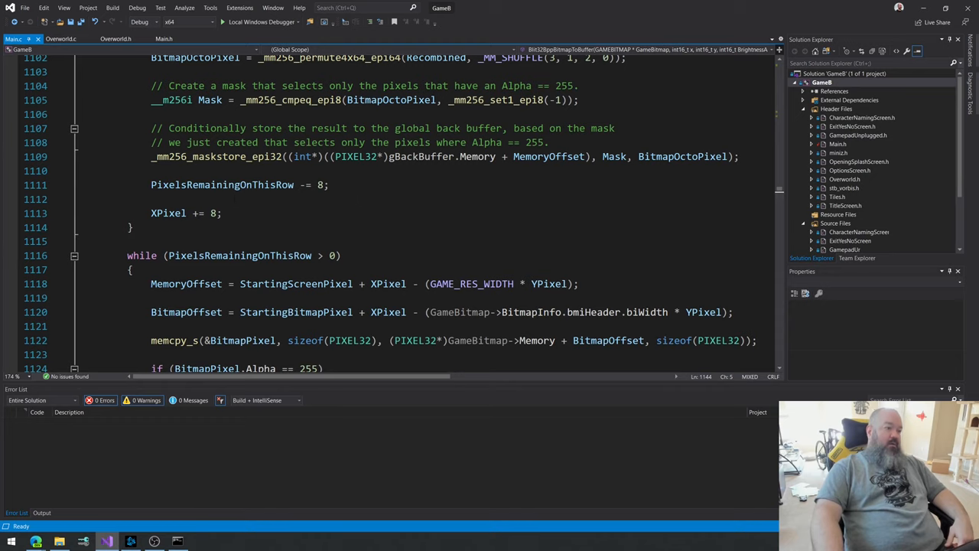
pyautogui.click(221, 212)
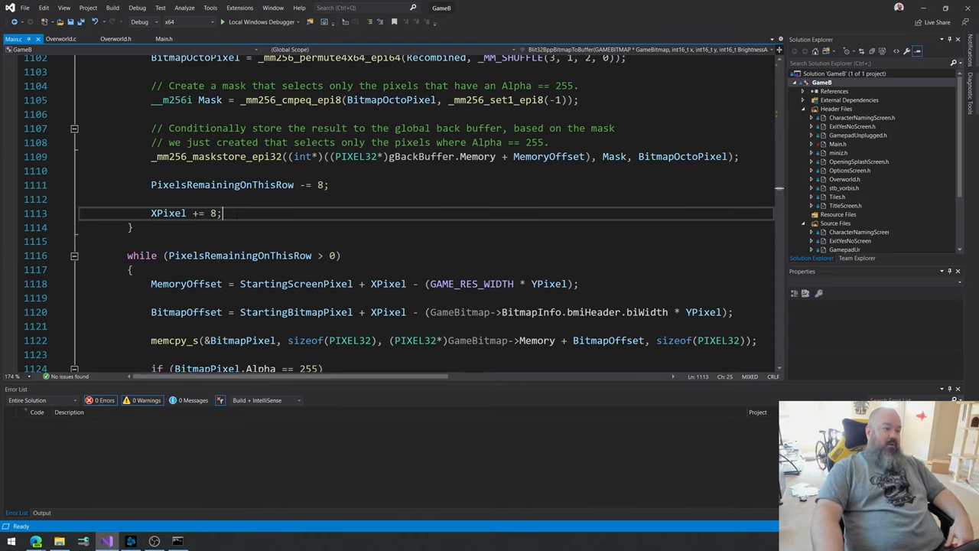
pyautogui.scroll(-3)
pyautogui.write('// TODO')
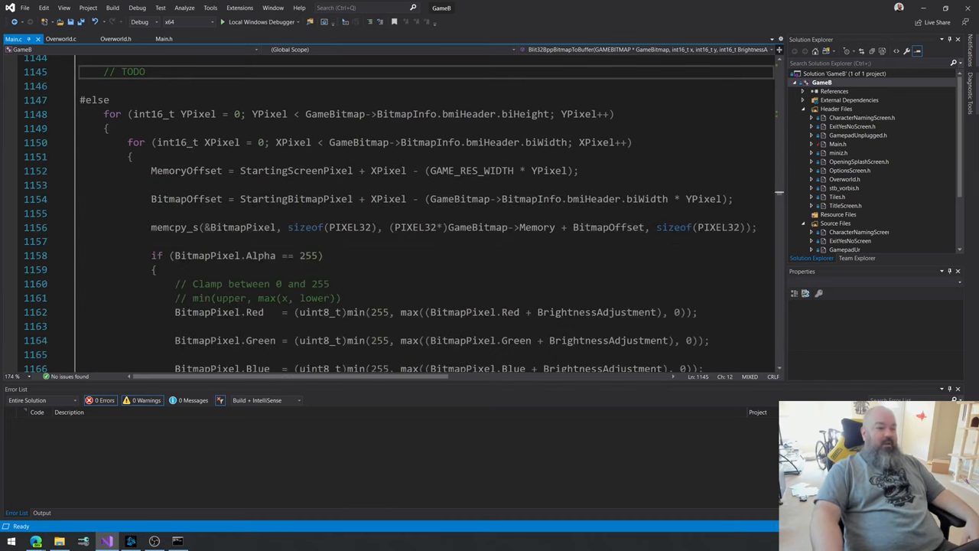
pyautogui.scroll(-3)
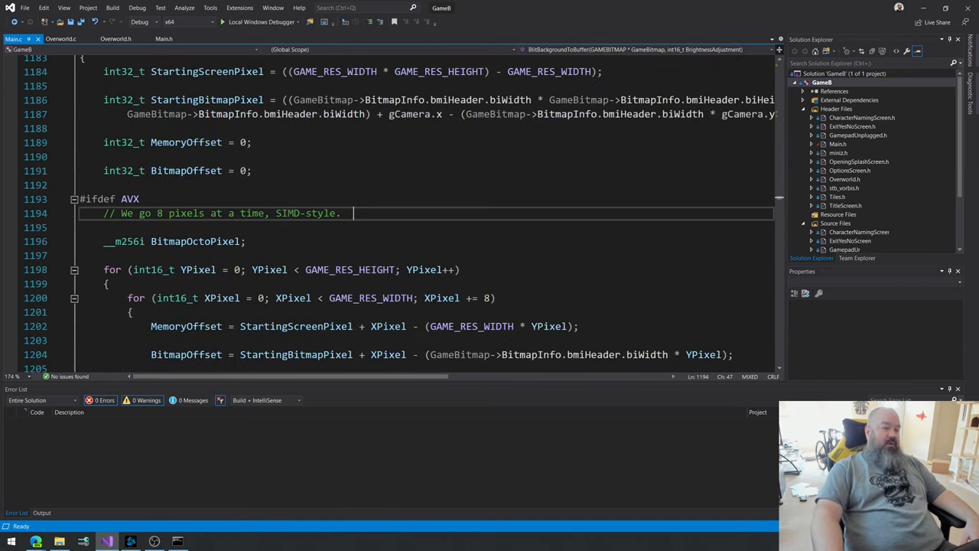
pyautogui.scroll(-3)
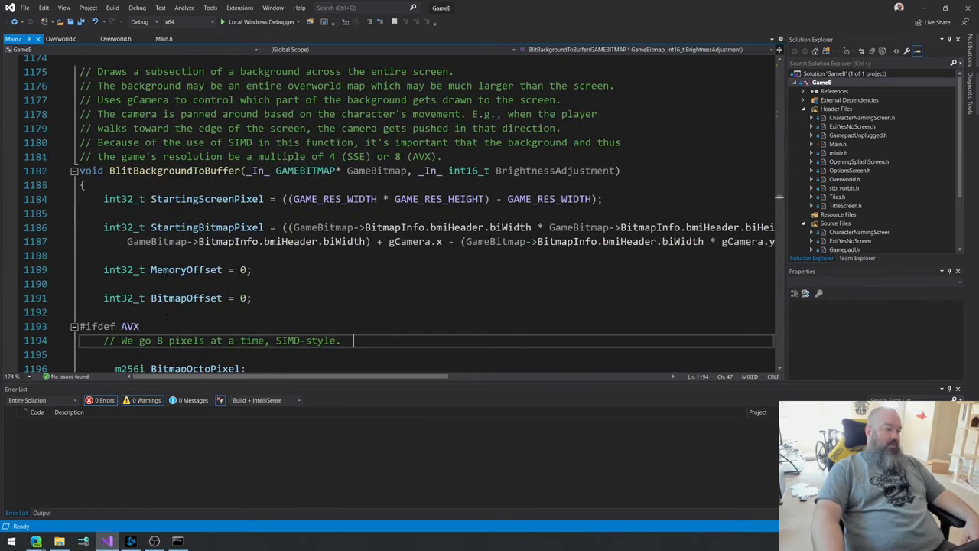
pyautogui.doubleClick(174, 170)
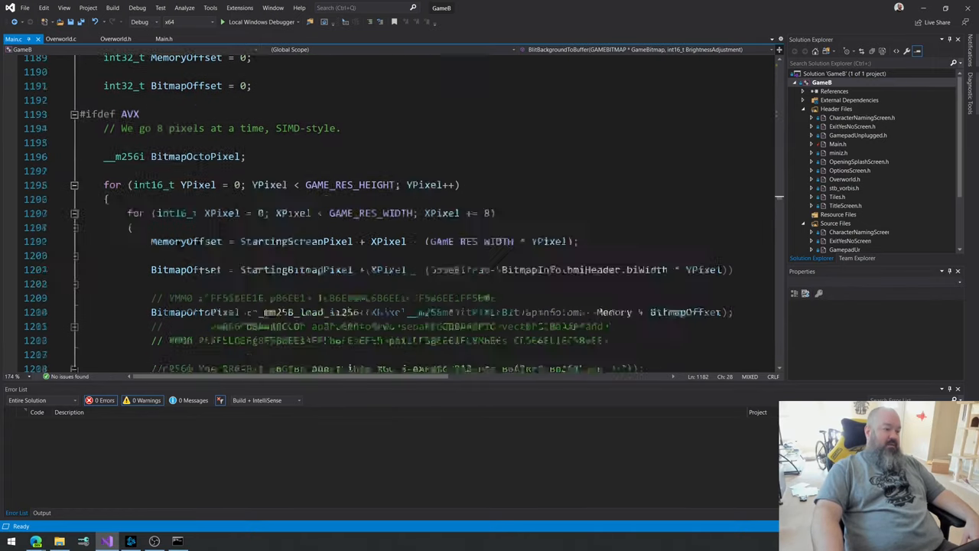
pyautogui.scroll(-3)
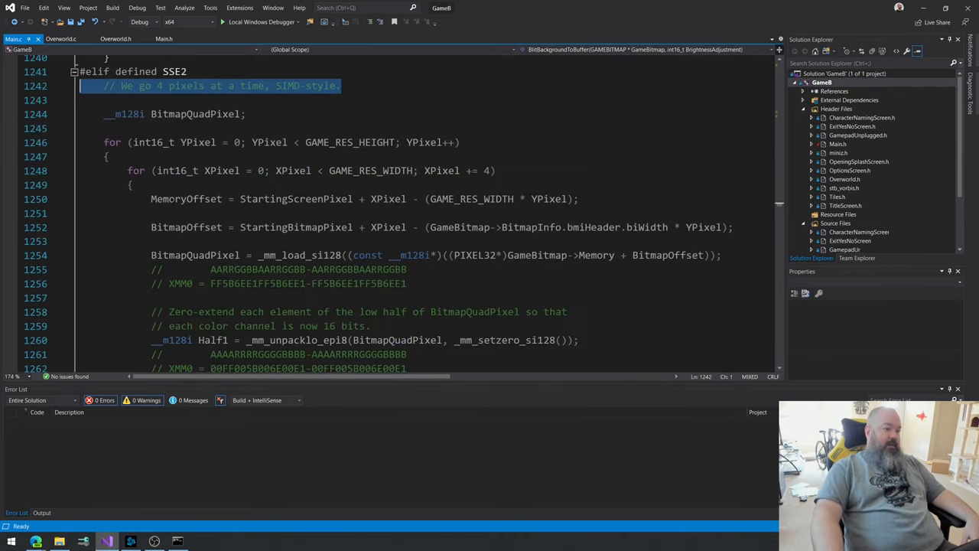
pyautogui.scroll(-3)
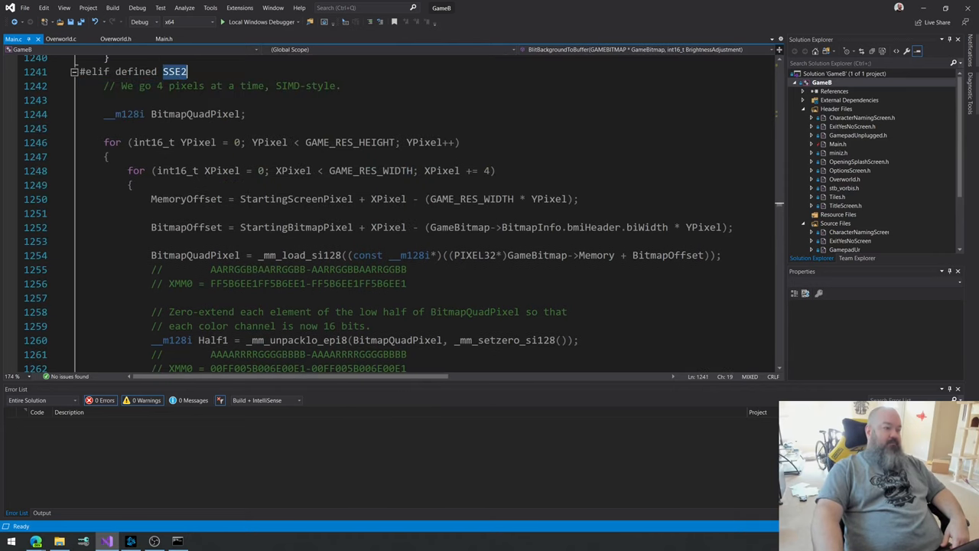
pyautogui.scroll(-3)
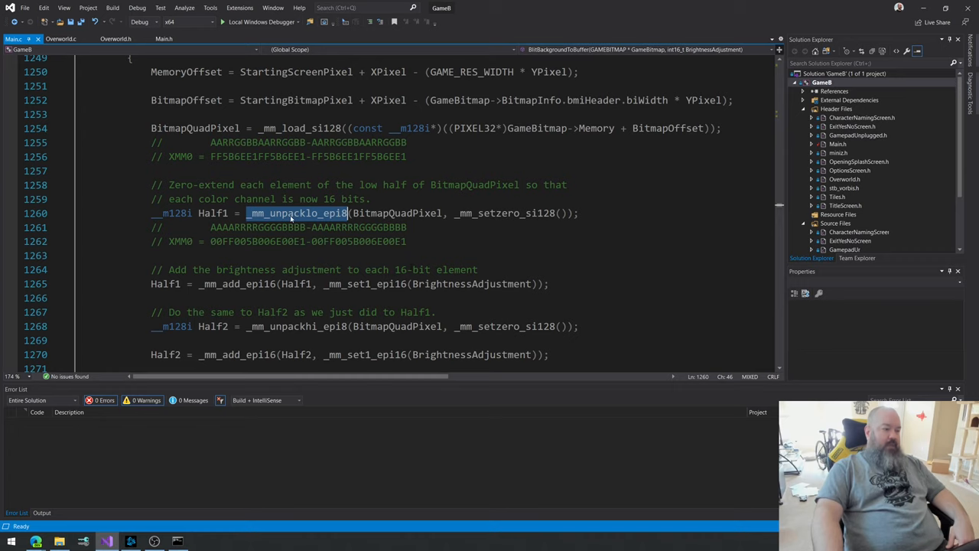
pyautogui.doubleClick(505, 213)
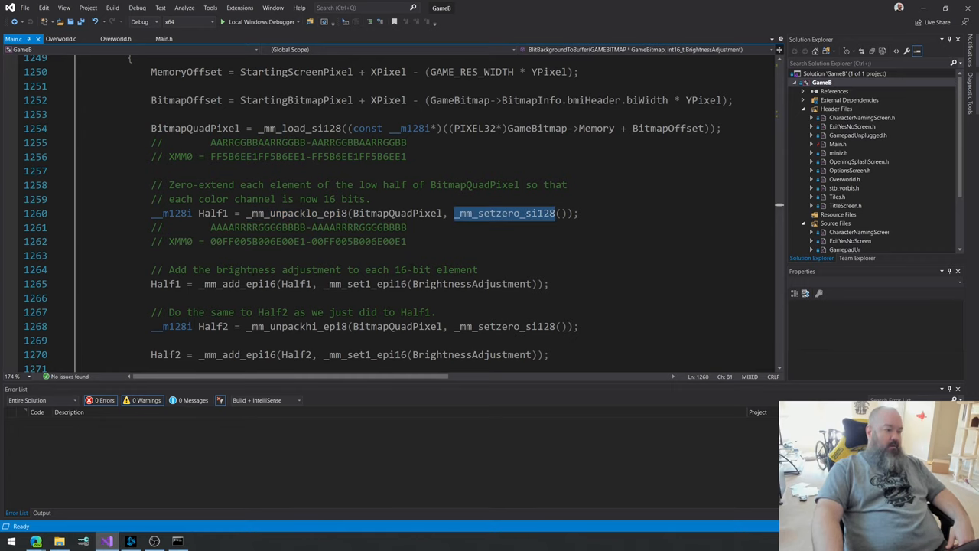
pyautogui.scroll(-3)
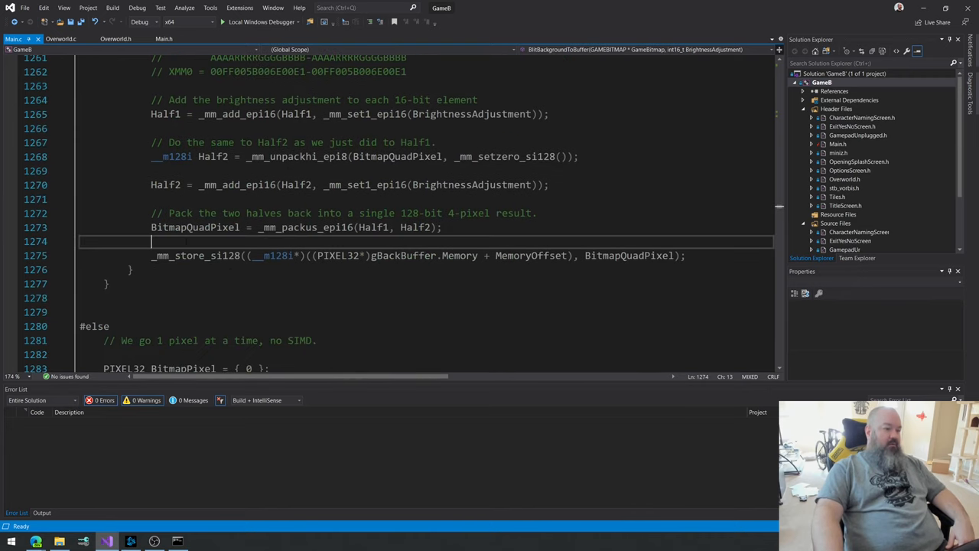
pyautogui.click(442, 228)
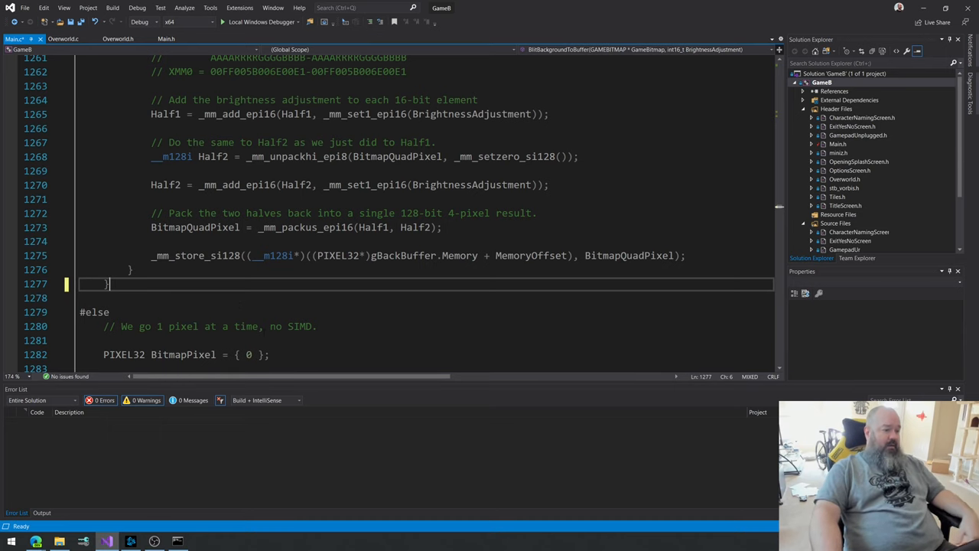
pyautogui.scroll(3)
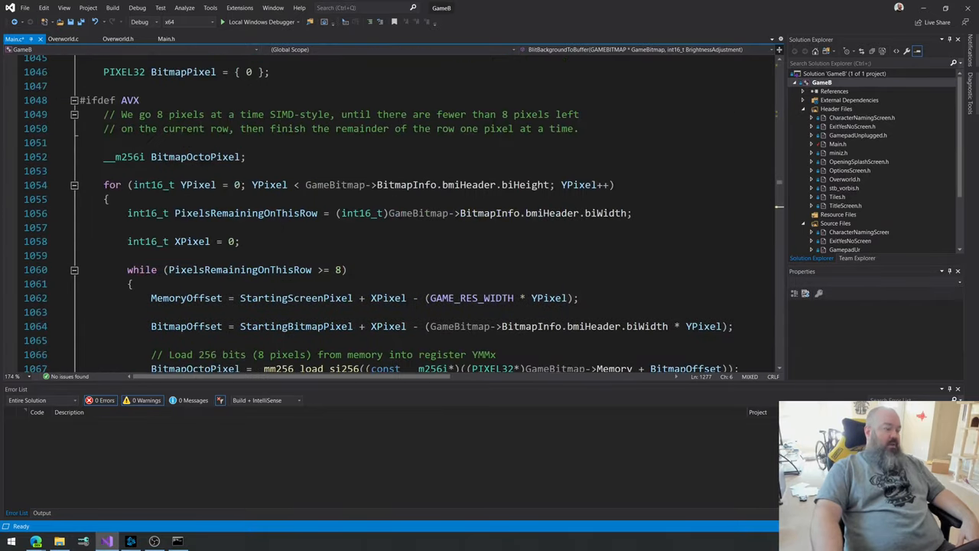
# Step: Look over Blit32BppBitmapToBuffer in Main.c, then open Assets\Maps\Overworld01.png in paint.net
pyautogui.scroll(3)
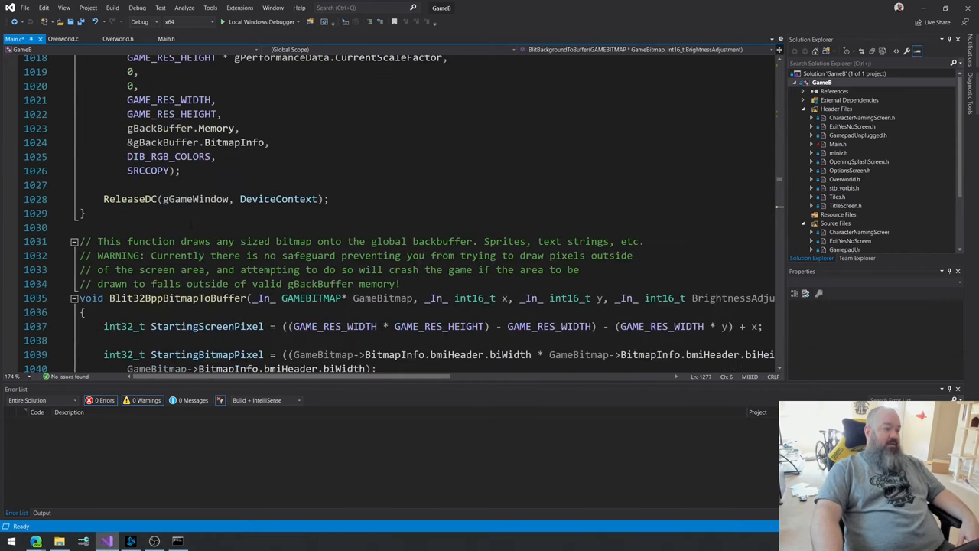
pyautogui.doubleClick(176, 298)
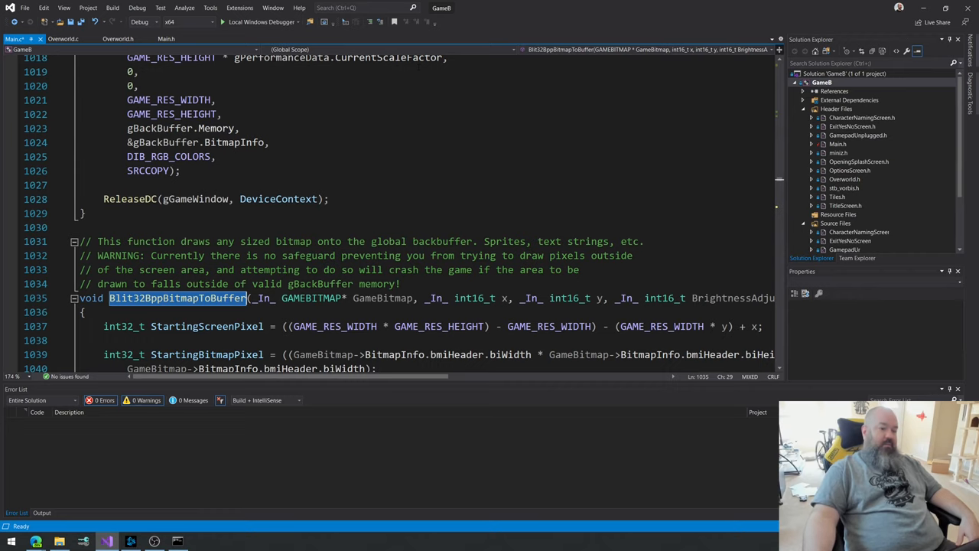
pyautogui.scroll(-3)
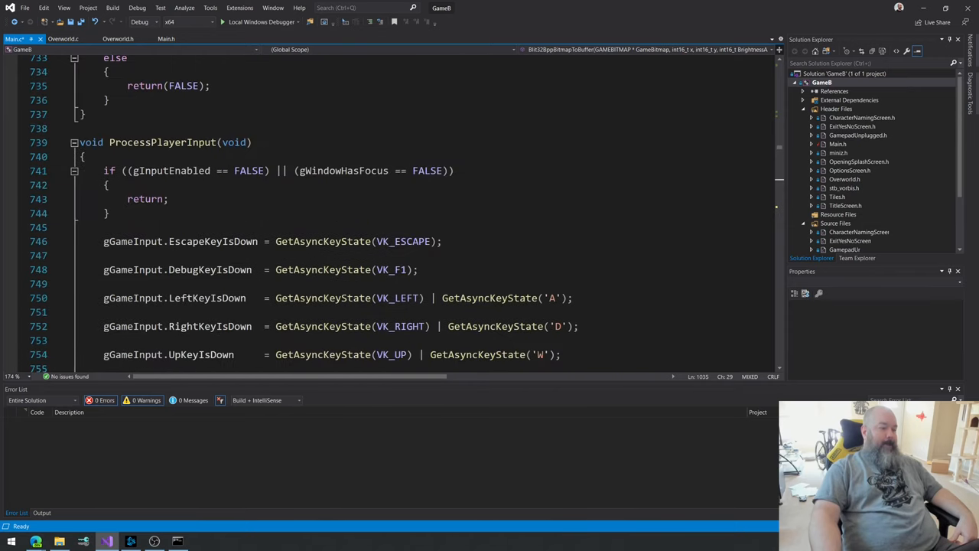
pyautogui.scroll(3)
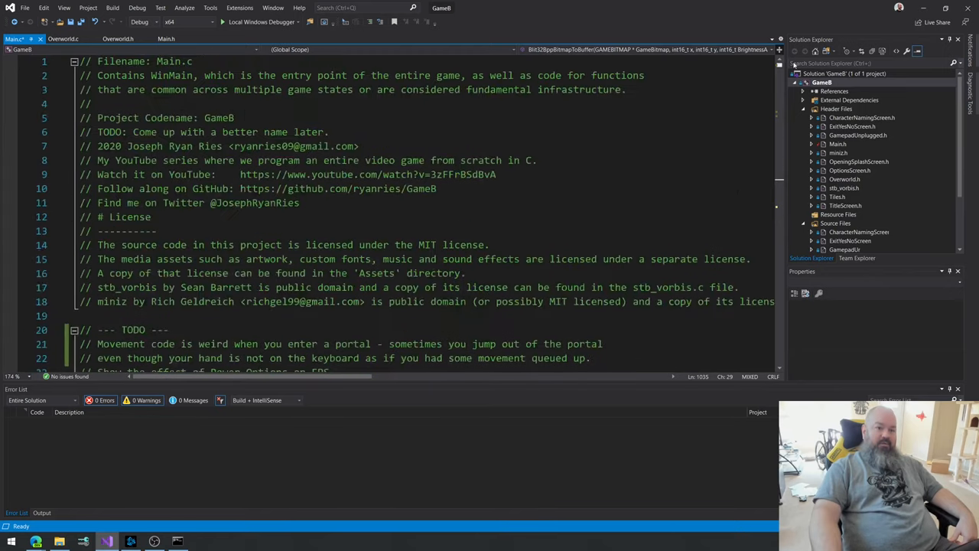
pyautogui.scroll(-3)
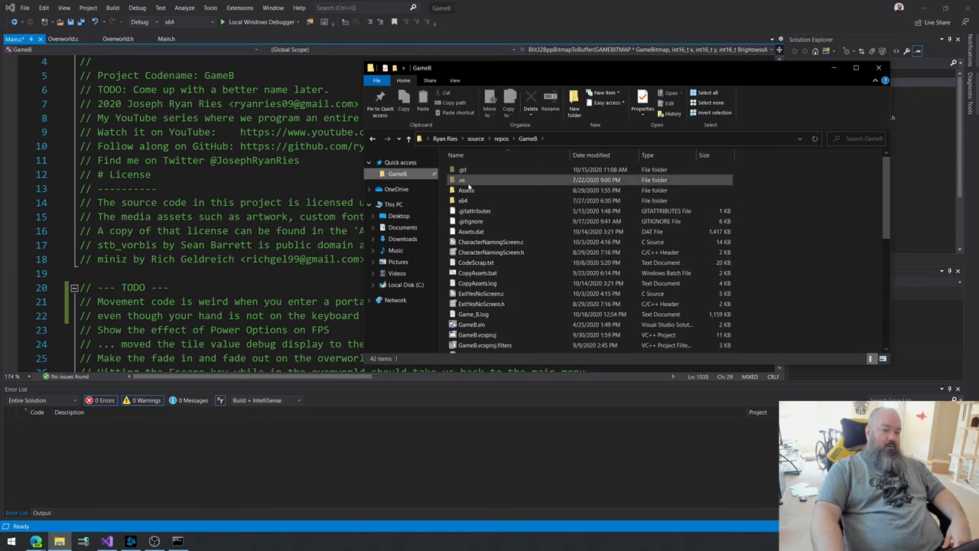
pyautogui.click(466, 189)
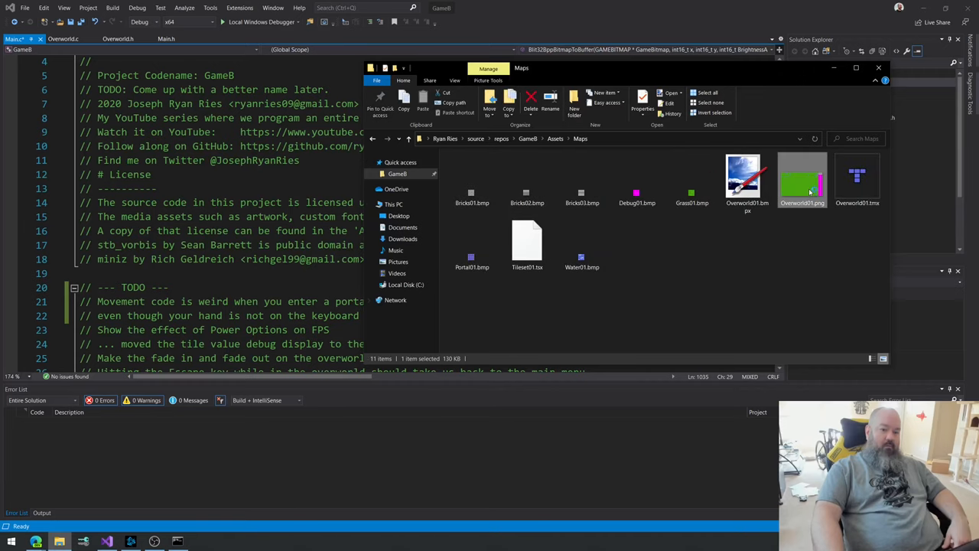
pyautogui.doubleClick(801, 180)
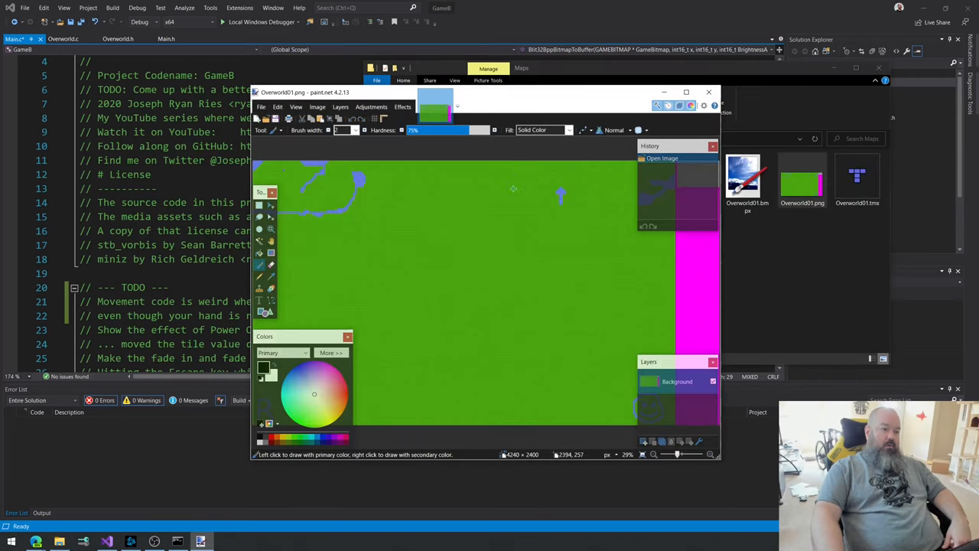
# Step: Maximize the image and sketch a black loop, right-edge line, edge outline and crossing stroke
pyautogui.click(685, 92)
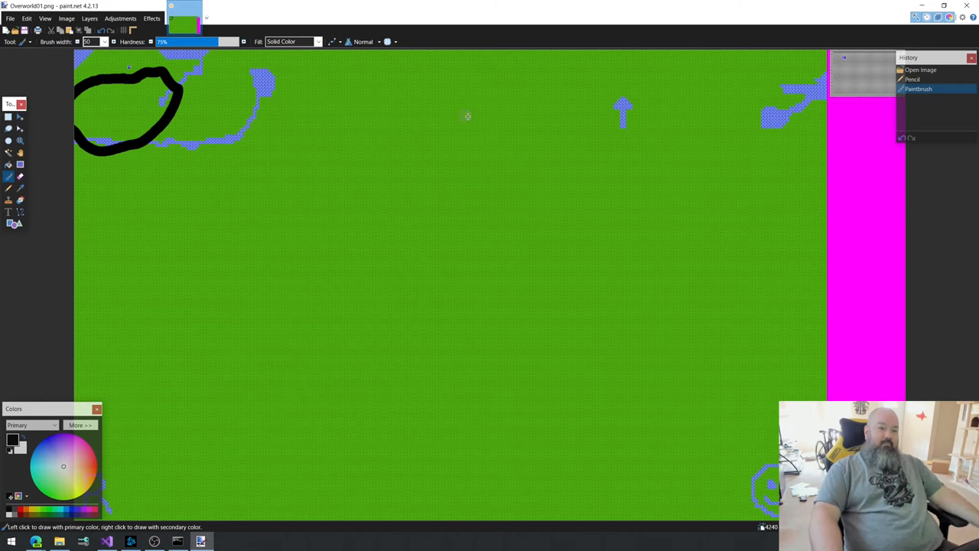
pyautogui.moveTo(657, 353); pyautogui.dragTo(769, 358)
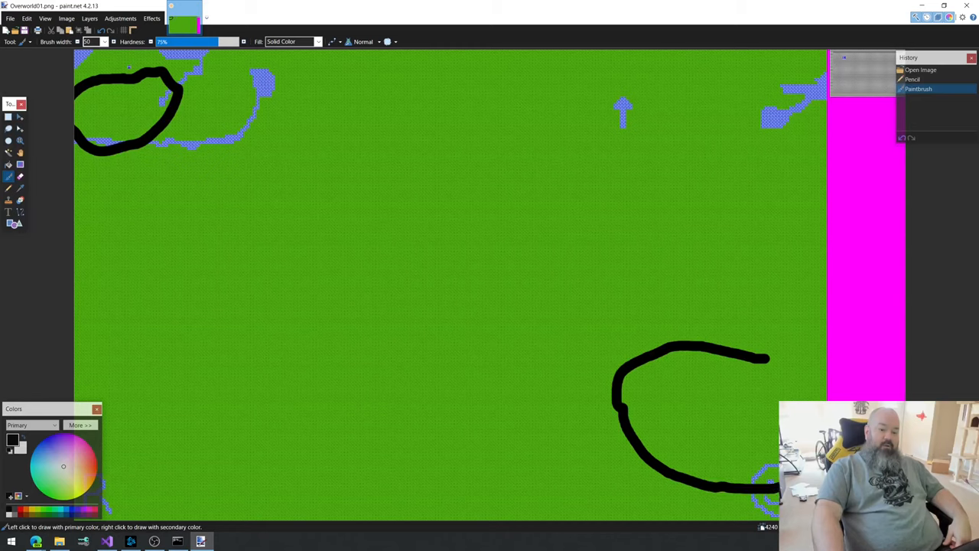
pyautogui.moveTo(769, 356); pyautogui.dragTo(742, 348)
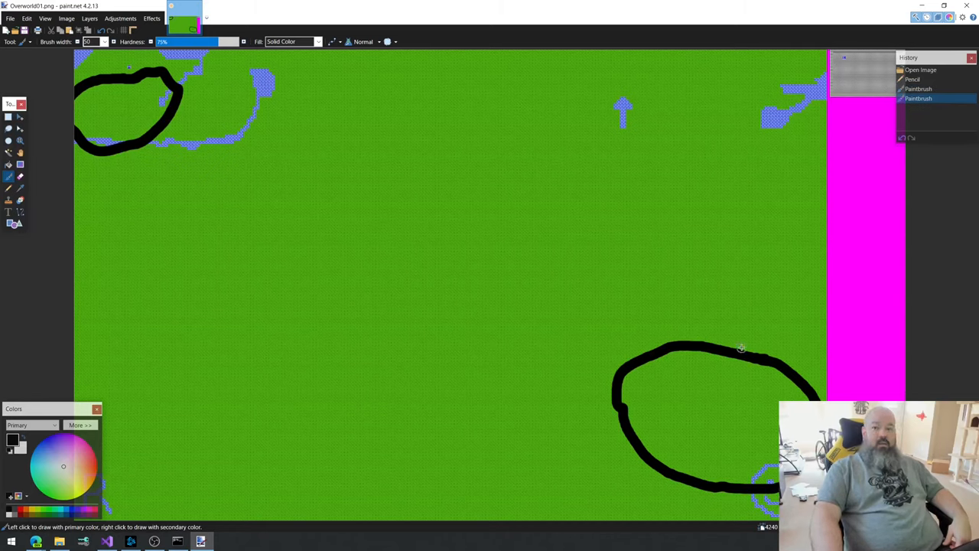
pyautogui.moveTo(761, 224)
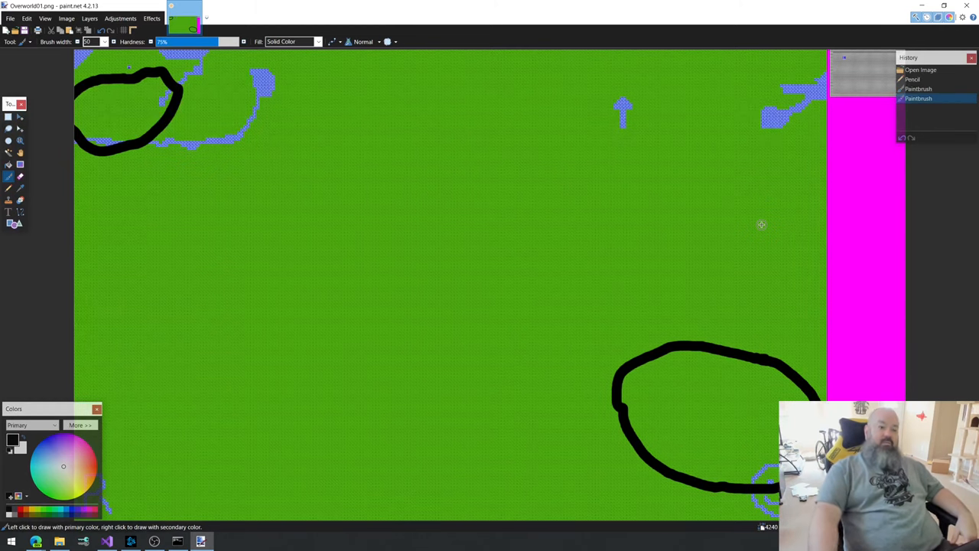
pyautogui.moveTo(113, 107)
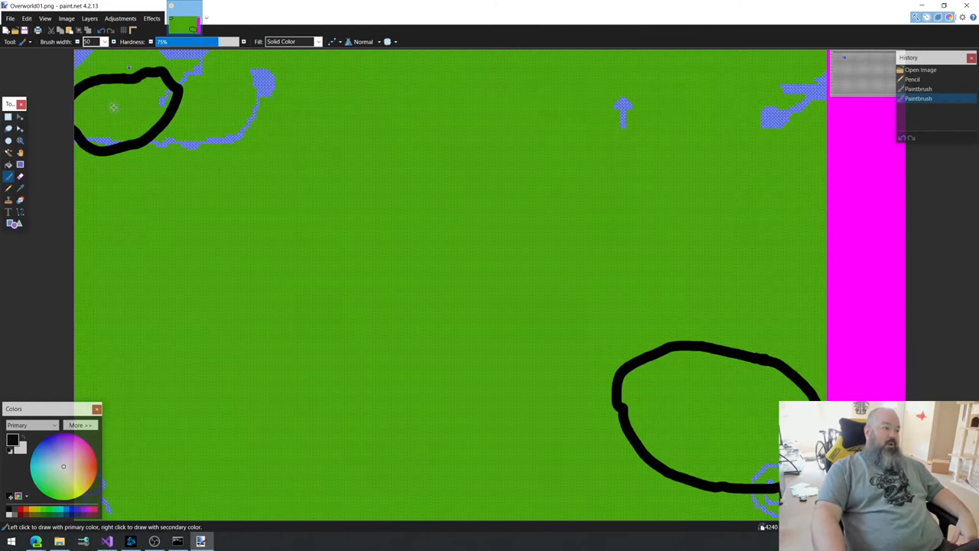
pyautogui.moveTo(126, 101)
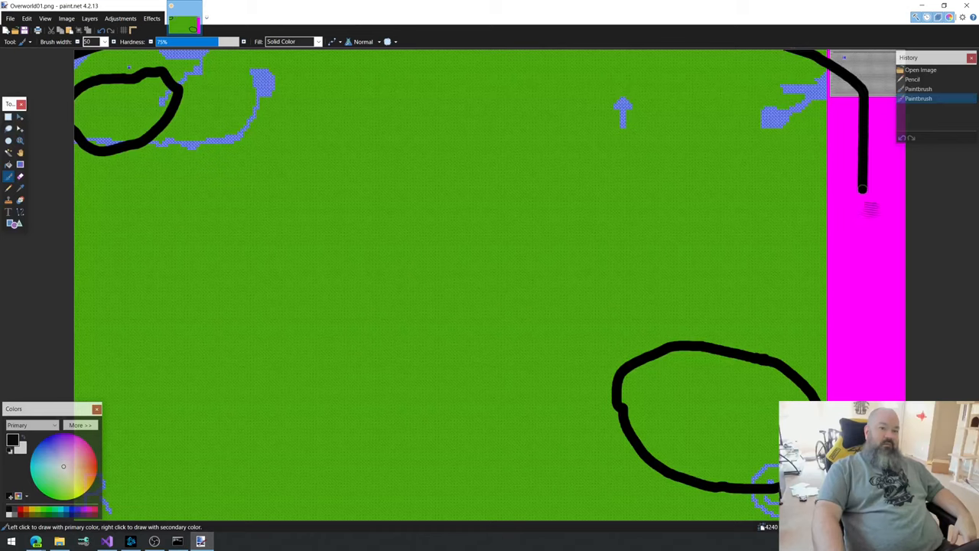
pyautogui.moveTo(863, 191); pyautogui.dragTo(837, 406)
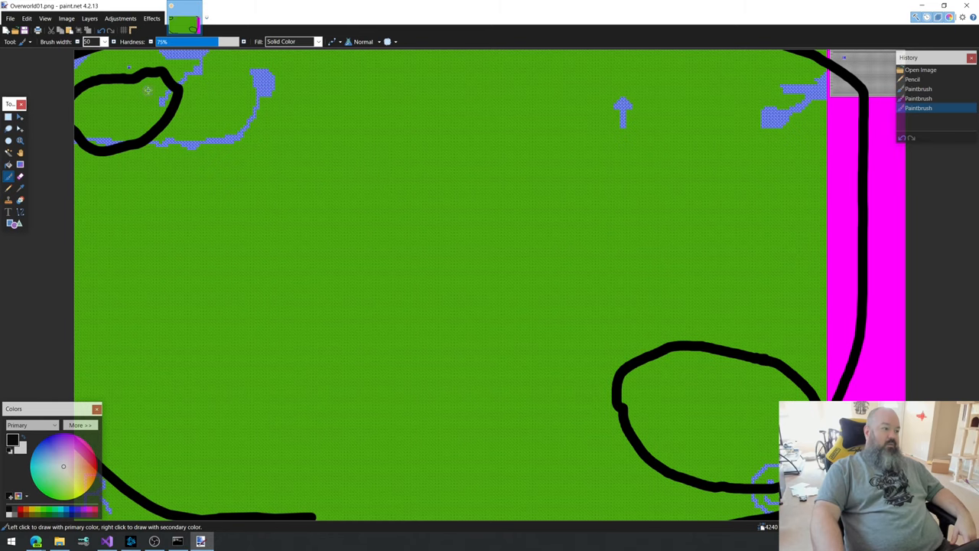
pyautogui.moveTo(145, 76); pyautogui.dragTo(192, 153)
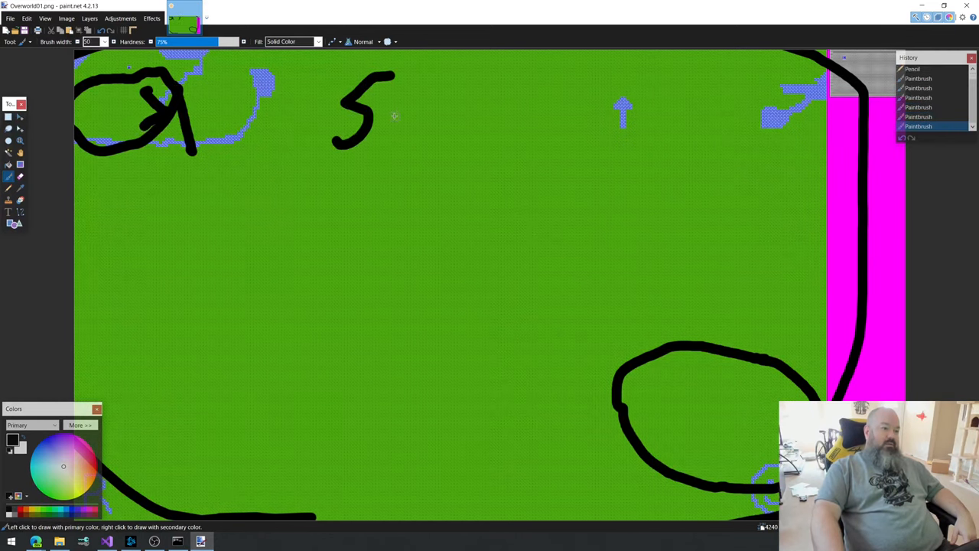
pyautogui.moveTo(394, 88); pyautogui.dragTo(429, 142)
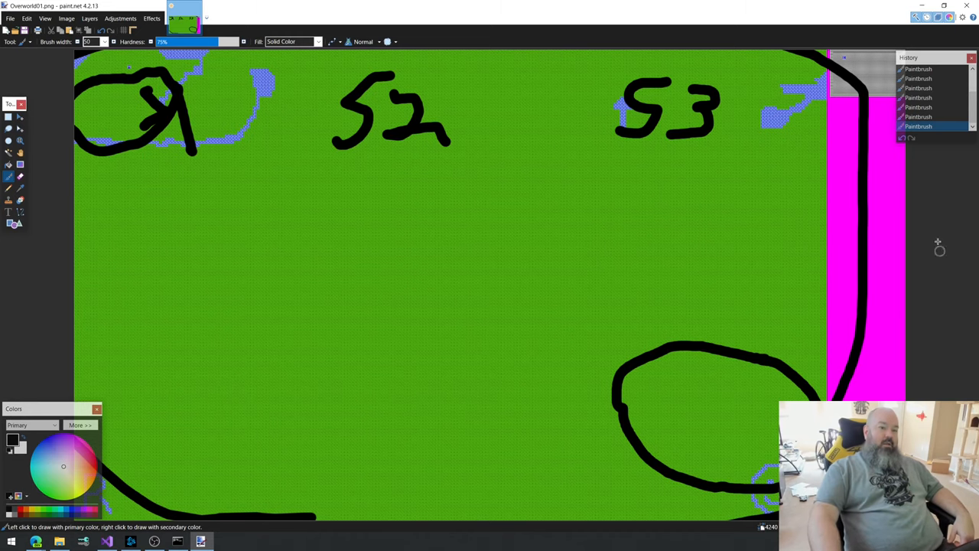
pyautogui.moveTo(718, 66)
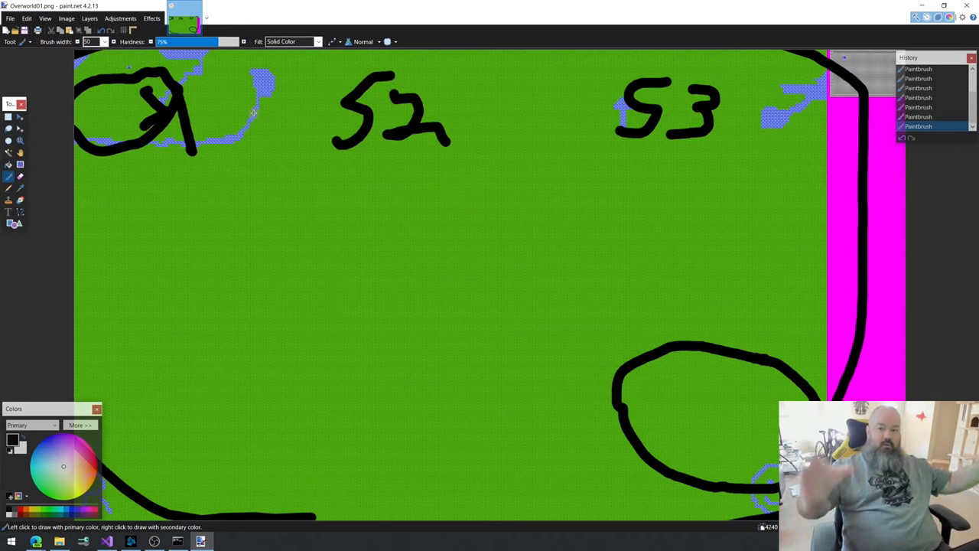
pyautogui.moveTo(189, 158)
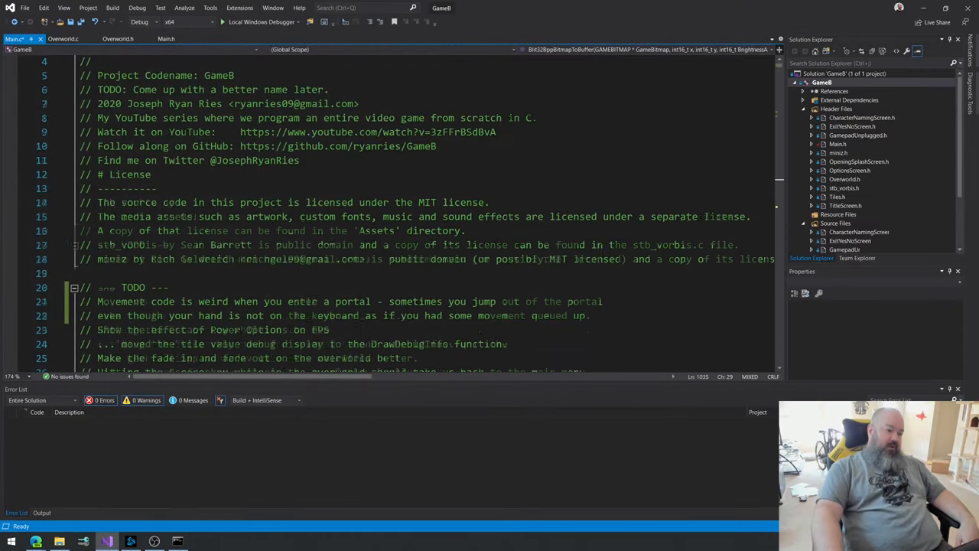
pyautogui.scroll(-3)
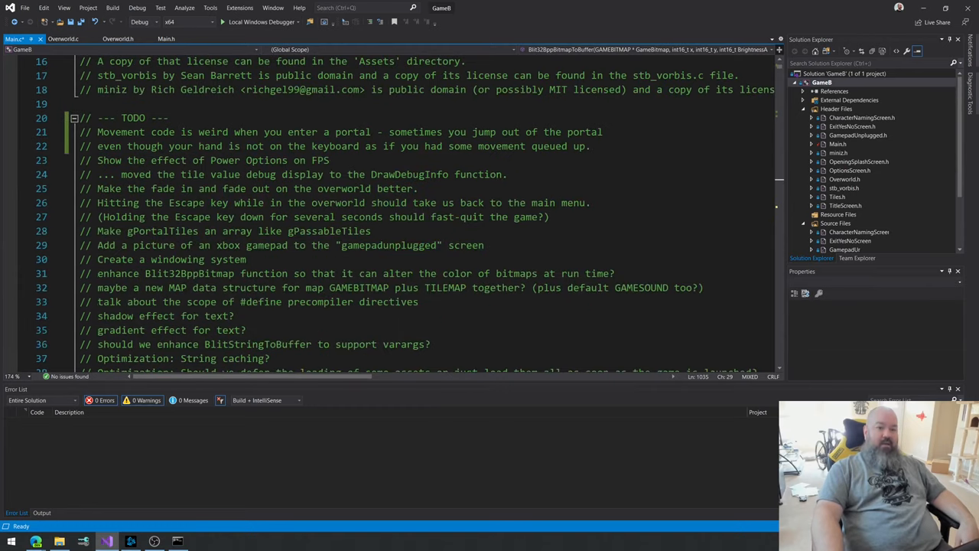
pyautogui.scroll(-3)
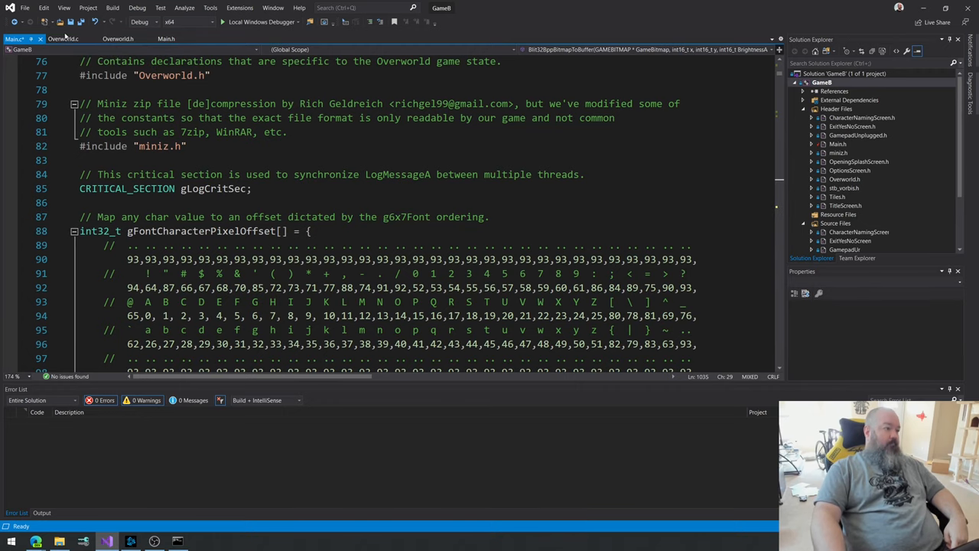
# Step: Switch to the Overworld.c tab and scroll through DrawOverworld
pyautogui.click(64, 39)
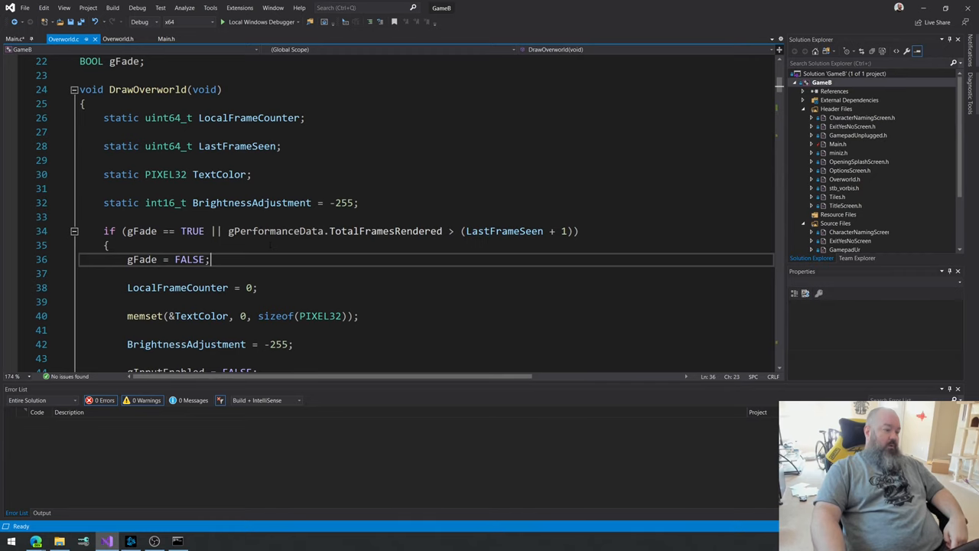
pyautogui.scroll(-3)
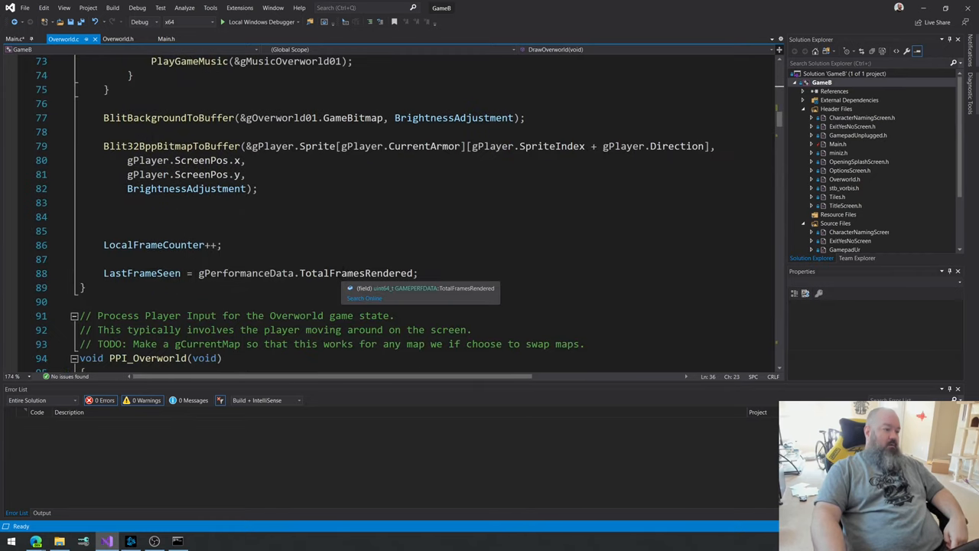
pyautogui.scroll(3)
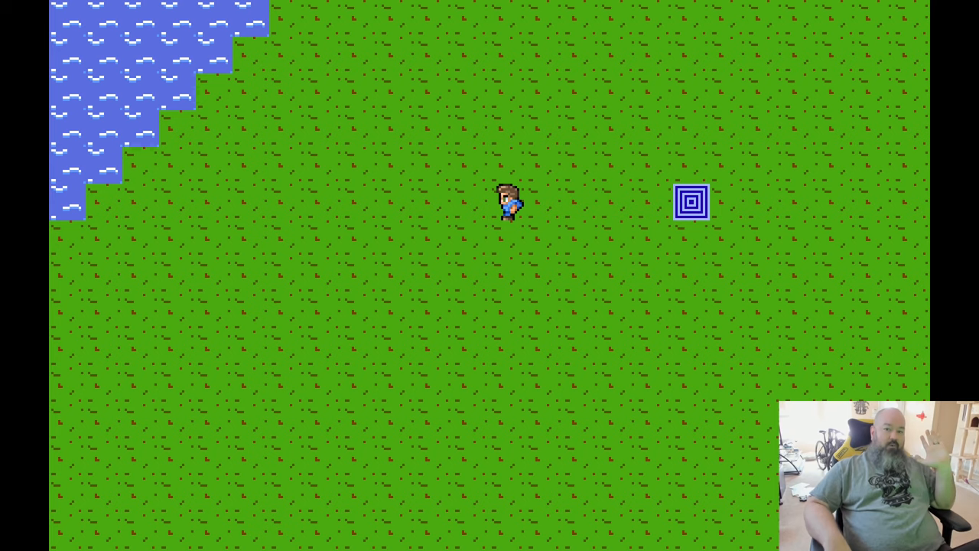
pyautogui.press('Right')
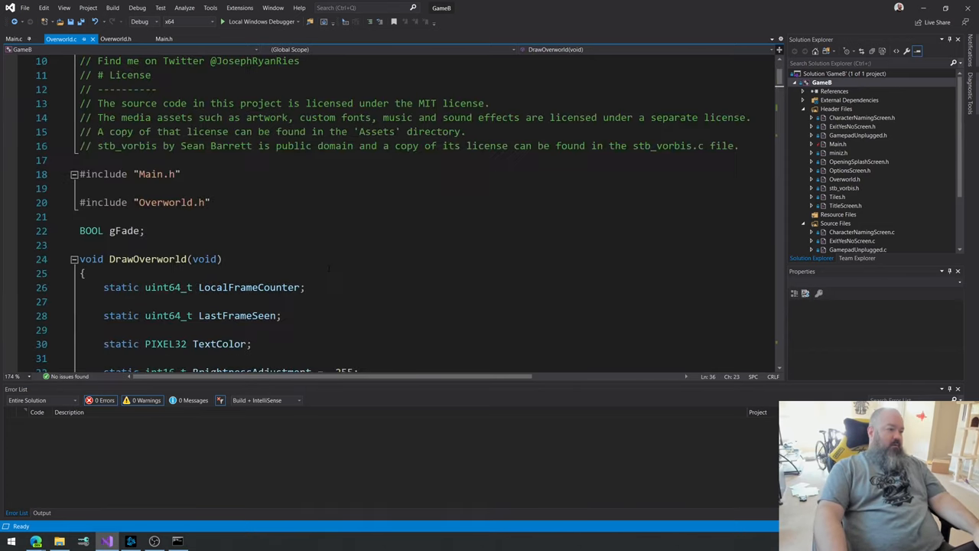
pyautogui.scroll(-3)
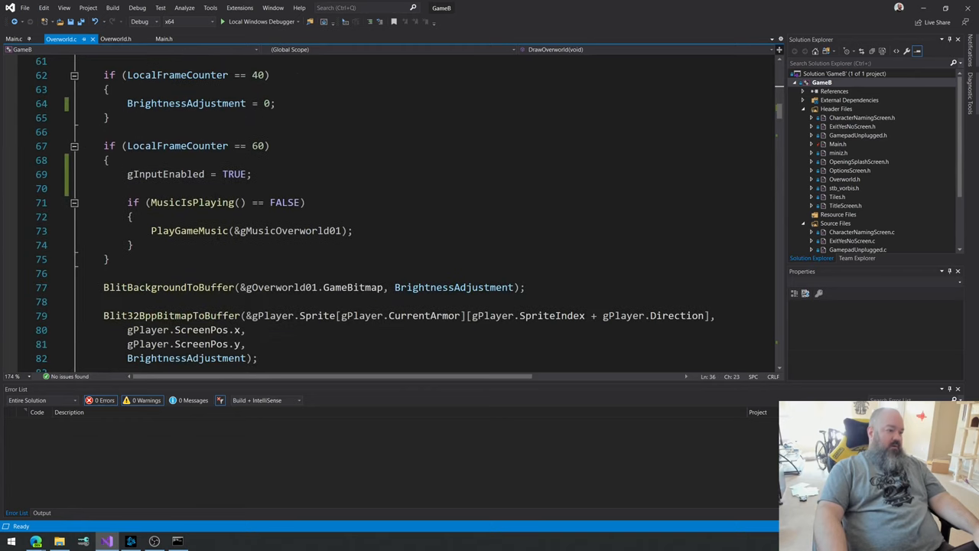
pyautogui.scroll(-3)
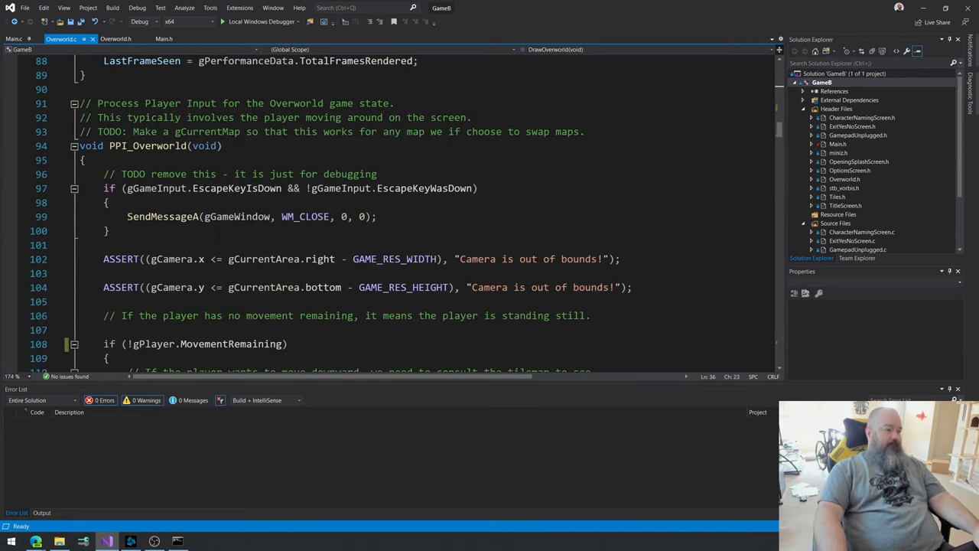
pyautogui.scroll(-3)
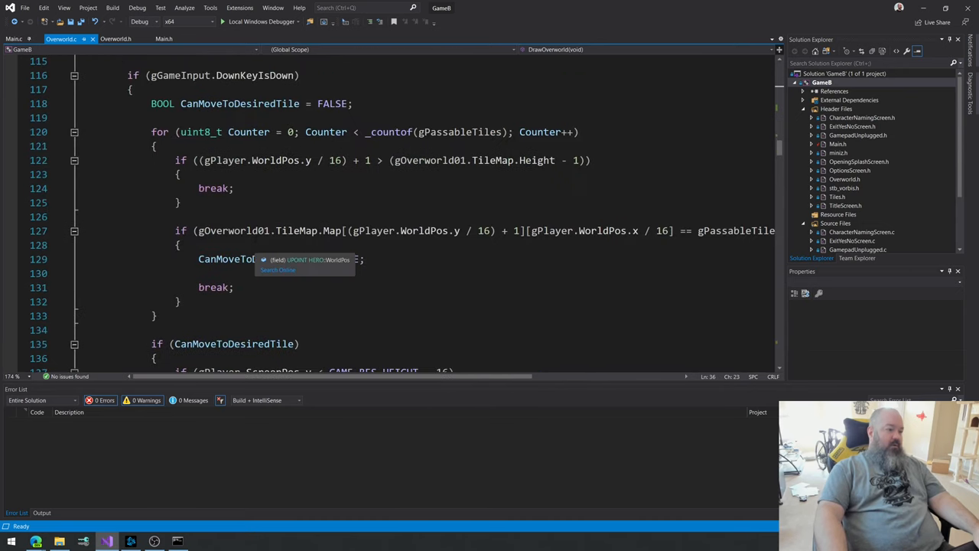
pyautogui.scroll(-3)
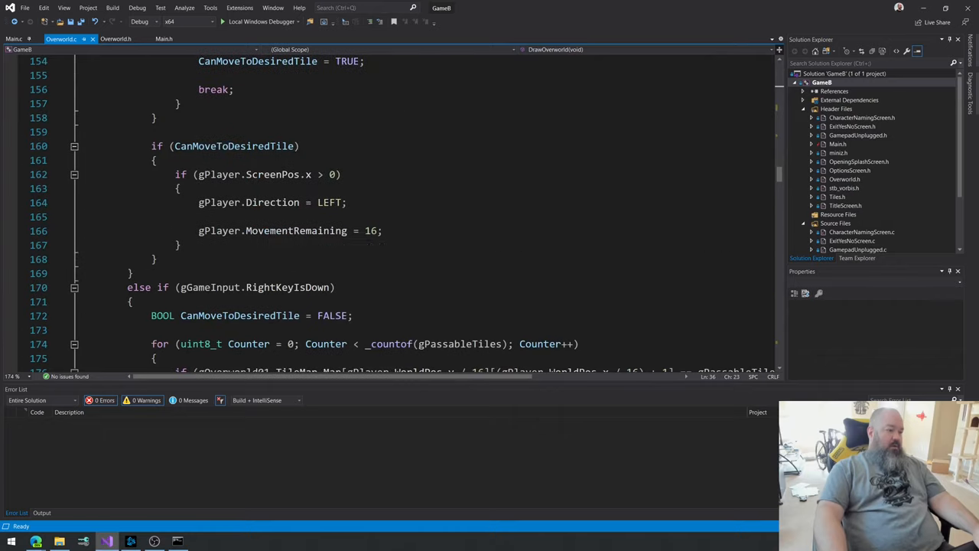
pyautogui.scroll(-3)
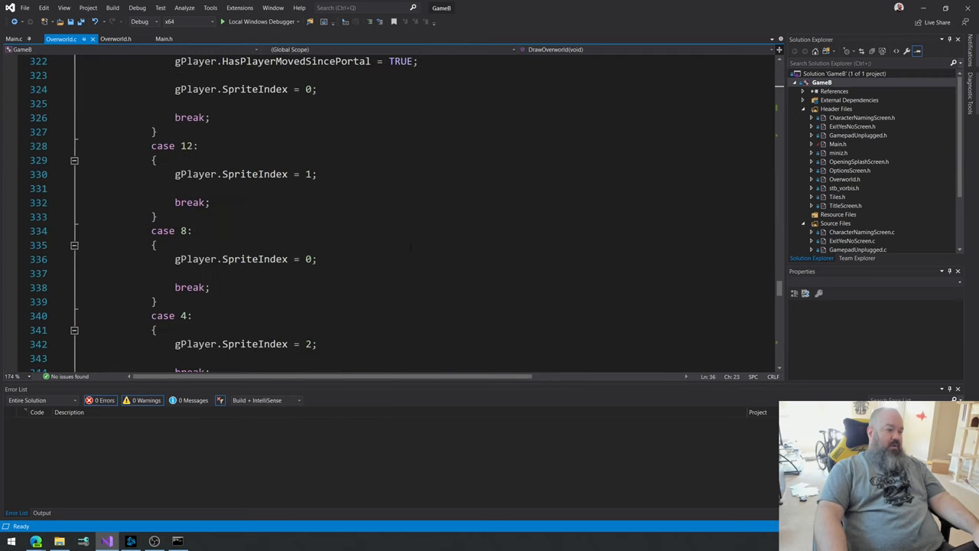
pyautogui.scroll(-3)
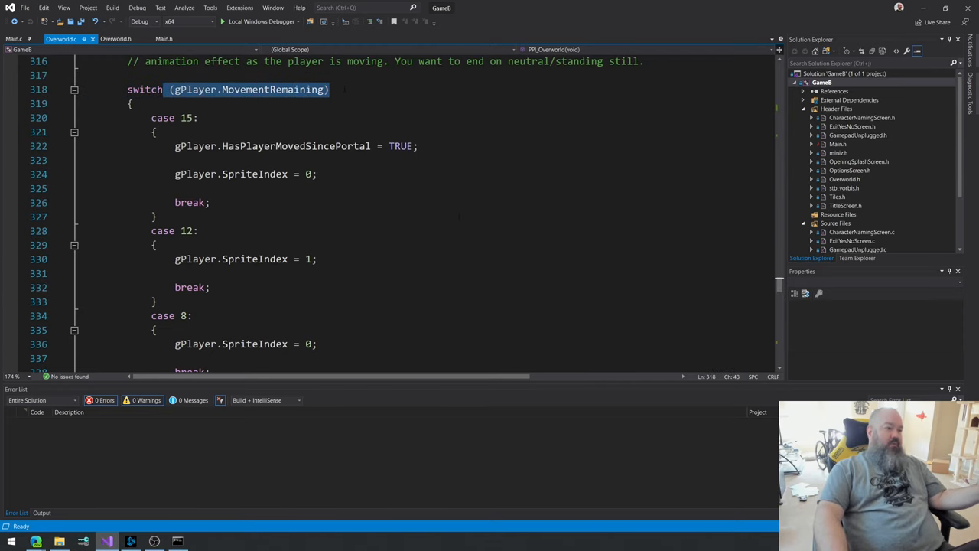
pyautogui.scroll(-3)
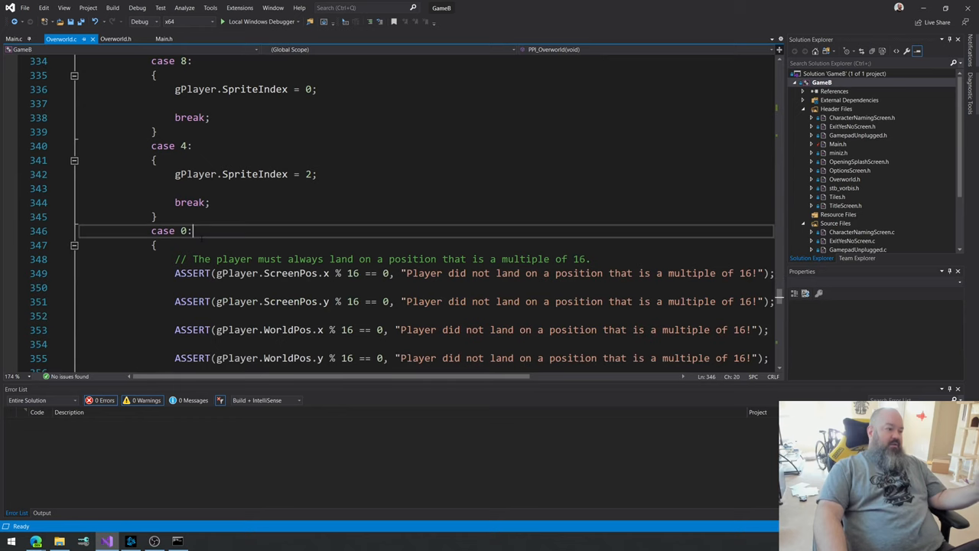
pyautogui.scroll(-3)
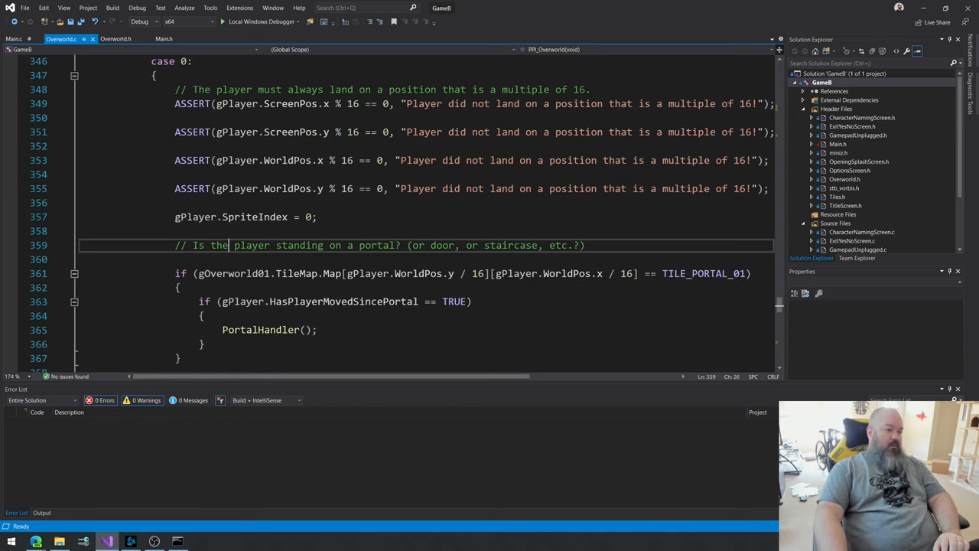
pyautogui.scroll(-3)
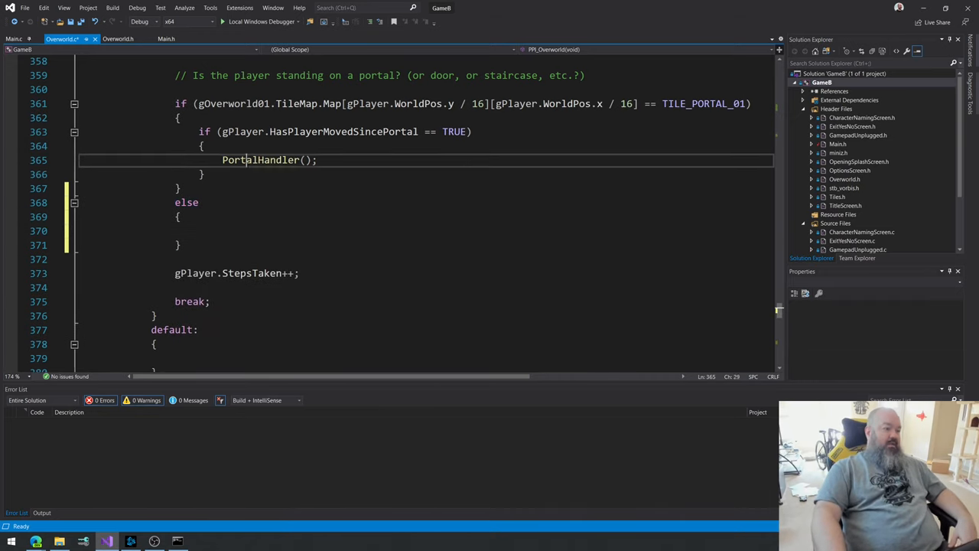
# Step: Add an empty else { } block after the TILE_PORTAL_01 check in case 0
pyautogui.doubleClick(260, 160)
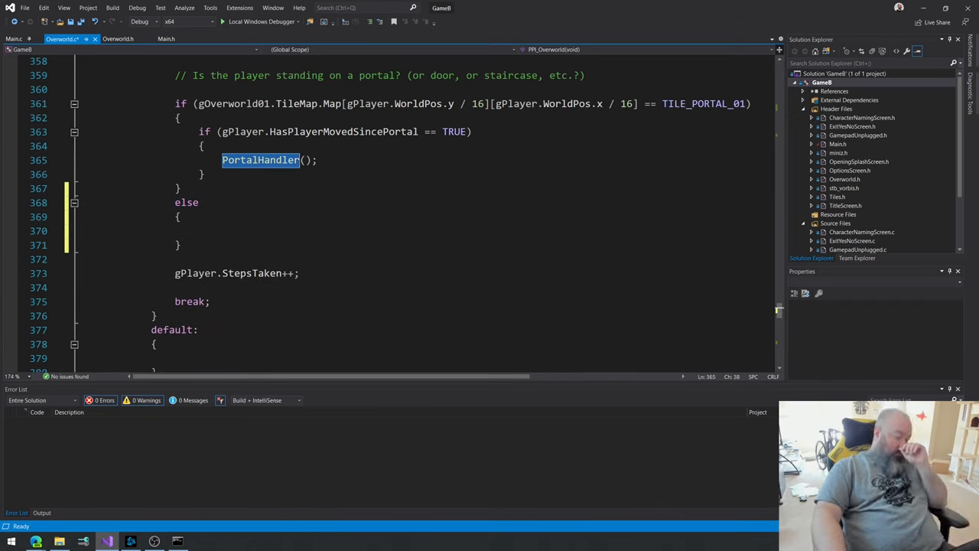
pyautogui.moveTo(260, 160)
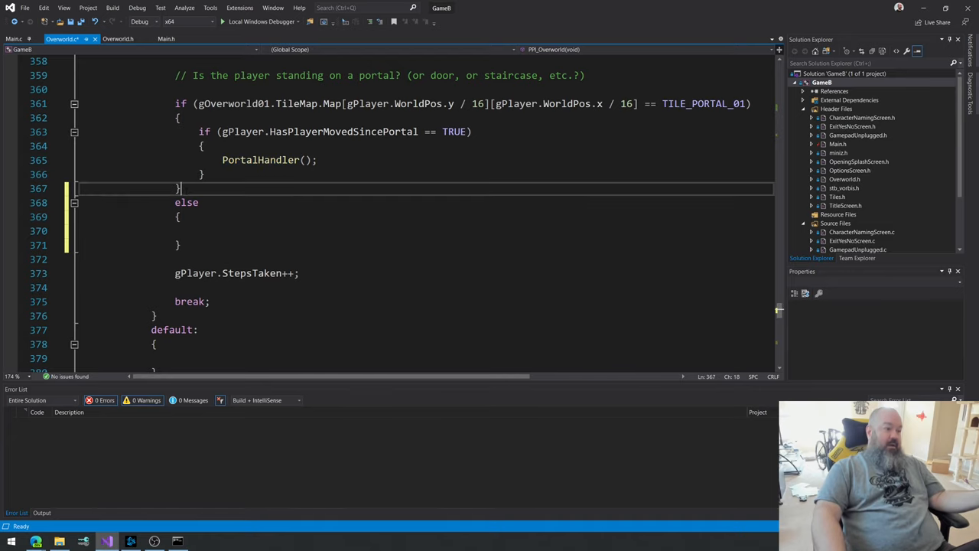
pyautogui.moveTo(180, 188); pyautogui.dragTo(174, 103)
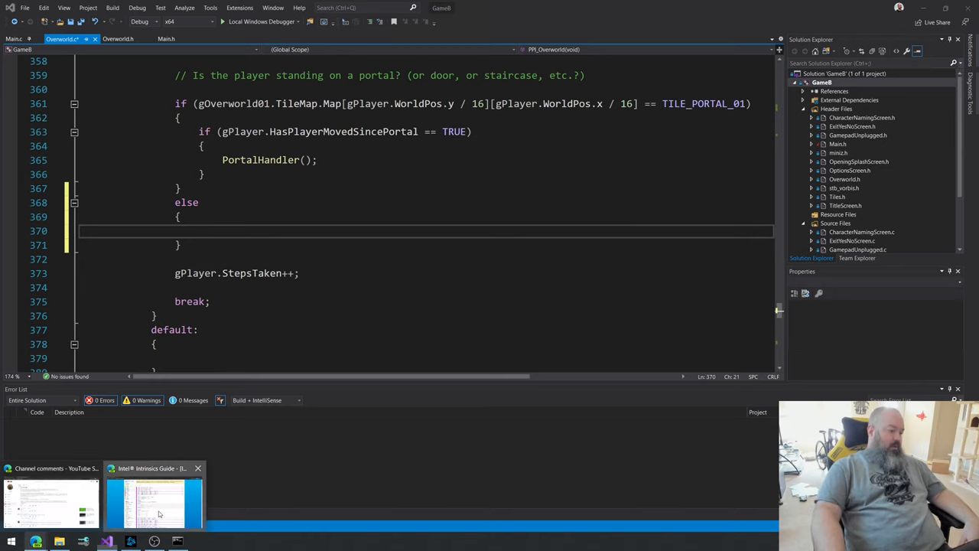
# Step: In Edge, search Google for rand_s after scrolling the earlier rand()/srand() results
pyautogui.click(153, 497)
pyautogui.write('rand()')
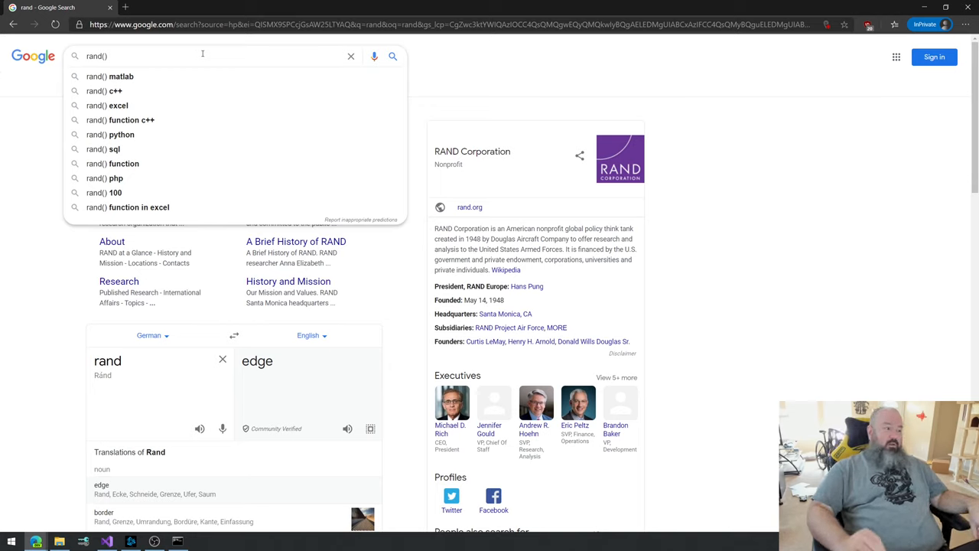
pyautogui.scroll(-3)
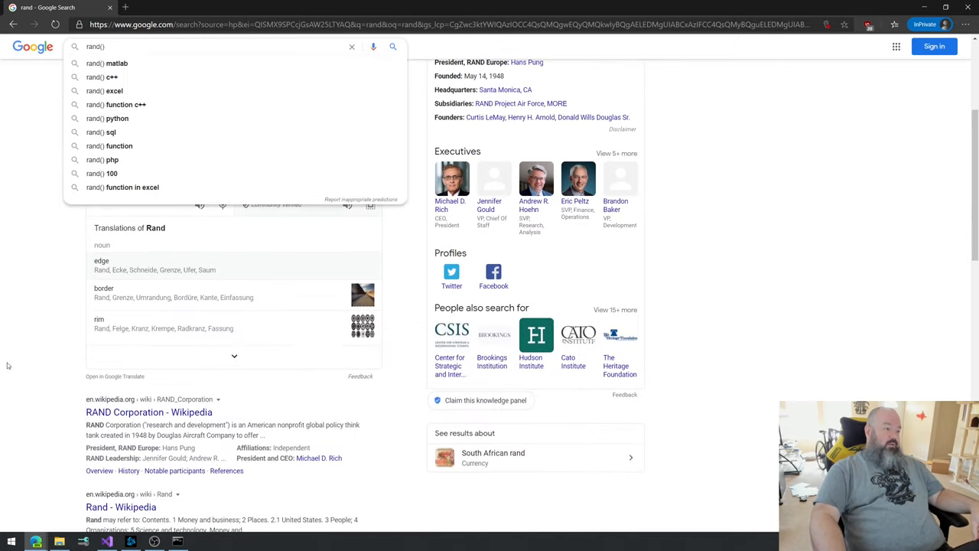
pyautogui.scroll(-3)
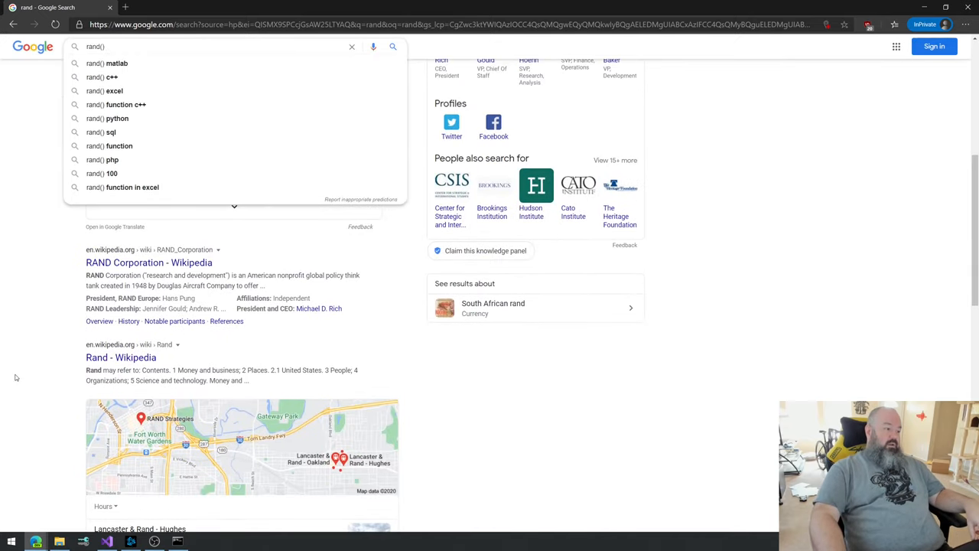
pyautogui.scroll(-3)
pyautogui.write('s')
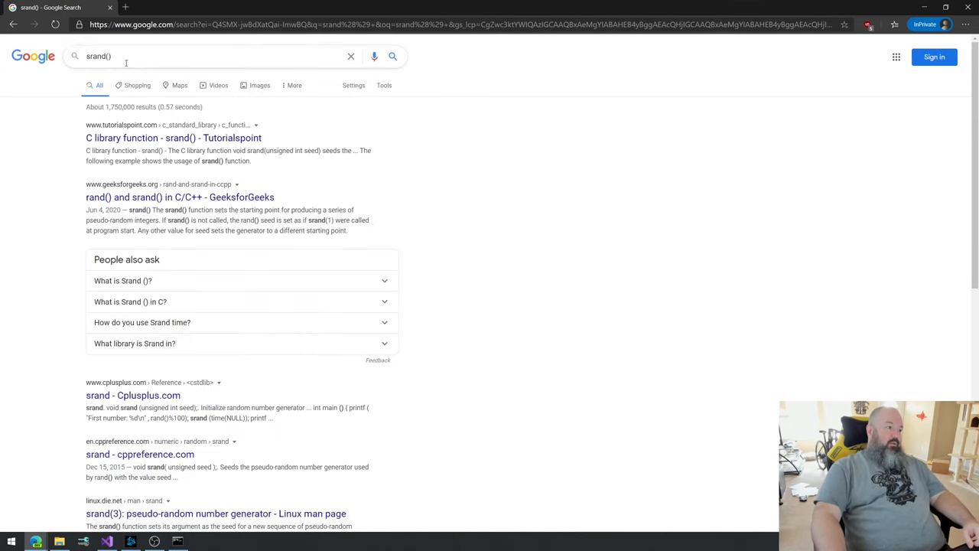
pyautogui.write('rand_s')
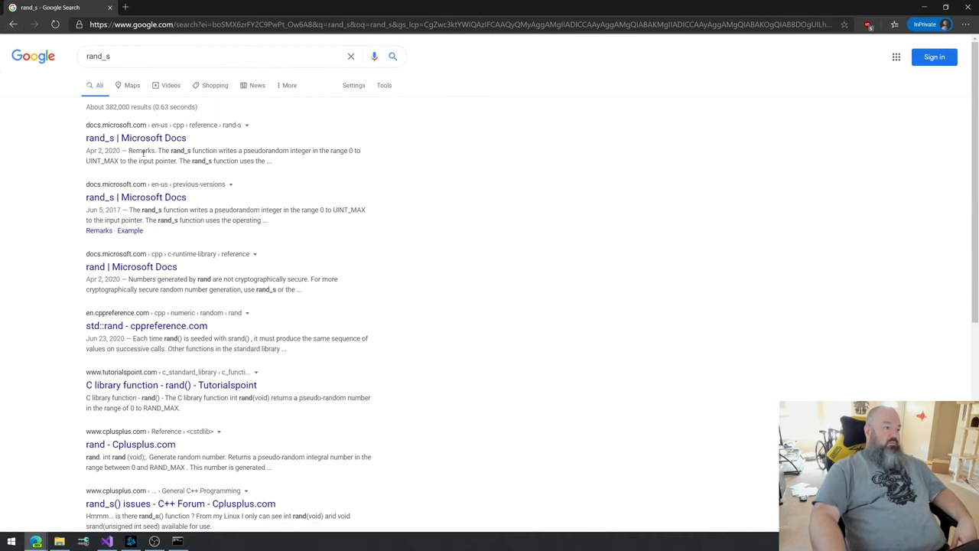
# Step: Open the first 'rand_s | Microsoft Docs' search result
pyautogui.click(136, 138)
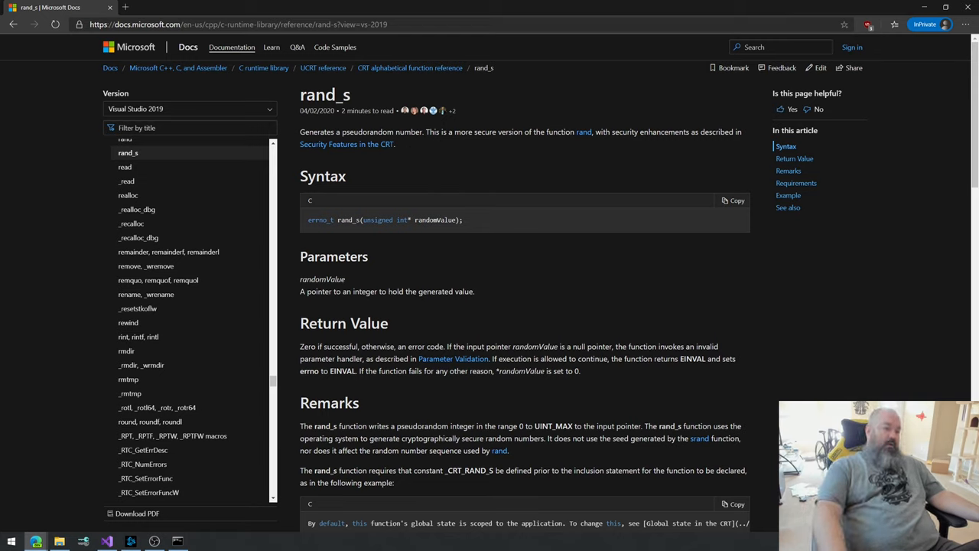
# Step: Scroll the rand_s page down to the example and select the #define _CRT_RAND_S line
pyautogui.doubleClick(324, 94)
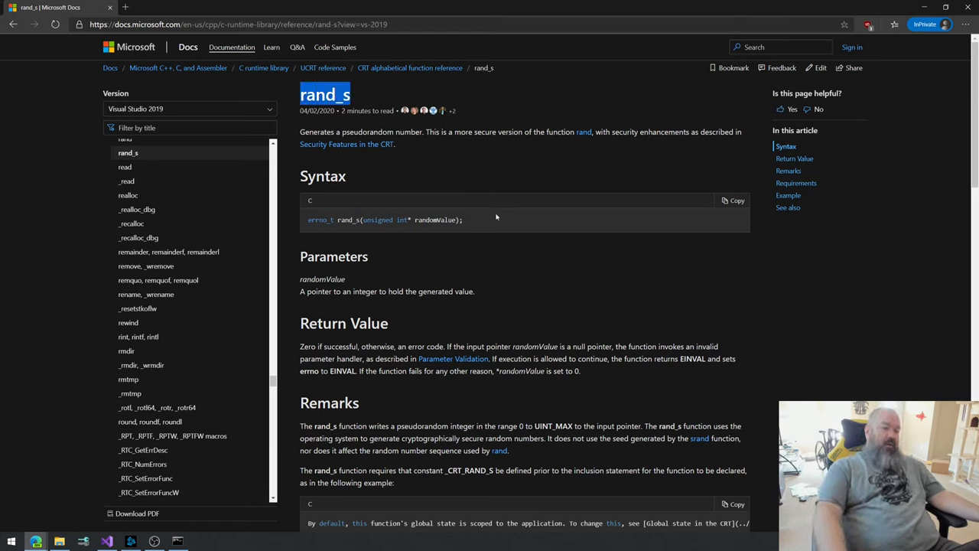
pyautogui.scroll(-3)
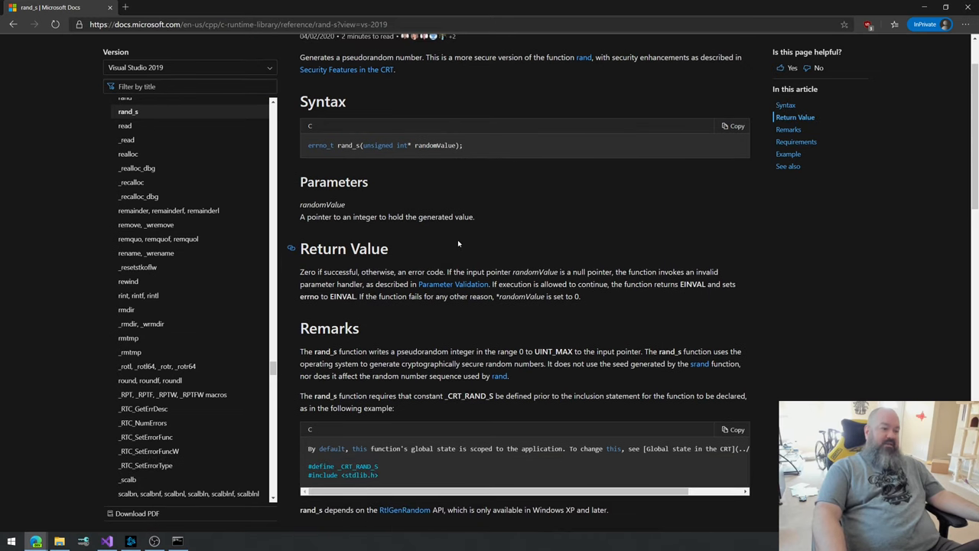
pyautogui.scroll(-3)
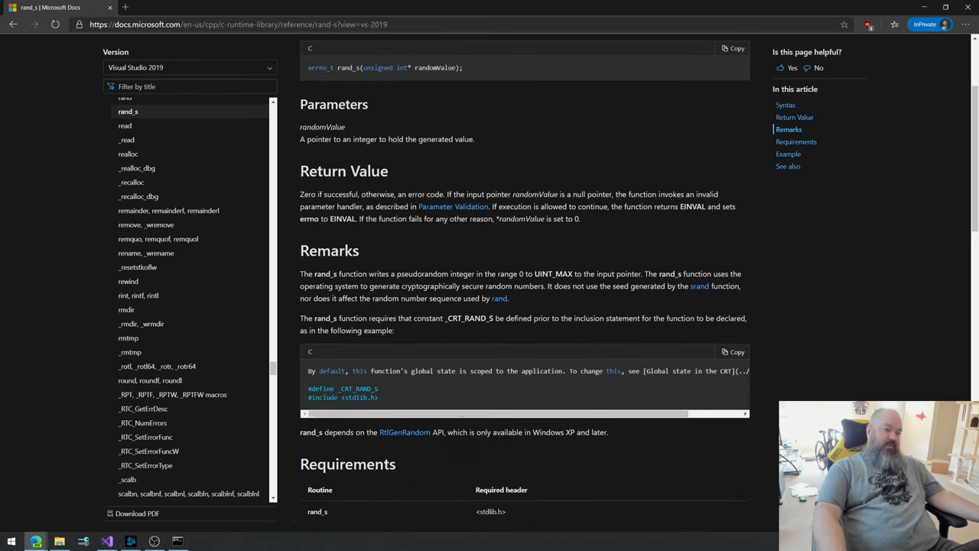
pyautogui.scroll(-3)
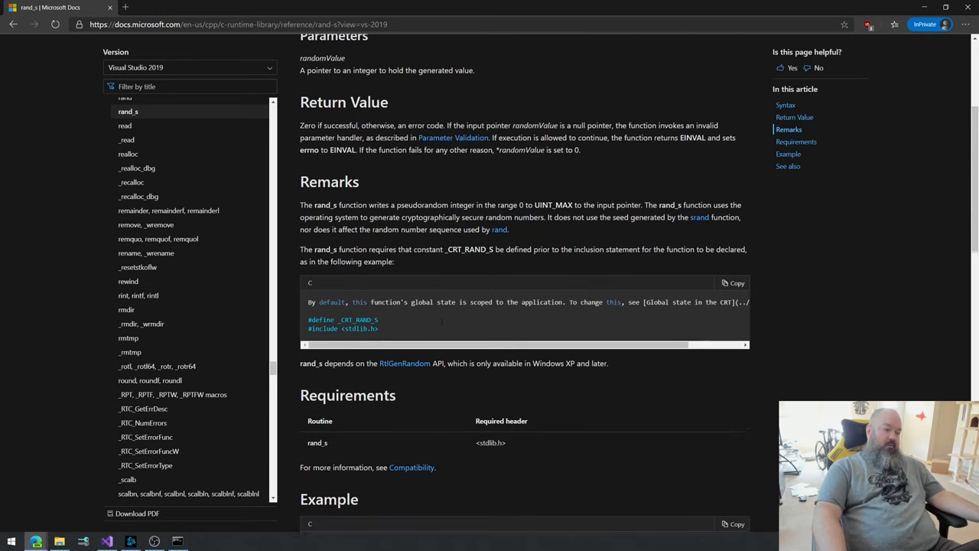
pyautogui.scroll(-3)
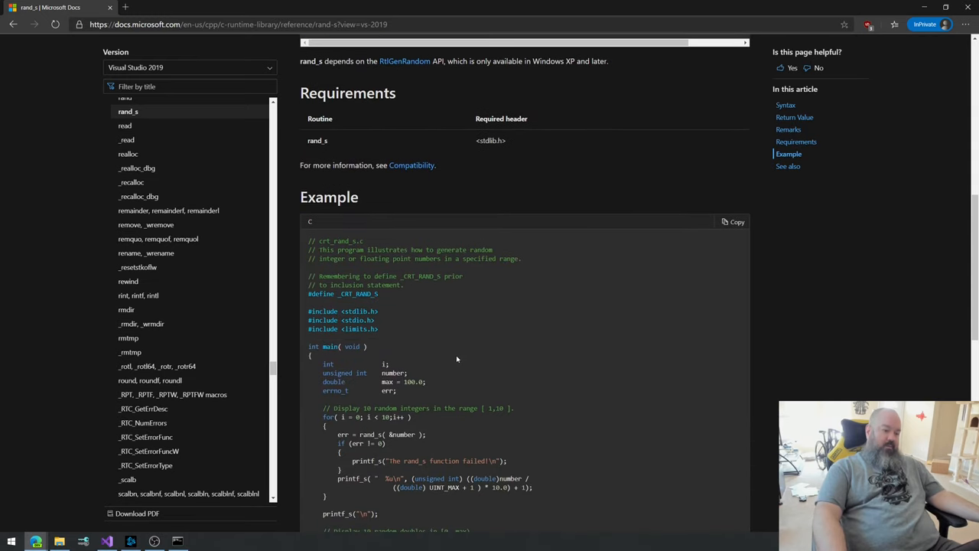
pyautogui.scroll(-3)
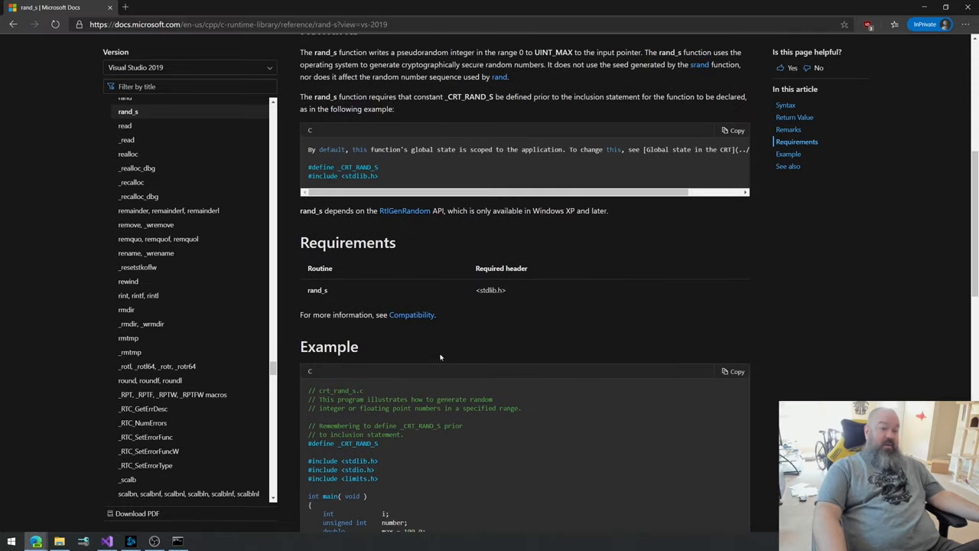
pyautogui.scroll(-3)
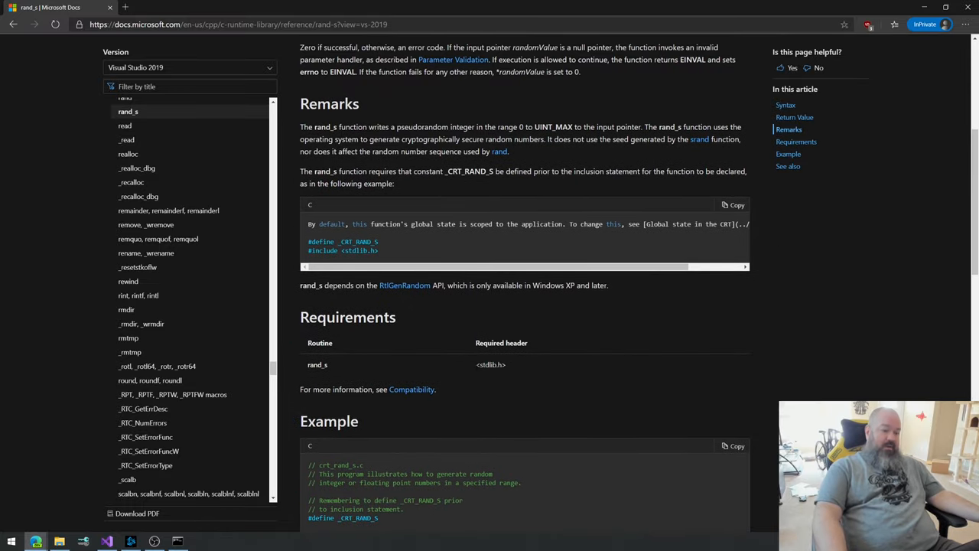
pyautogui.doubleClick(491, 364)
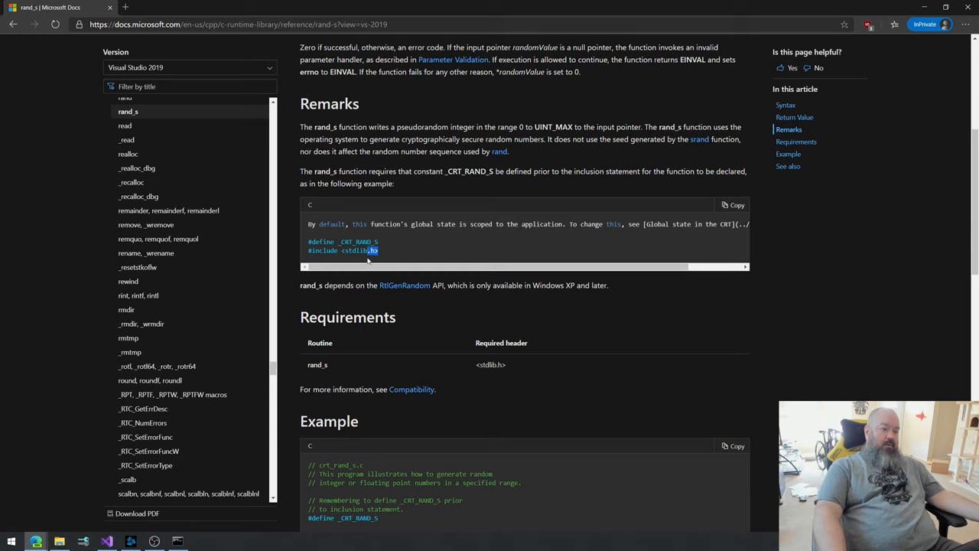
pyautogui.tripleClick(343, 251)
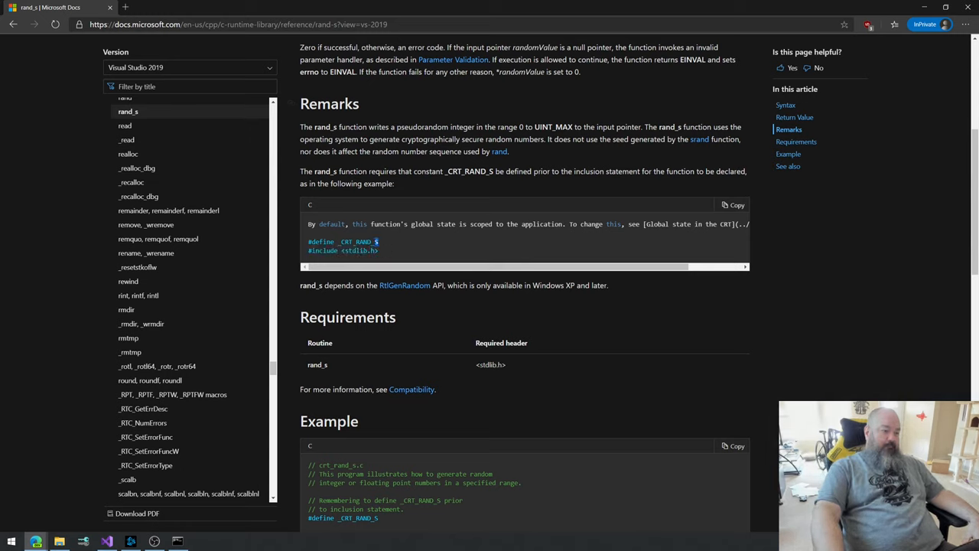
# Step: Copy the define and add #define _CRT_RAND_S after #pragma once in Main.h
pyautogui.rightClick(343, 241)
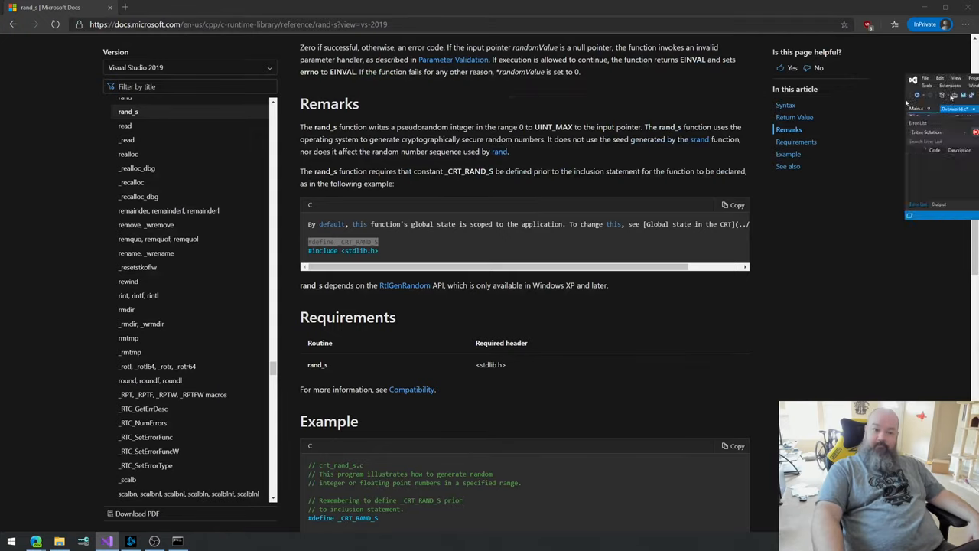
pyautogui.click(107, 541)
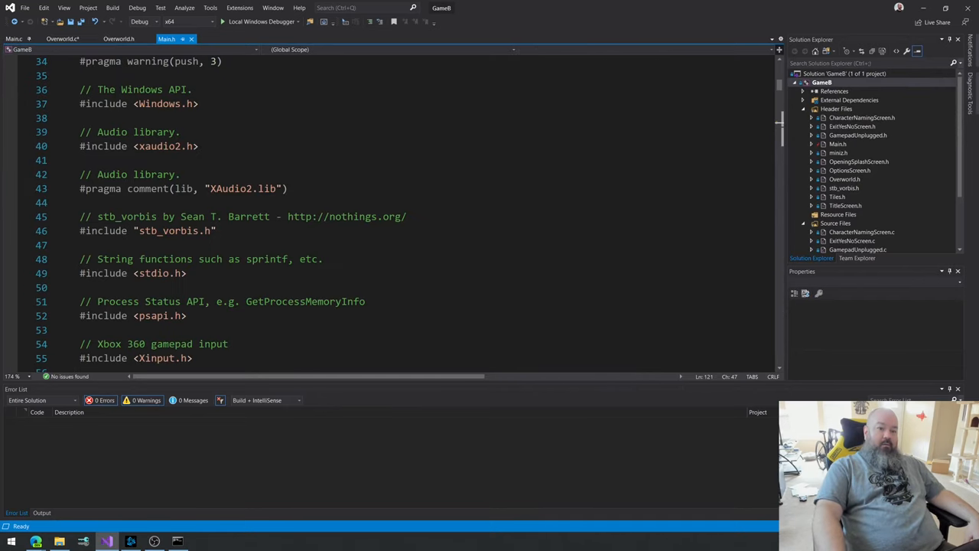
pyautogui.scroll(3)
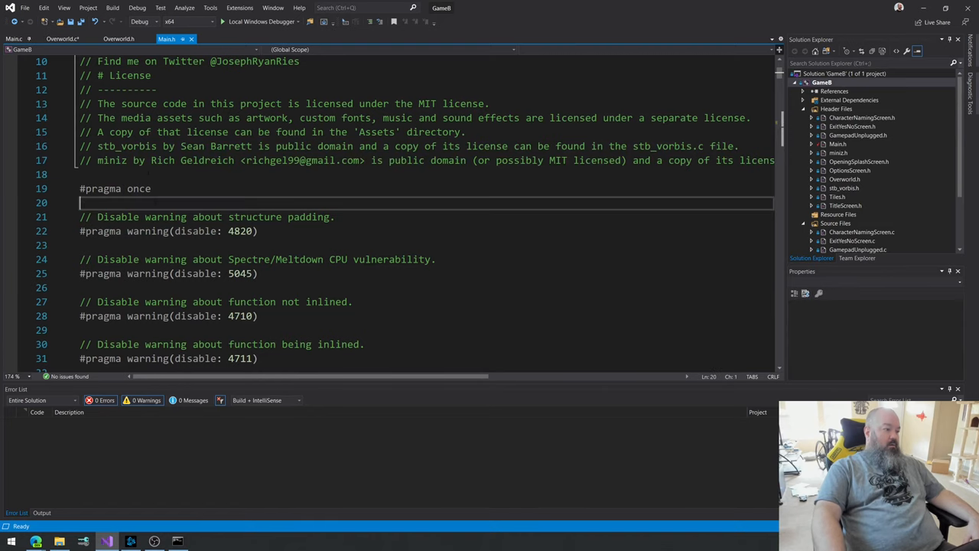
pyautogui.scroll(-3)
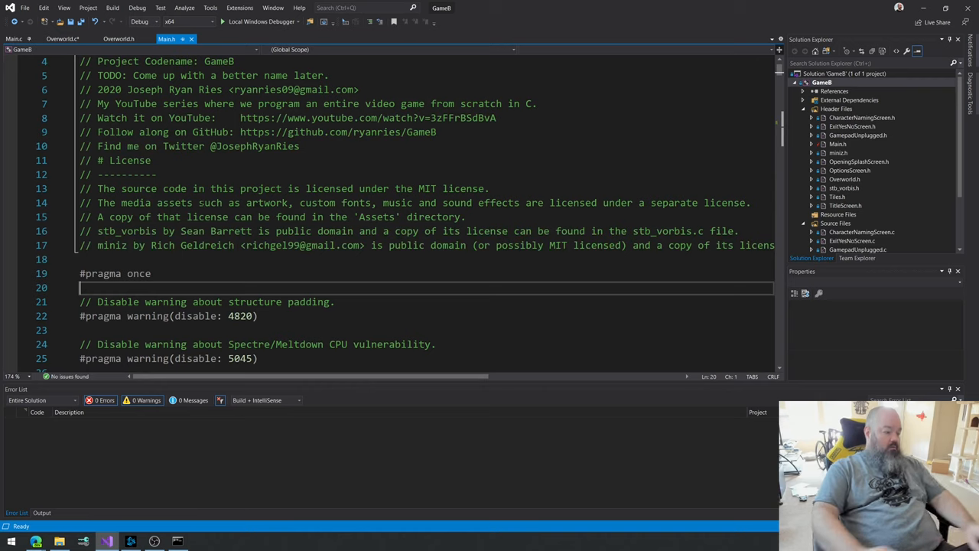
pyautogui.write('#define _CRT_RAND_S')
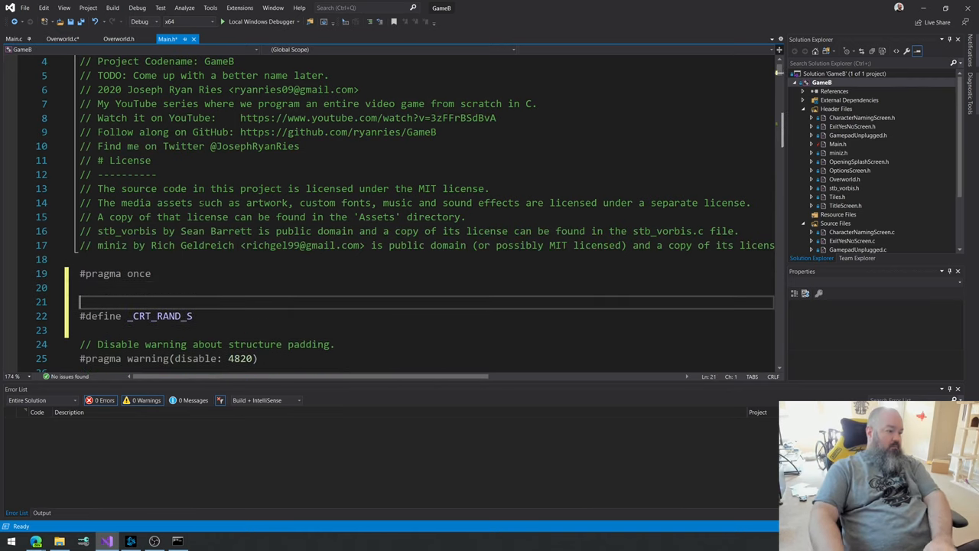
# Step: Add the comment '// For rand_s().' above the _CRT_RAND_S define
pyautogui.write('// For t')
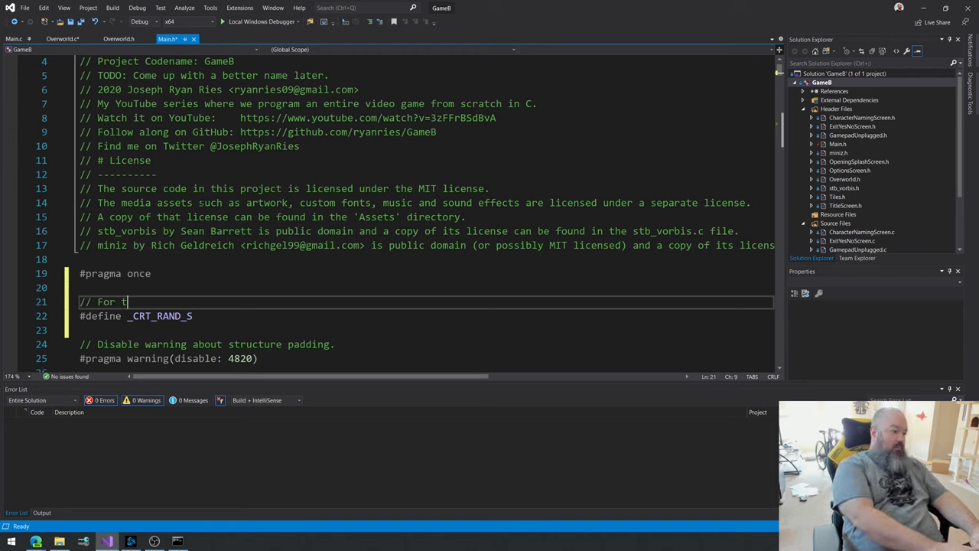
pyautogui.write('rand_s()')
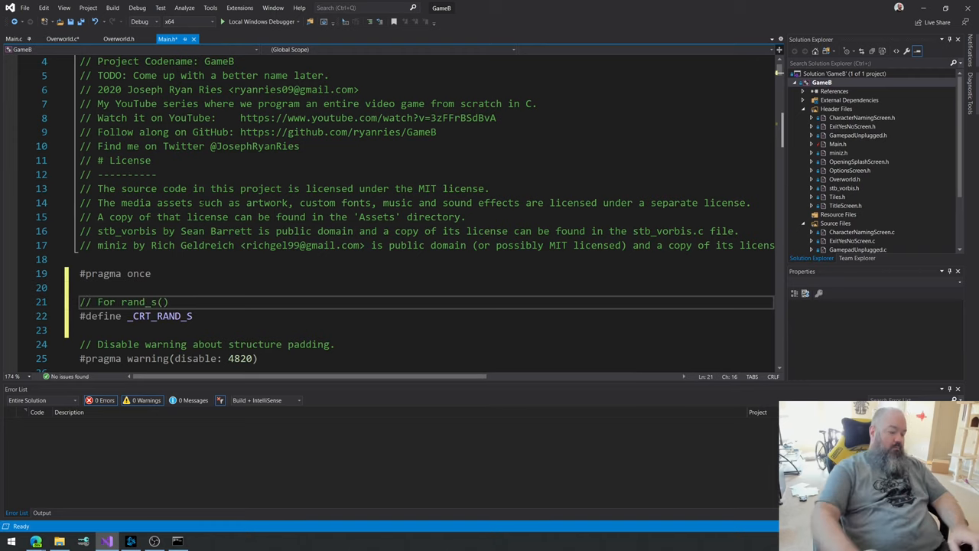
pyautogui.write('.')
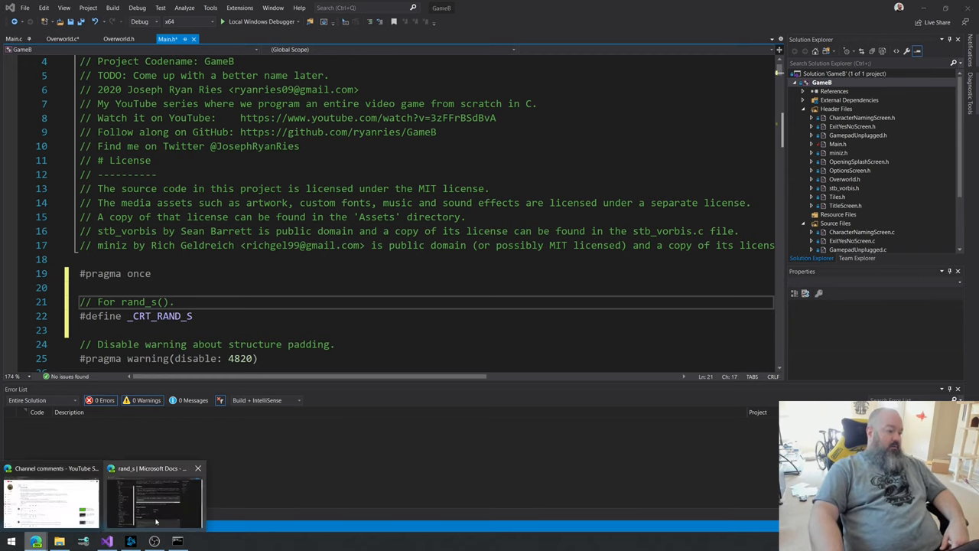
# Step: Scroll the rand_s docs to the Requirements table to confirm stdlib.h
pyautogui.click(153, 502)
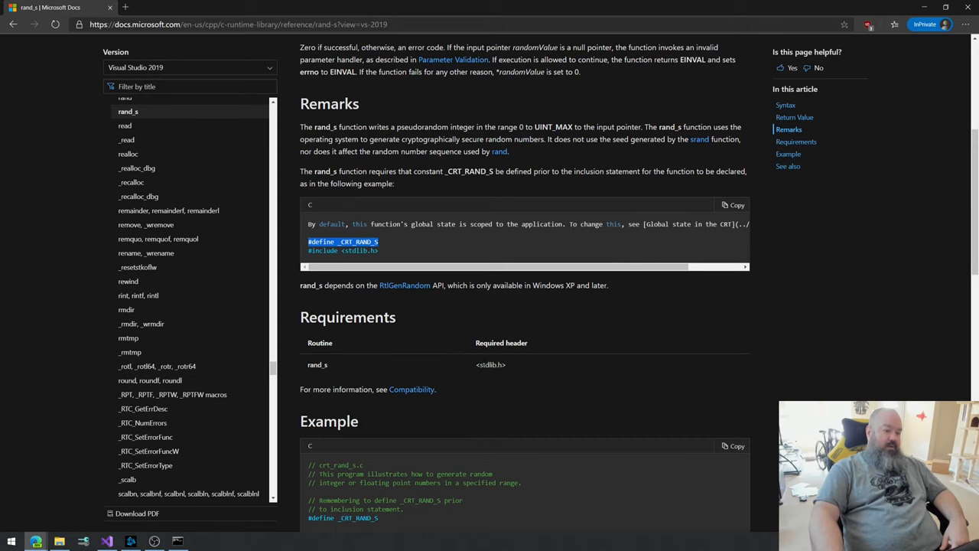
pyautogui.scroll(-3)
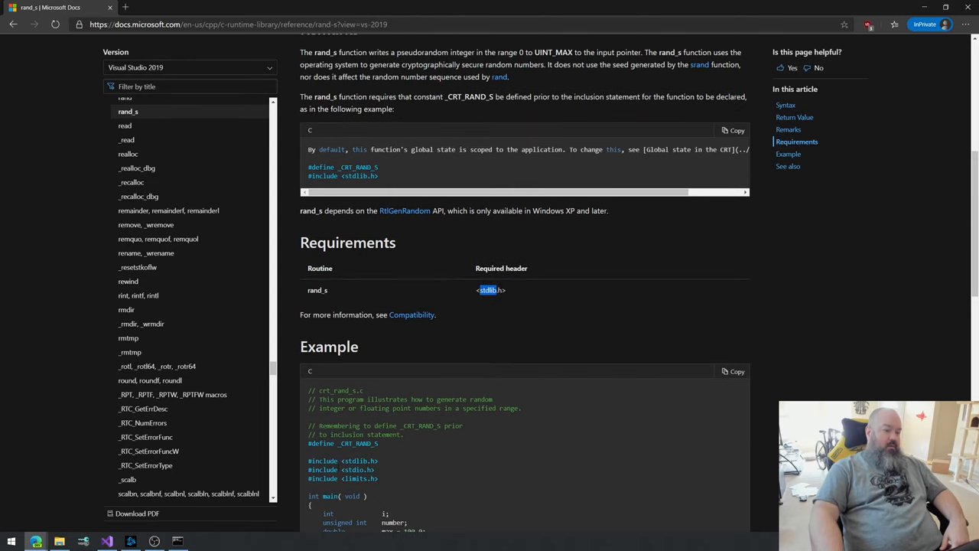
pyautogui.scroll(-3)
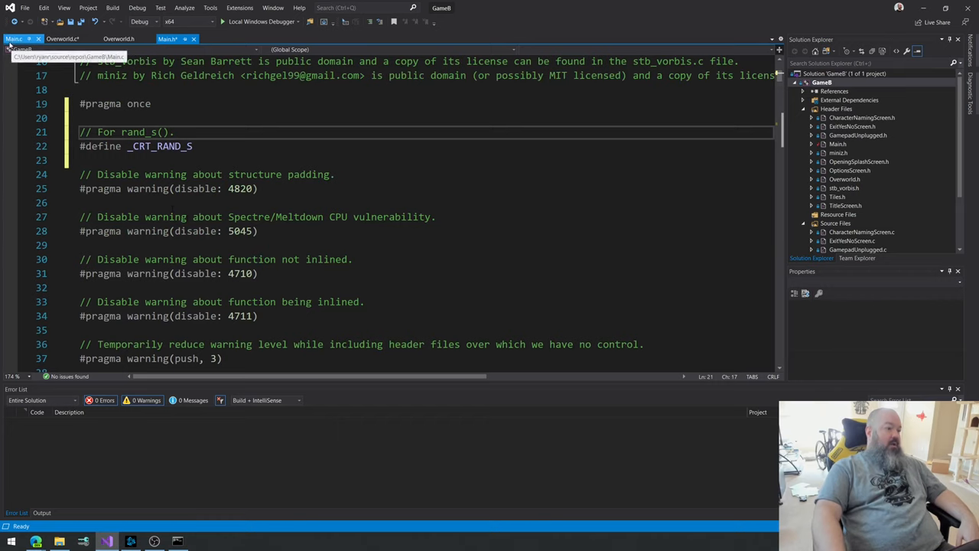
# Step: In Overworld.c's else branch, declare DWORD Random = 0 and call rand_s(&Random)
pyautogui.click(62, 39)
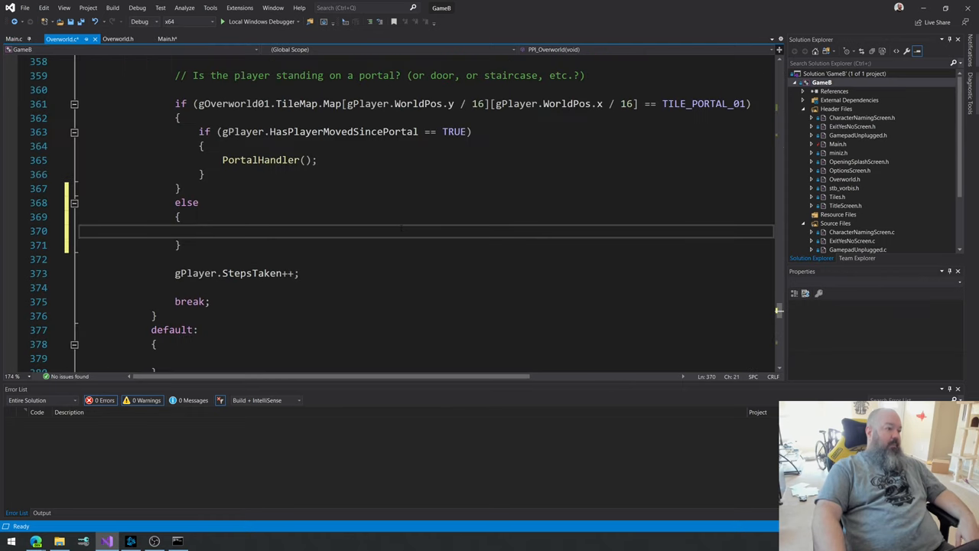
pyautogui.write('rand_s')
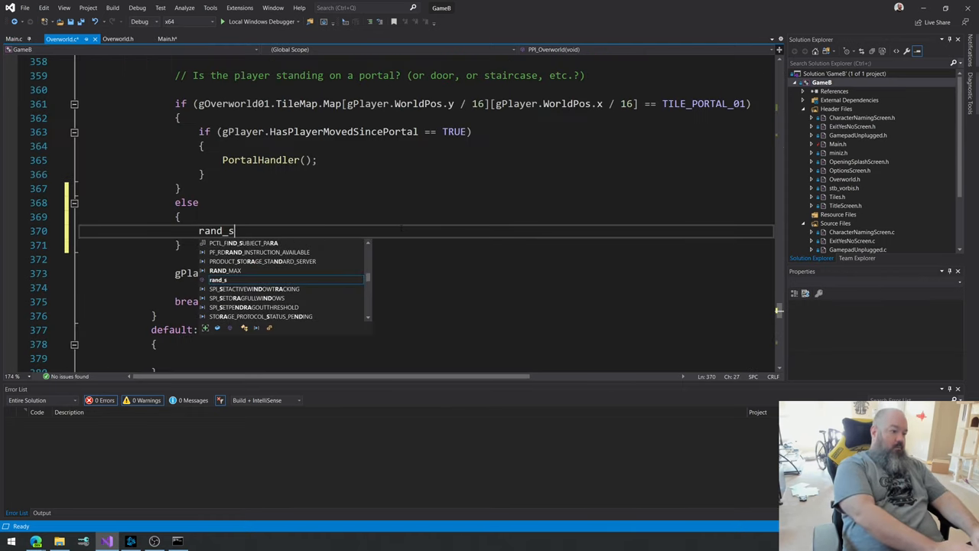
pyautogui.write('()')
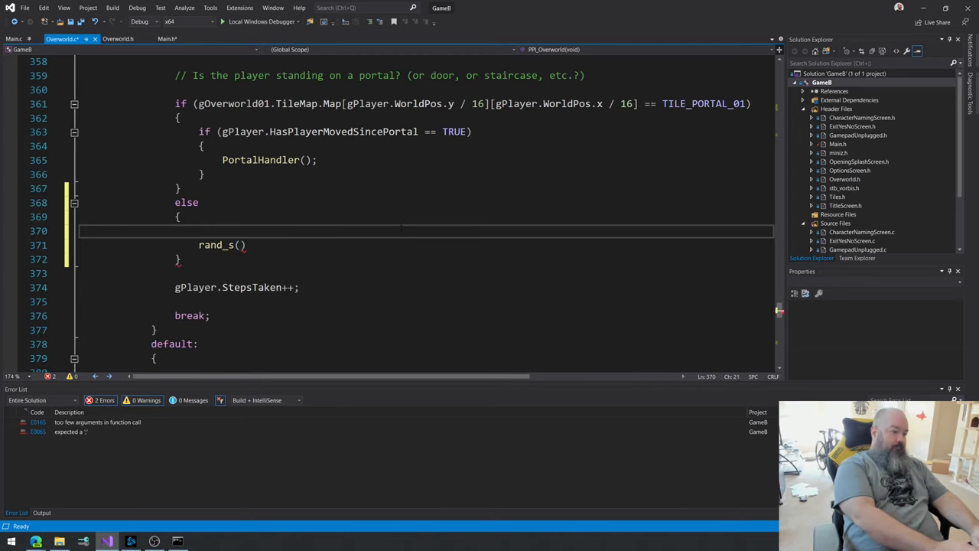
pyautogui.write('DWORD')
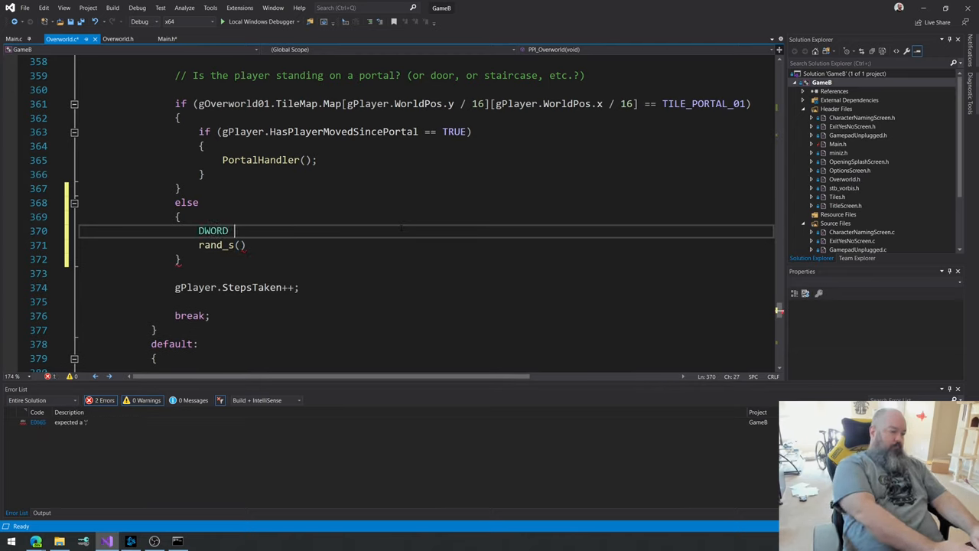
pyautogui.write('Random = 0;')
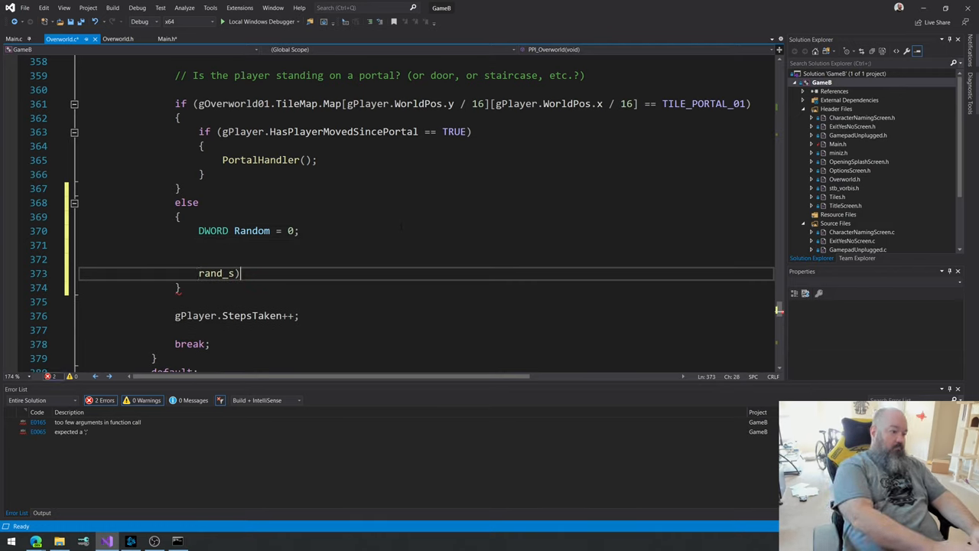
pyautogui.write('(&')
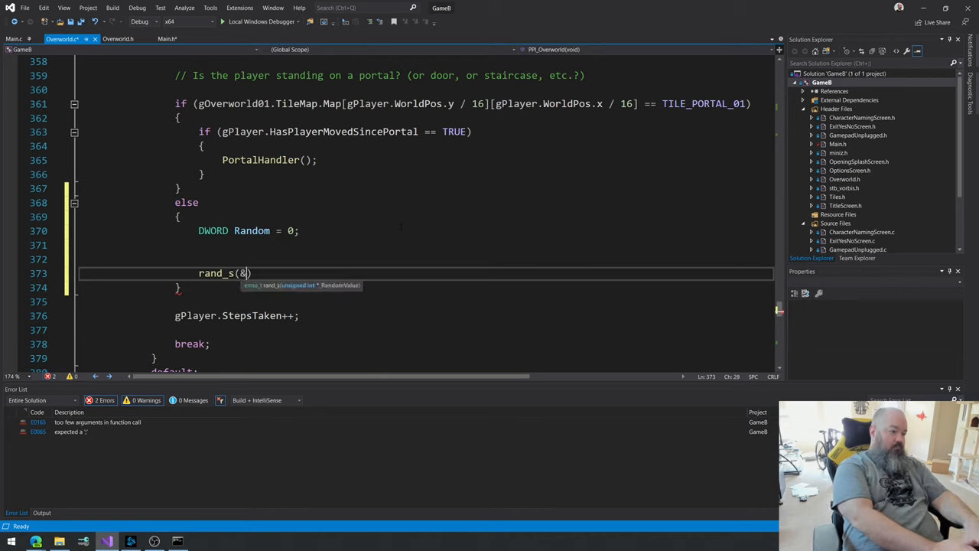
pyautogui.write('Random')
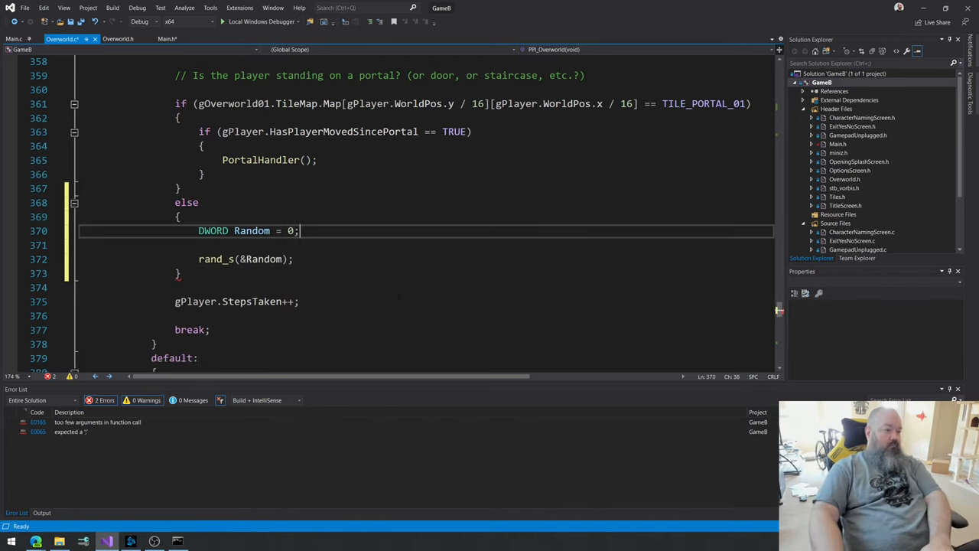
pyautogui.press('enter')
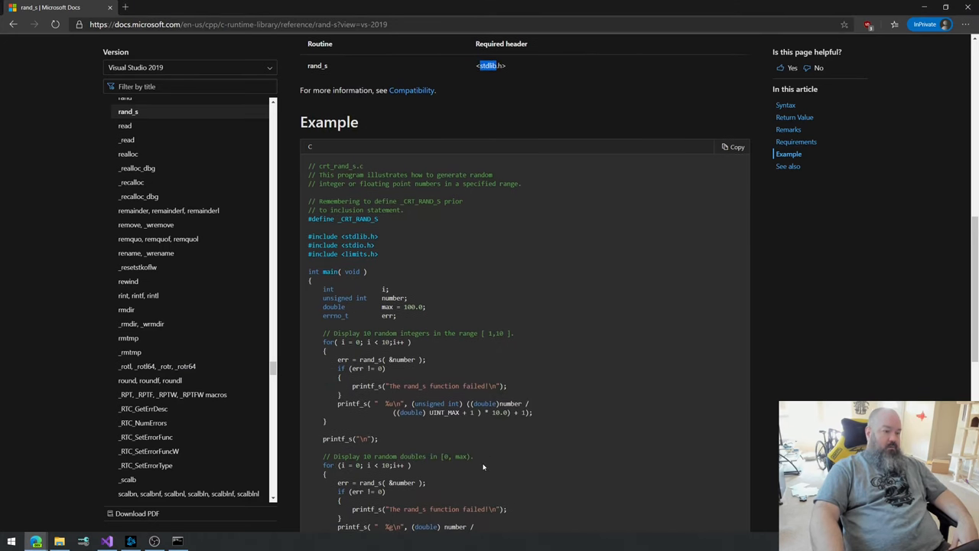
# Step: Read the rand_s Return Value section and select UINT_MAX
pyautogui.scroll(-3)
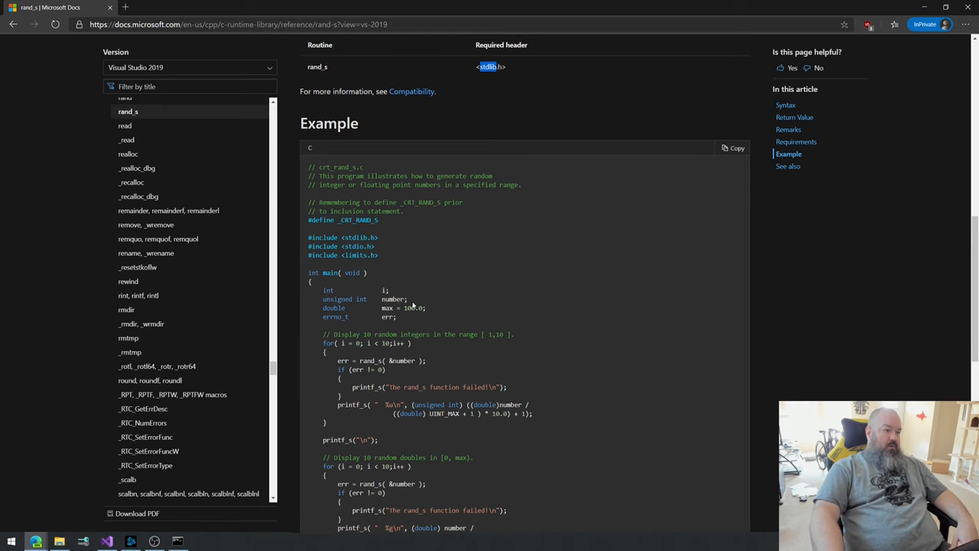
pyautogui.scroll(3)
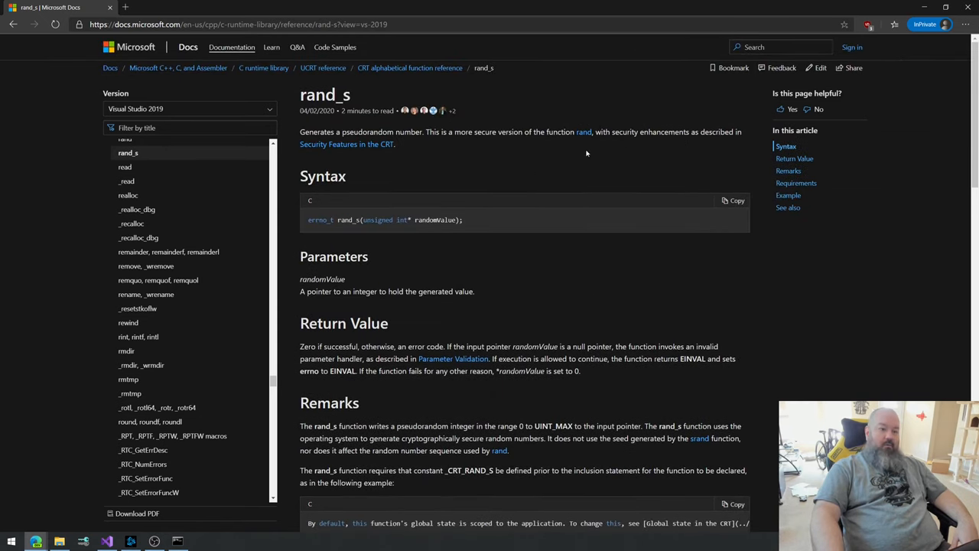
pyautogui.scroll(-3)
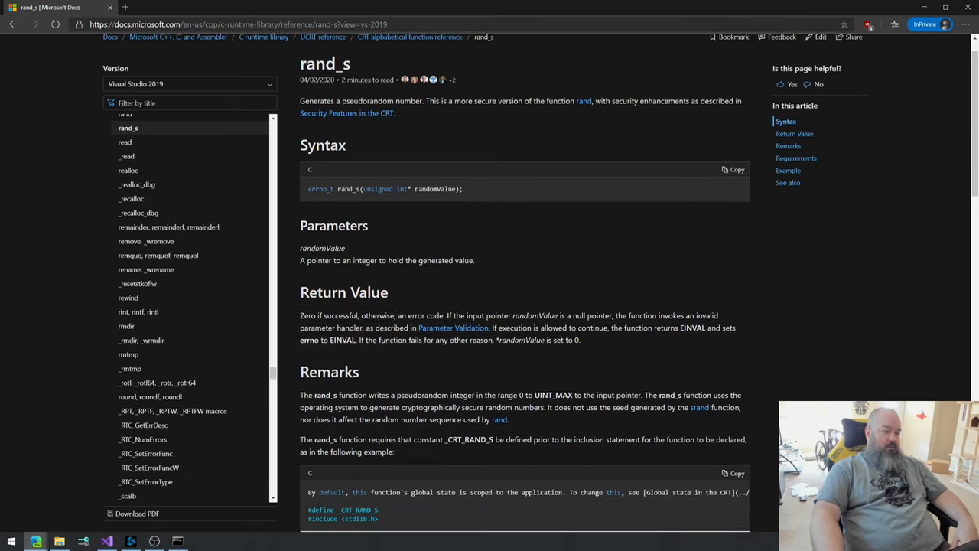
pyautogui.scroll(-3)
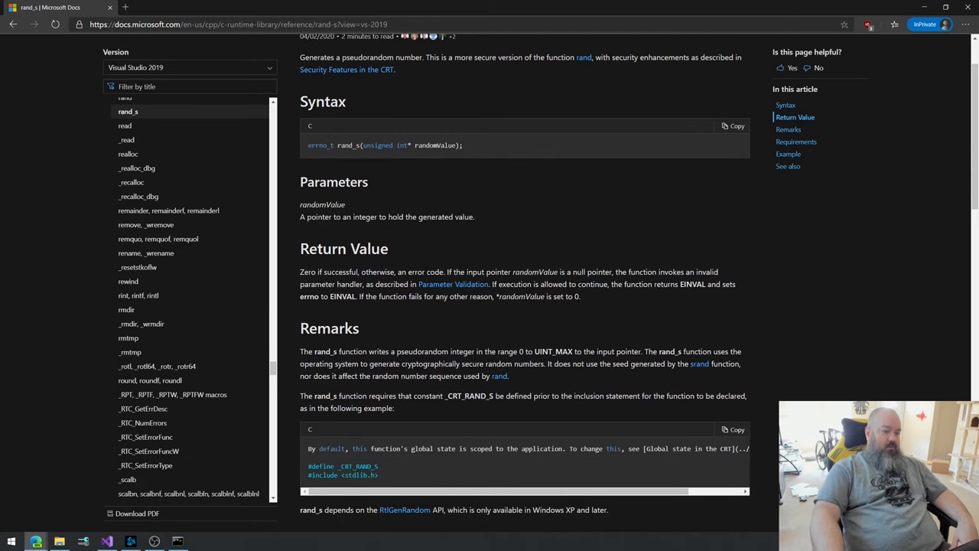
pyautogui.moveTo(502, 314)
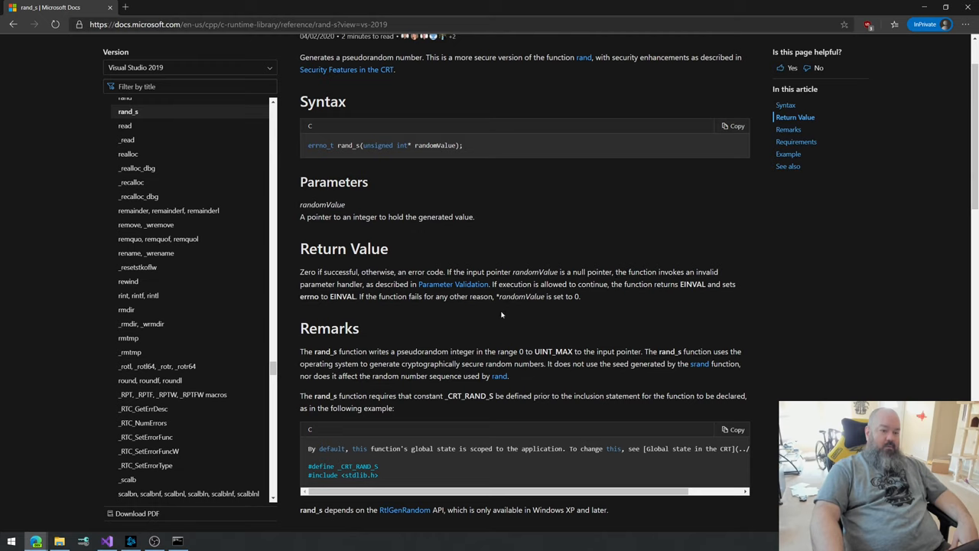
pyautogui.moveTo(560, 268)
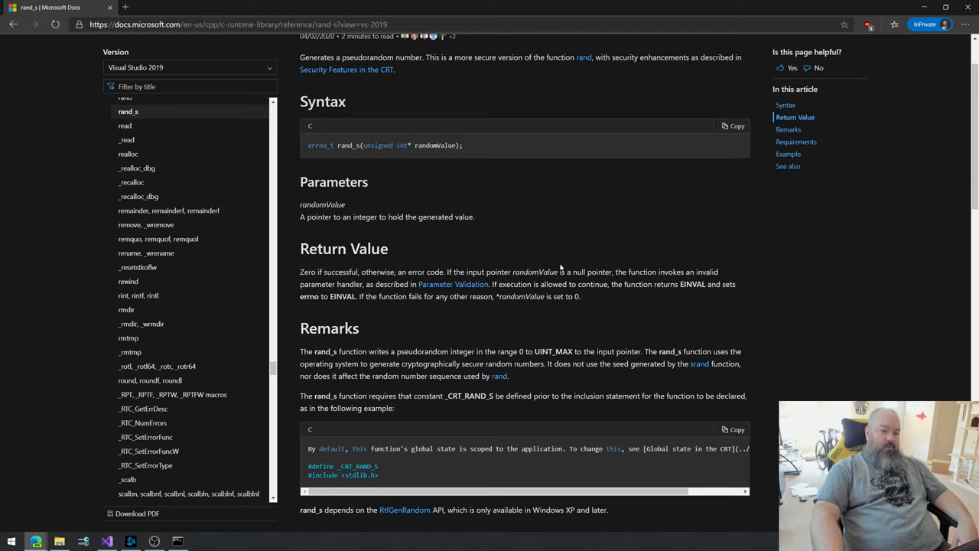
pyautogui.moveTo(453, 284)
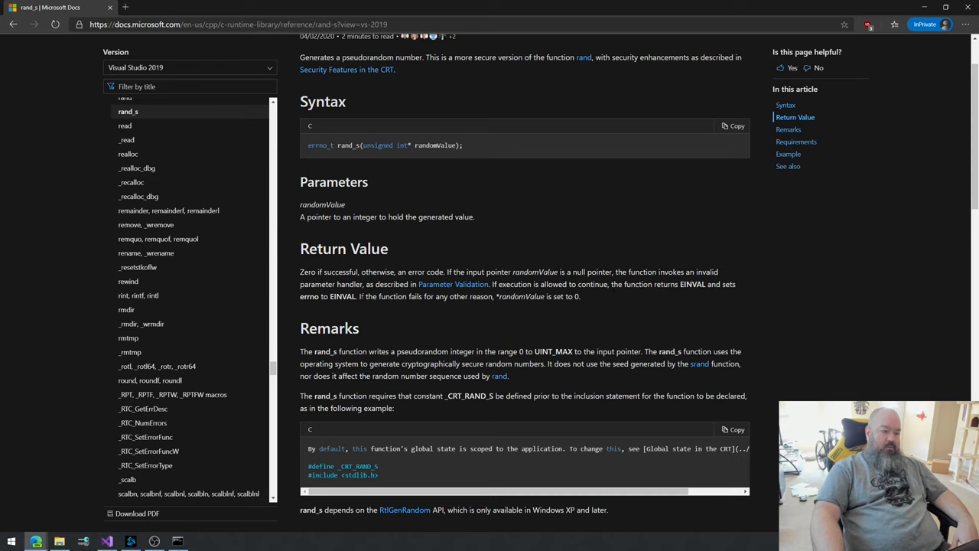
pyautogui.moveTo(583, 300)
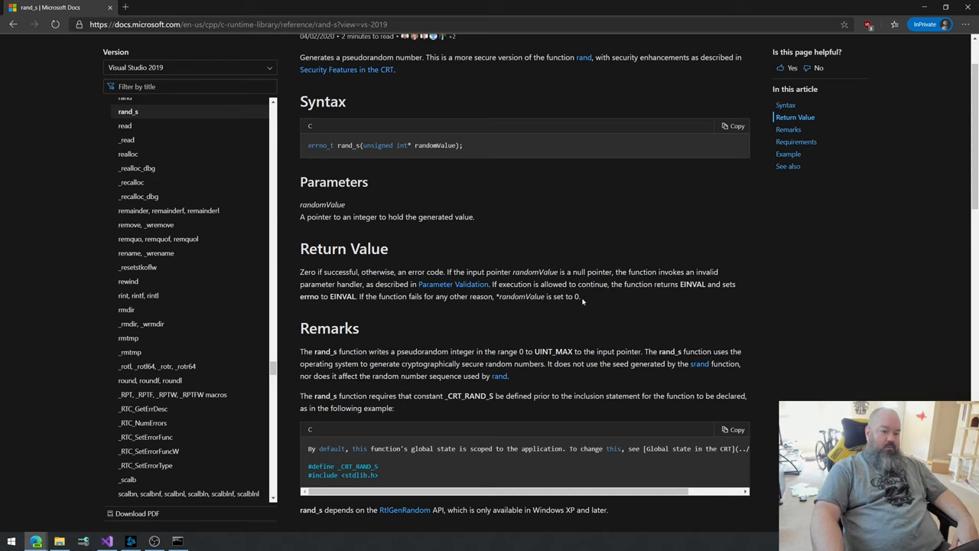
pyautogui.scroll(-3)
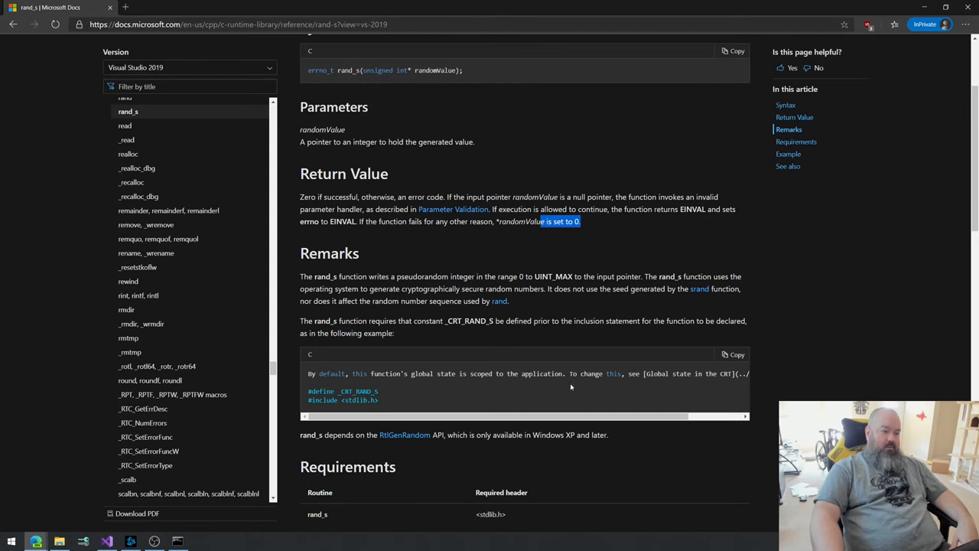
pyautogui.moveTo(432, 286)
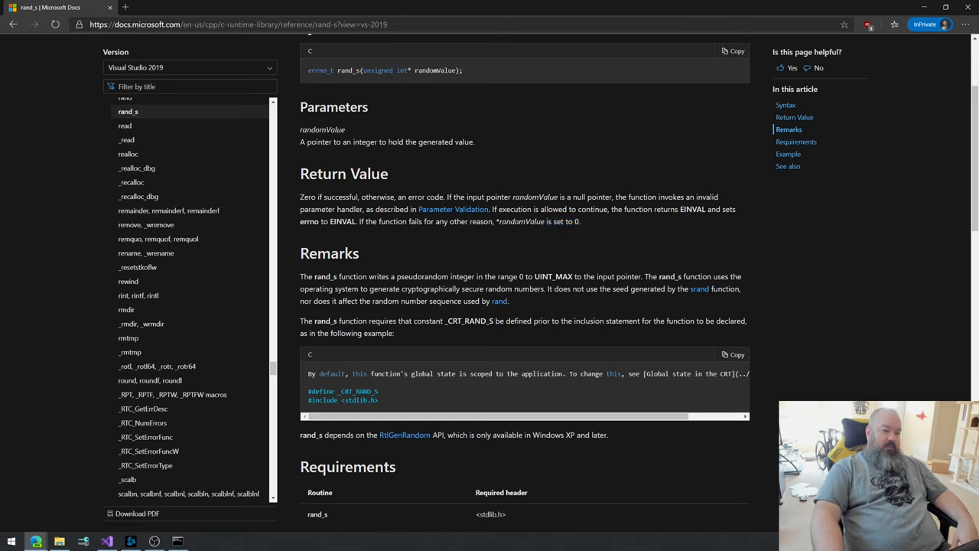
pyautogui.doubleClick(554, 276)
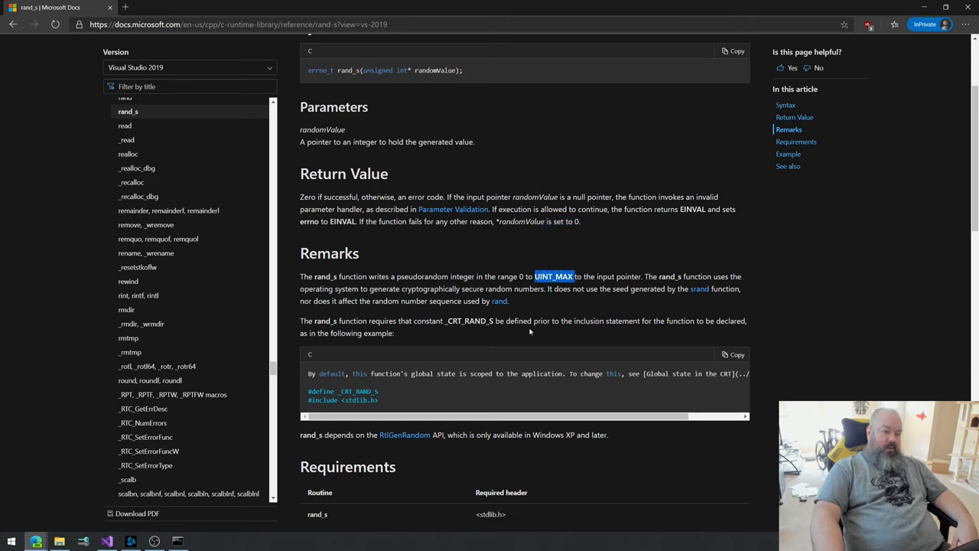
pyautogui.moveTo(740, 350)
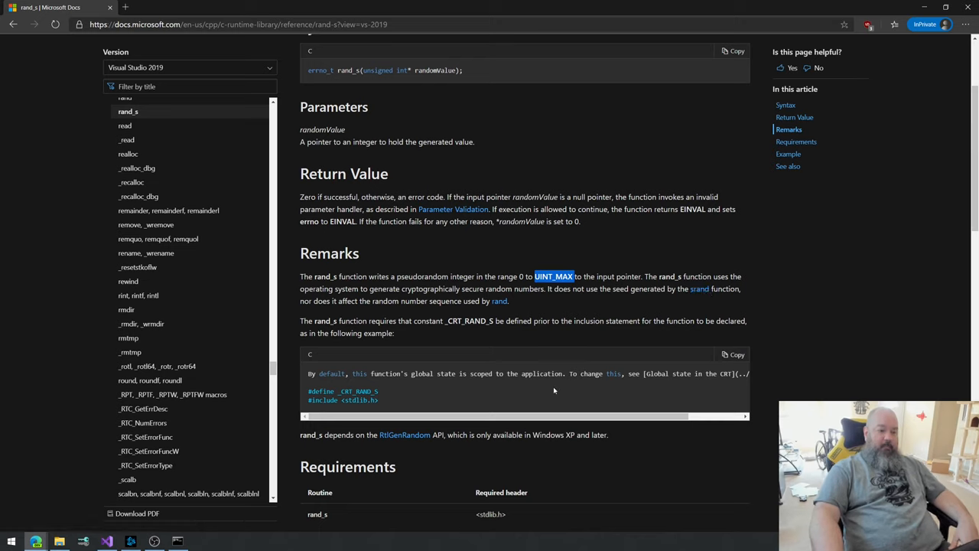
pyautogui.moveTo(571, 426)
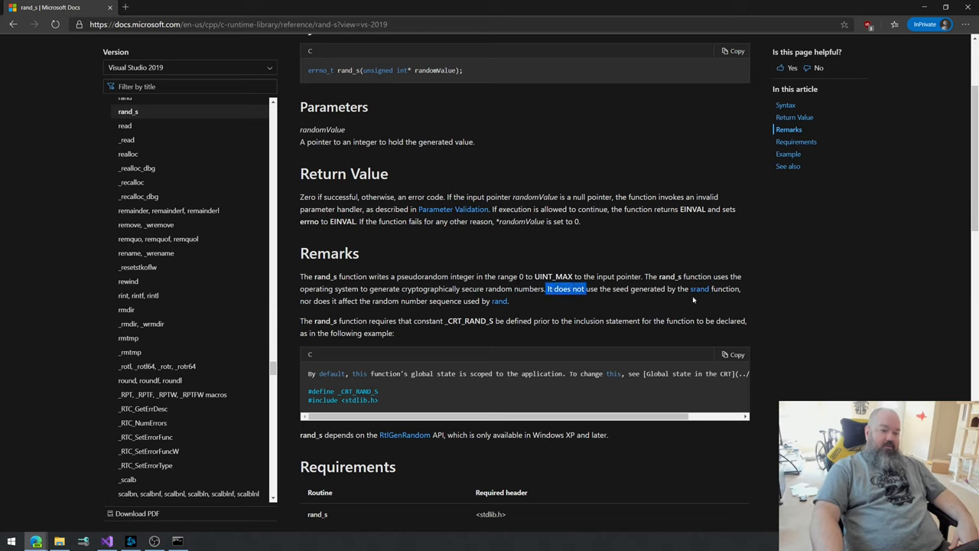
pyautogui.moveTo(699, 288)
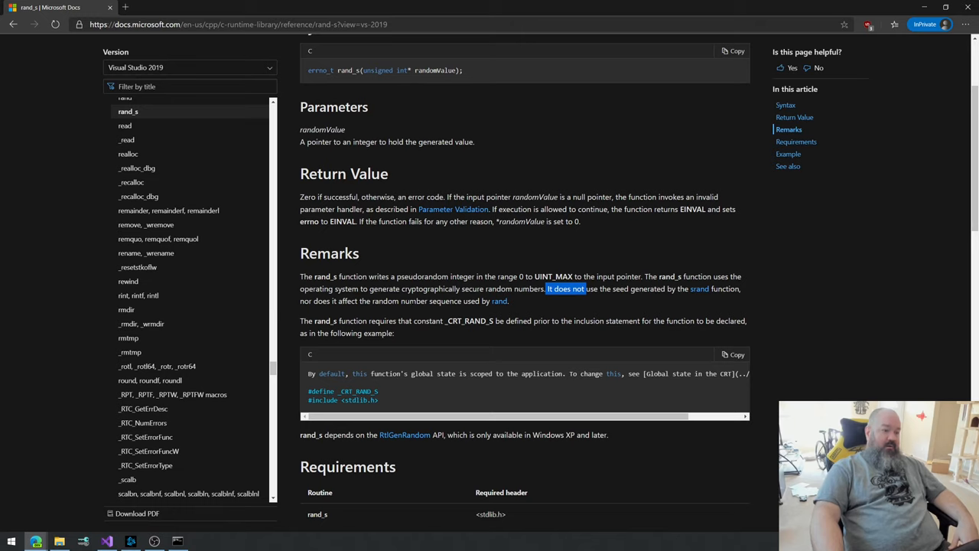
pyautogui.moveTo(498, 301)
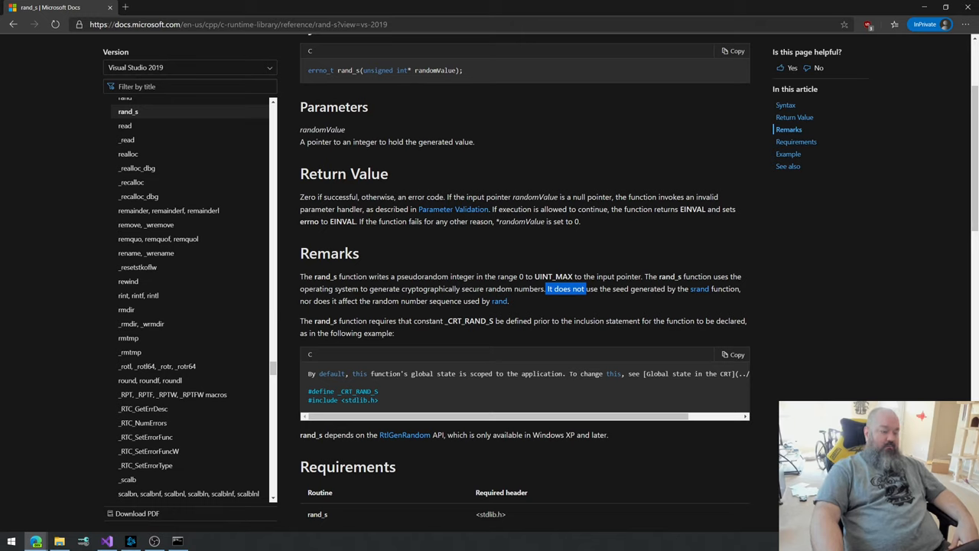
# Step: Read through the rand_s Remarks, including the RtlGenRandom note
pyautogui.scroll(-3)
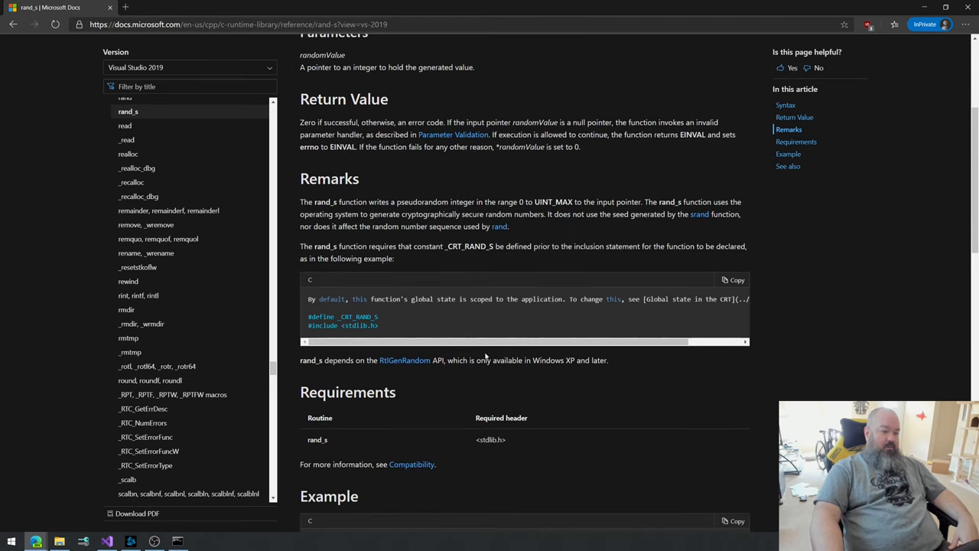
pyautogui.scroll(-3)
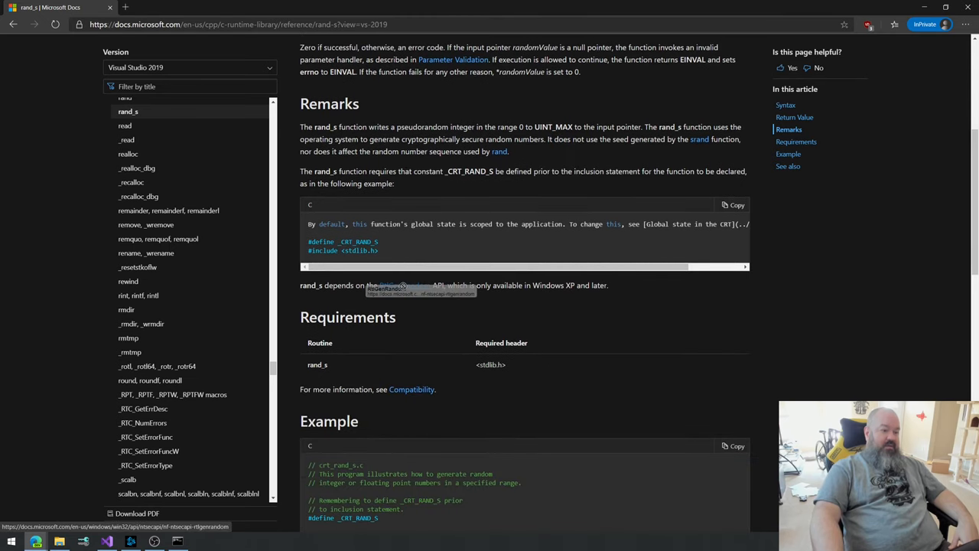
pyautogui.moveTo(433, 285); pyautogui.dragTo(374, 317)
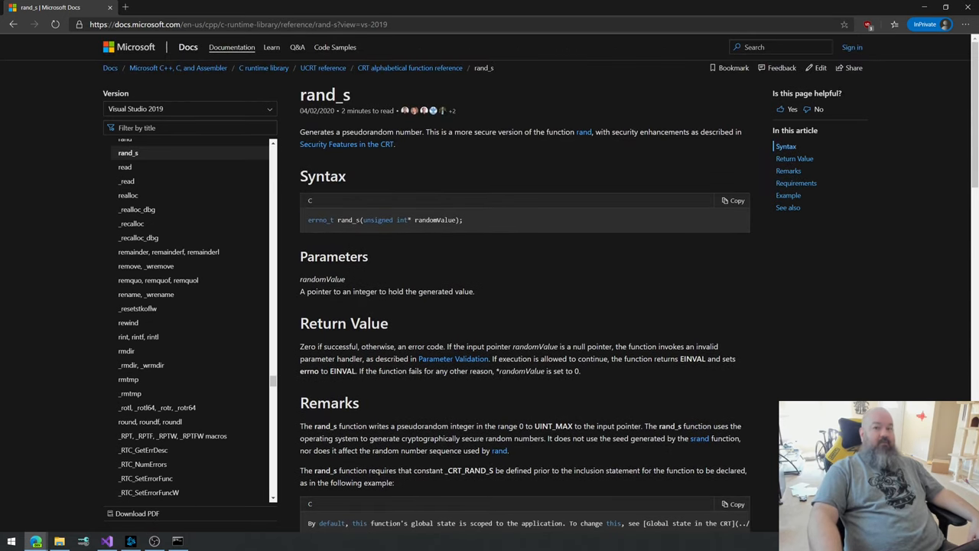
pyautogui.scroll(-3)
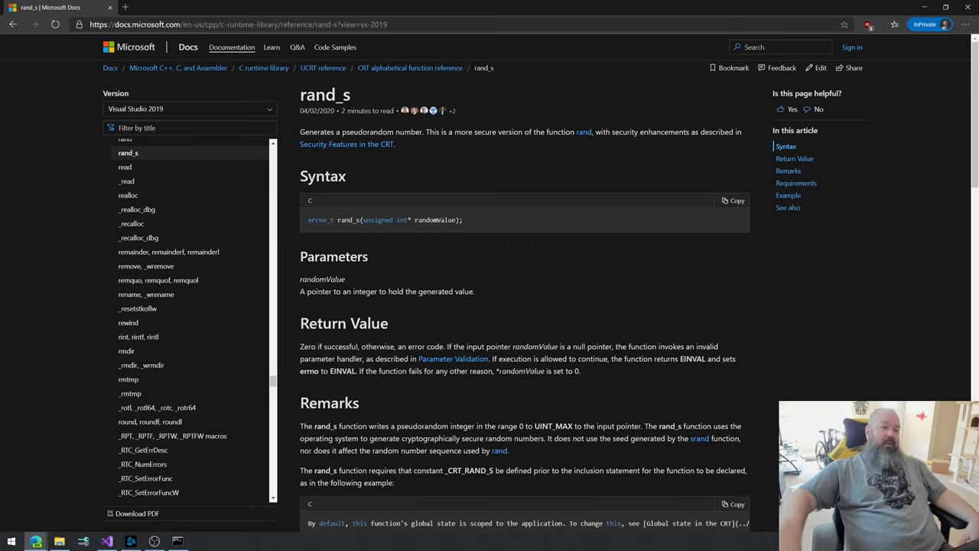
pyautogui.scroll(-3)
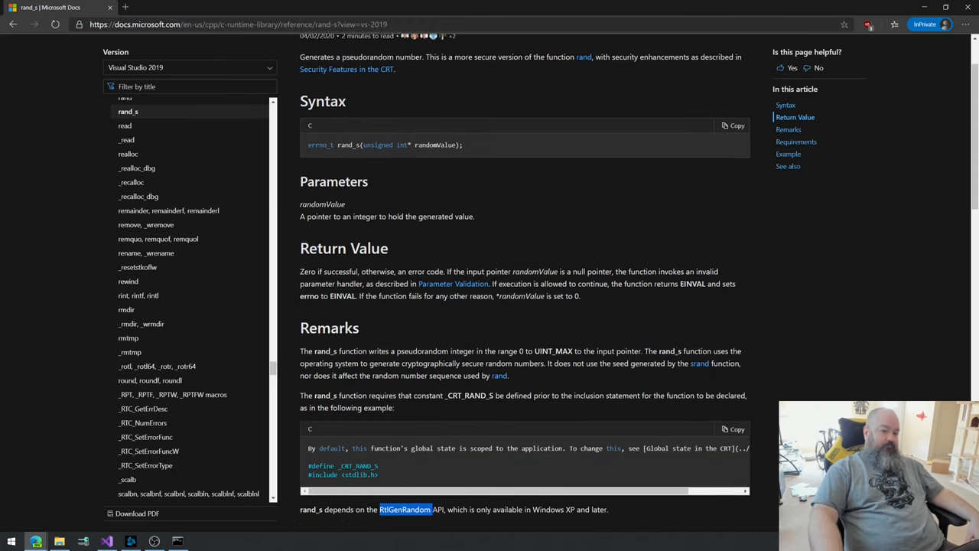
pyautogui.scroll(-3)
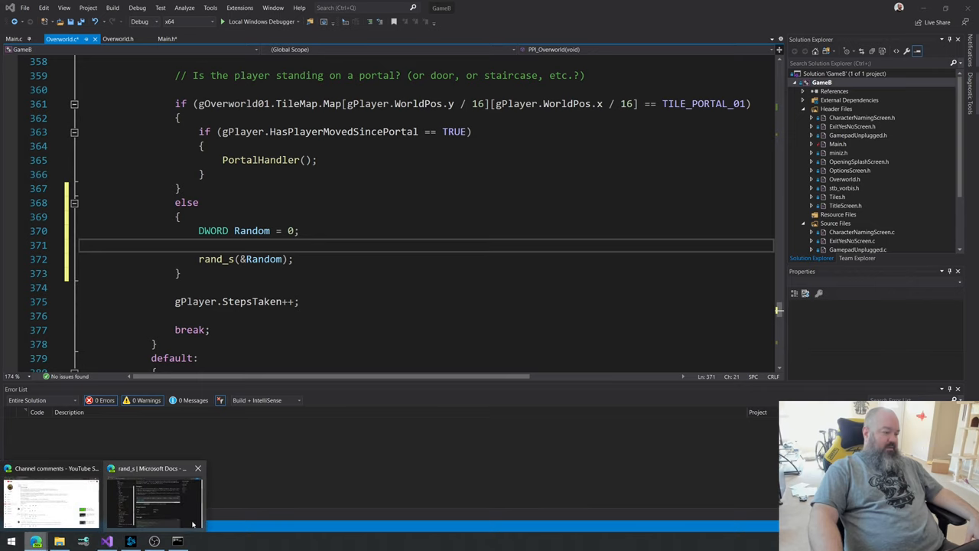
pyautogui.click(153, 497)
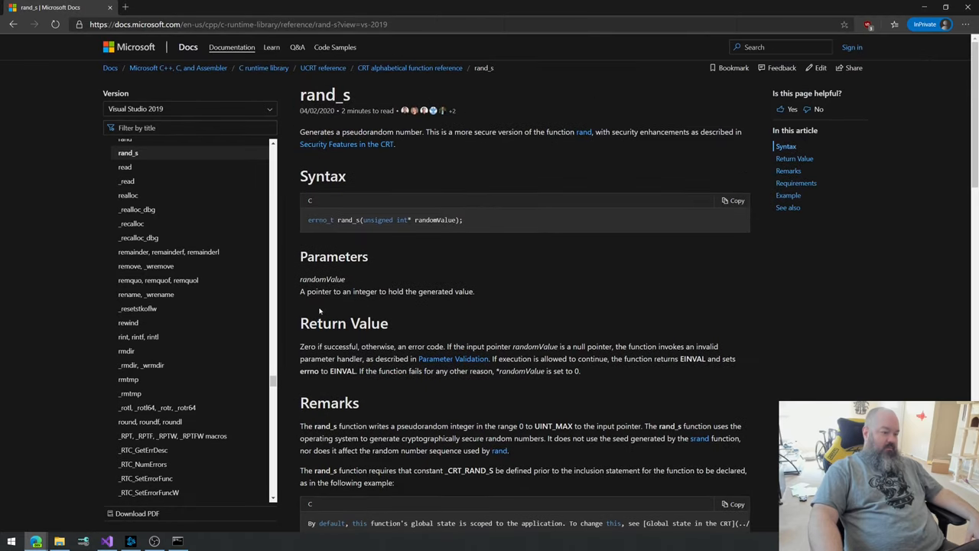
pyautogui.scroll(-3)
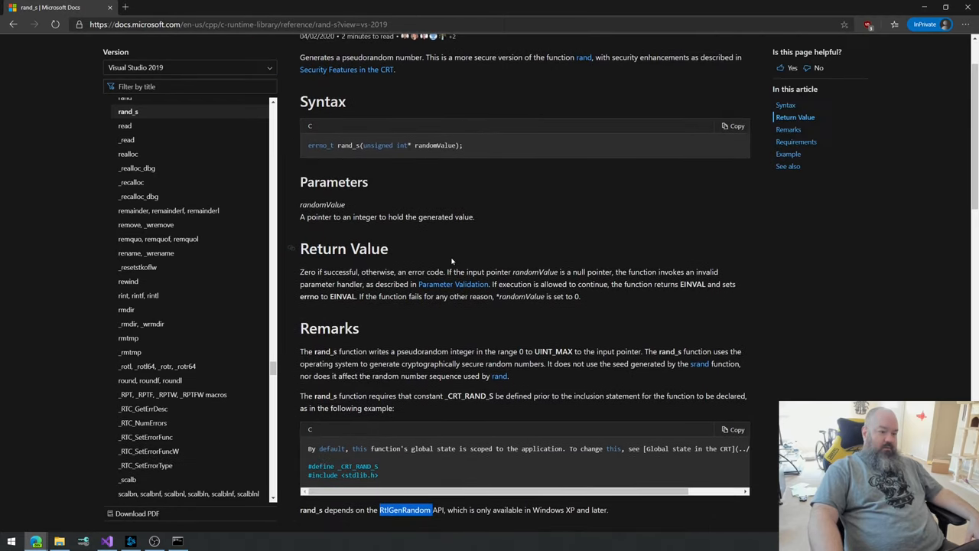
pyautogui.moveTo(448, 272); pyautogui.dragTo(528, 271)
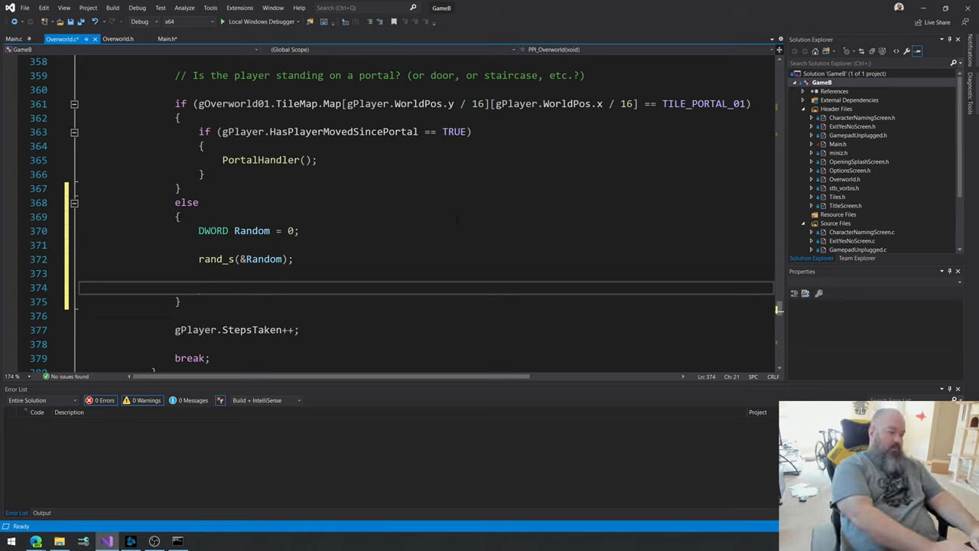
# Step: Add 'Random = Random % 10;' below rand_s(&Random) in the else branch
pyautogui.write('Random =')
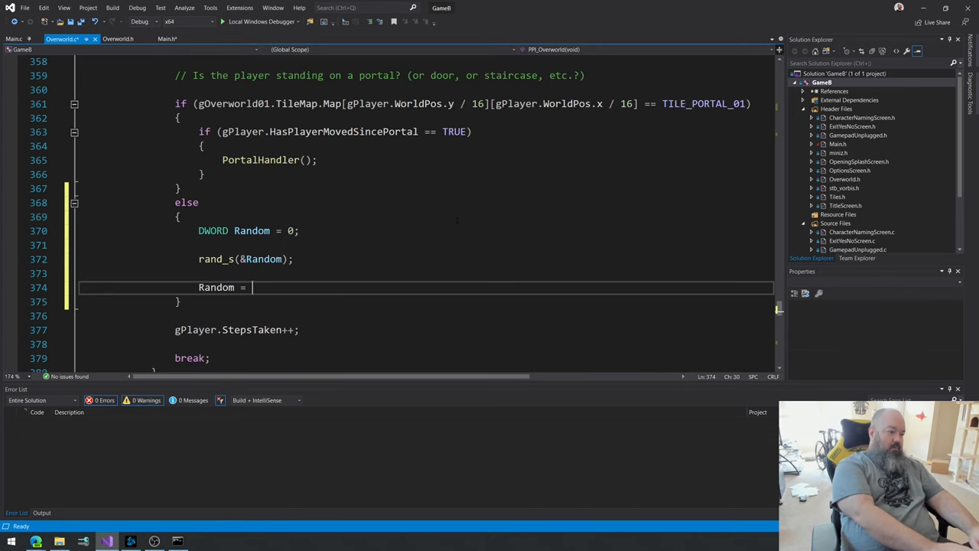
pyautogui.write('Random')
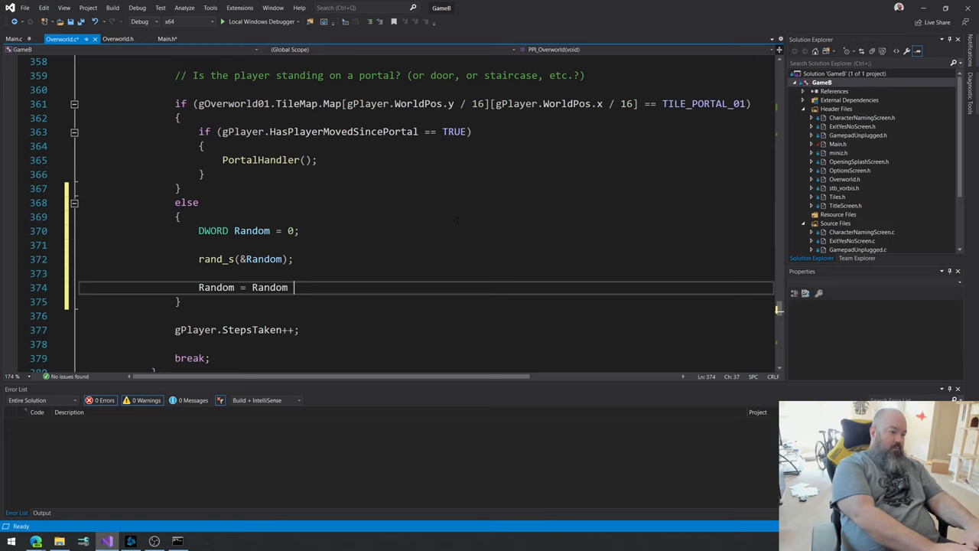
pyautogui.write('%')
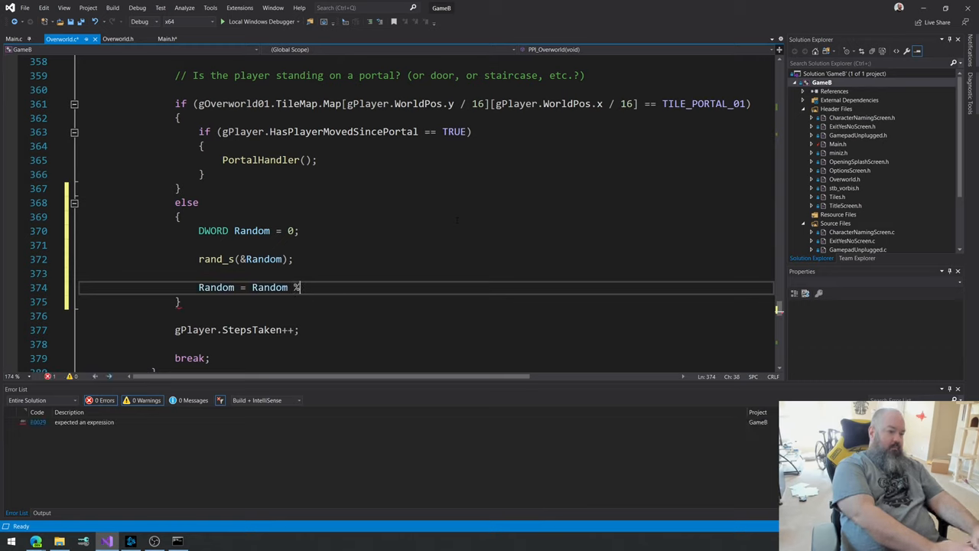
pyautogui.write('10;')
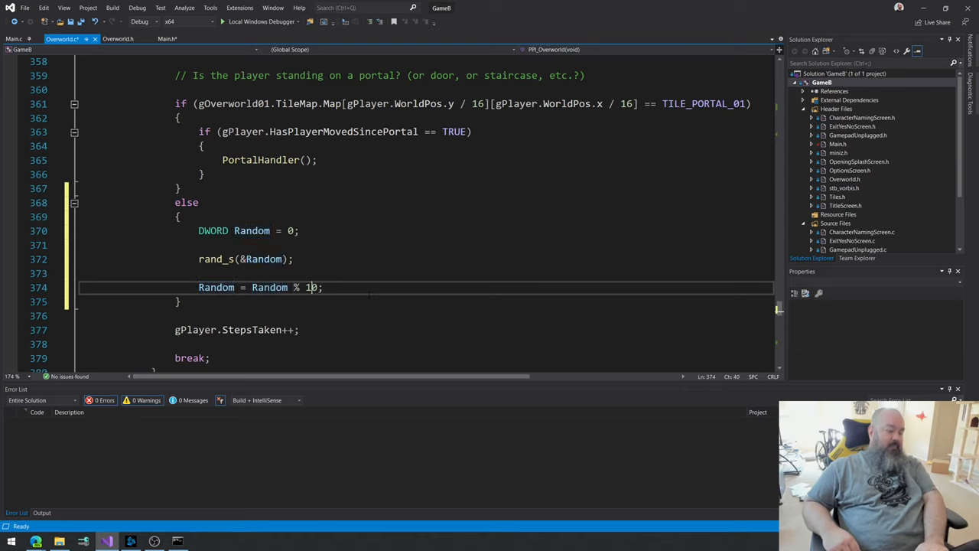
pyautogui.write('0')
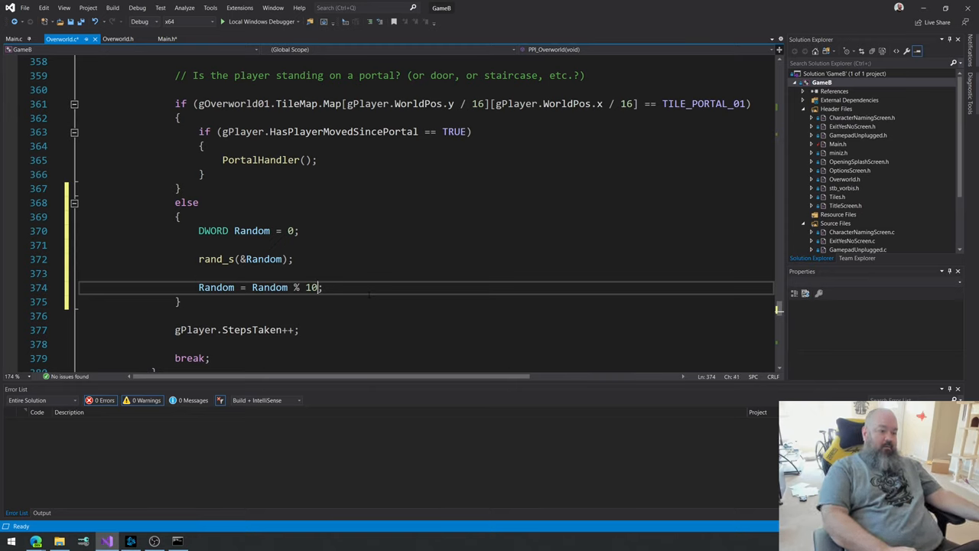
pyautogui.doubleClick(216, 287)
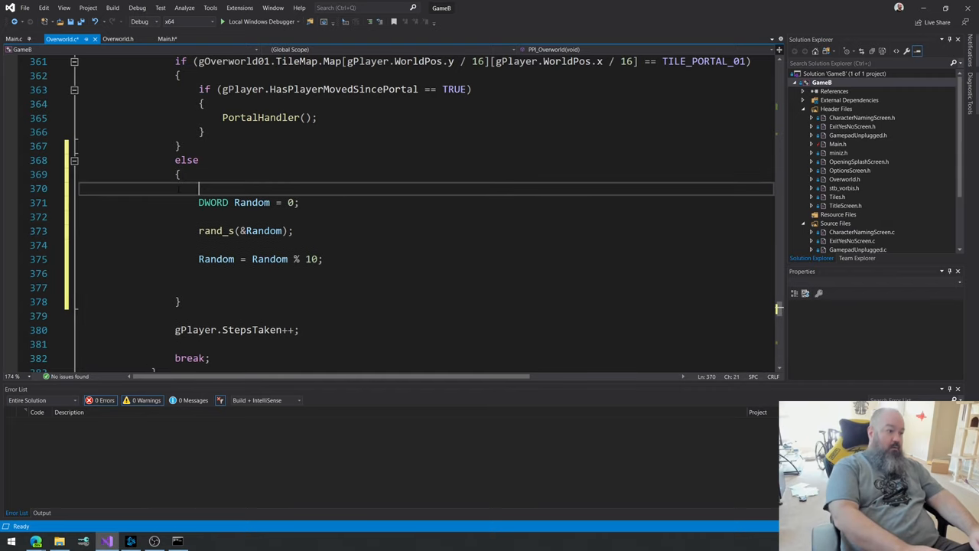
# Step: Add a '// Should b…' comment and an empty if (Random > 90) block
pyautogui.write('// Should b')
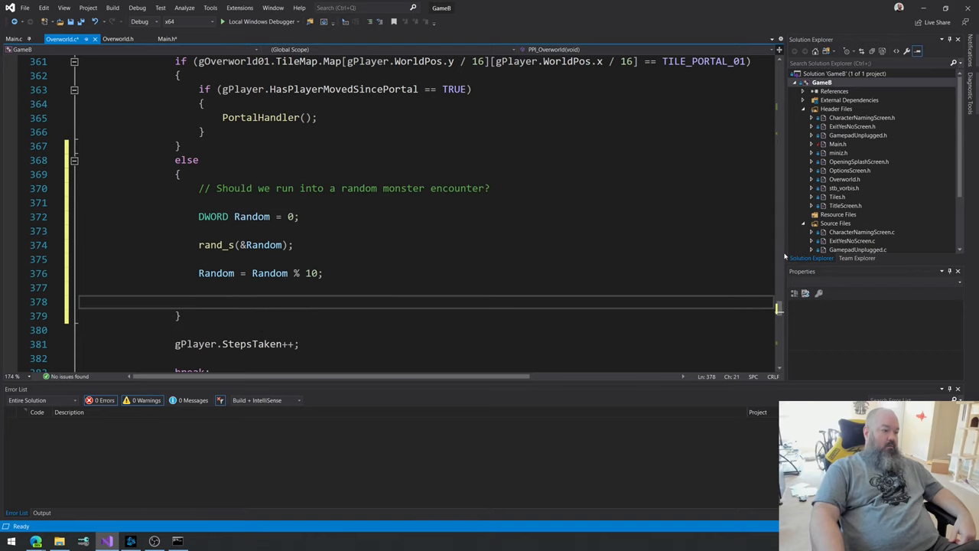
pyautogui.write('if ()')
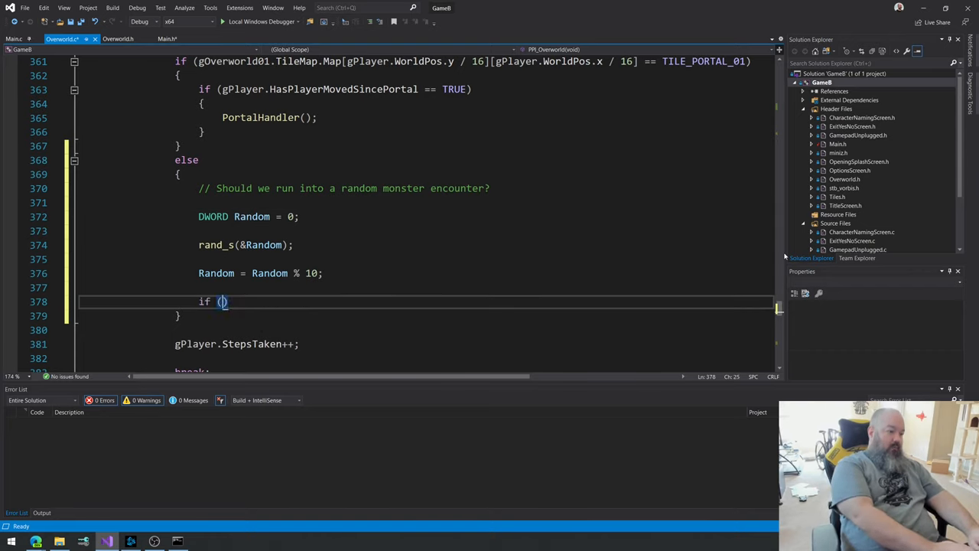
pyautogui.write('Random')
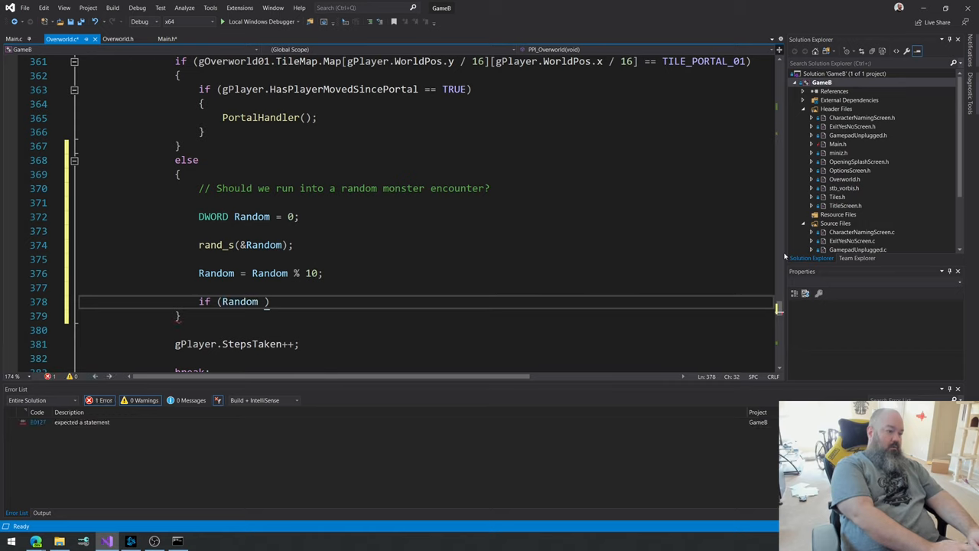
pyautogui.write('>')
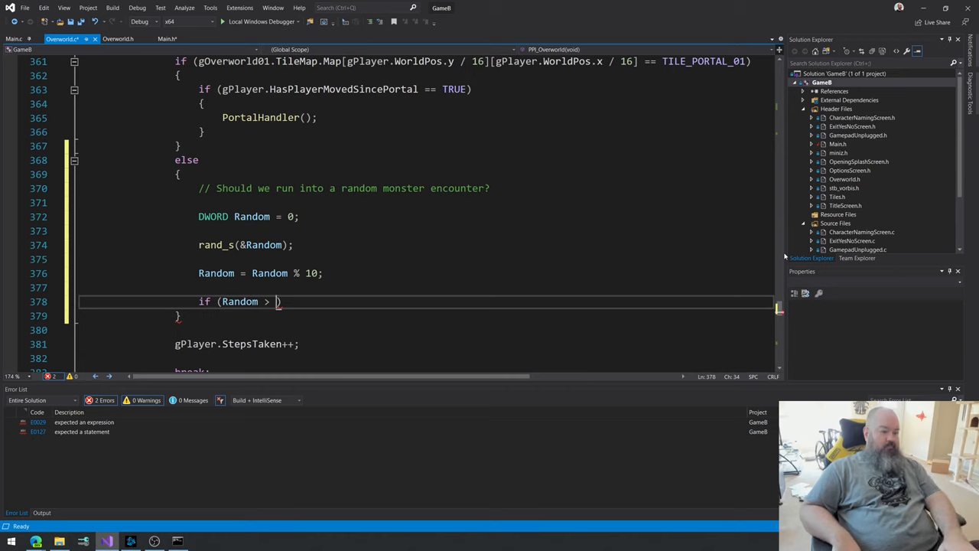
pyautogui.write('0')
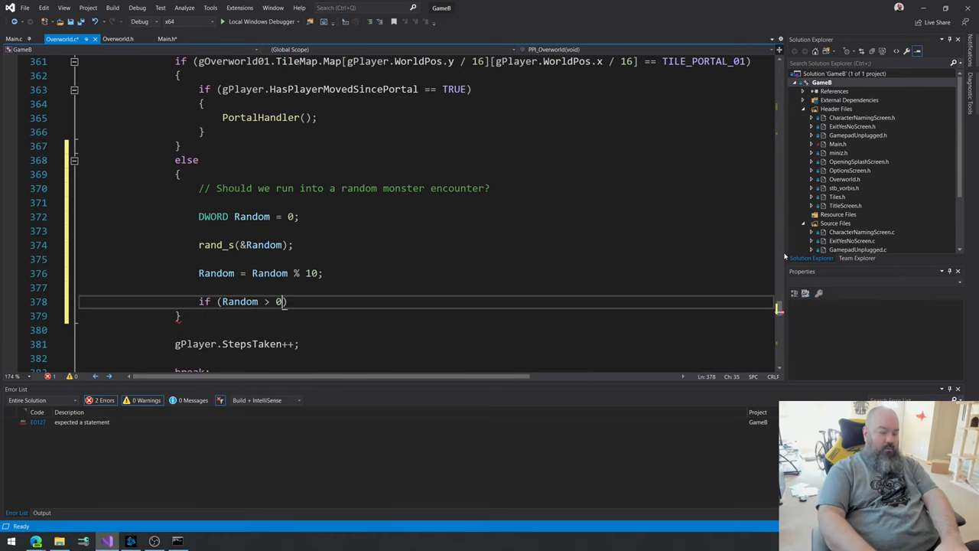
pyautogui.write('9')
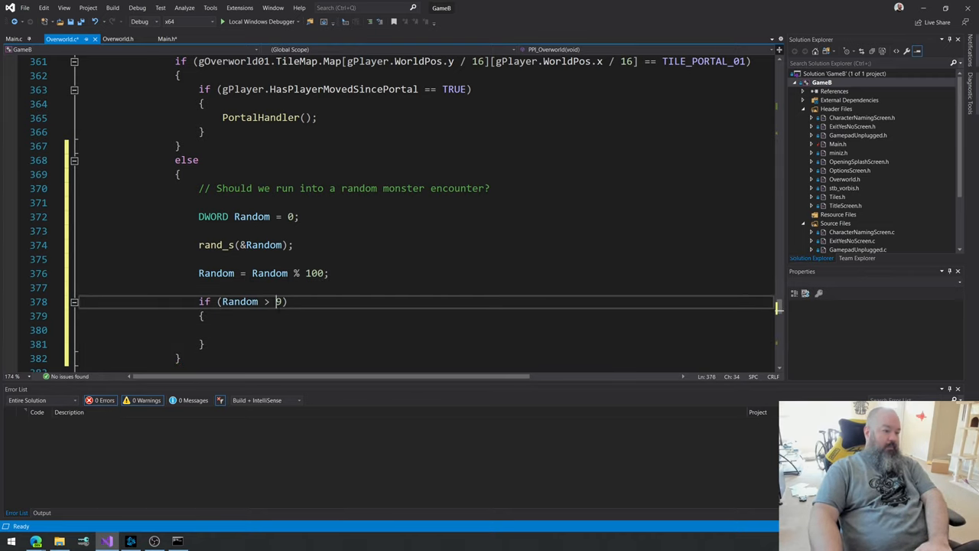
pyautogui.write('0')
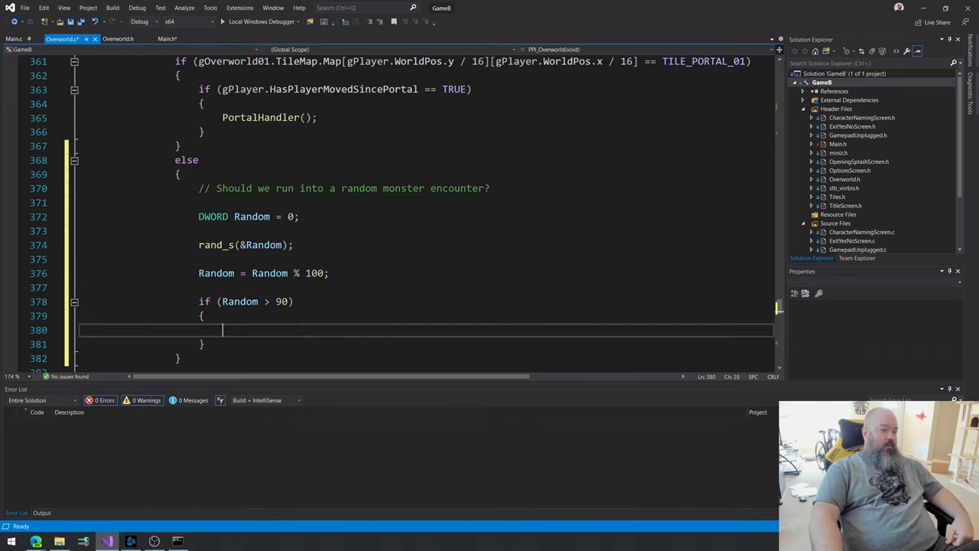
pyautogui.scroll(-3)
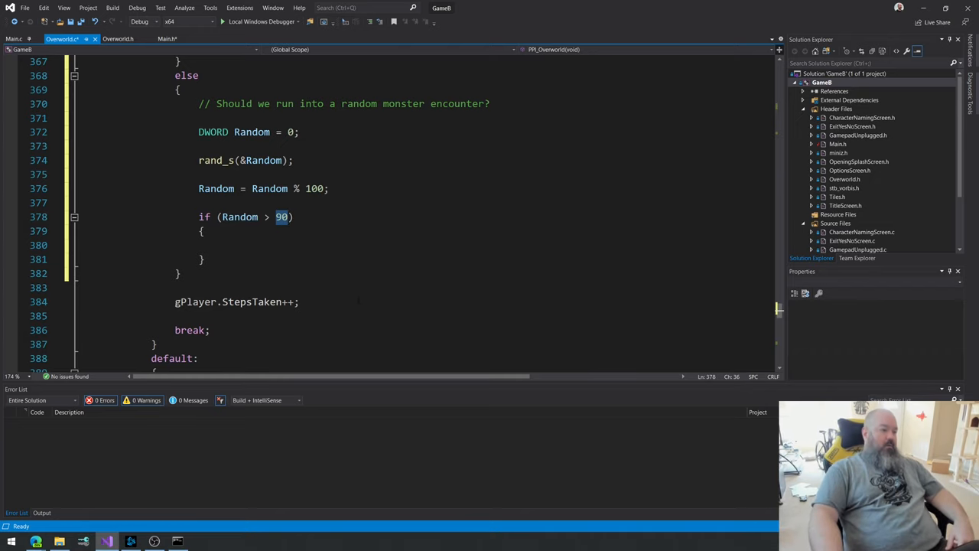
pyautogui.click(203, 231)
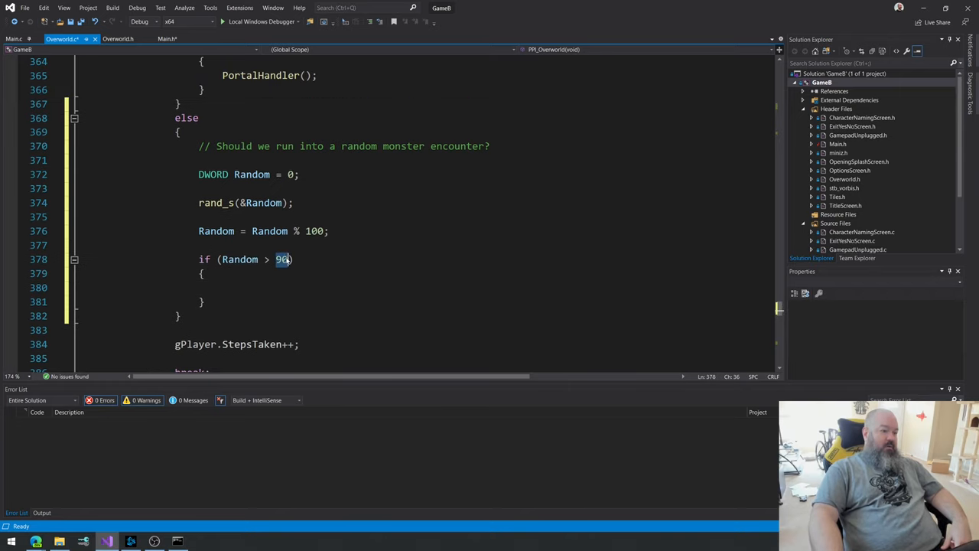
pyautogui.write('90')
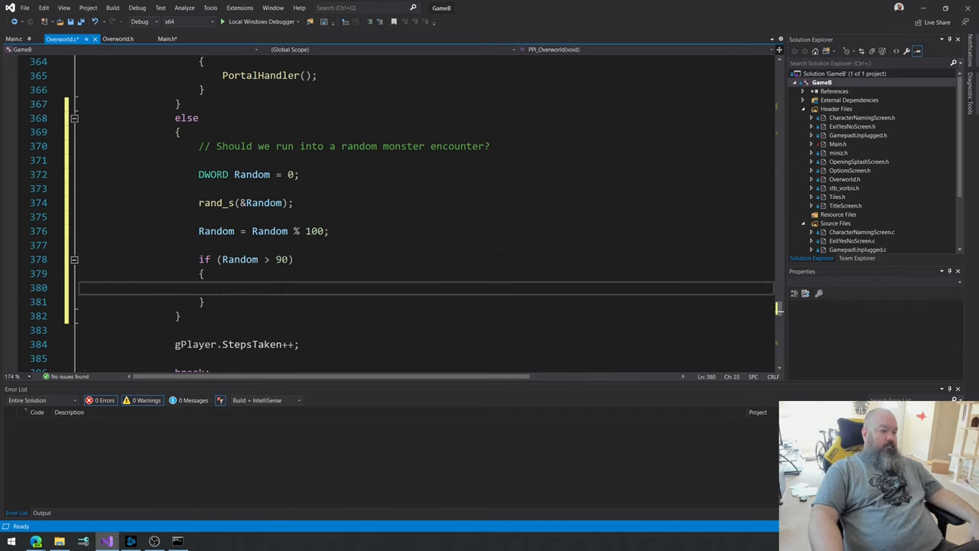
pyautogui.doubleClick(314, 231)
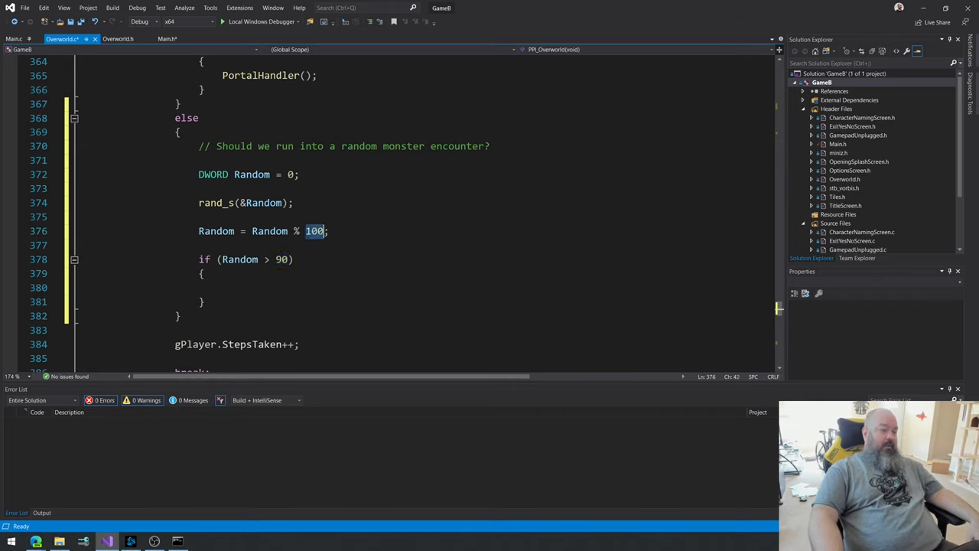
pyautogui.click(203, 273)
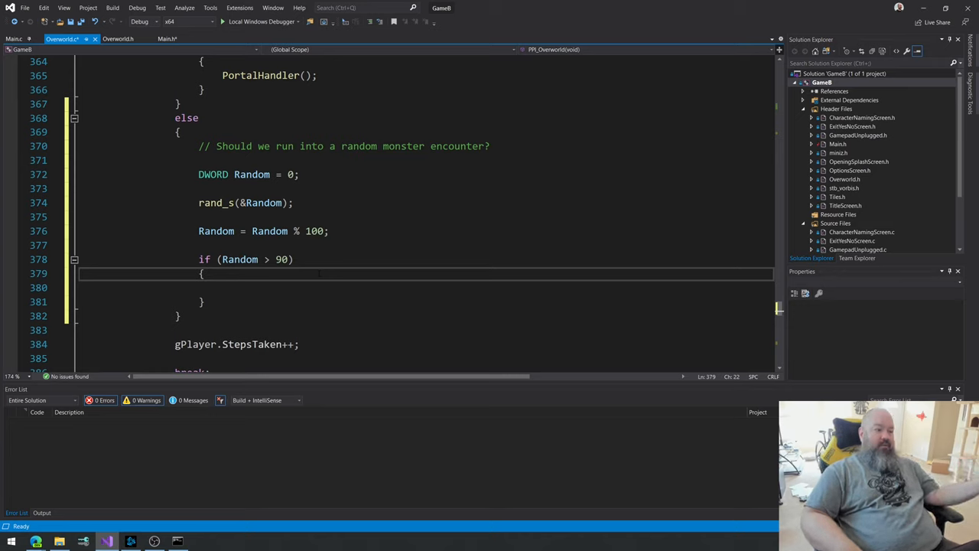
pyautogui.click(277, 258)
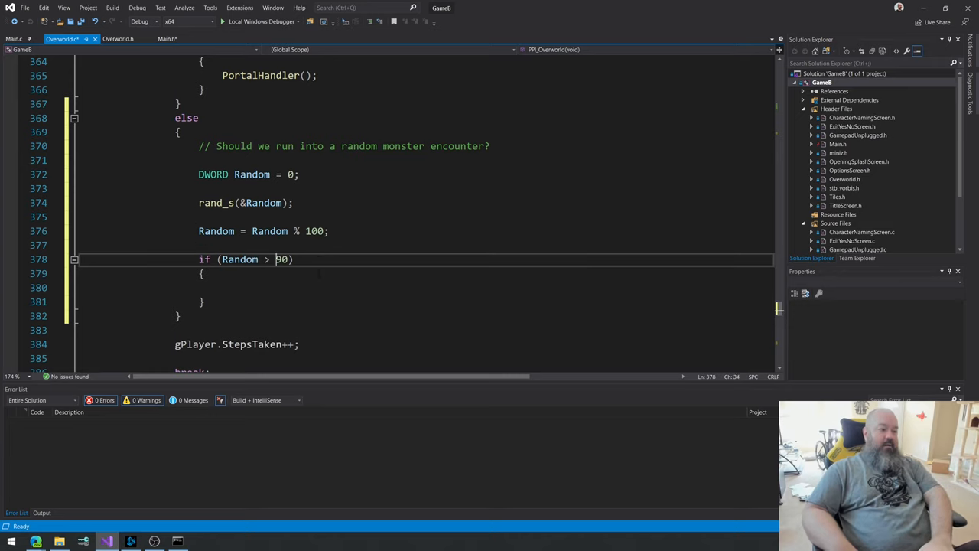
pyautogui.doubleClick(281, 259)
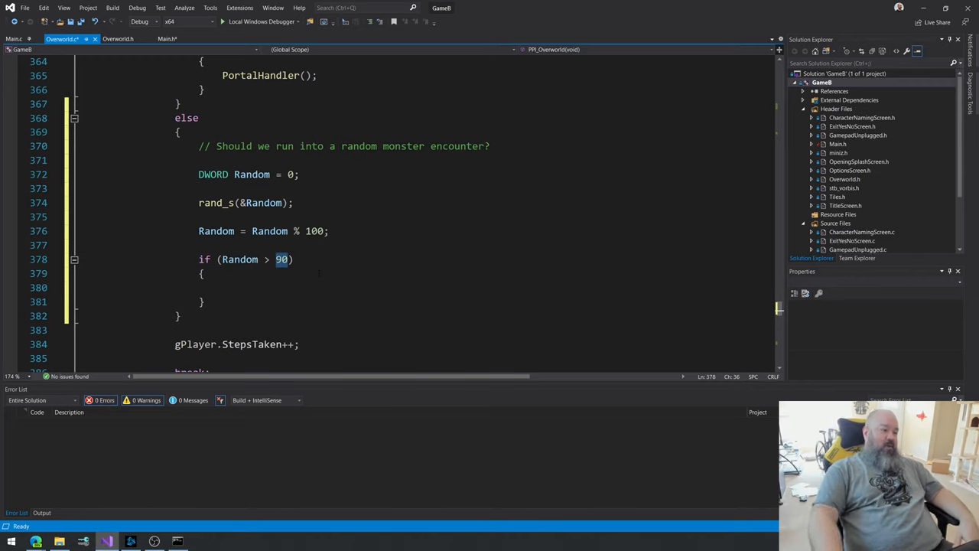
pyautogui.scroll(-3)
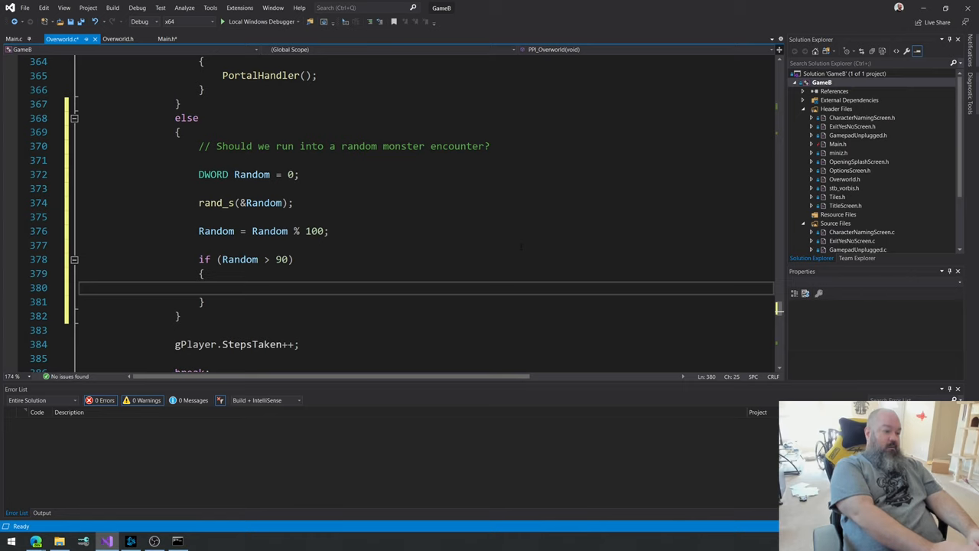
# Step: Add the RandomMonsterEncounter(); call on line 380 inside the if (Random > 90) braces
pyautogui.write('RandomMonster')
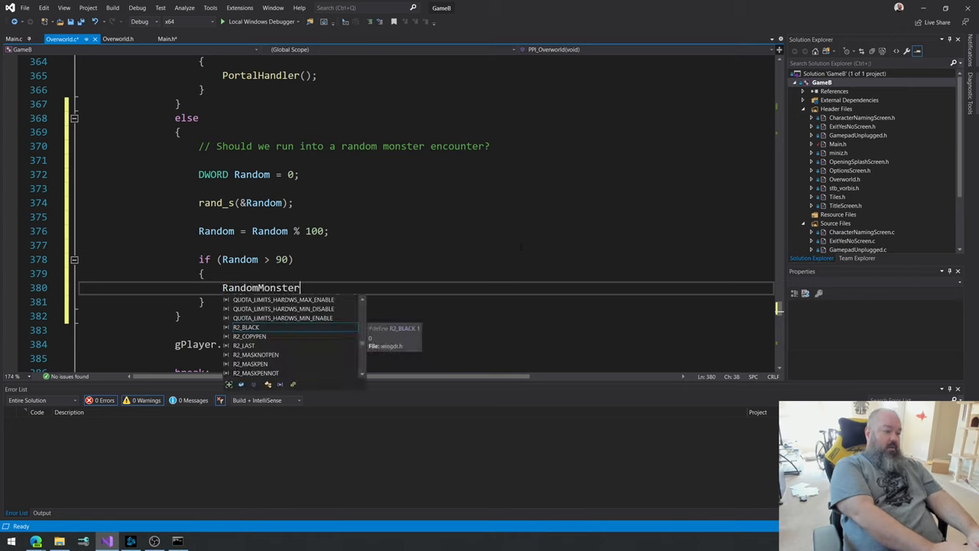
pyautogui.write('Encounter();')
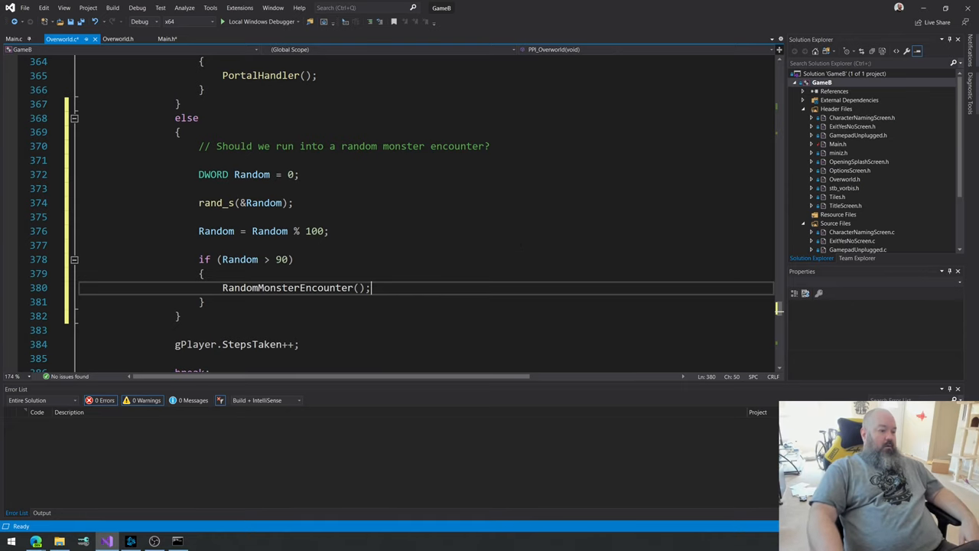
pyautogui.scroll(-3)
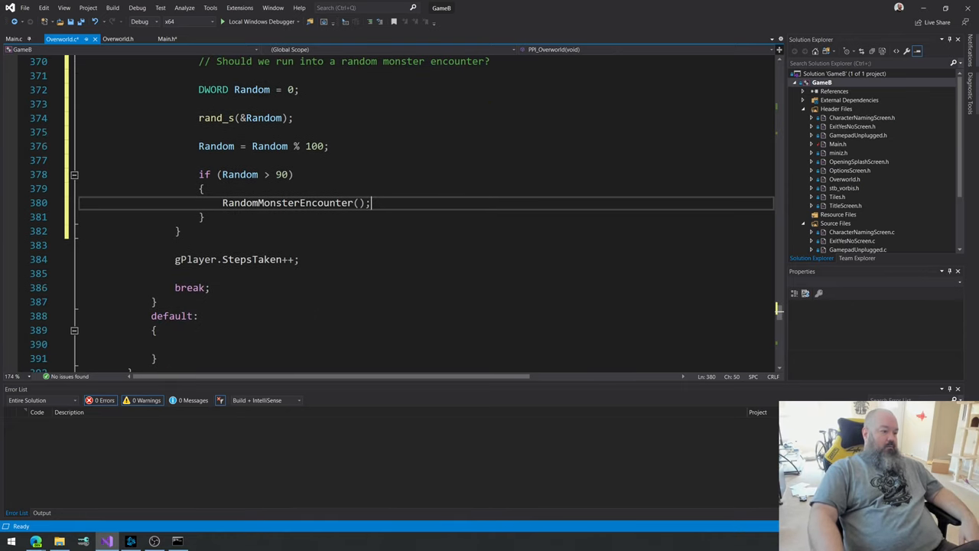
pyautogui.click(167, 39)
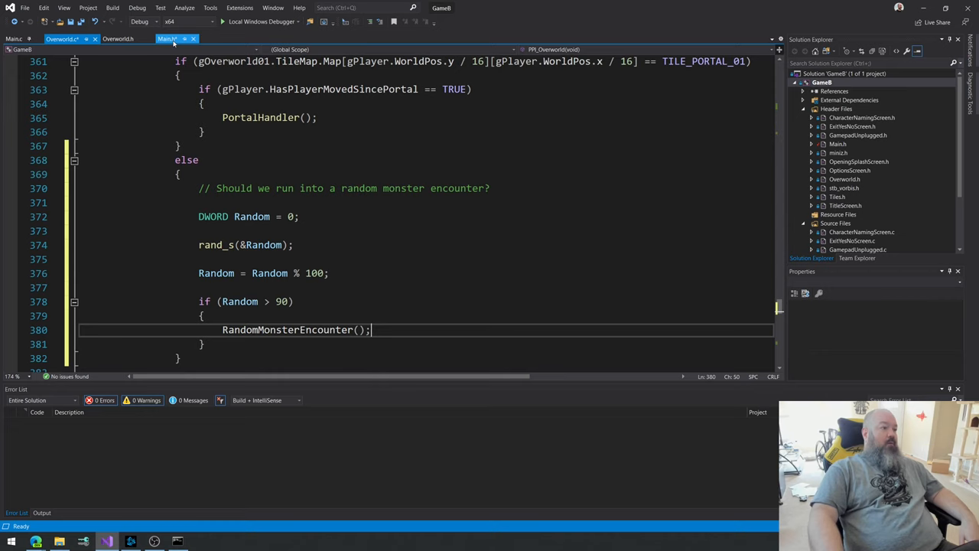
# Step: Add the prototype void RandomMonsterEncounter(void); at the bottom of Main.h, after InitializeGlobals
pyautogui.click(167, 38)
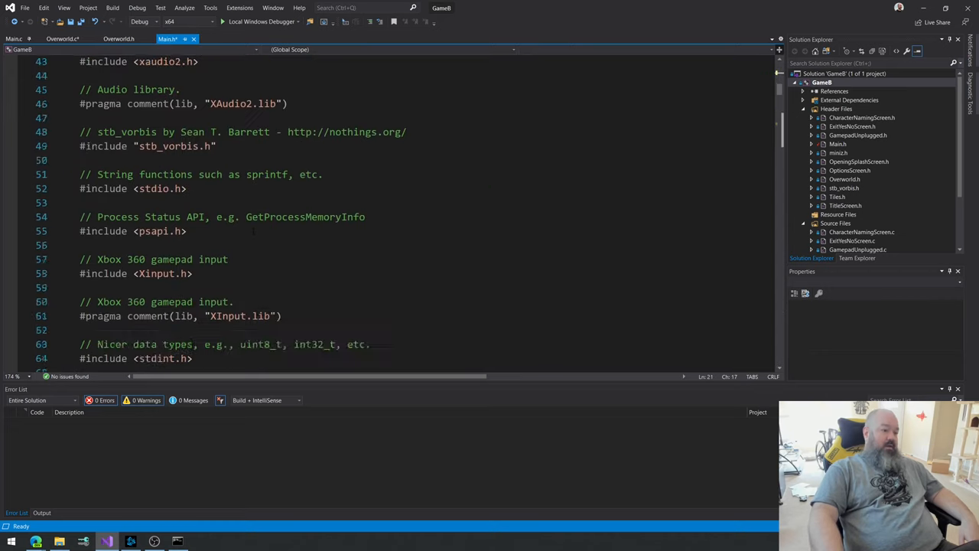
pyautogui.scroll(-3)
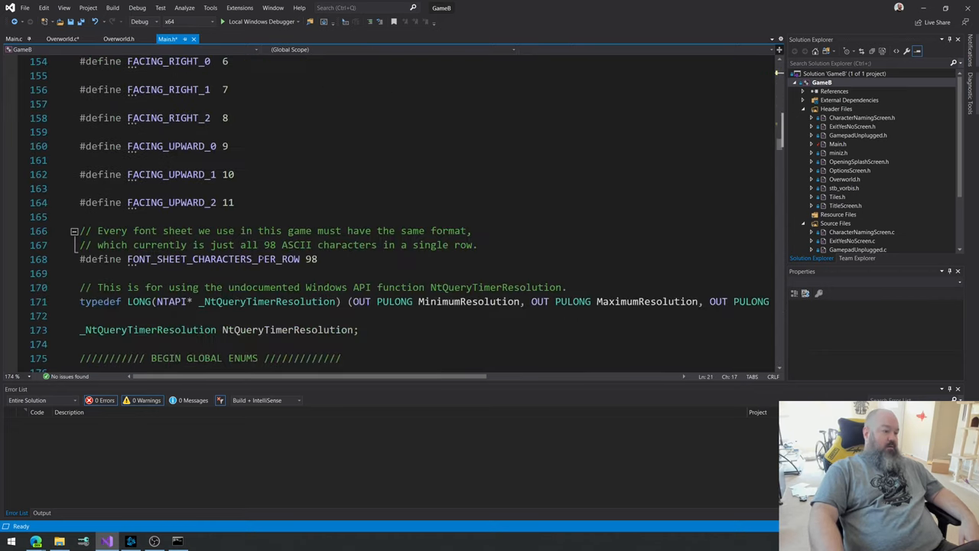
pyautogui.scroll(-3)
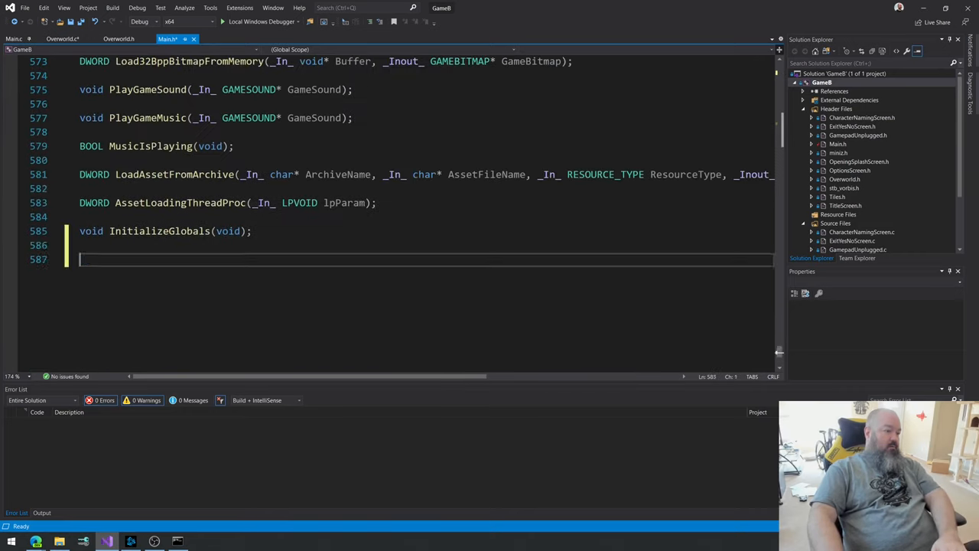
pyautogui.write('void Rand')
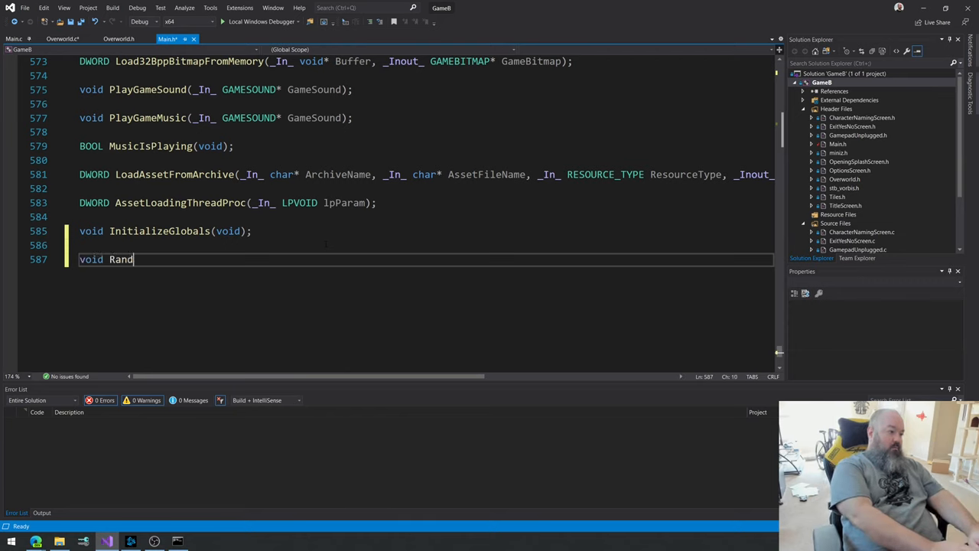
pyautogui.write('omMonst')
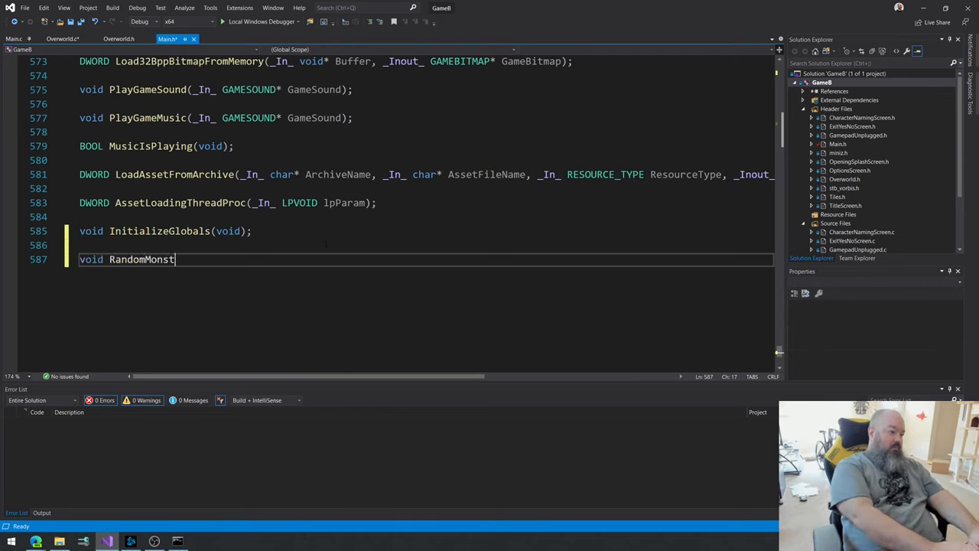
pyautogui.write('erEncounter(void)')
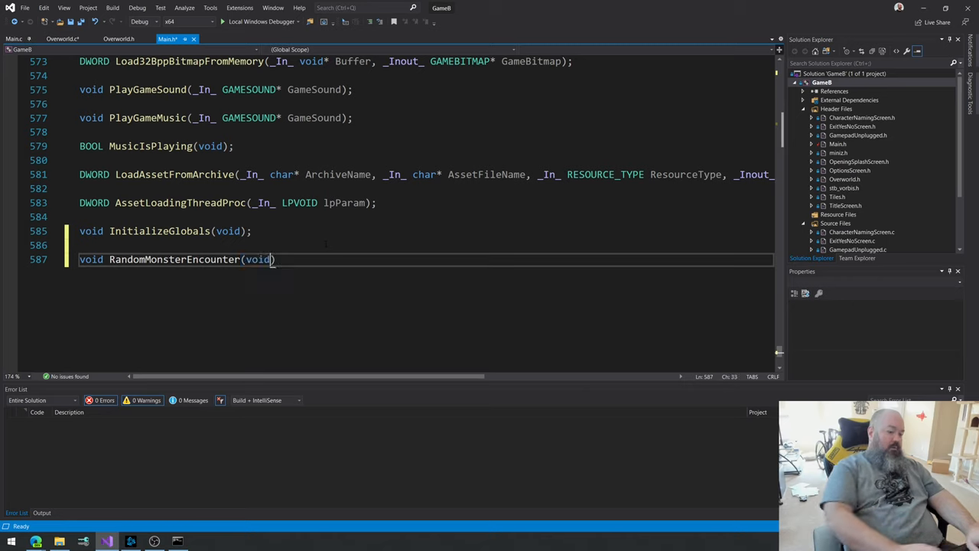
pyautogui.write(';')
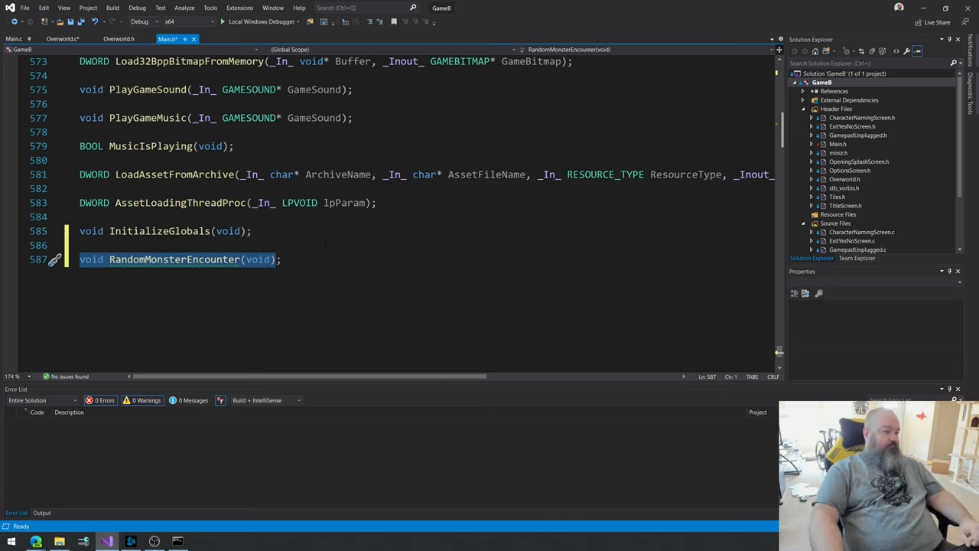
pyautogui.click(61, 38)
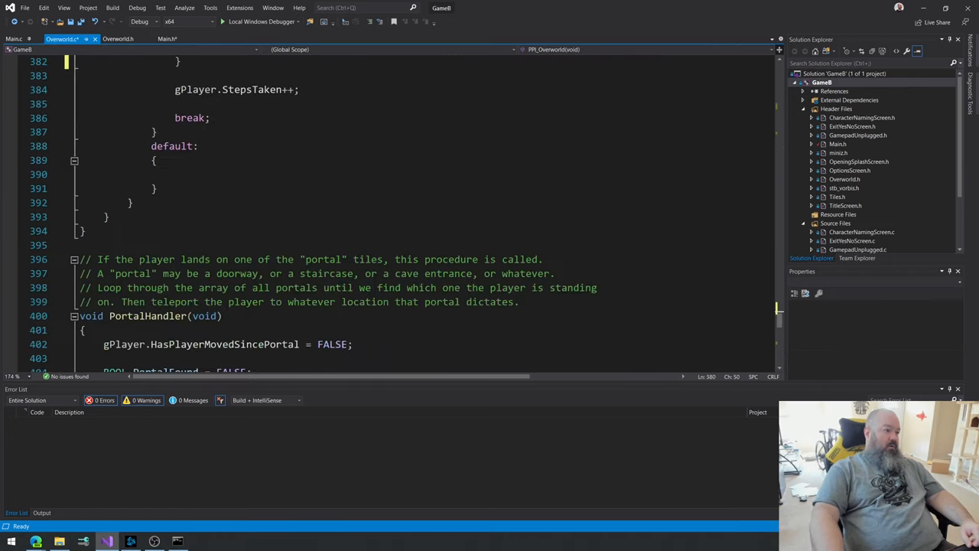
# Step: Write void RandomMonsterEncounter(void) below PortalHandler with a placeholder int i = 0; body
pyautogui.scroll(-3)
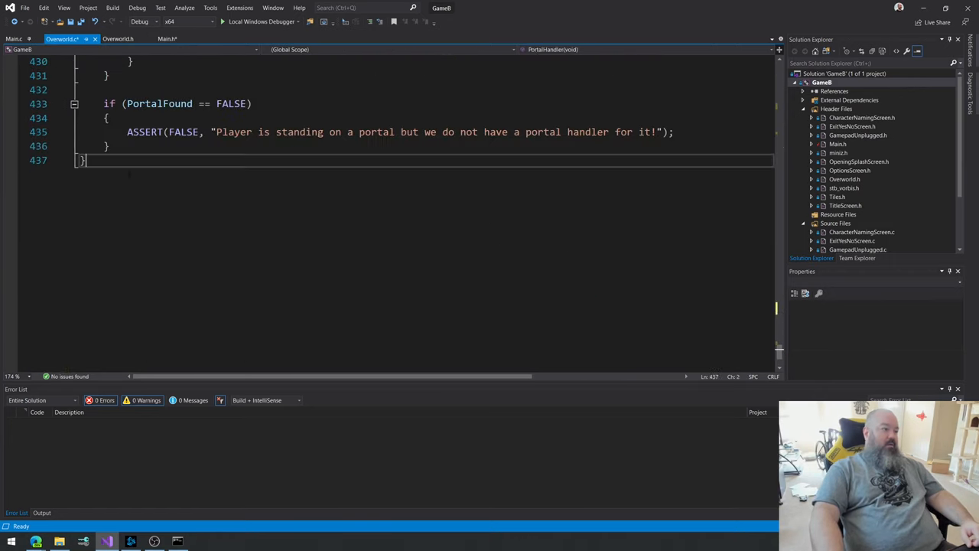
pyautogui.press('Enter')
pyautogui.write('void RandomMonsterEncounter(void')
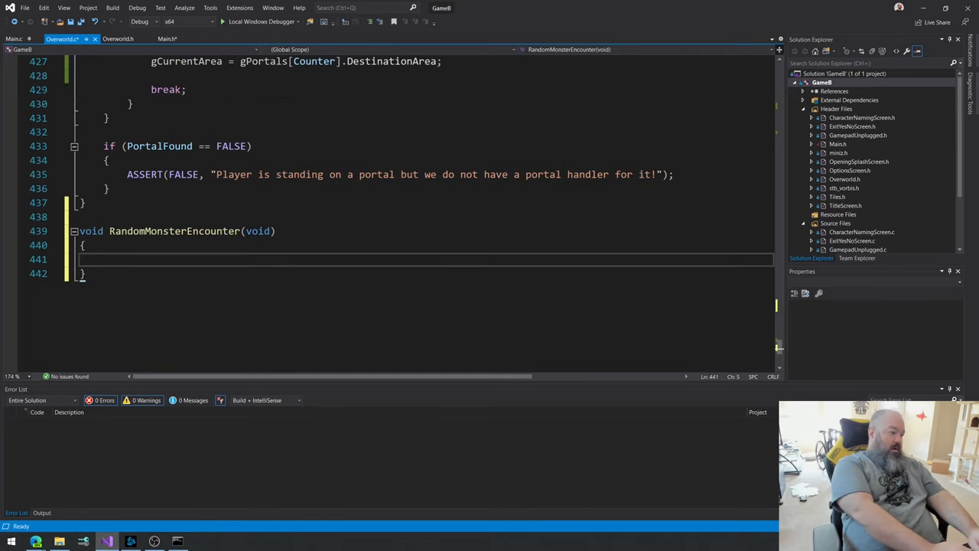
pyautogui.write('int i =')
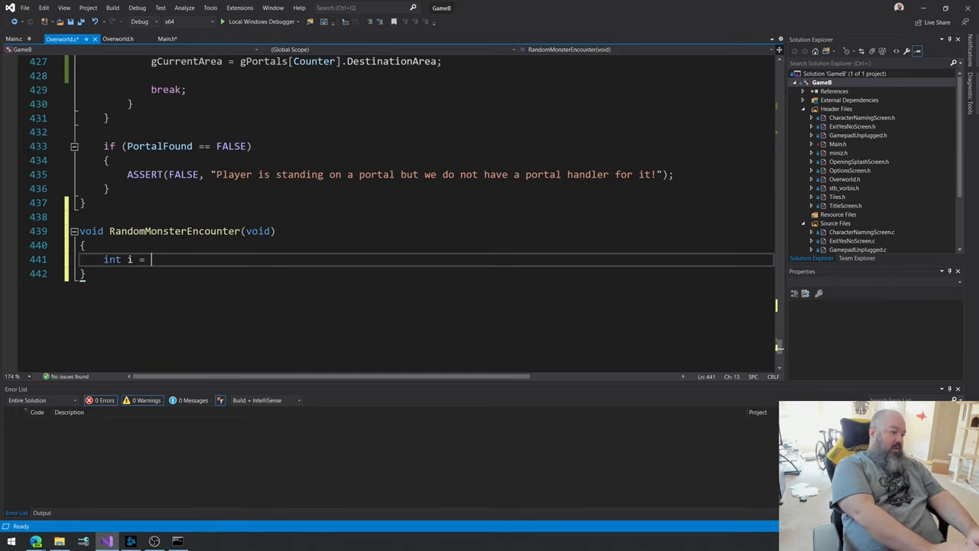
pyautogui.write('0')
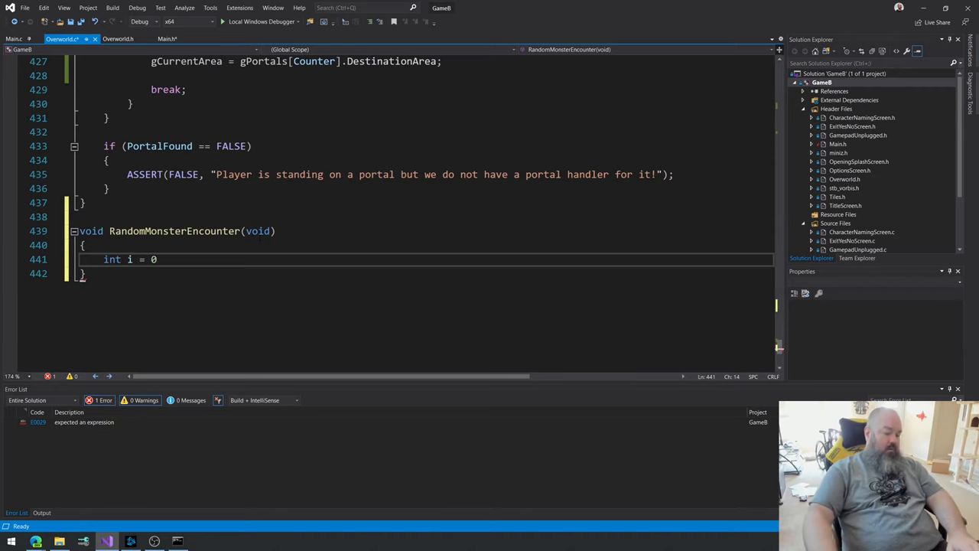
pyautogui.write(';')
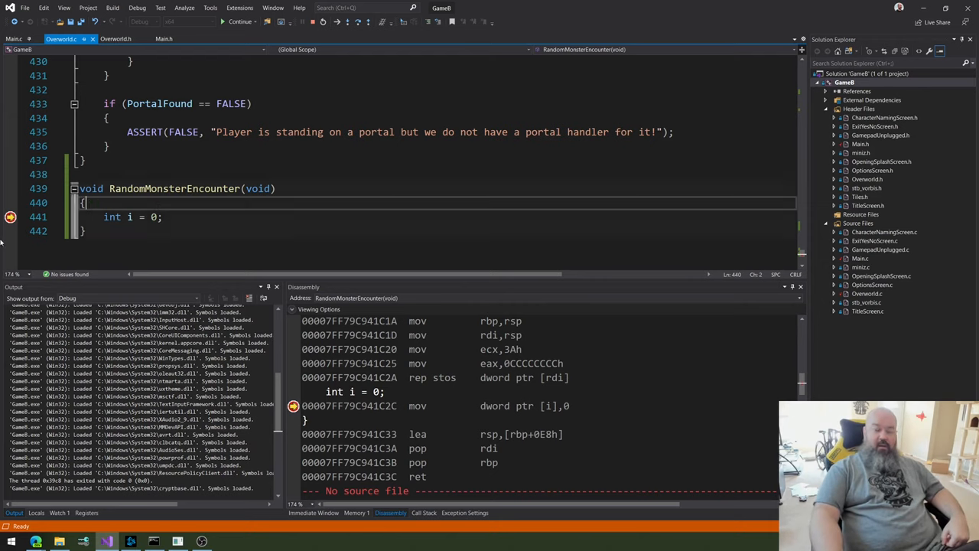
# Step: Stop debugging once the breakpoint inside RandomMonsterEncounter is hit
pyautogui.press('F10')
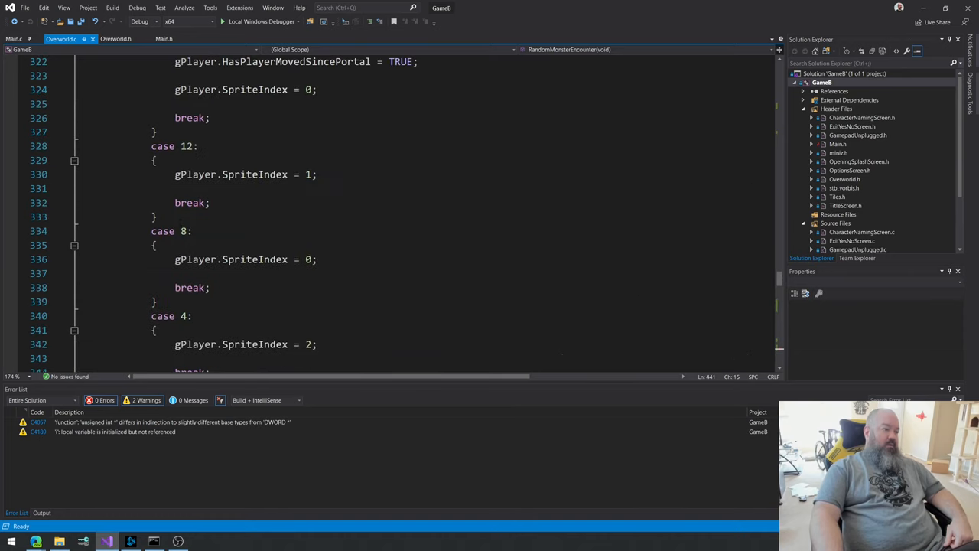
# Step: Change line 374 to rand_s((unsigned int*)&Random); to clear warning C4057
pyautogui.scroll(-3)
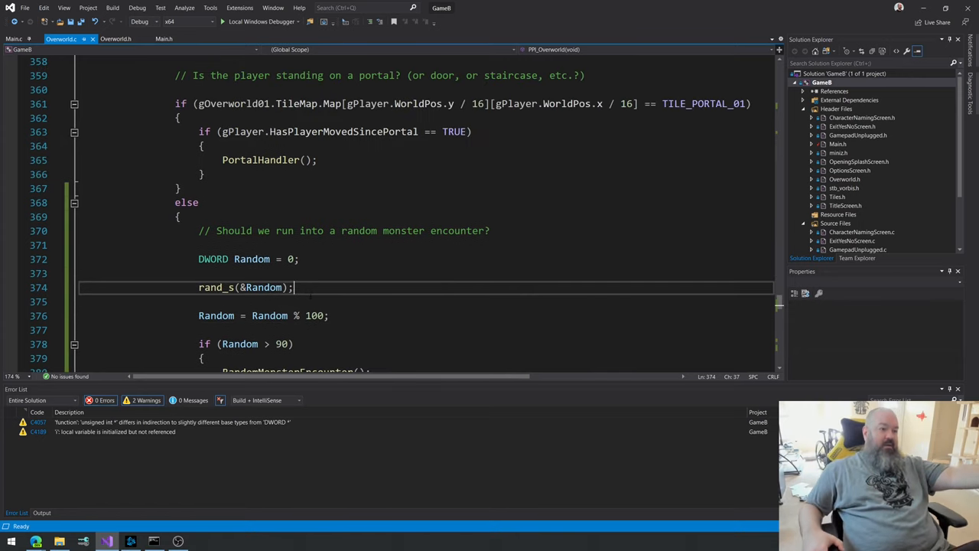
pyautogui.scroll(-3)
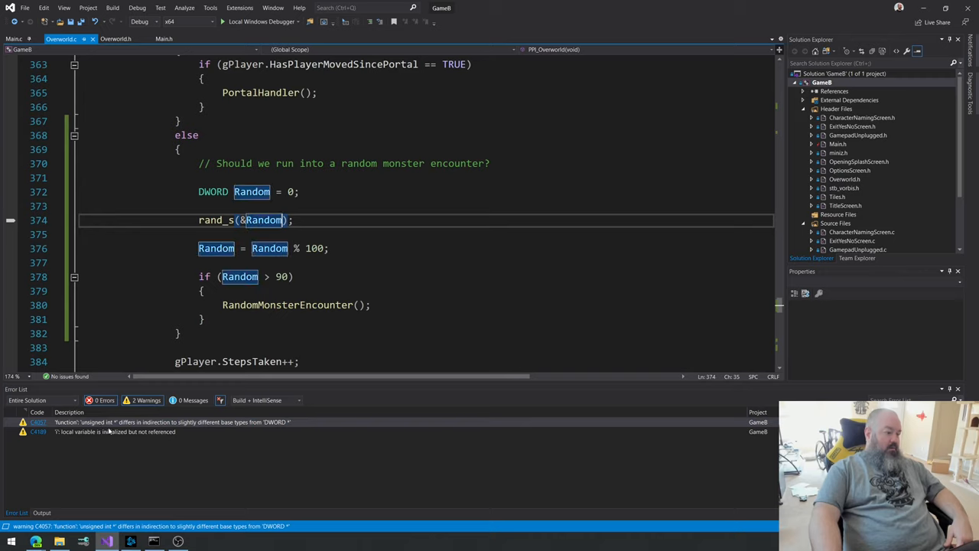
pyautogui.moveTo(330, 428)
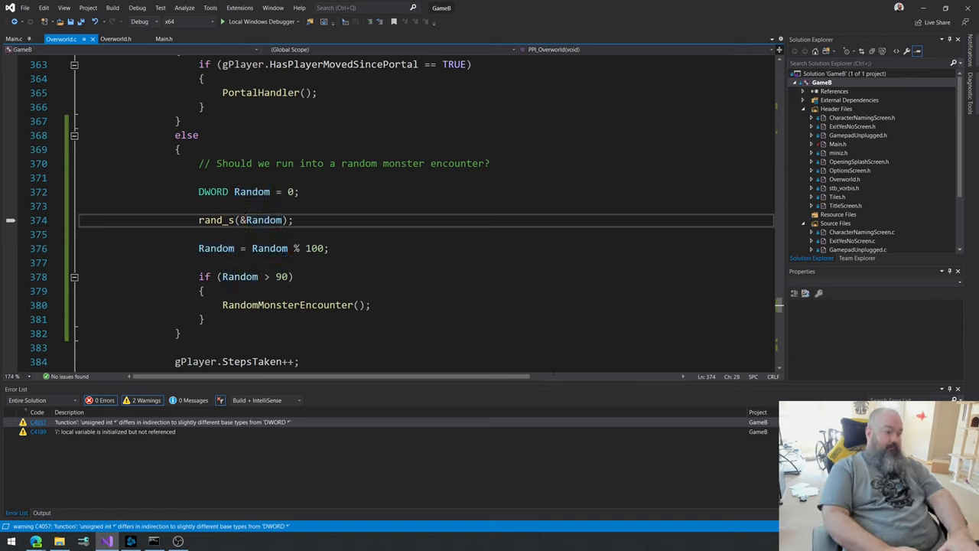
pyautogui.write('(u')
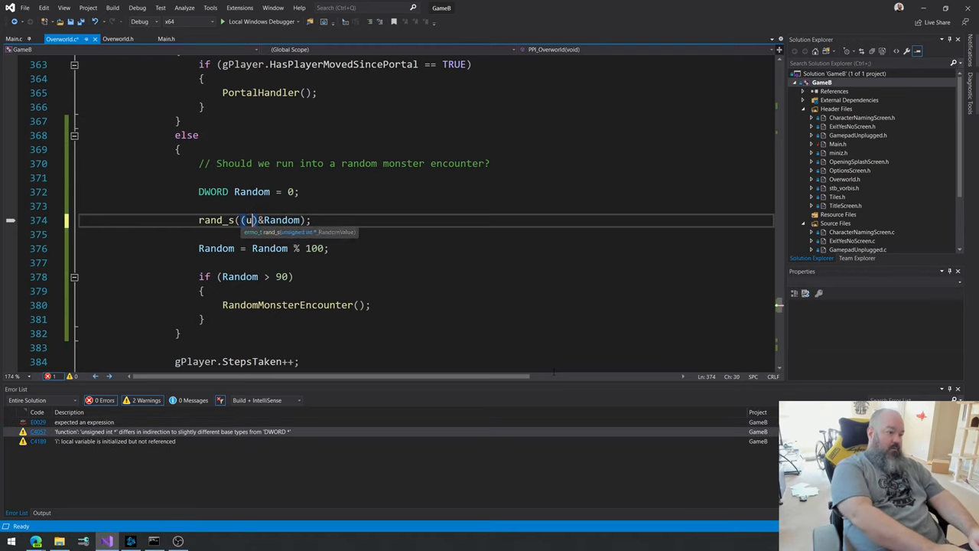
pyautogui.write('nsigned int*')
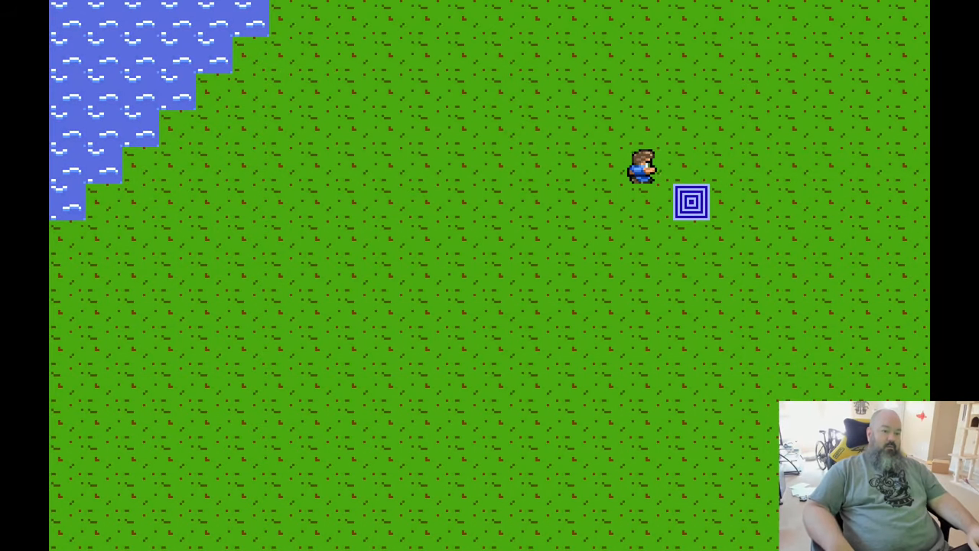
# Step: Walk the hero right, up and down beside the river to trigger an encounter
pyautogui.press('right')
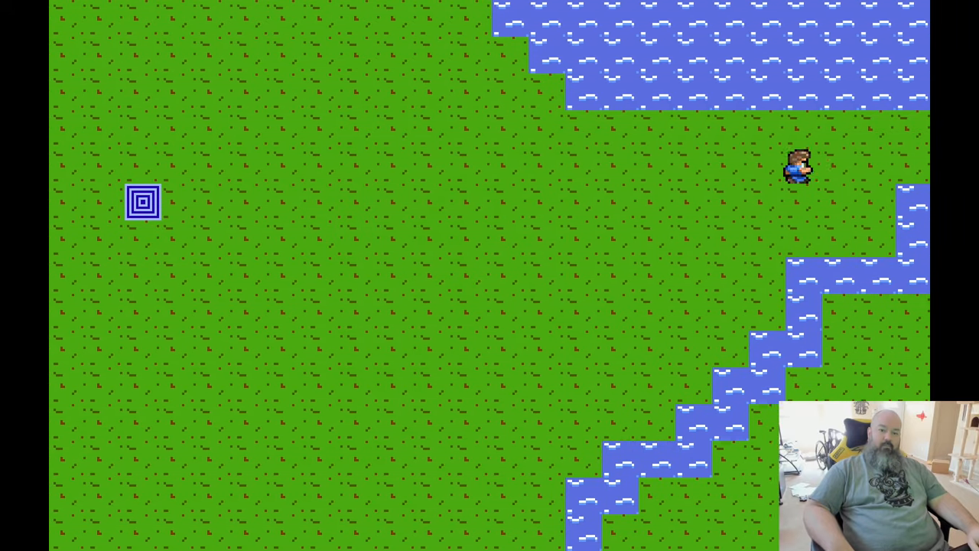
pyautogui.press('Up')
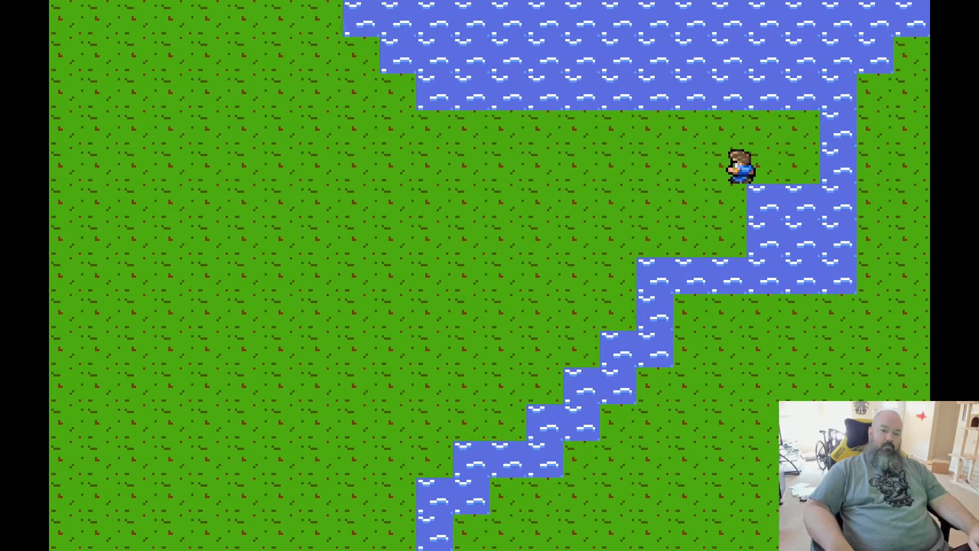
pyautogui.press('down')
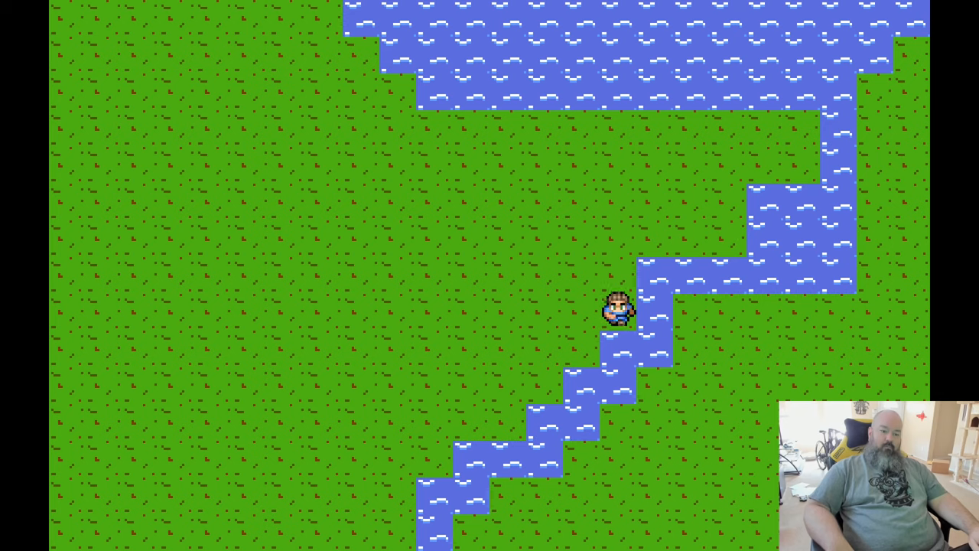
pyautogui.press('Down')
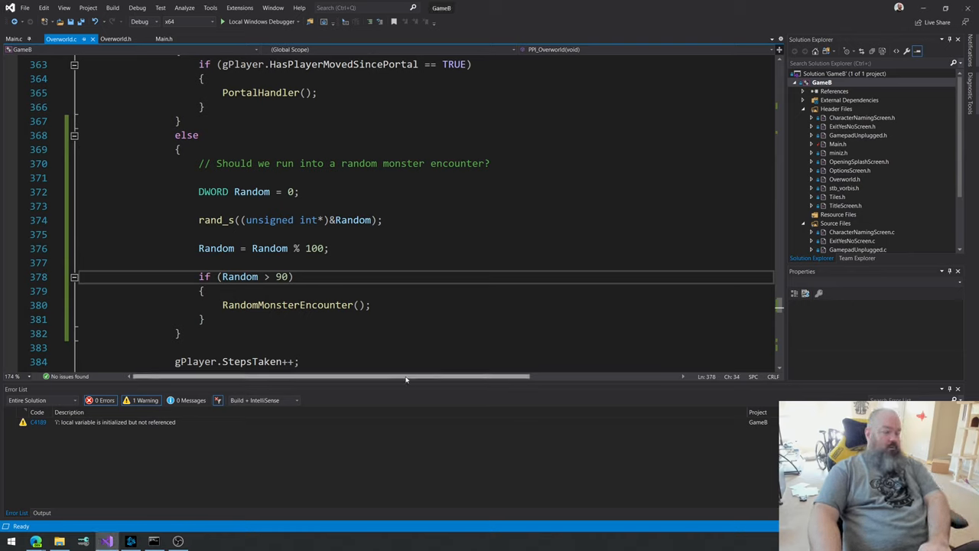
# Step: Replace the encounter threshold 90 with 50 and bring the running game window forward
pyautogui.doubleClick(281, 276)
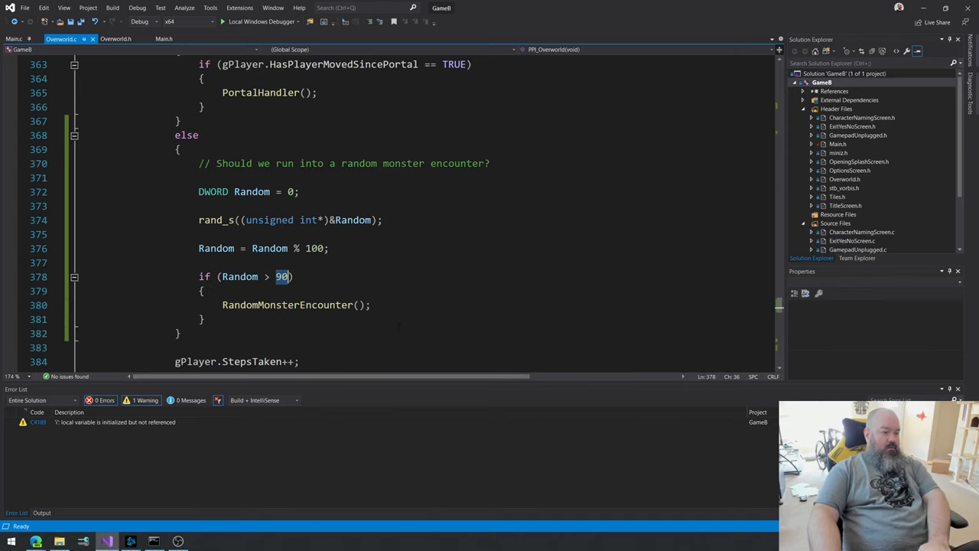
pyautogui.write('50')
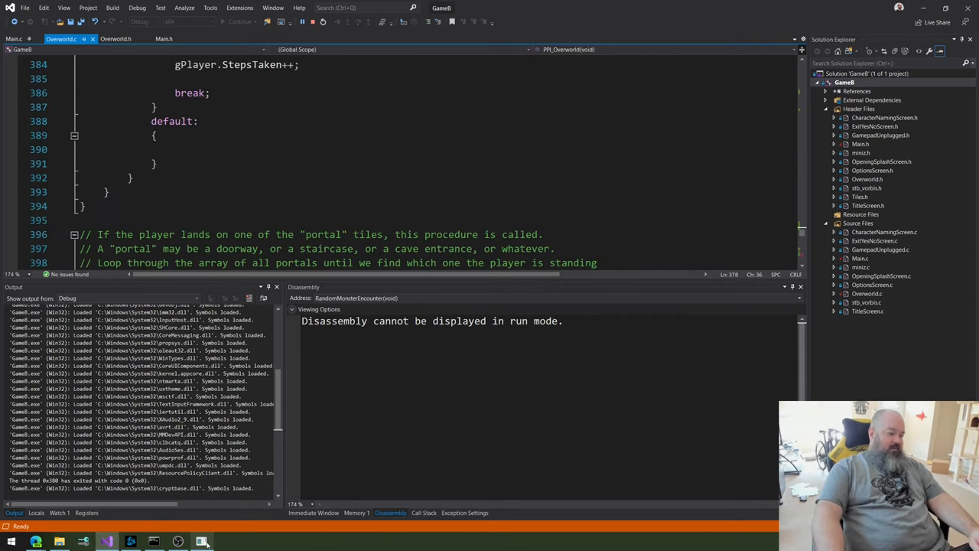
pyautogui.click(203, 542)
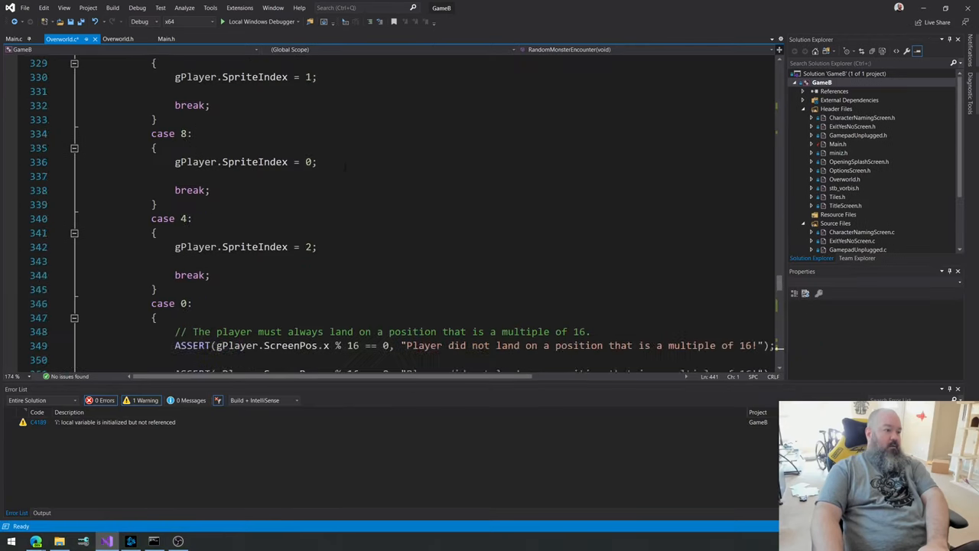
# Step: Rewrite the encounter condition on line 378 as Random >= 50
pyautogui.scroll(-3)
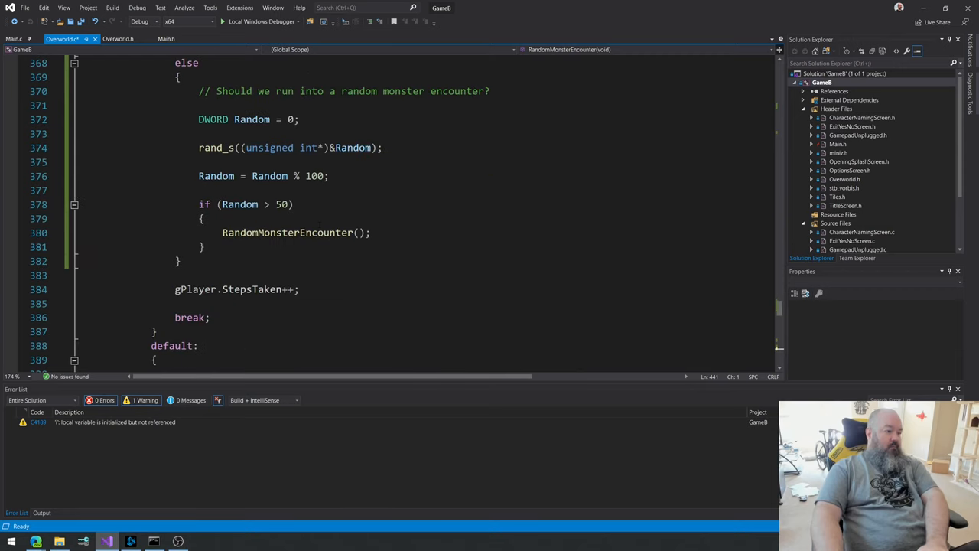
pyautogui.doubleClick(281, 204)
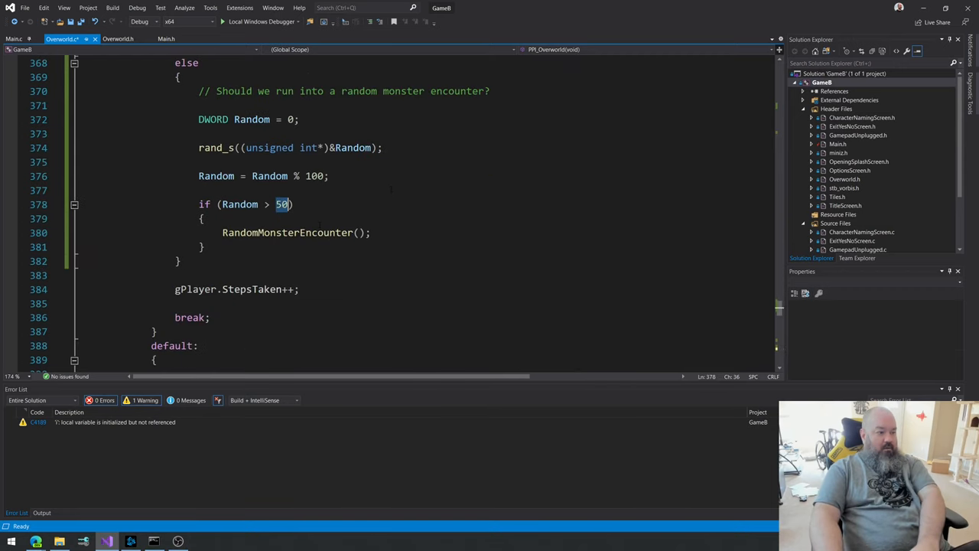
pyautogui.write('=')
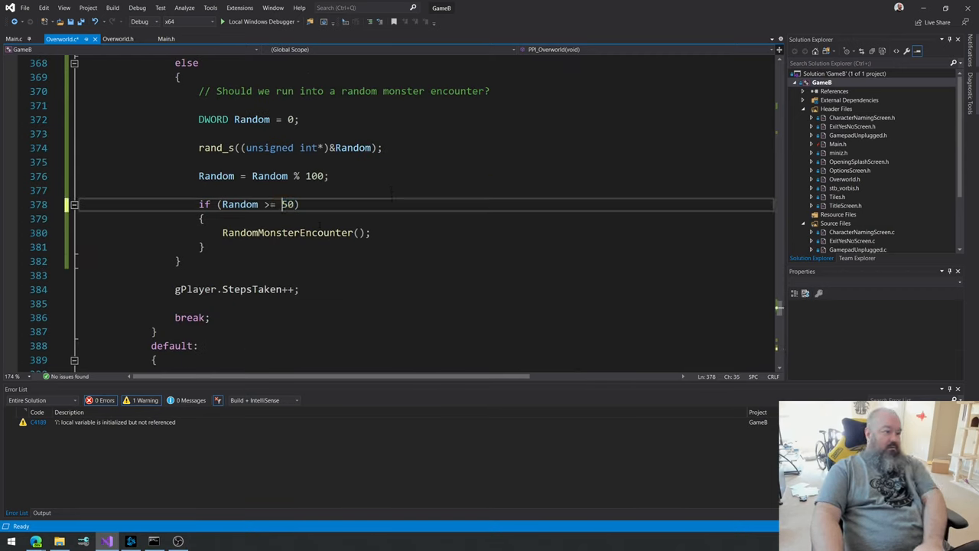
pyautogui.write('90')
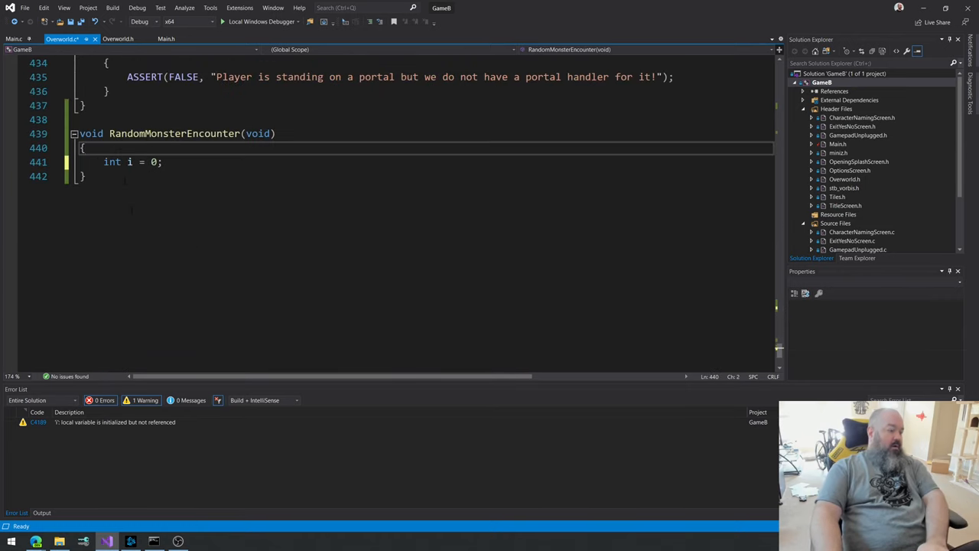
# Step: Replace int i = 0; with gPreviousGameState = gCurrentGameState; and gCurrentGameState = GAMESTATE_BATTLE;
pyautogui.tripleClick(133, 161)
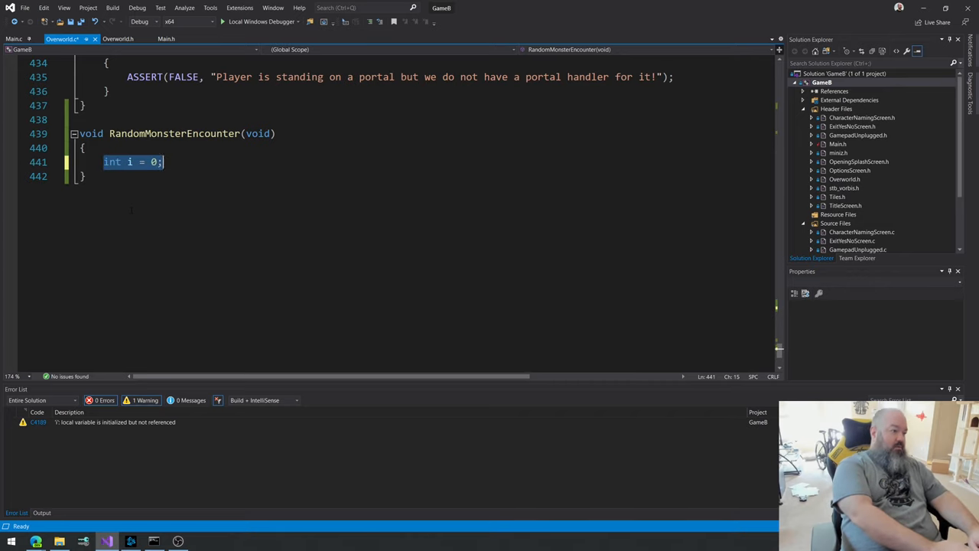
pyautogui.write('gCurrentGameSt')
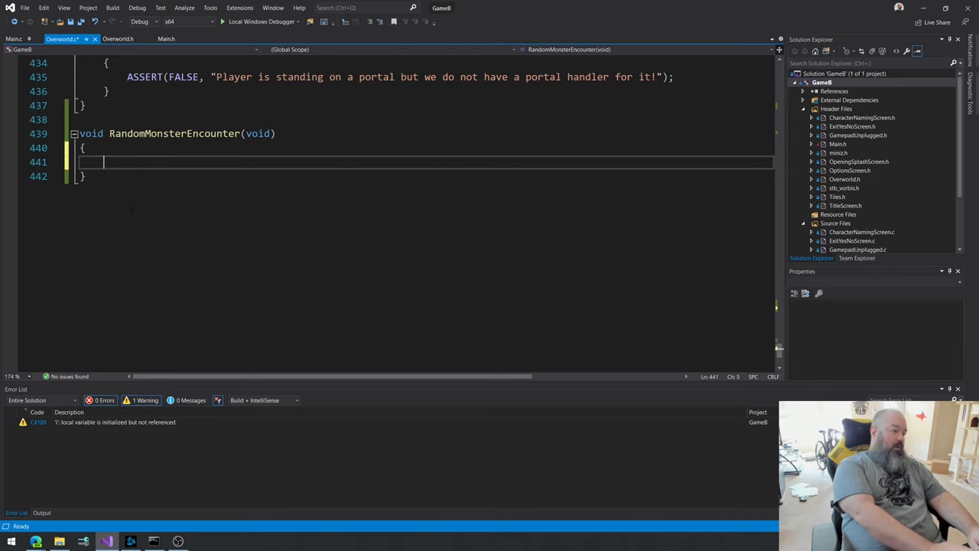
pyautogui.write('gPreviousgameState = gCurrentGameState;')
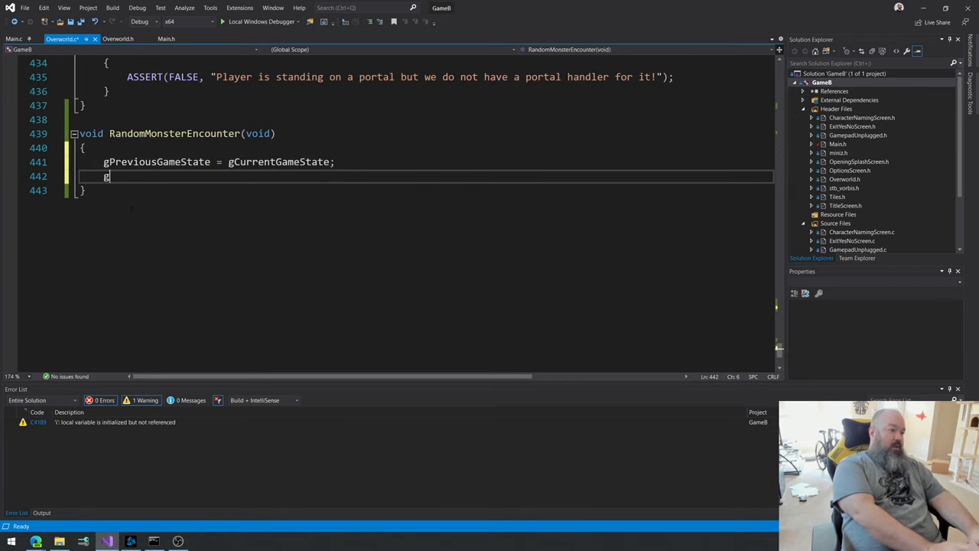
pyautogui.press('enter')
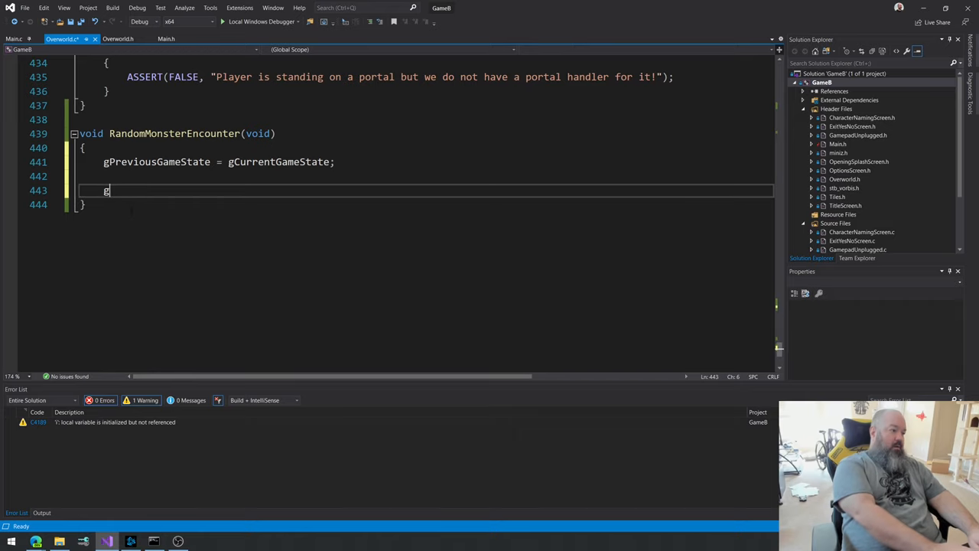
pyautogui.write('CurrentArea')
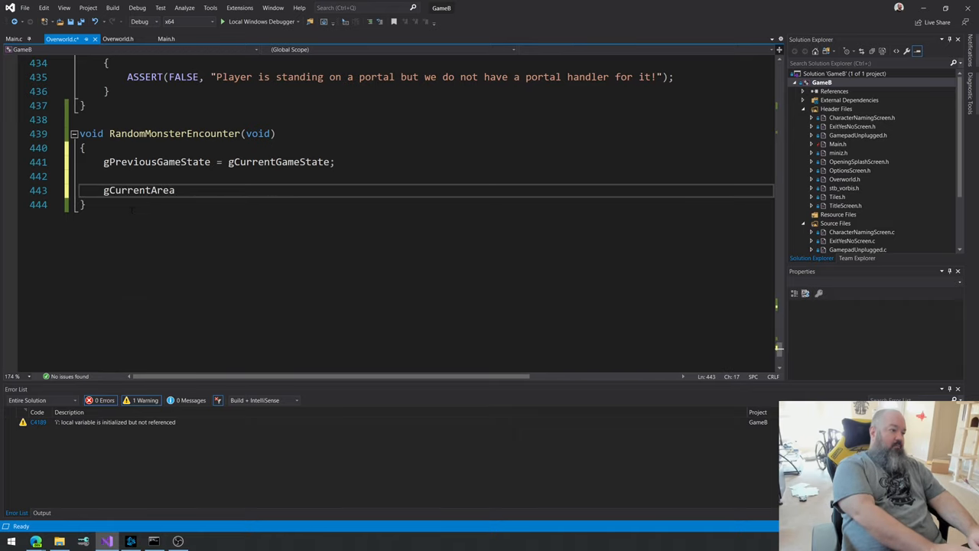
pyautogui.write('GameState =')
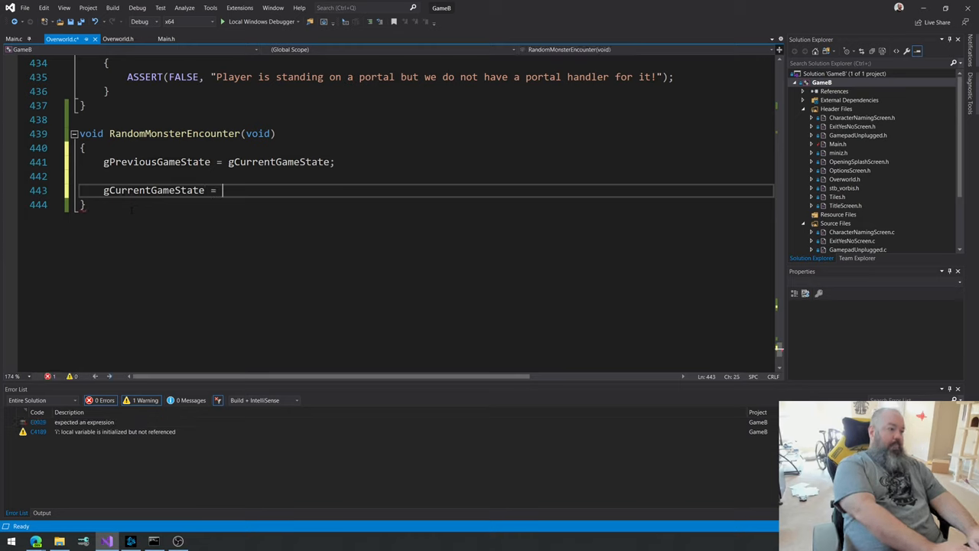
pyautogui.write('G')
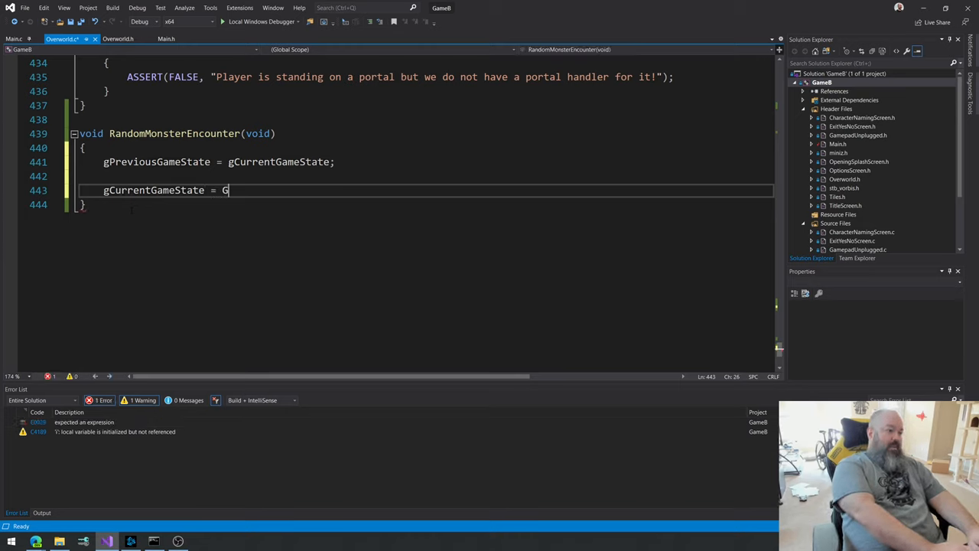
pyautogui.write('AMESTATE')
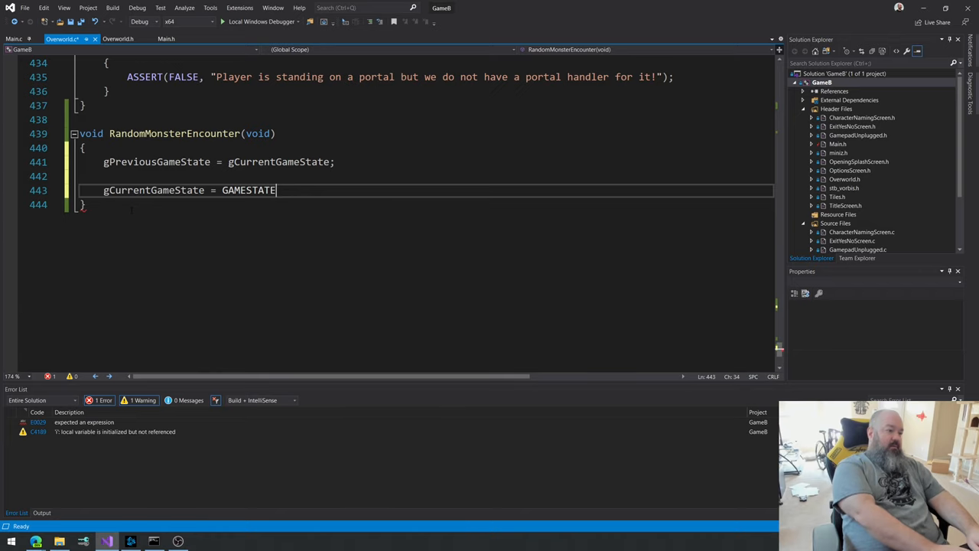
pyautogui.write('_BATTLE;')
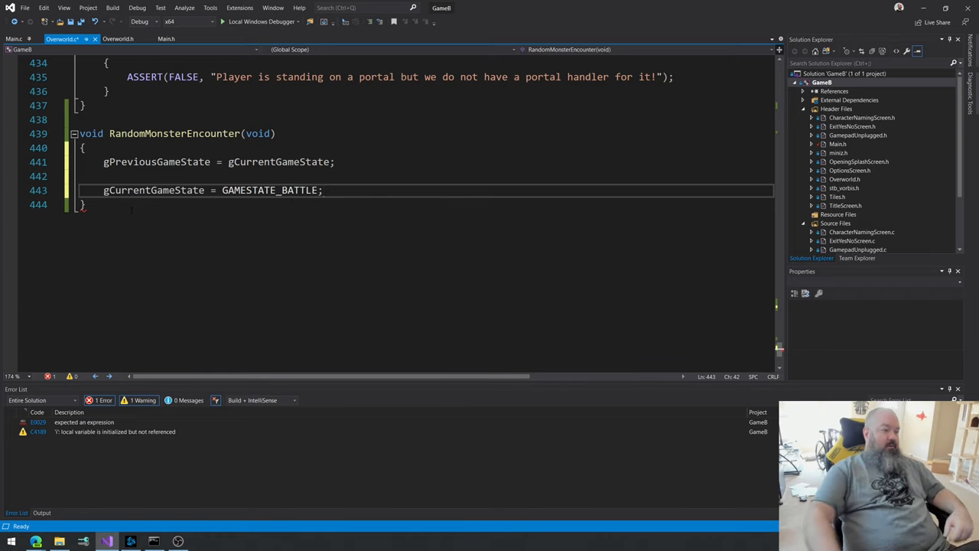
pyautogui.write(';')
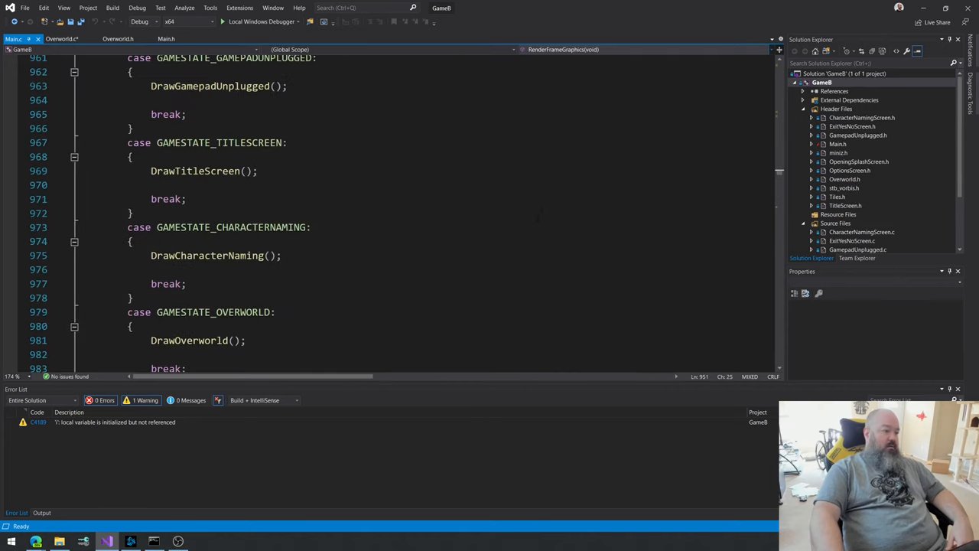
# Step: Add a GAMESTATE_BATTLE case calling DrawBattle(); with break; after the overworld case in Main.c
pyautogui.scroll(-3)
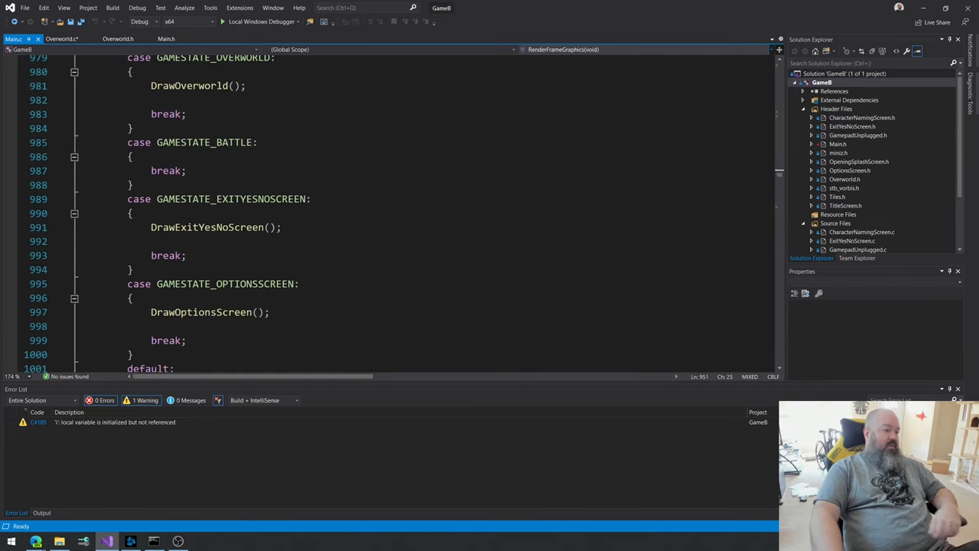
pyautogui.scroll(-3)
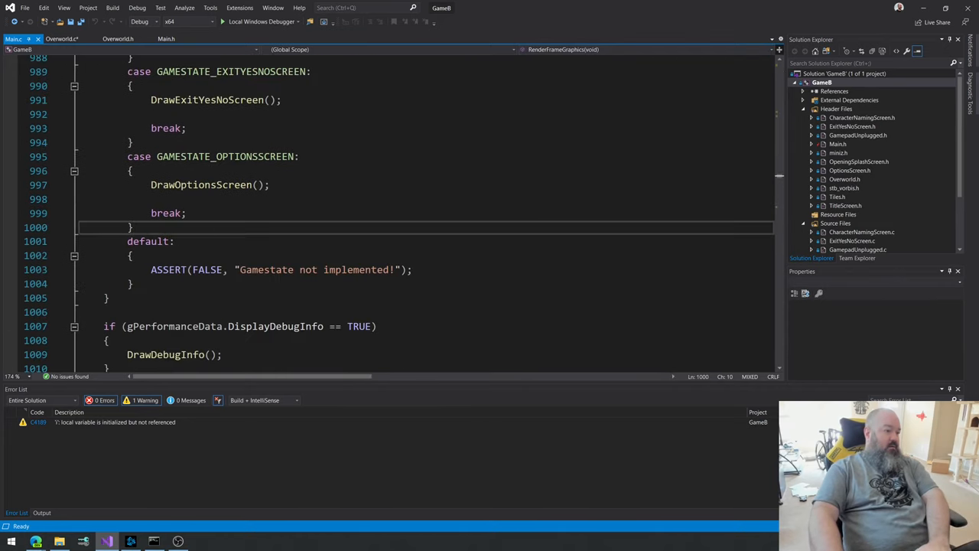
pyautogui.write('case GA')
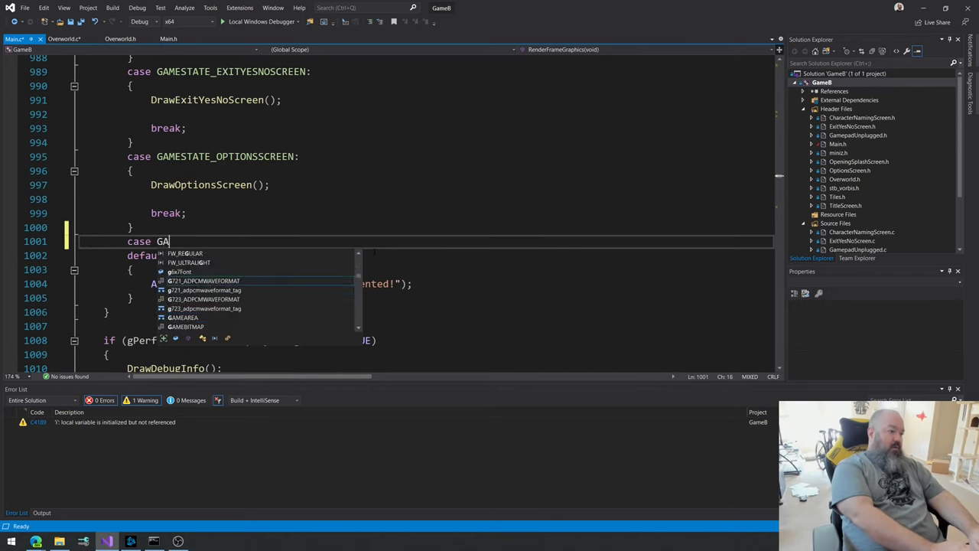
pyautogui.write('MESTATE_BATTLE:')
pyautogui.write('}')
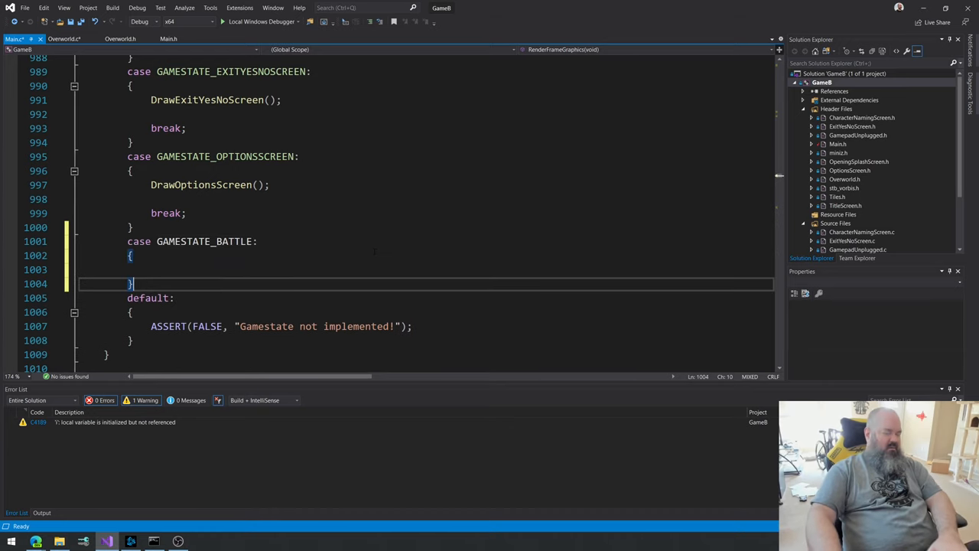
pyautogui.write('break;')
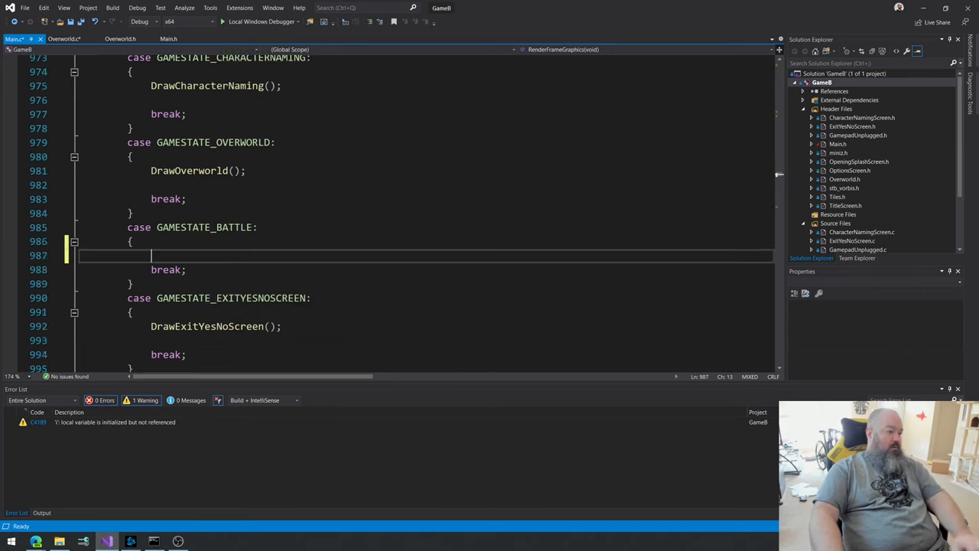
pyautogui.write('Draw')
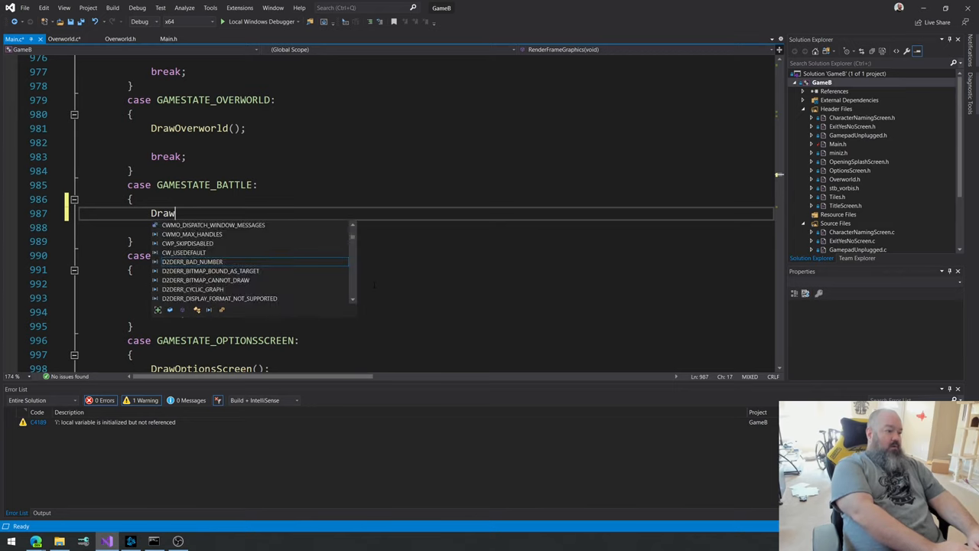
pyautogui.write('Battle(')
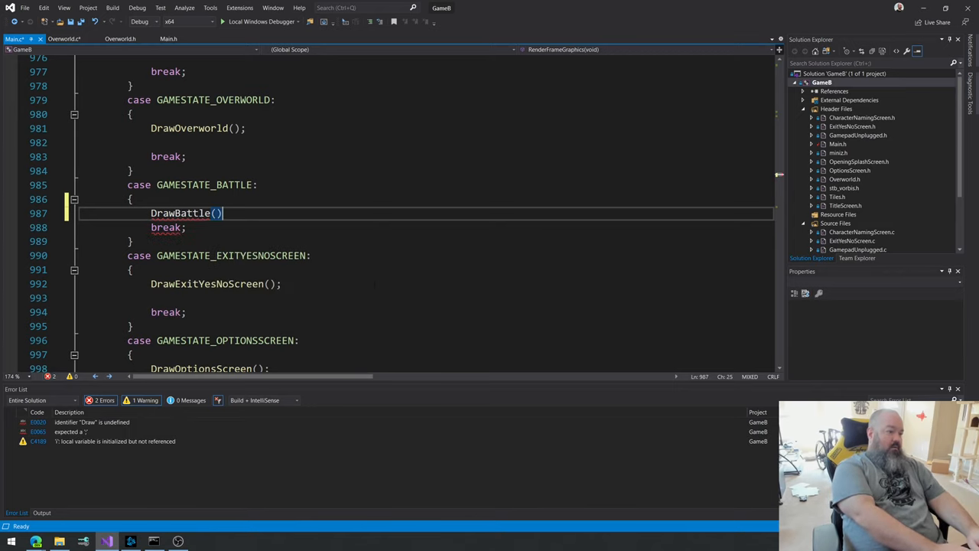
pyautogui.write(';')
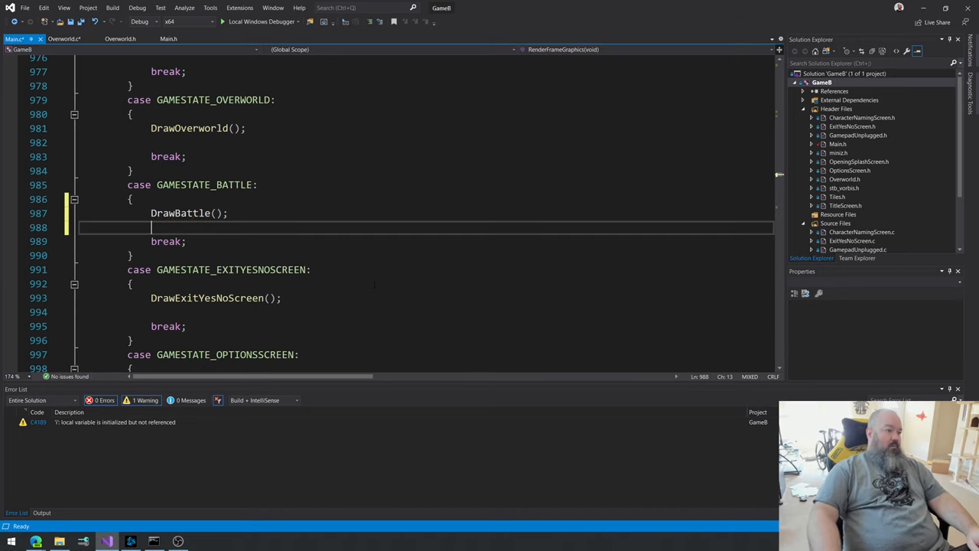
pyautogui.click(191, 213)
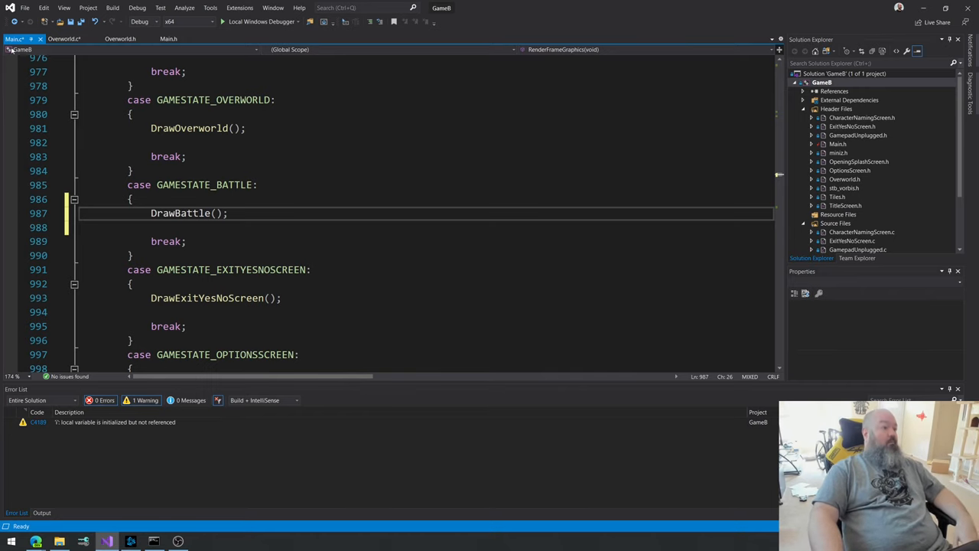
# Step: Bring up Main.h and scroll through its function declarations
pyautogui.click(168, 39)
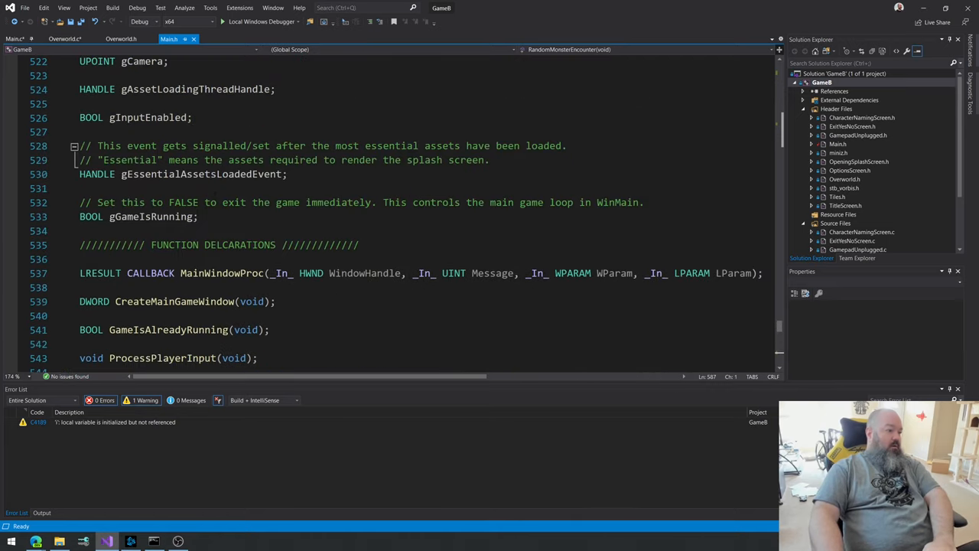
pyautogui.scroll(-3)
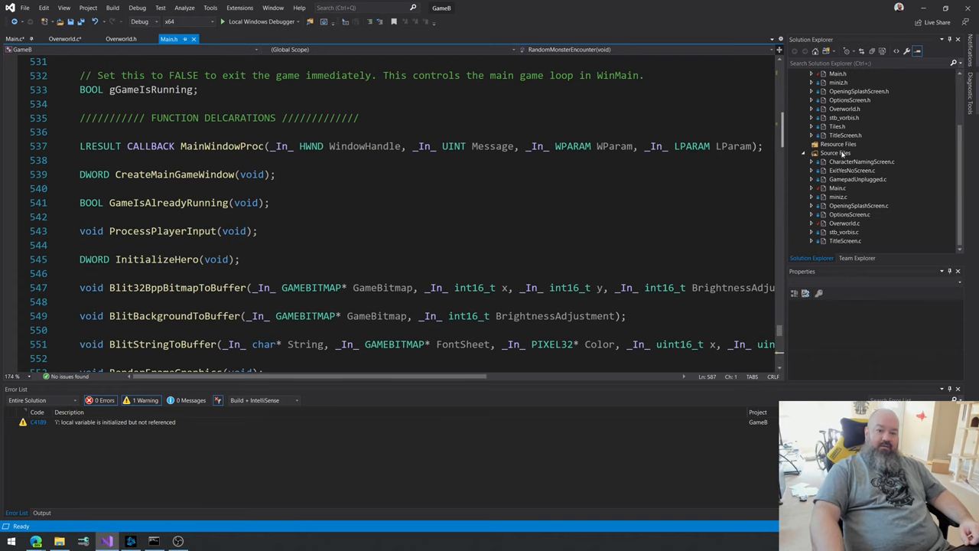
# Step: Add a new Battle.c file to the GameB Source Files folder
pyautogui.rightClick(834, 152)
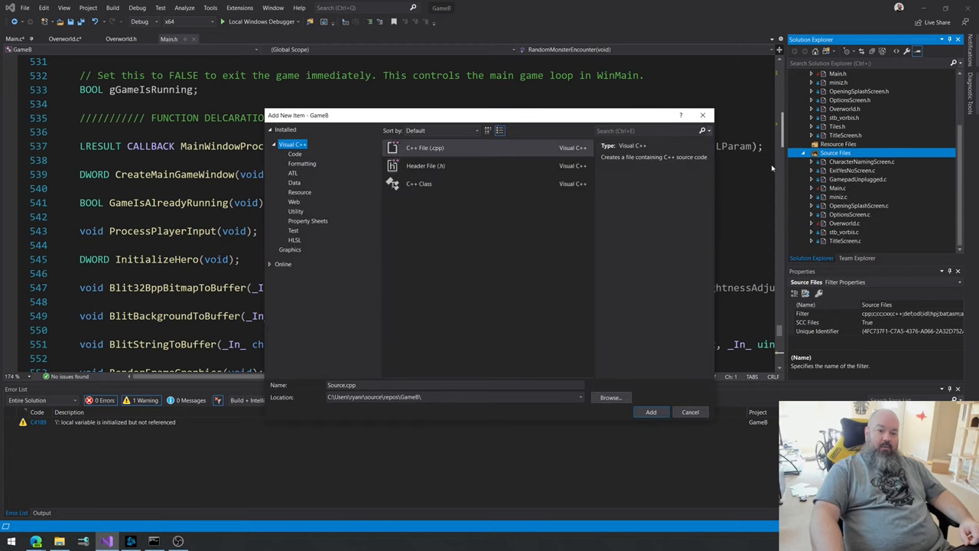
pyautogui.moveTo(498, 192)
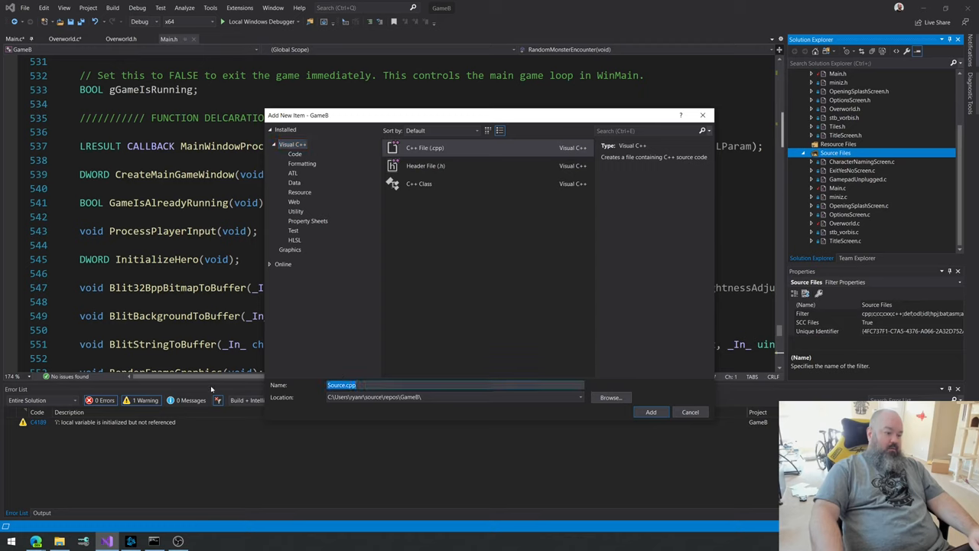
pyautogui.write('Battle.c')
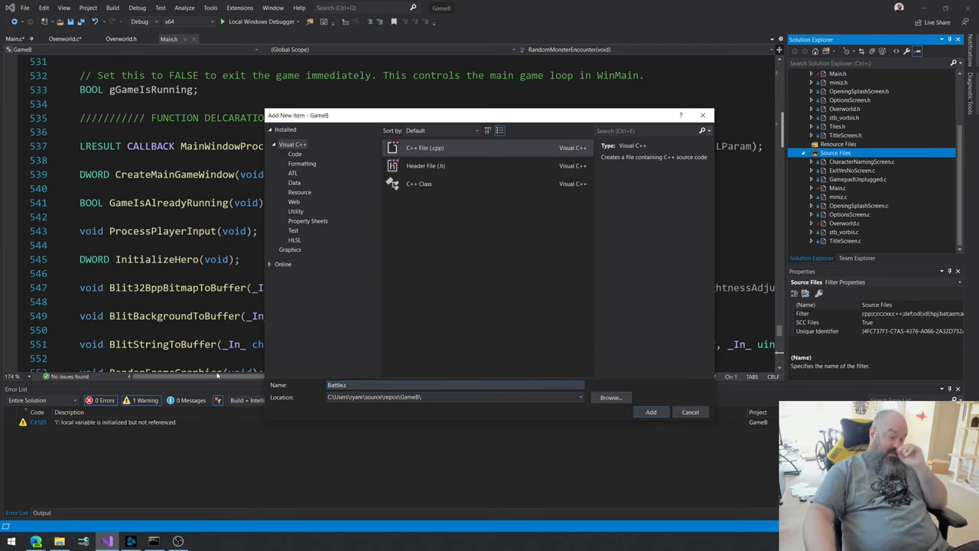
pyautogui.click(650, 411)
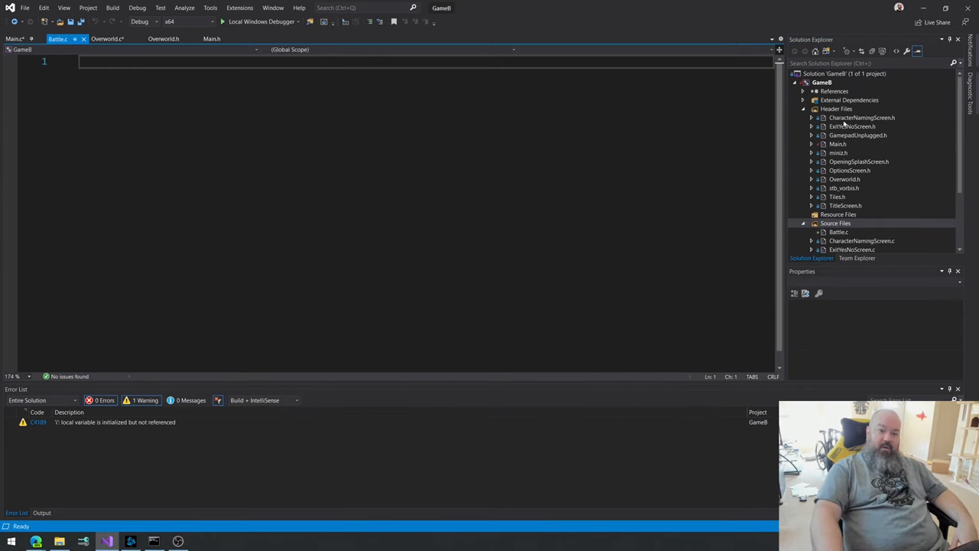
# Step: Add a new Battle.h header file to the Header Files folder
pyautogui.click(837, 109)
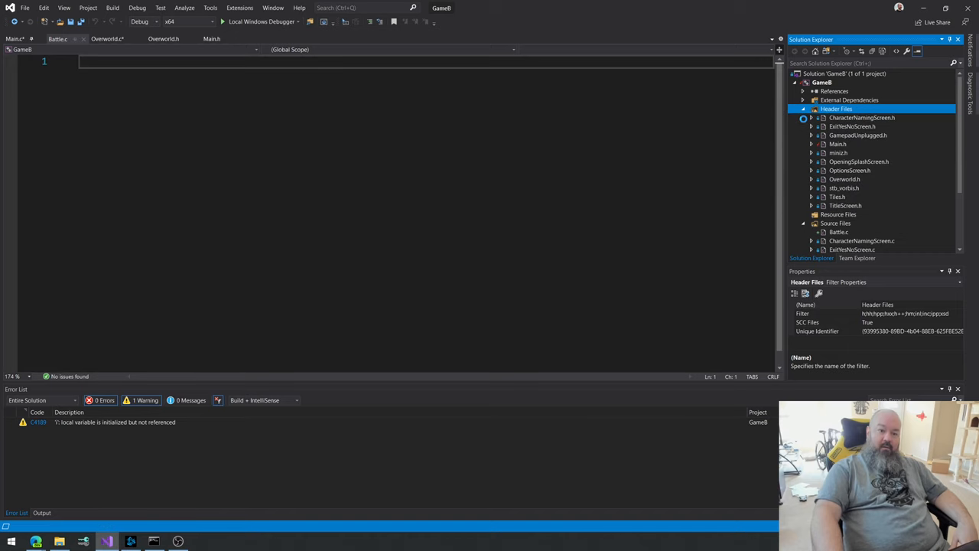
pyautogui.click(836, 109)
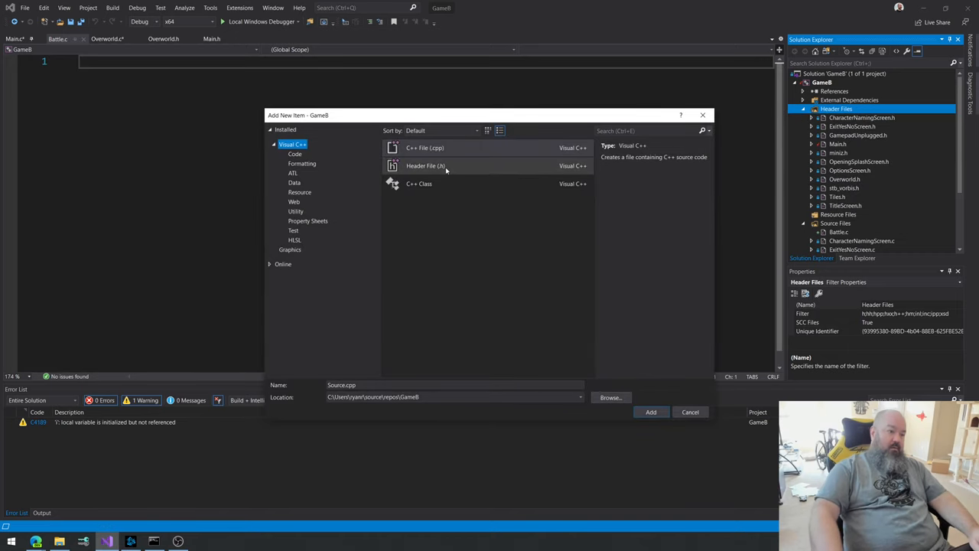
pyautogui.click(426, 166)
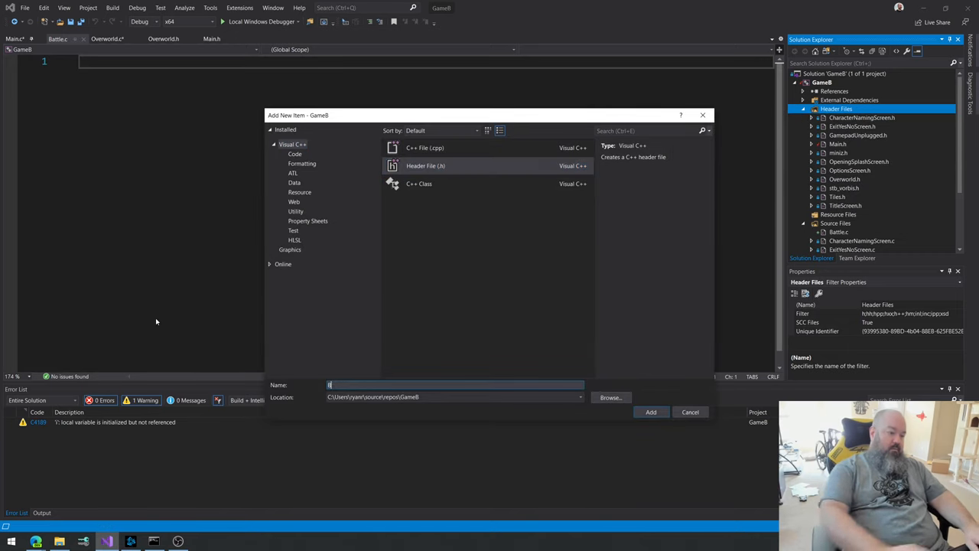
pyautogui.write('Battle.h')
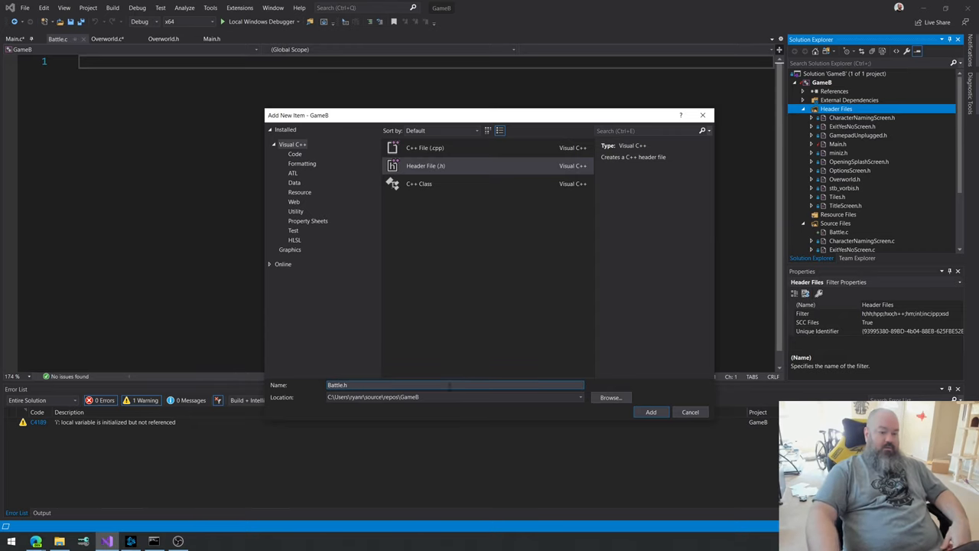
pyautogui.click(651, 411)
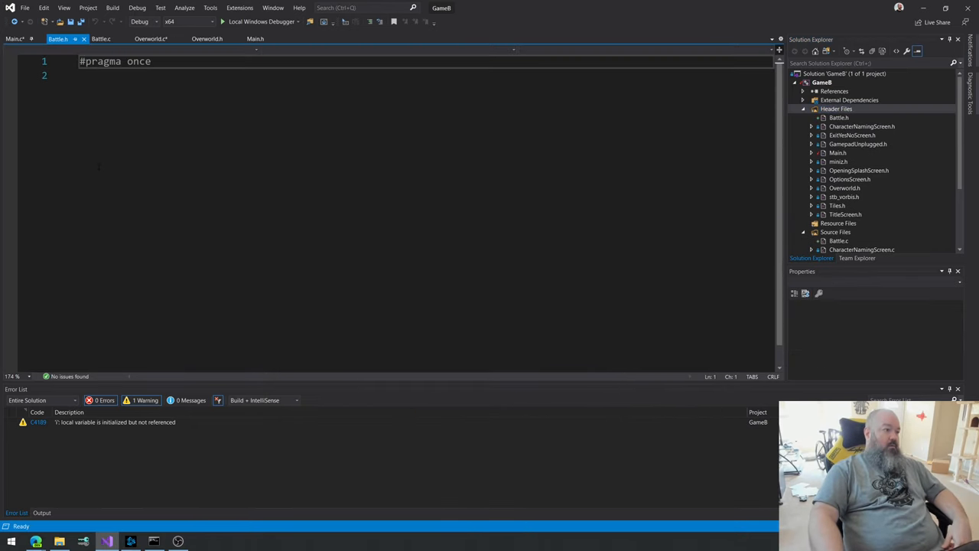
# Step: In Main.c, add #include "Battle.h" after Overworld.h with a Battle game state comment
pyautogui.click(255, 38)
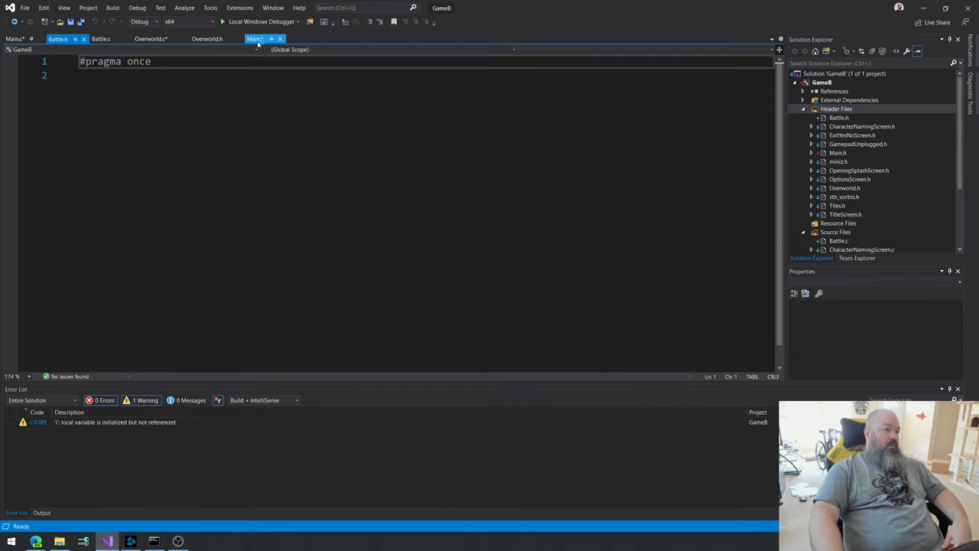
pyautogui.click(254, 39)
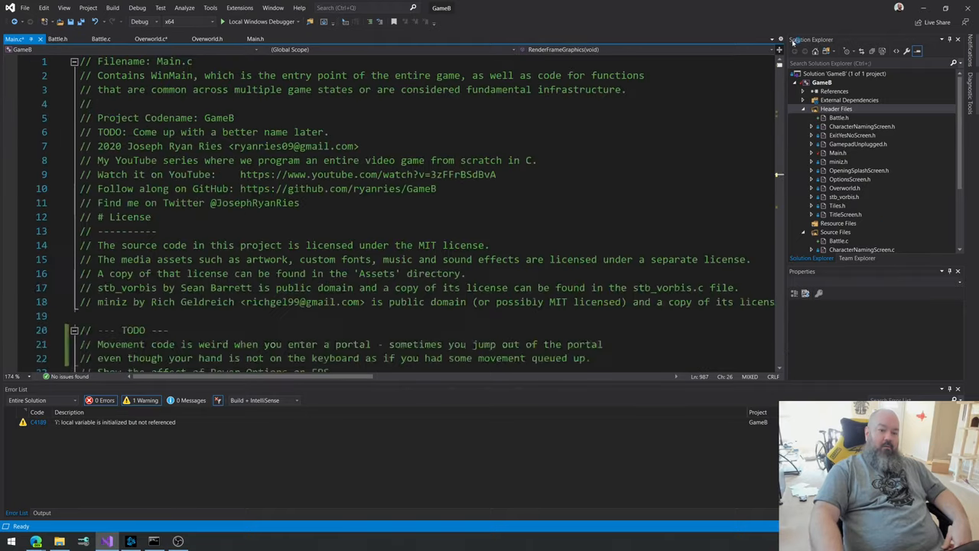
pyautogui.scroll(-3)
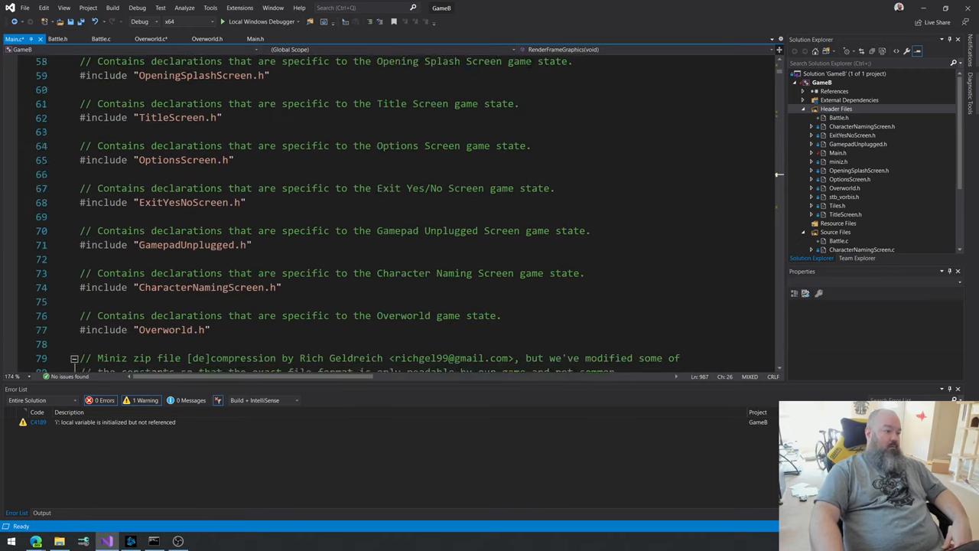
pyautogui.scroll(-3)
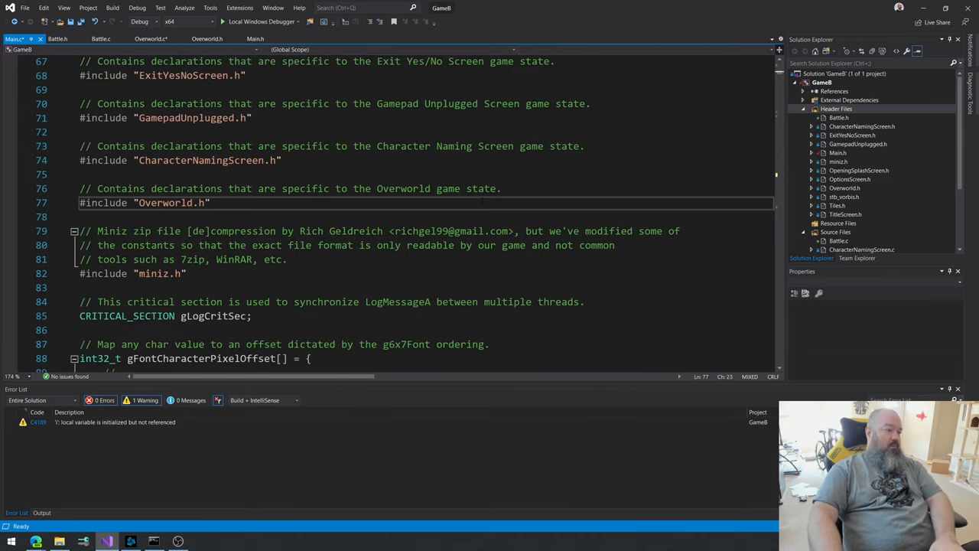
pyautogui.write('#incl')
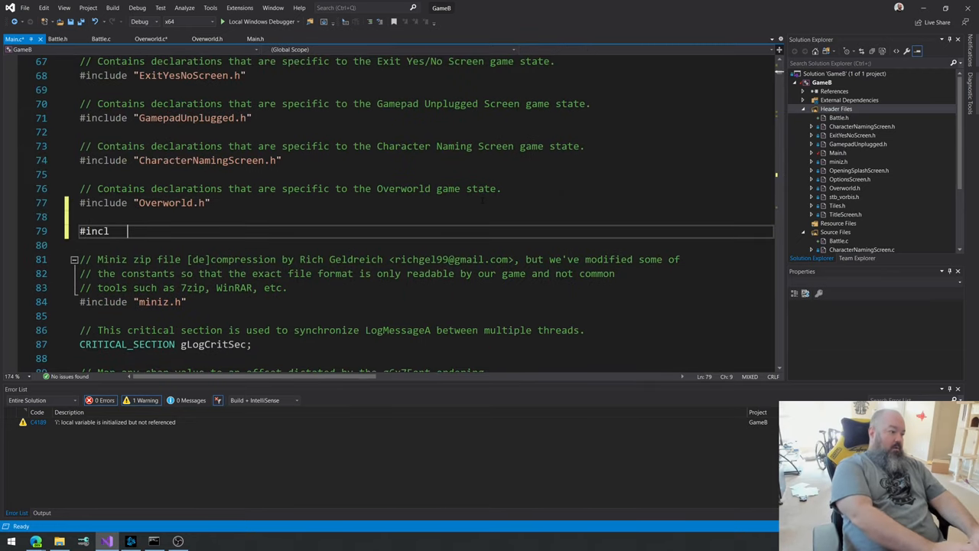
pyautogui.write('ude "Battle.h')
pyautogui.write('// Contains declarations that are specific to the B')
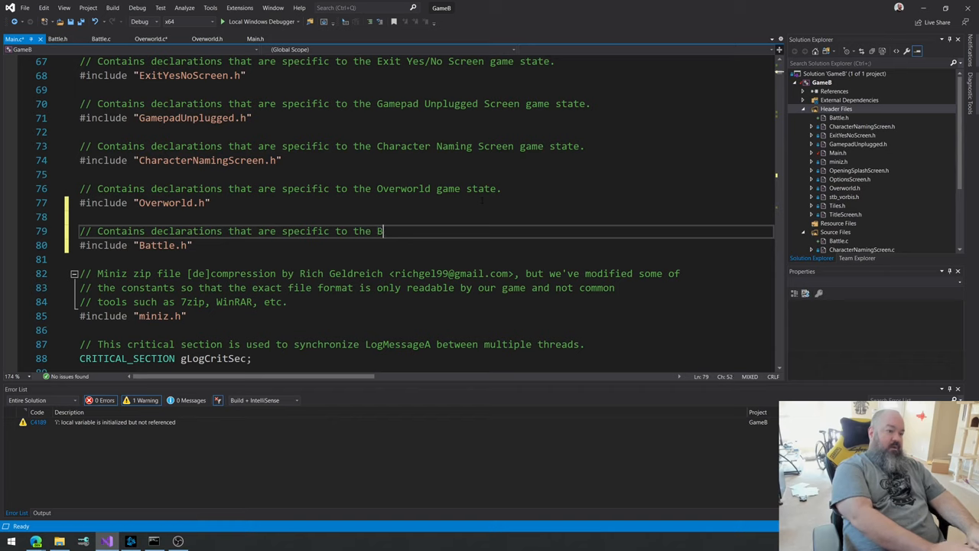
pyautogui.write('attle ga')
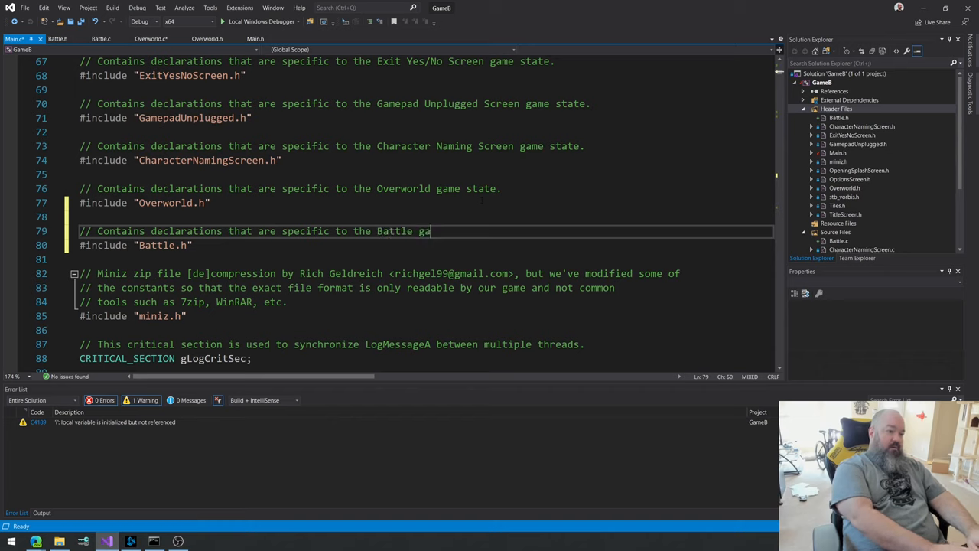
pyautogui.write('me state.')
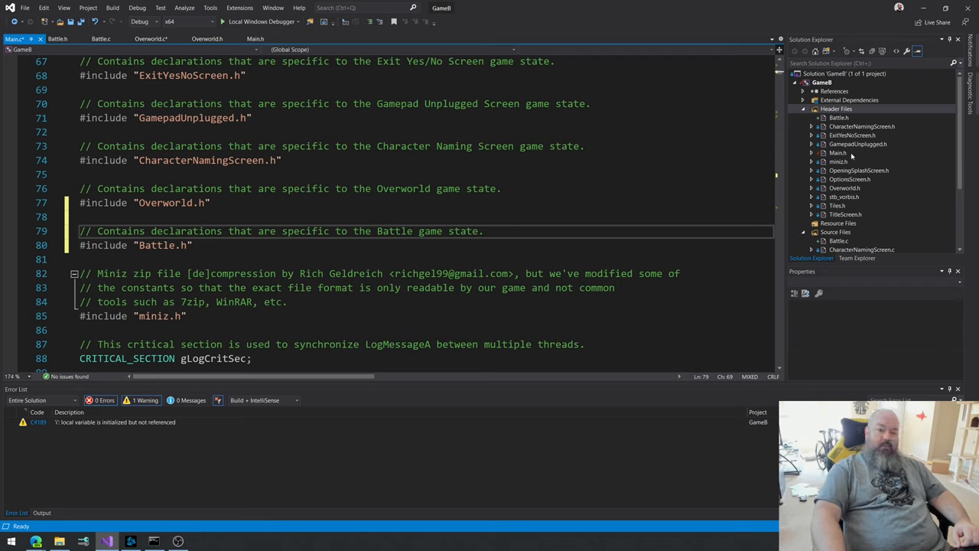
# Step: Glance at Overworld.h's bottom declarations, then bring Battle.h to the front
pyautogui.click(207, 39)
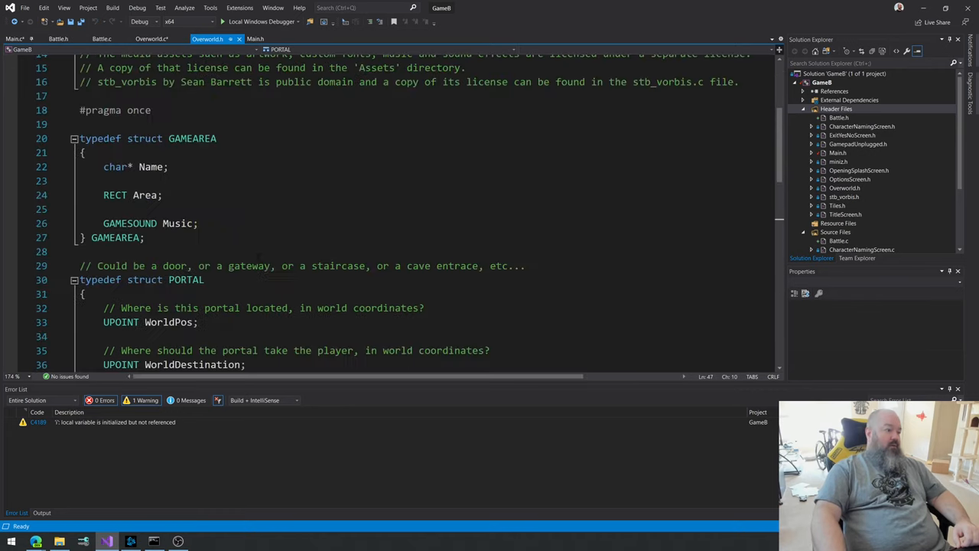
pyautogui.scroll(-3)
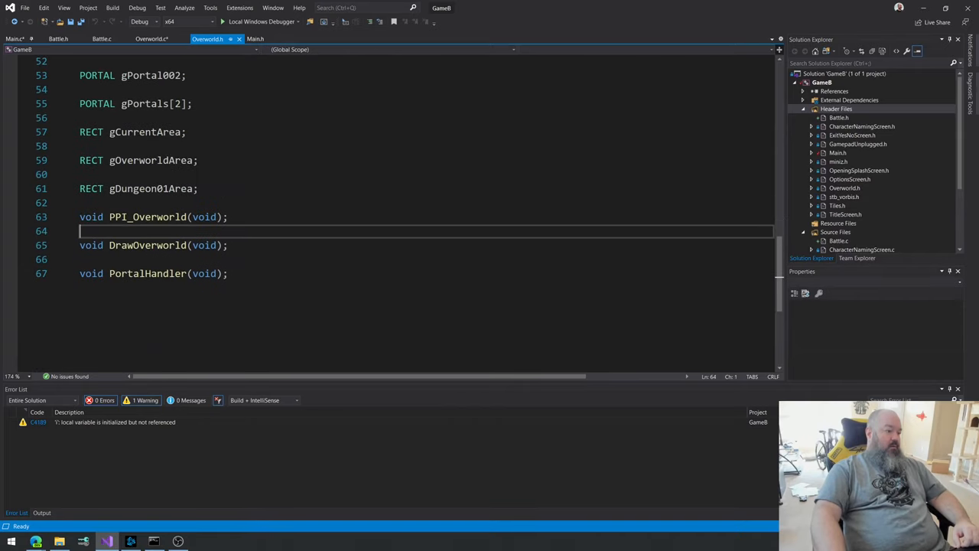
pyautogui.click(102, 38)
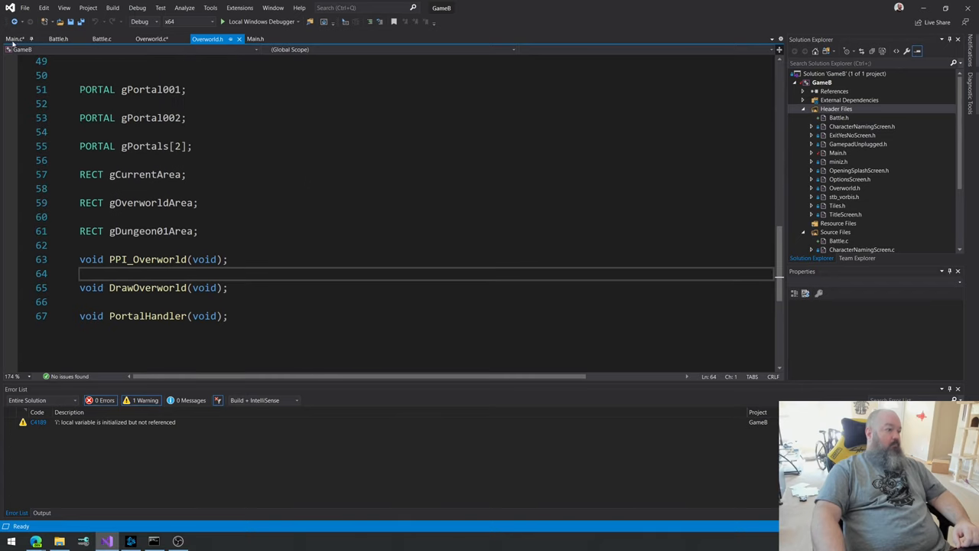
pyautogui.click(58, 38)
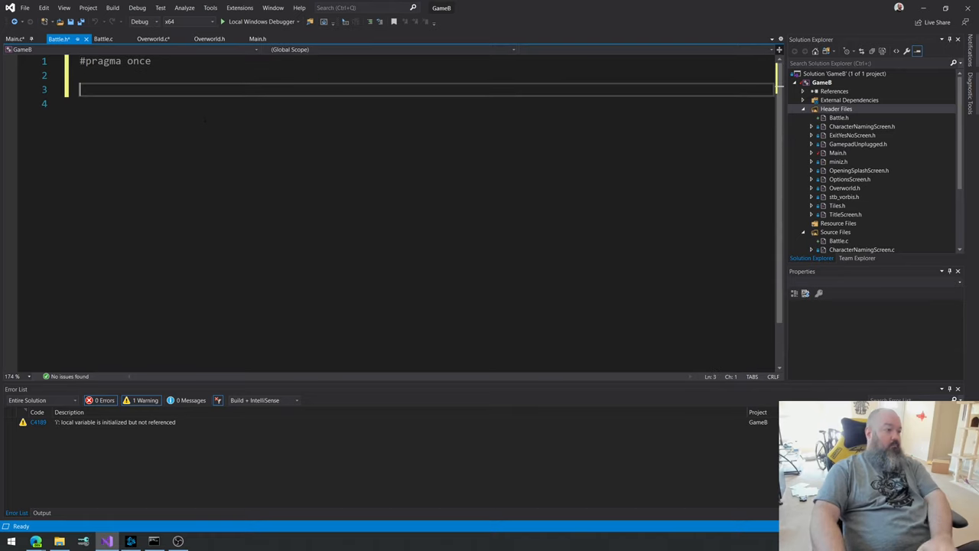
# Step: Declare void DrawBattle(void) and void PPI_Battle(void) in Battle.h
pyautogui.write('void Draw')
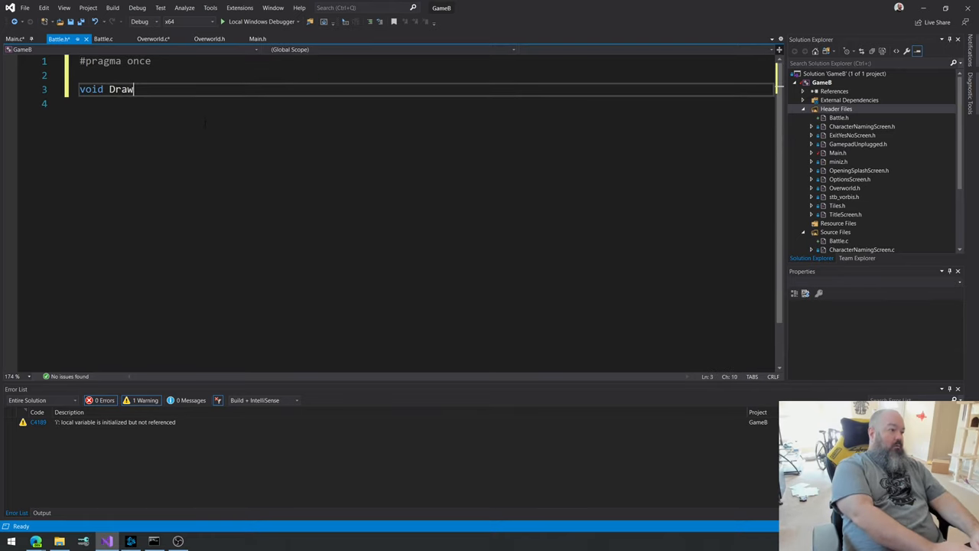
pyautogui.write('Battle(vo')
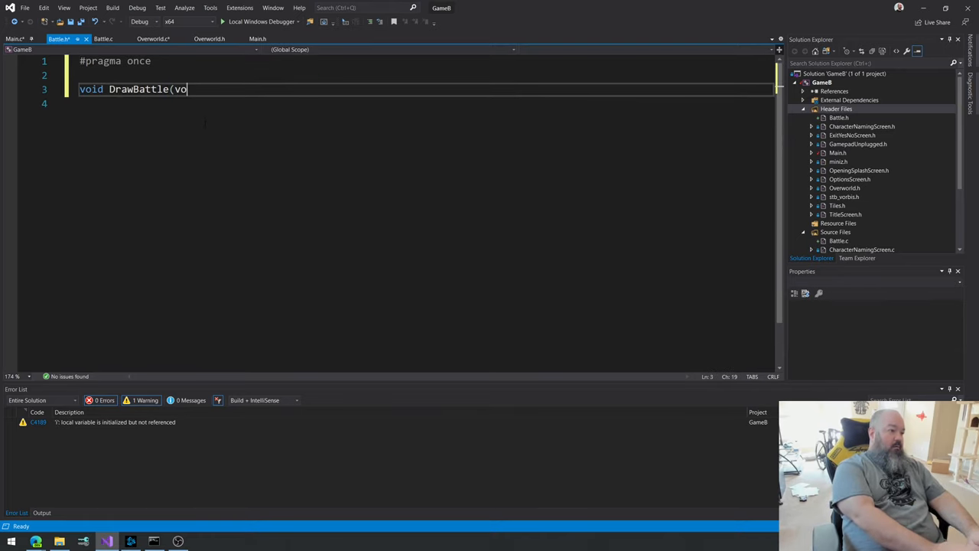
pyautogui.write('id);')
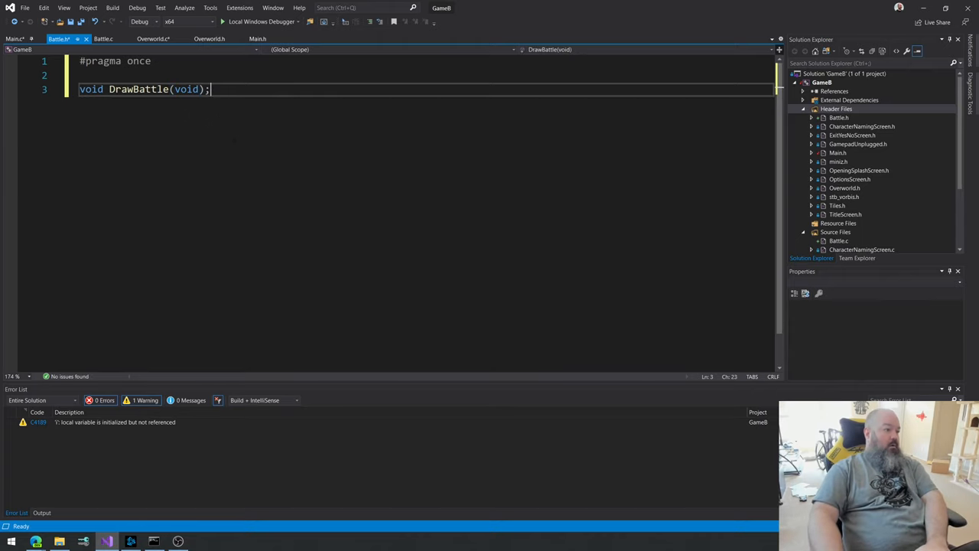
pyautogui.write('void PPI_Ba')
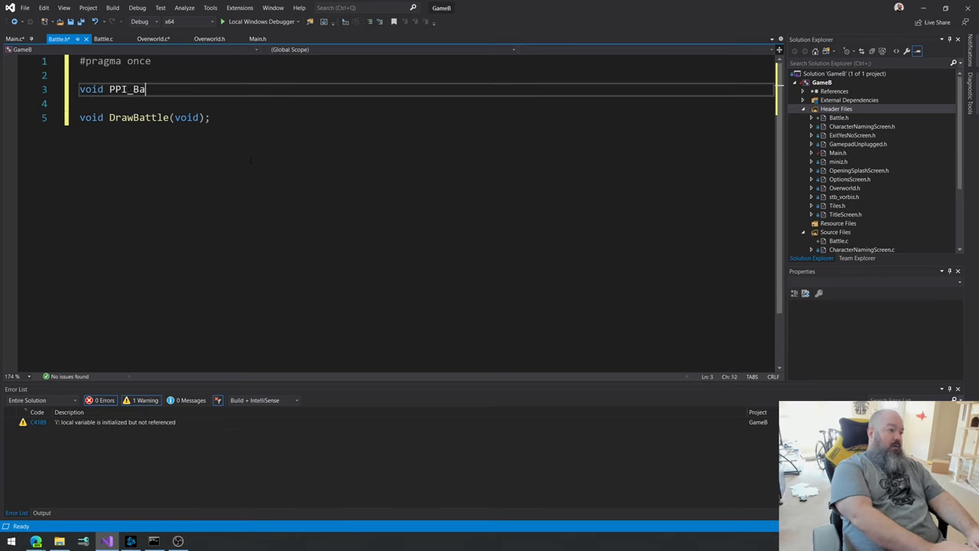
pyautogui.write('ttle(void);')
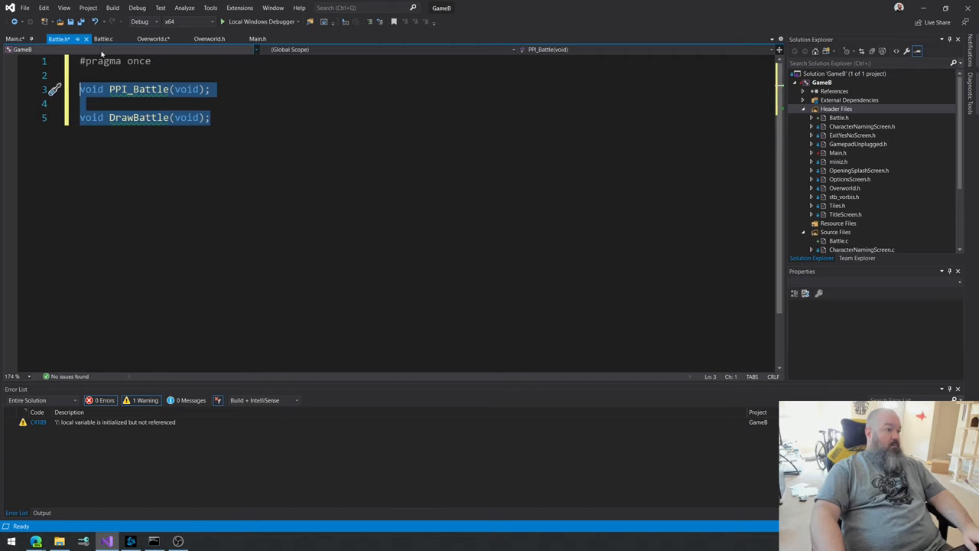
# Step: Write empty PPI_Battle and DrawBattle definitions in Battle.c, then return to Main.c
pyautogui.click(104, 39)
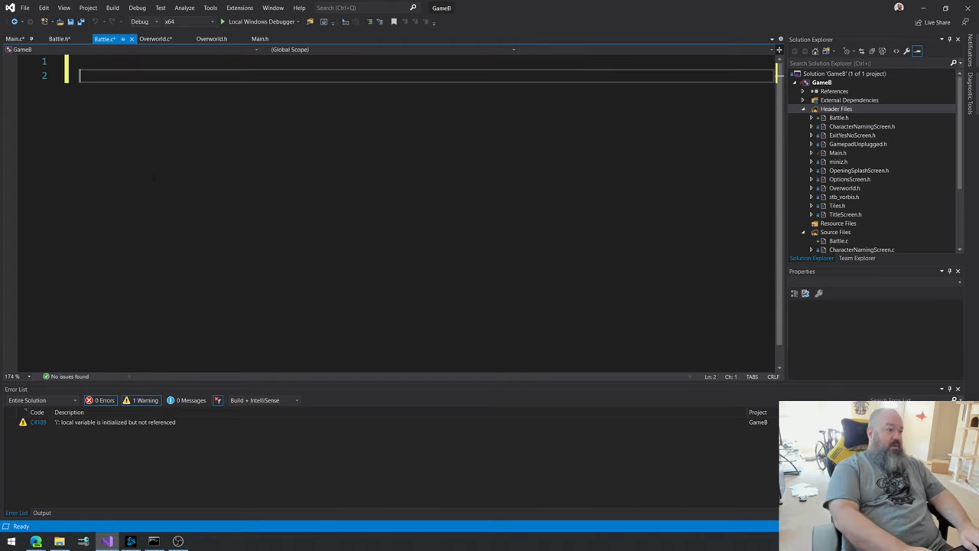
pyautogui.write('void PPI_Battle(void)')
pyautogui.write('void DrawBattle(void')
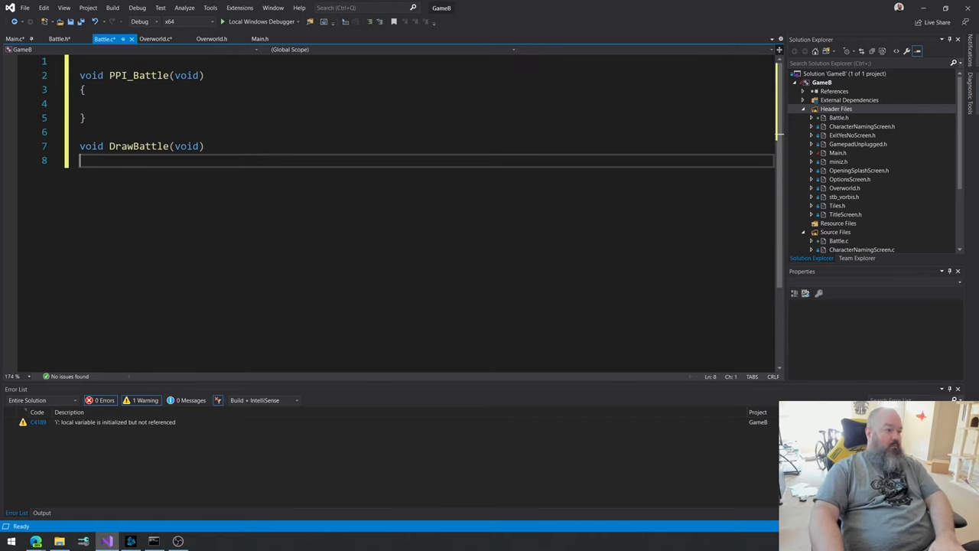
pyautogui.write('{')
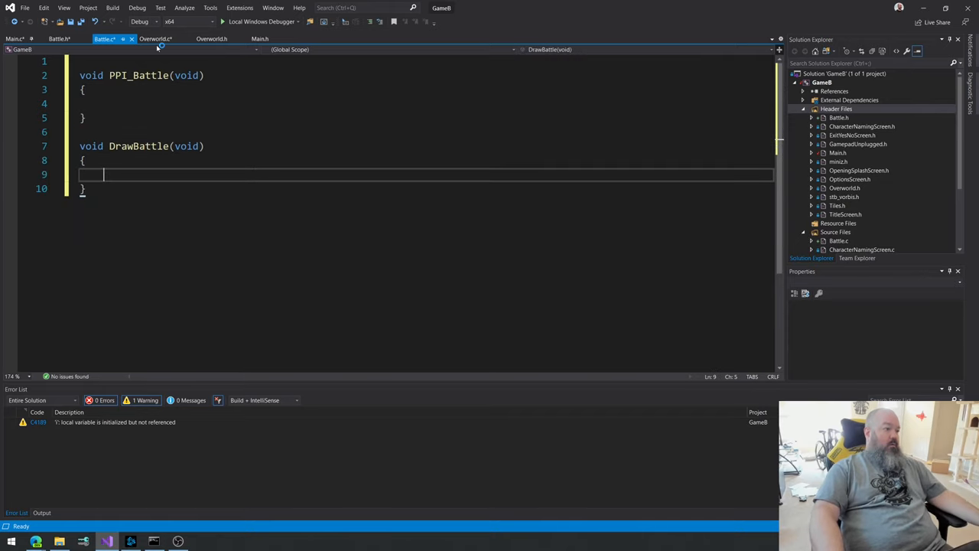
pyautogui.click(154, 38)
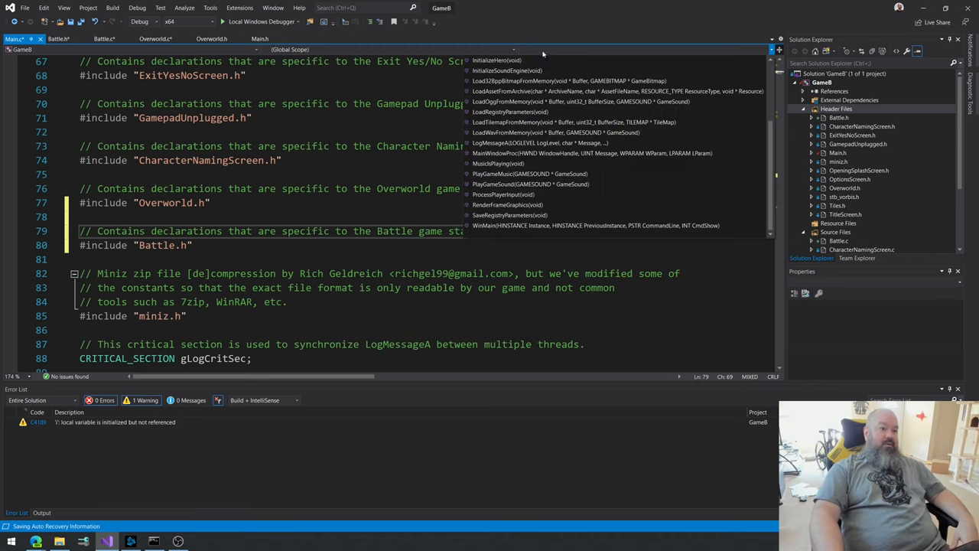
# Step: Call PPI_Battle() in ProcessPlayerInput's GAMESTATE_BATTLE case in Main.c
pyautogui.click(503, 194)
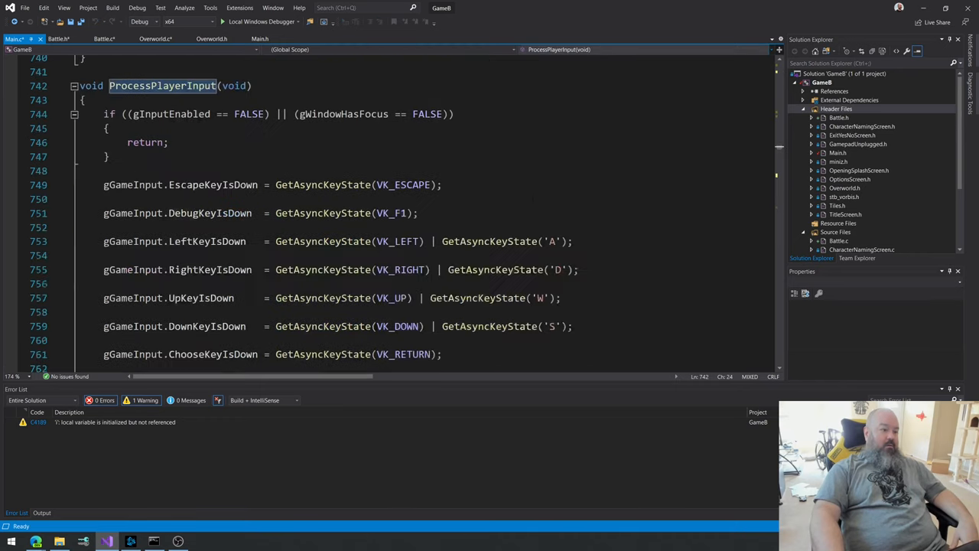
pyautogui.scroll(-3)
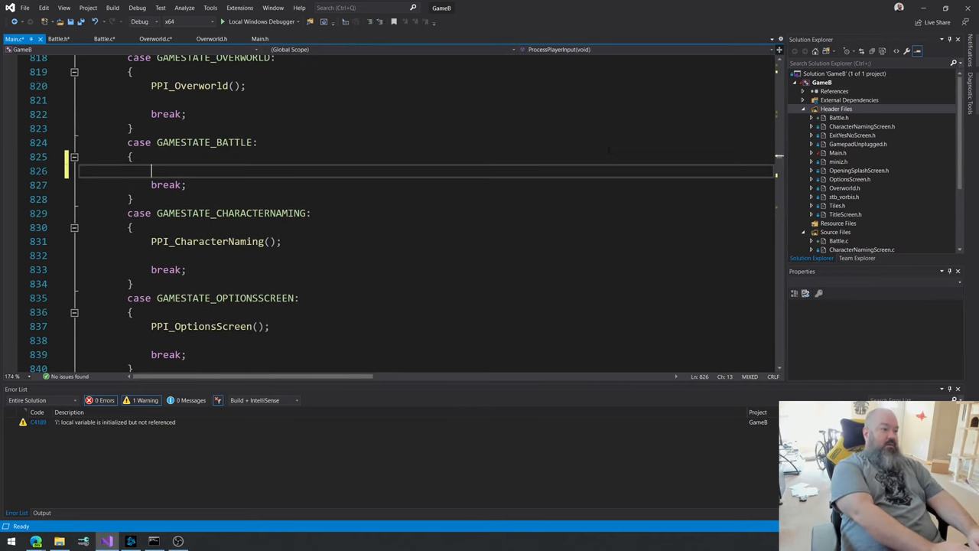
pyautogui.write('PPI_Battle();')
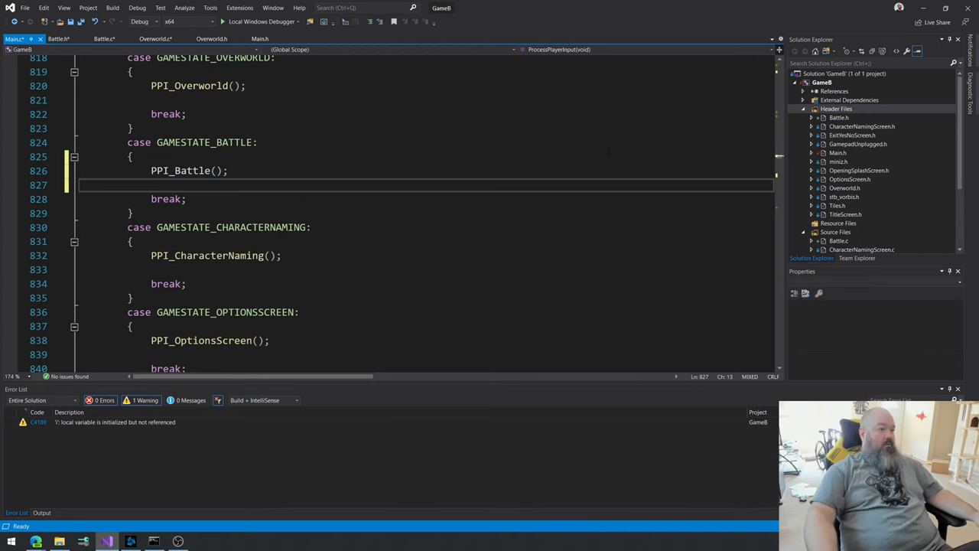
pyautogui.scroll(-3)
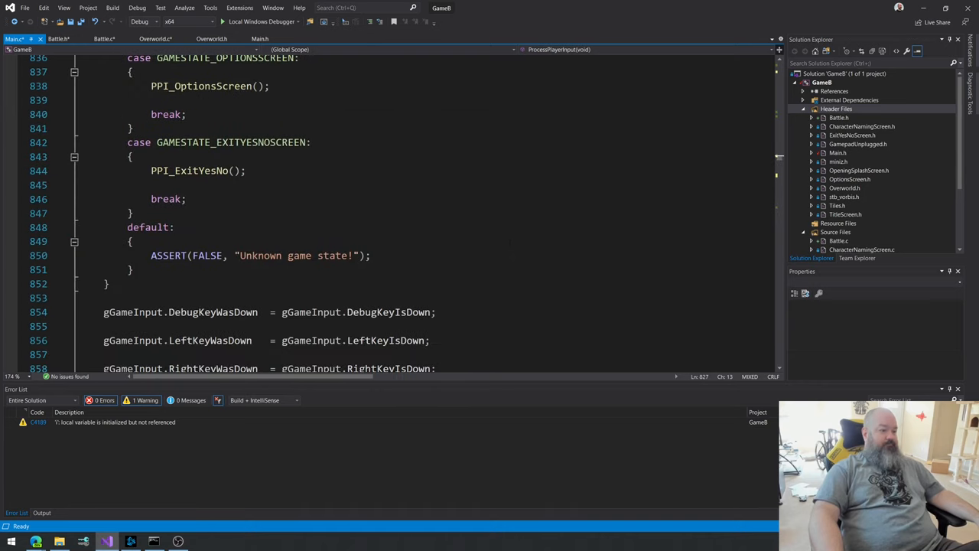
pyautogui.scroll(-3)
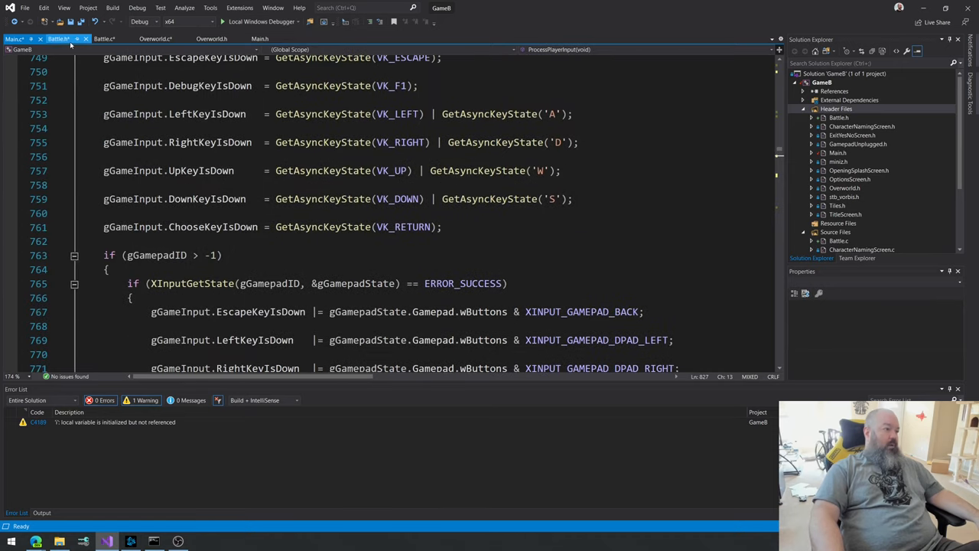
# Step: Type an unfinished stosd line inside DrawBattle in Battle.c
pyautogui.click(59, 39)
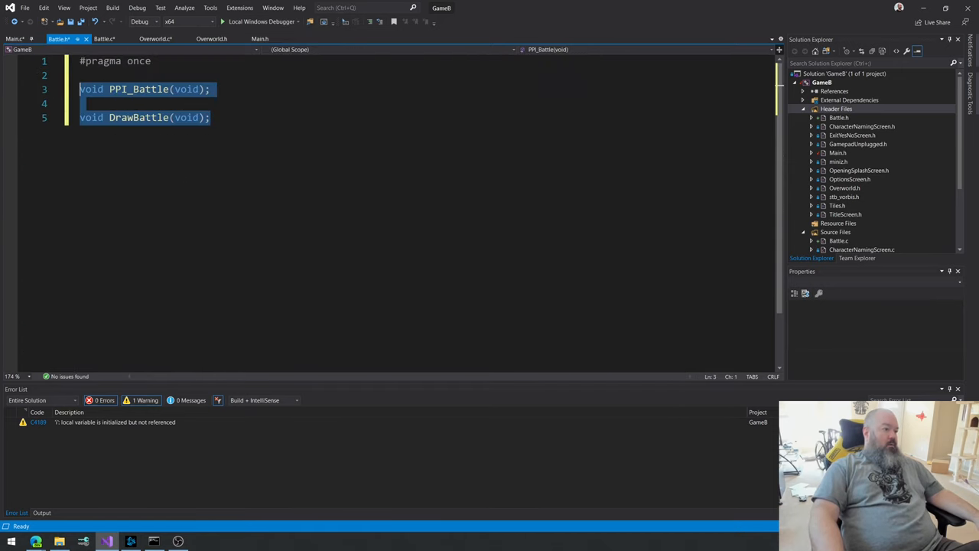
pyautogui.moveTo(59, 39)
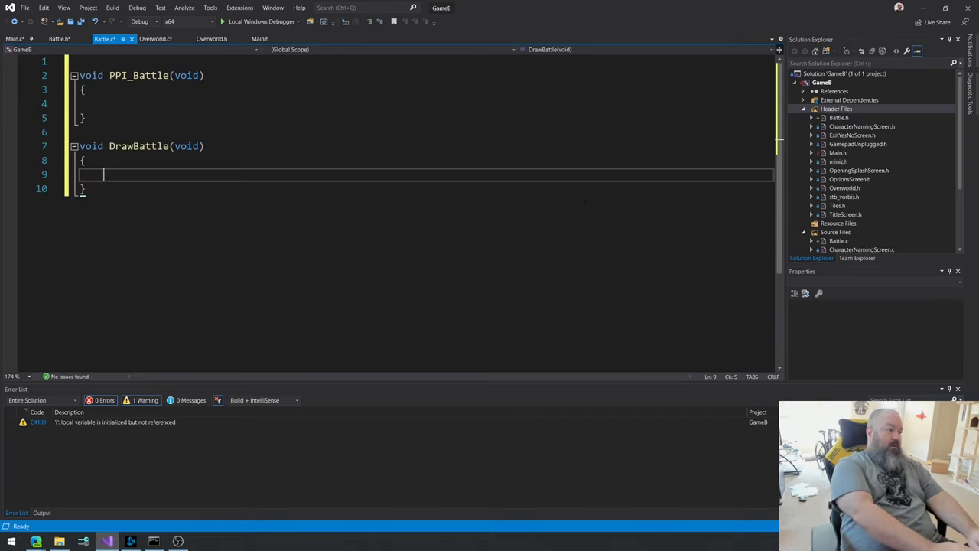
pyautogui.write('_sto')
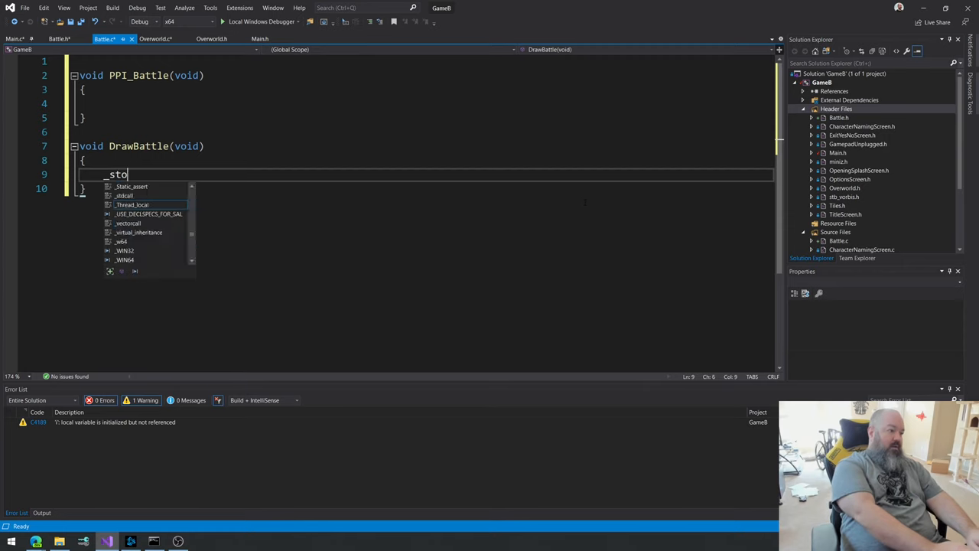
pyautogui.write('sd')
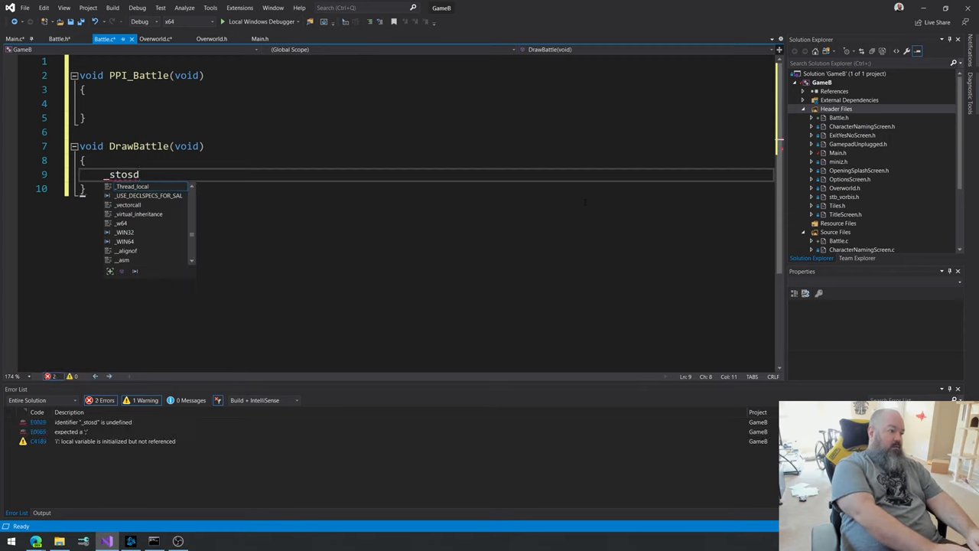
pyautogui.moveTo(104, 39)
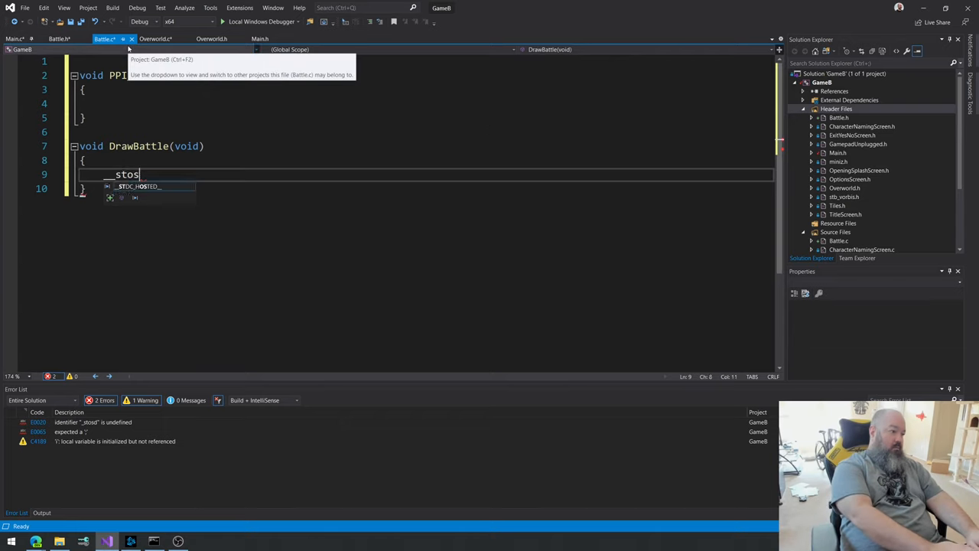
pyautogui.write('d')
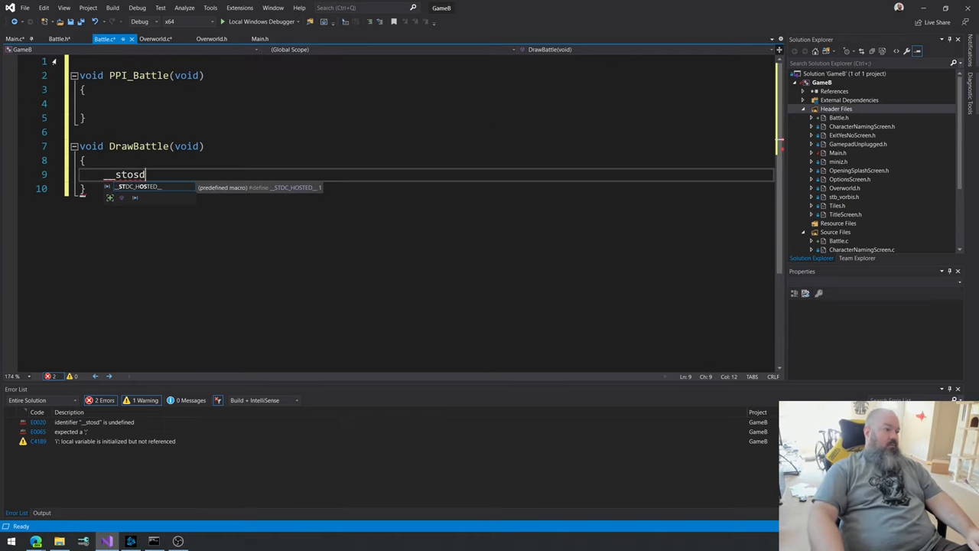
pyautogui.press('Backspace')
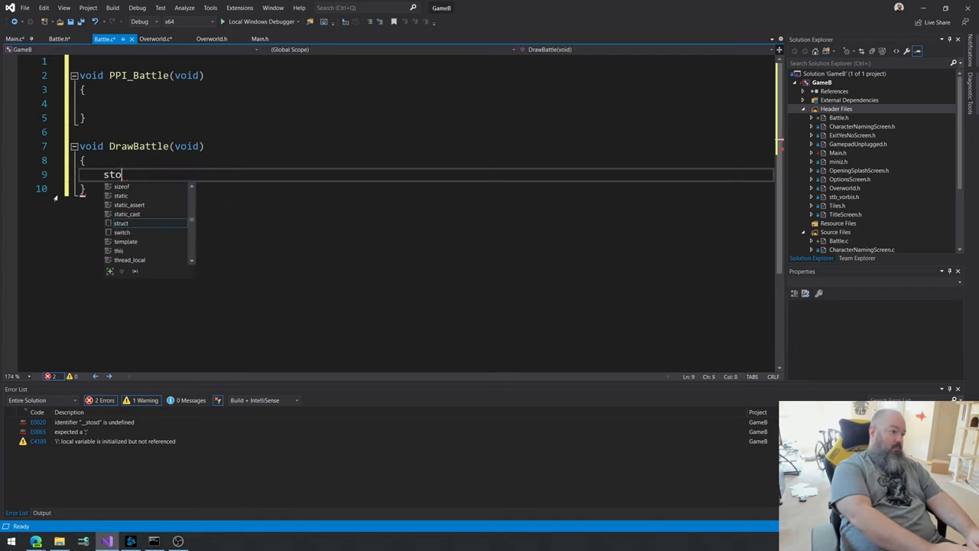
pyautogui.write('sd')
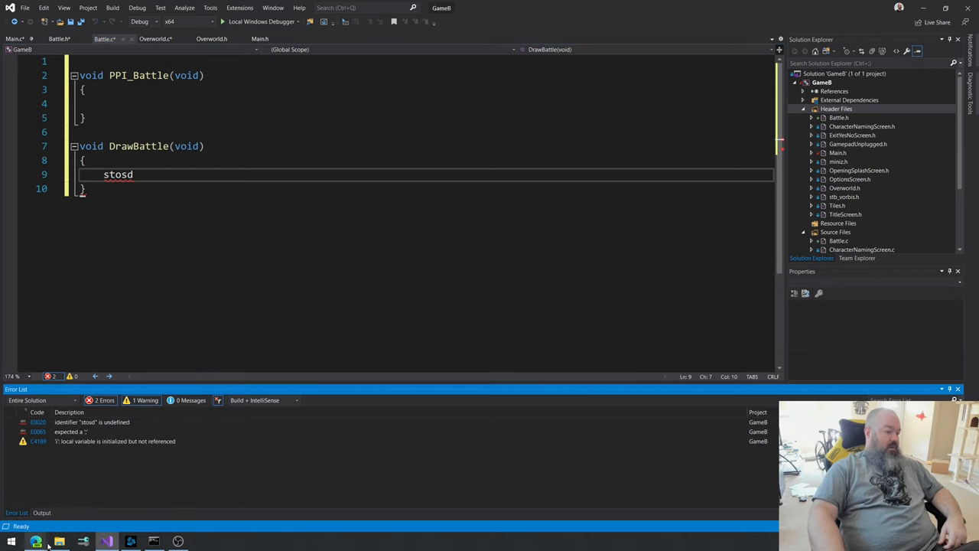
# Step: Search 'msdn stosd' in Edge and read the __stosd syntax on Microsoft Docs
pyautogui.click(34, 542)
pyautogui.write('stosd')
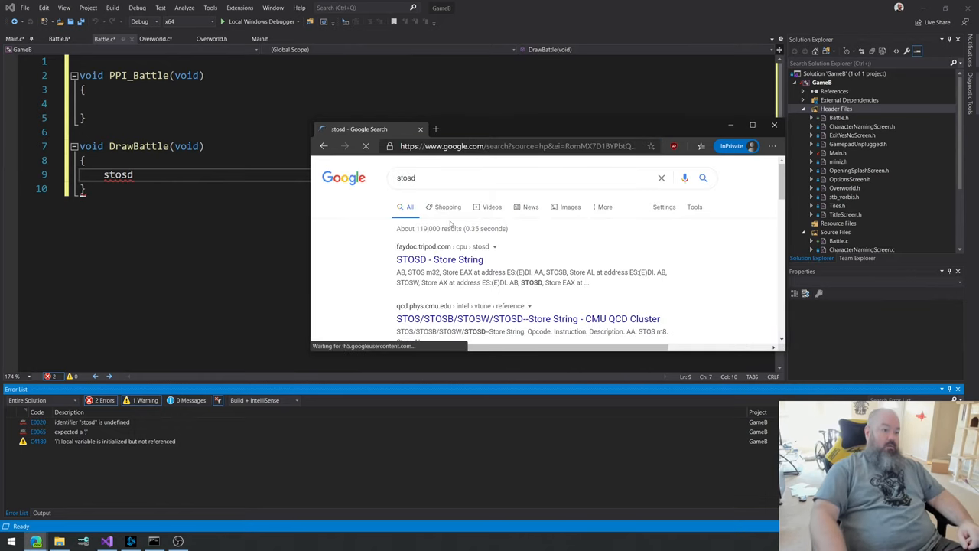
pyautogui.scroll(-3)
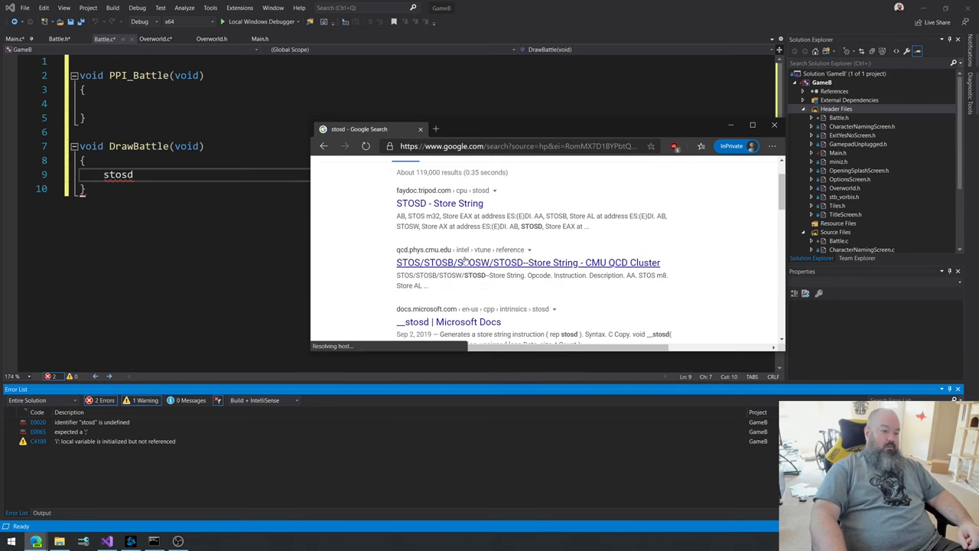
pyautogui.click(528, 263)
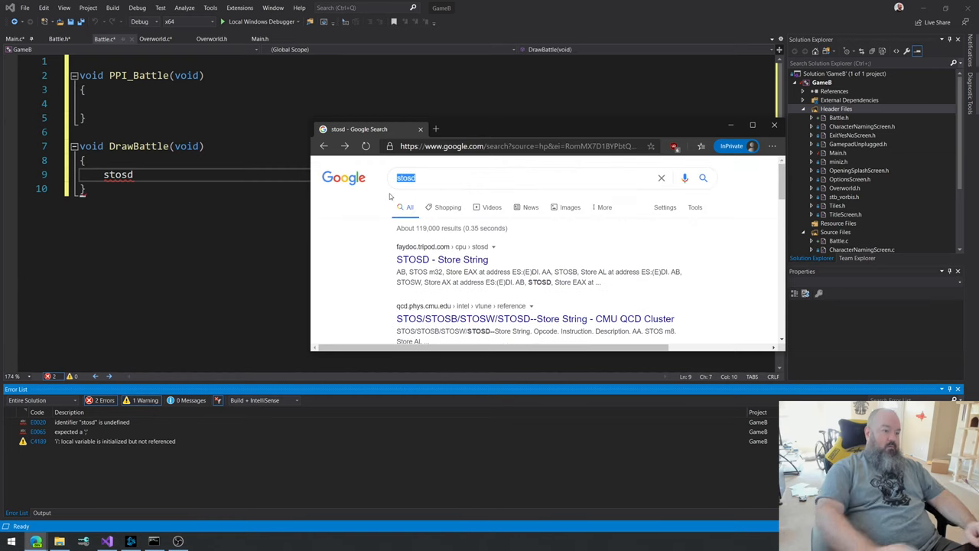
pyautogui.write('msdn s')
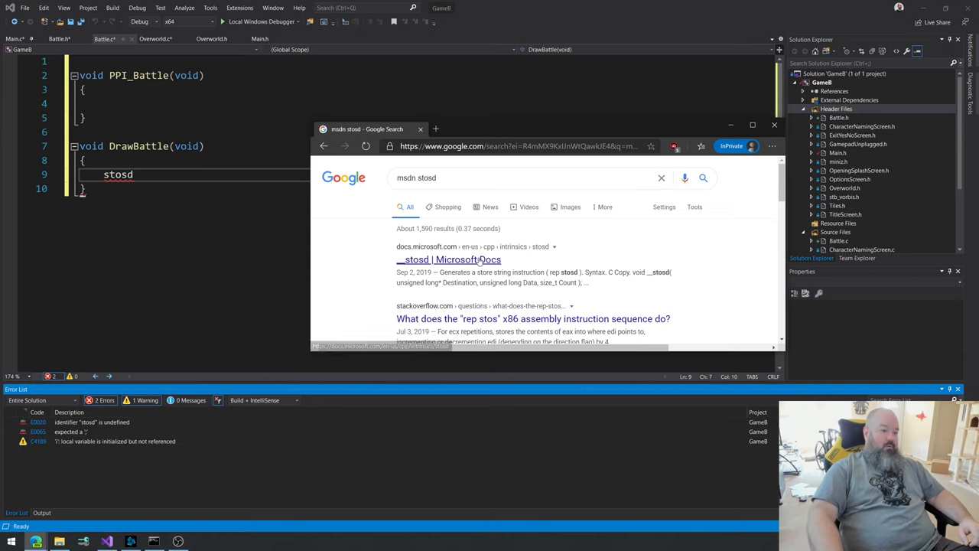
pyautogui.click(449, 259)
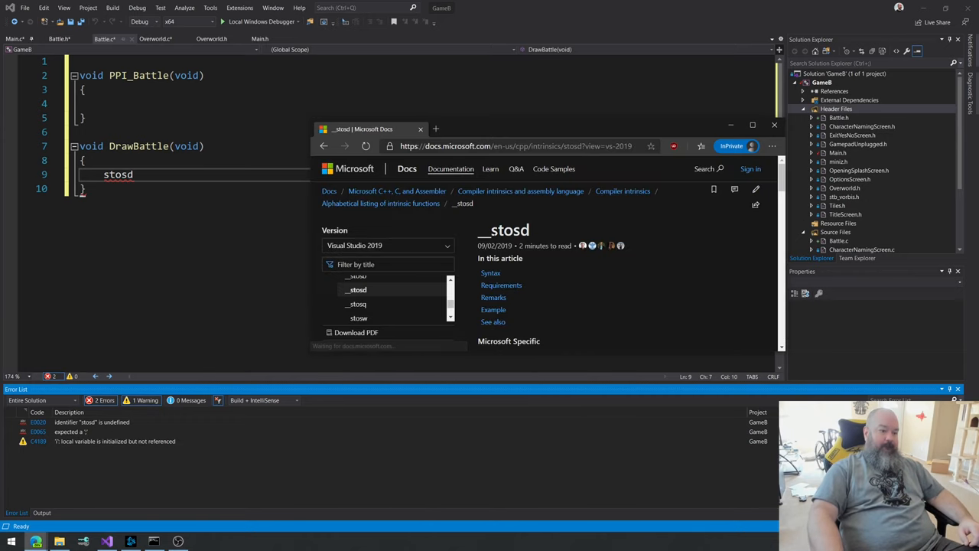
pyautogui.scroll(-3)
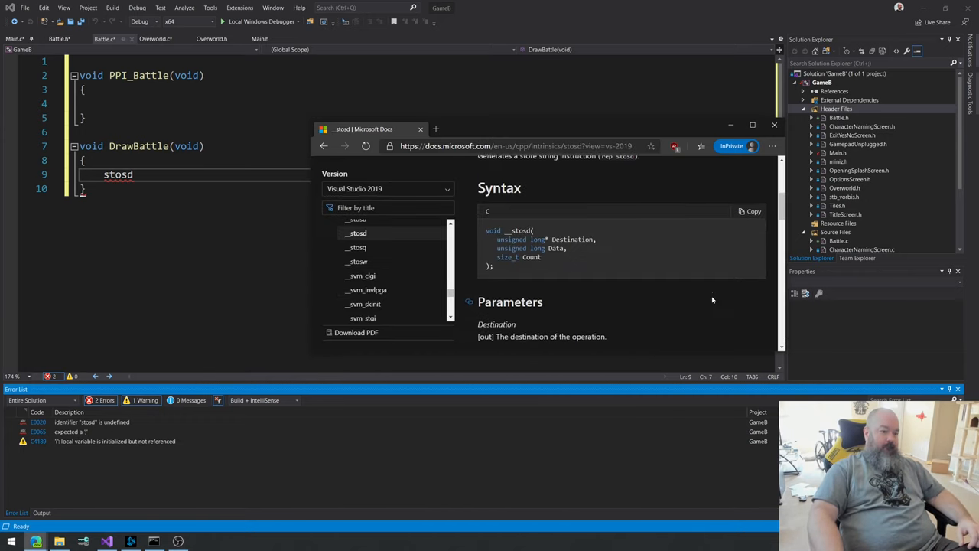
pyautogui.scroll(-3)
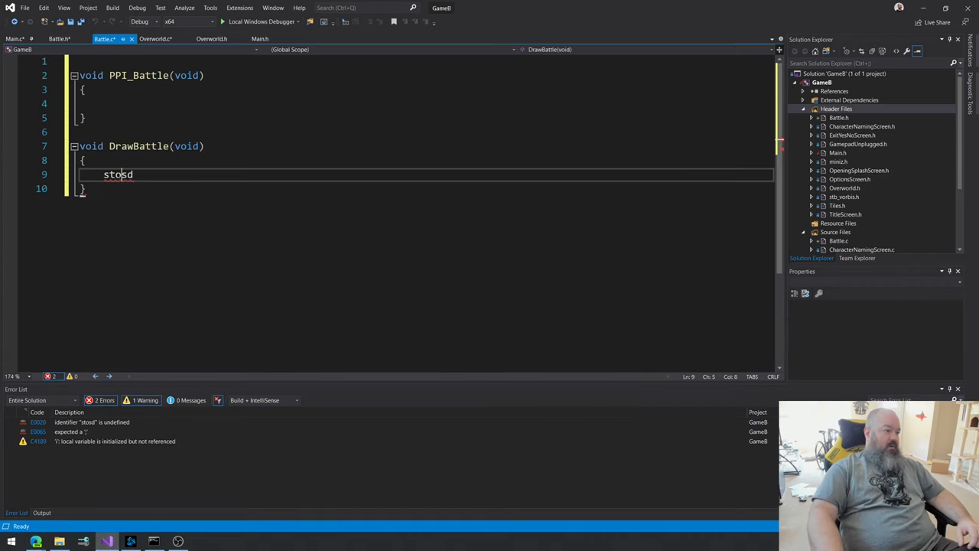
# Step: Change DrawBattle's line to __stosd(gBackbuff) and move to Overworld.c's include lines
pyautogui.doubleClick(118, 175)
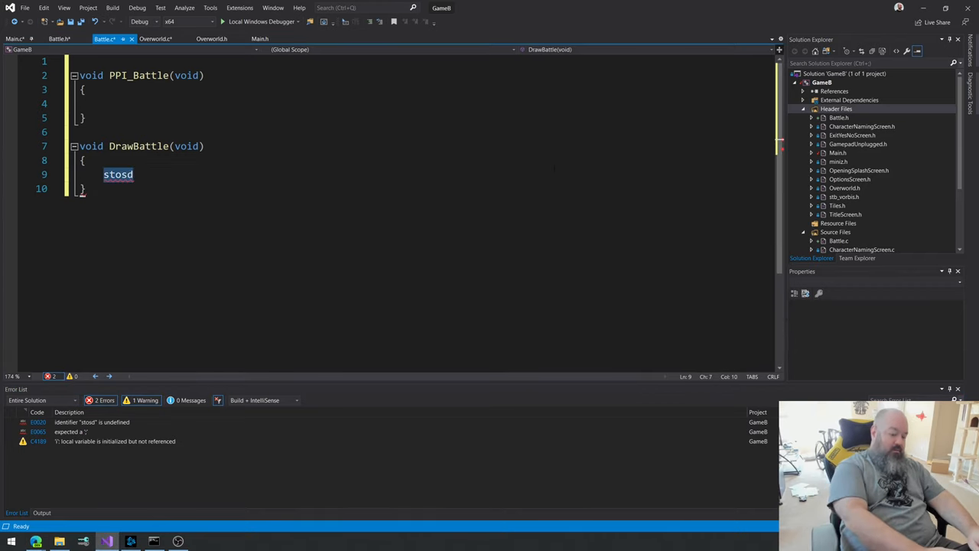
pyautogui.write('__')
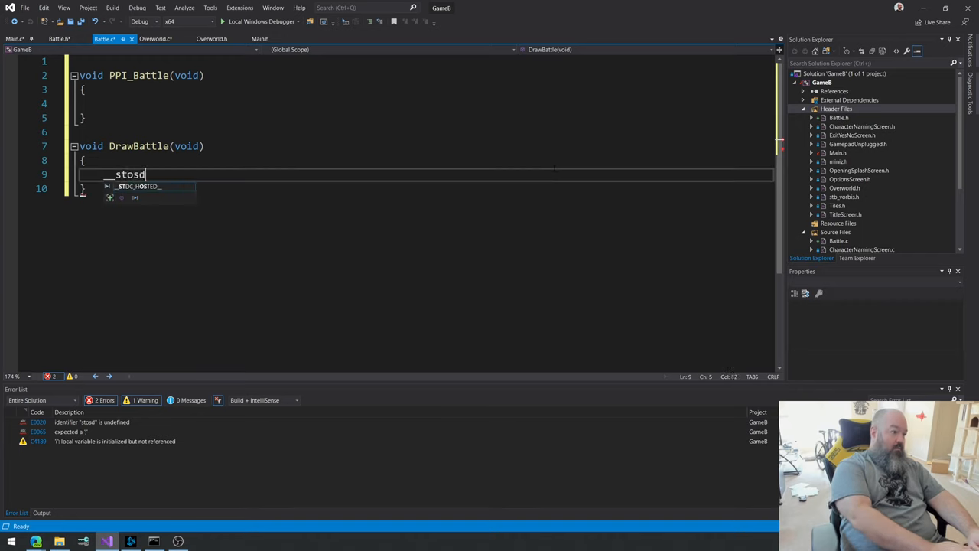
pyautogui.write('()')
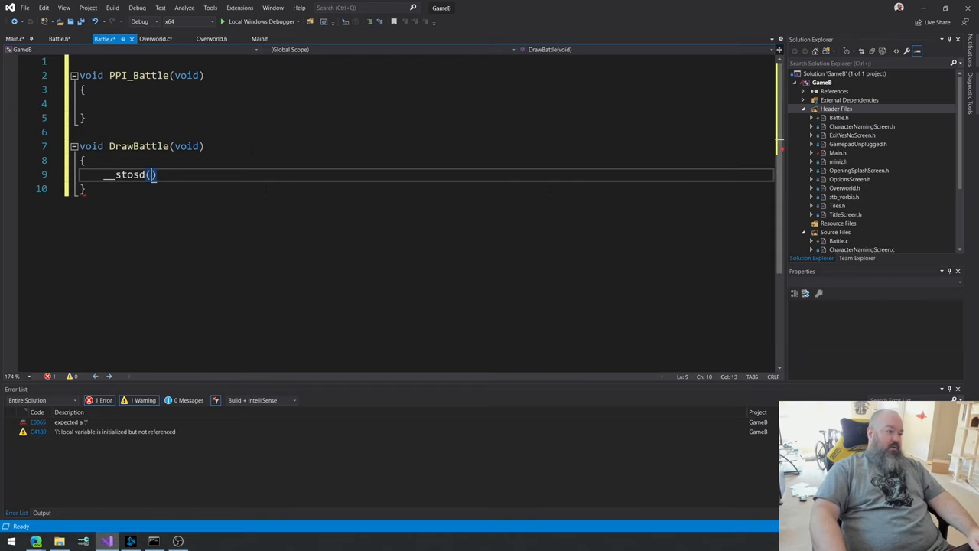
pyautogui.write('gBackbuf')
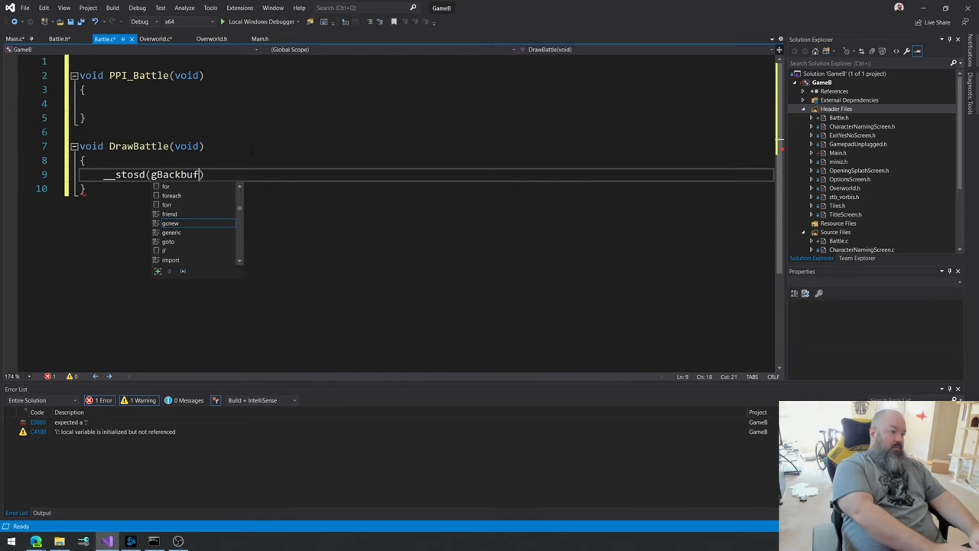
pyautogui.write('f')
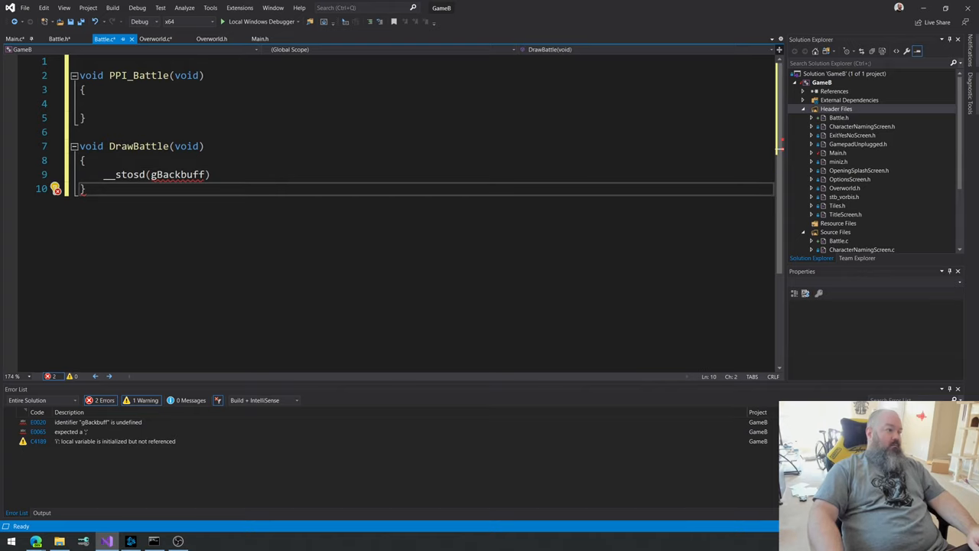
pyautogui.click(59, 39)
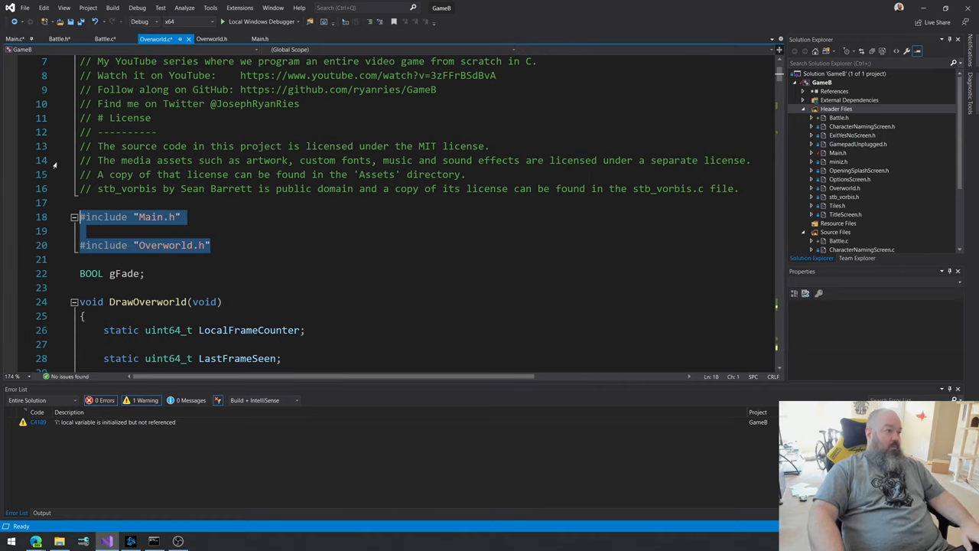
# Step: Add #include "Main.h" and #include "Battle.h" at the top of Battle.c
pyautogui.click(105, 39)
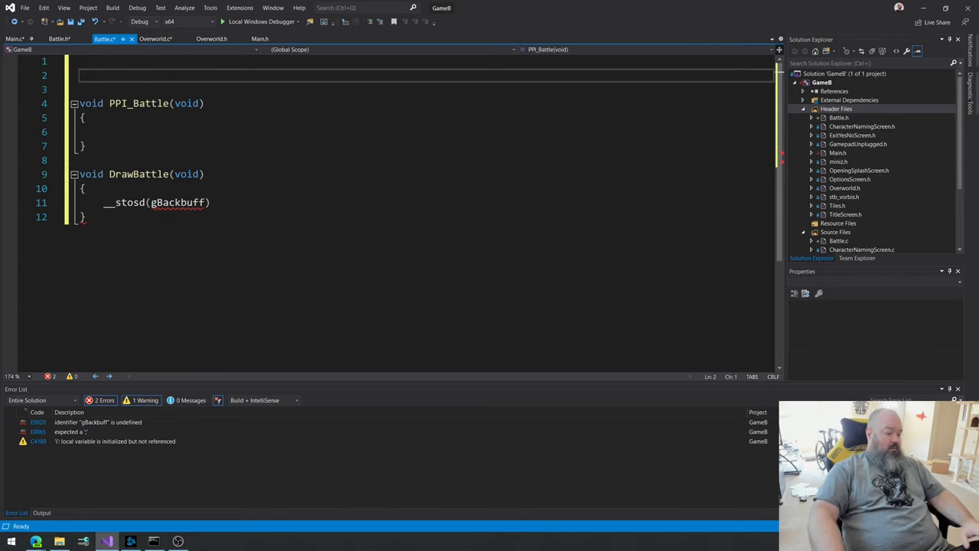
pyautogui.write('#include "Main.h"')
pyautogui.write('#include "Battle.h')
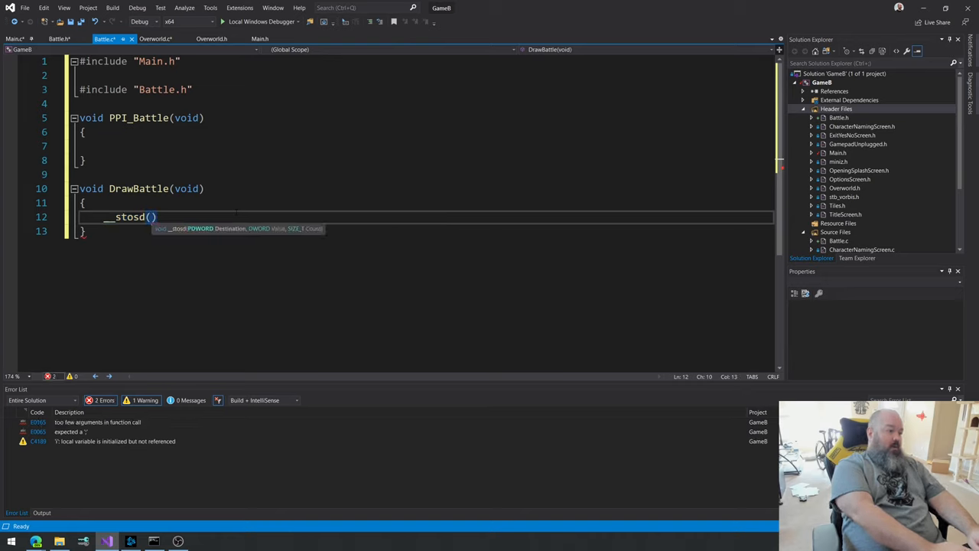
# Step: Complete __stosd(gBackBuffer.Memory, 0xFF00FF00, GAME_DRAWING_AREA_MEMORY_SIZE) in DrawBattle with IntelliSense
pyautogui.write('gBackb')
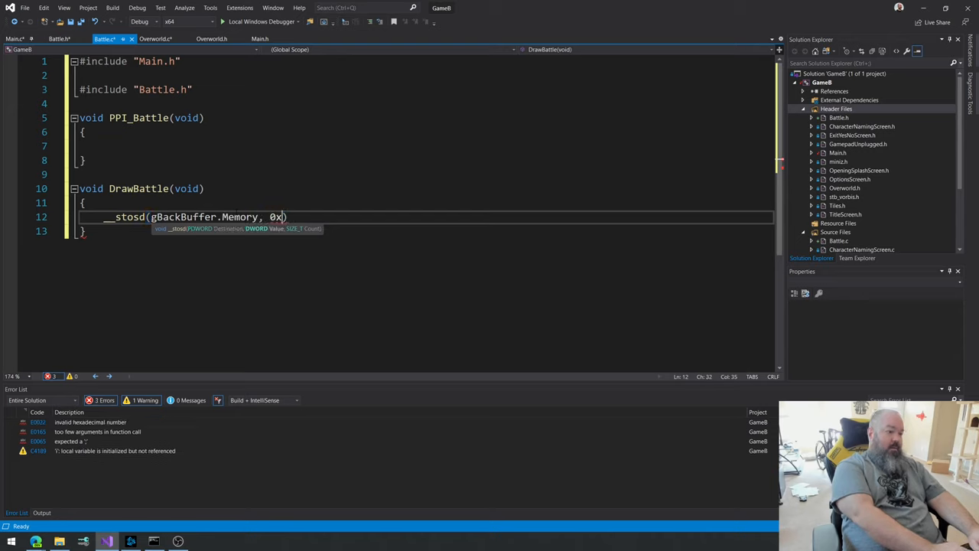
pyautogui.write('FF00FF')
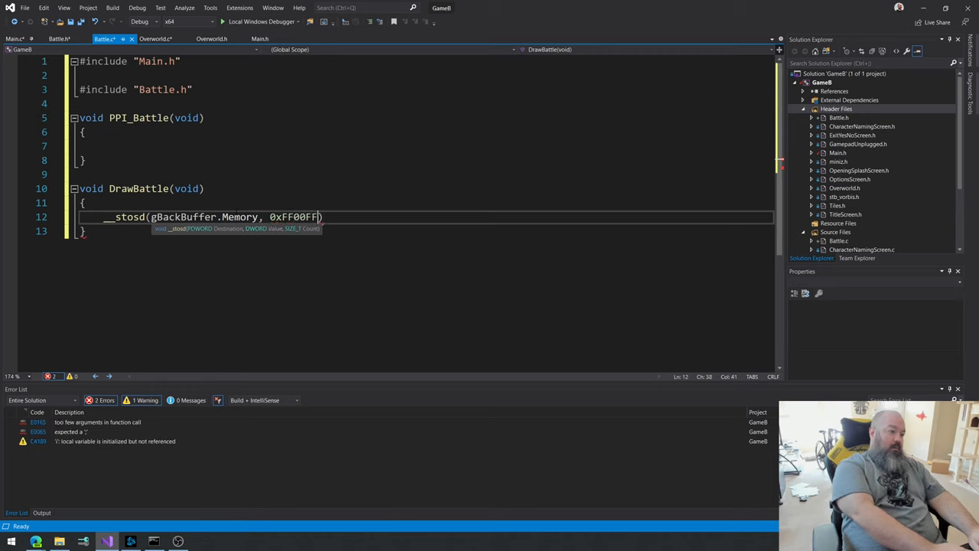
pyautogui.write('00')
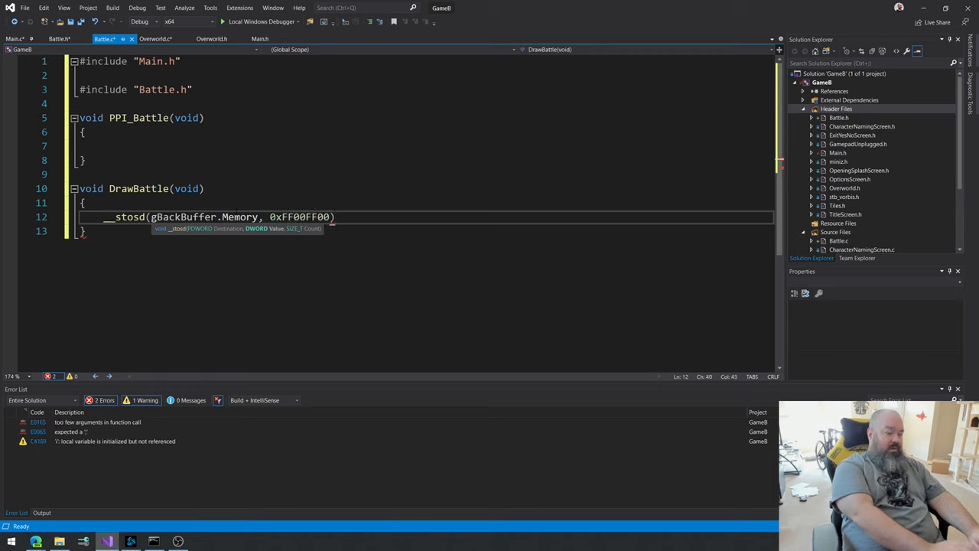
pyautogui.write(',')
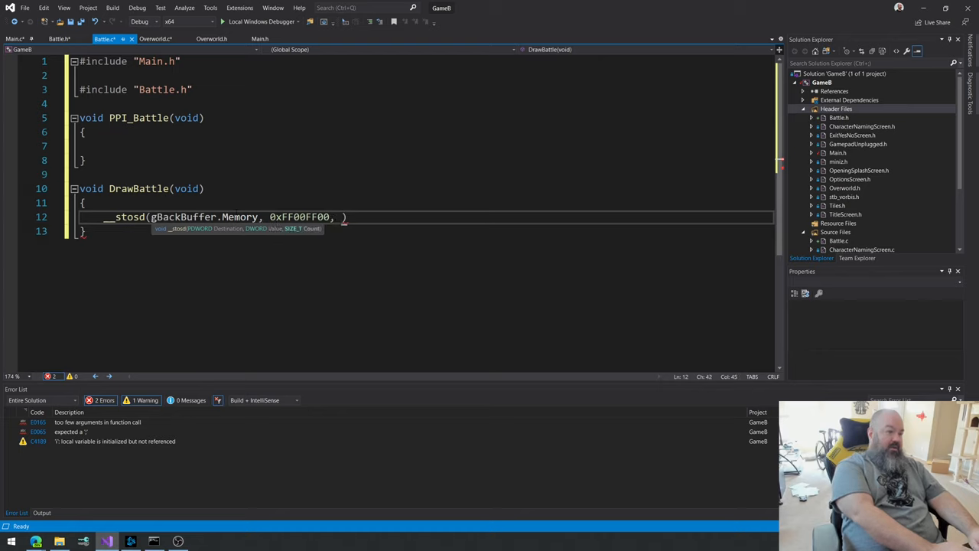
pyautogui.write('GAME')
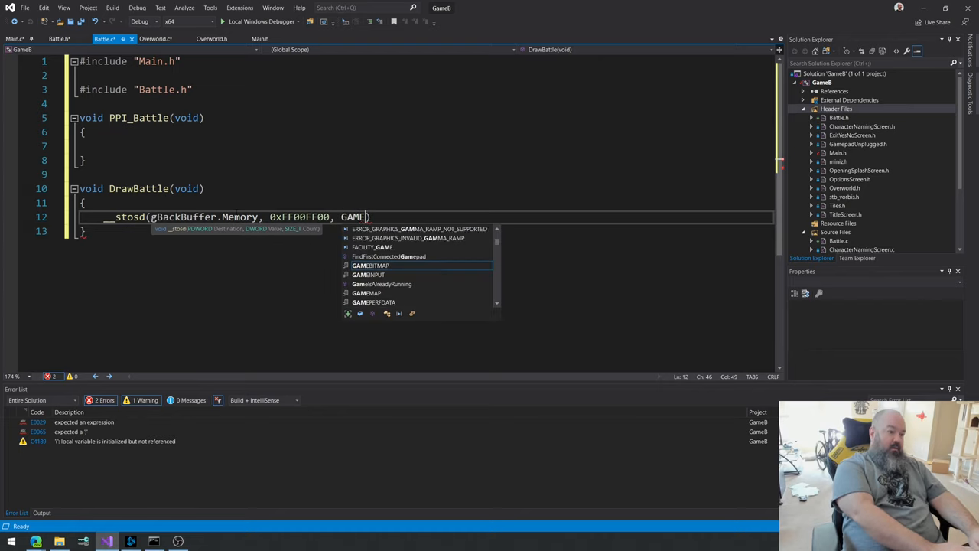
pyautogui.write('_DA')
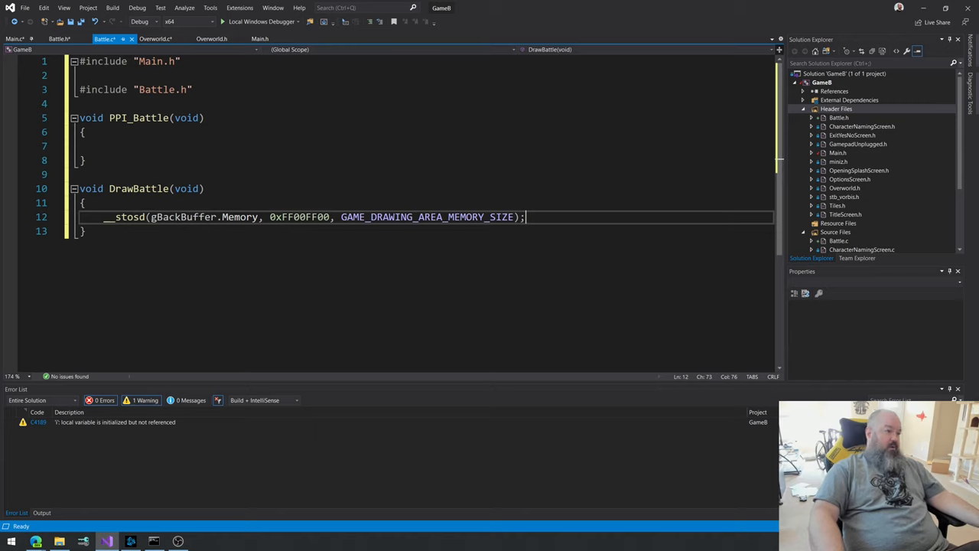
pyautogui.moveTo(260, 21)
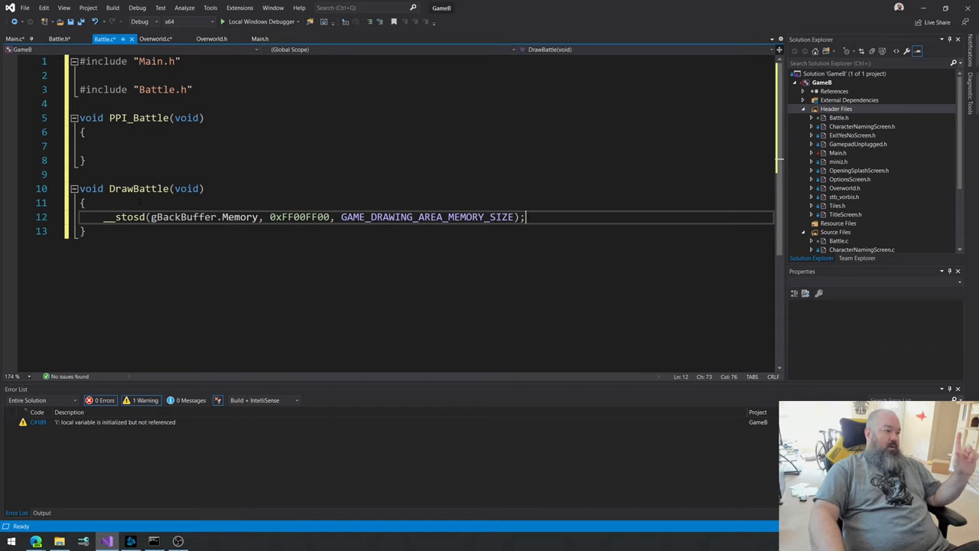
# Step: In PPI_Battle, add an if check that Escape is down now but wasn't before
pyautogui.click(103, 145)
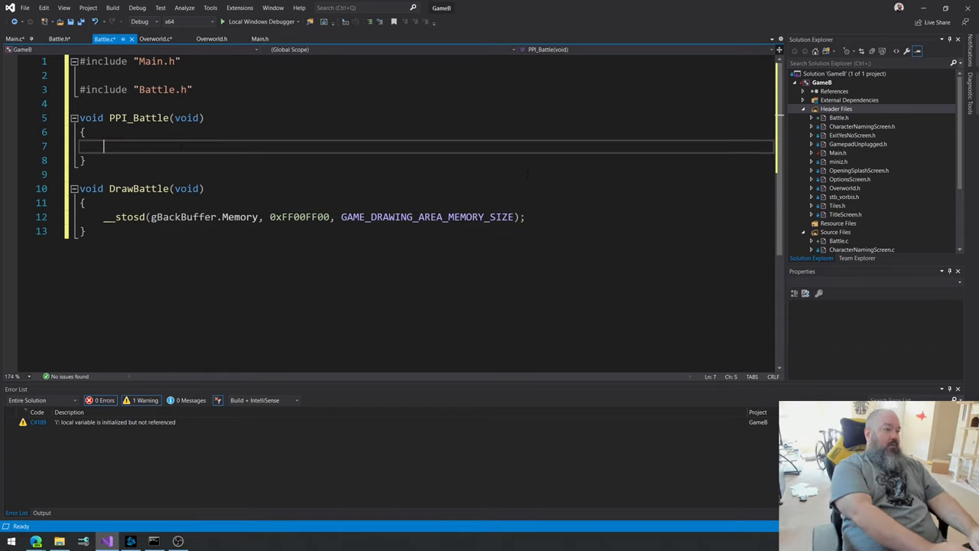
pyautogui.write('if (g')
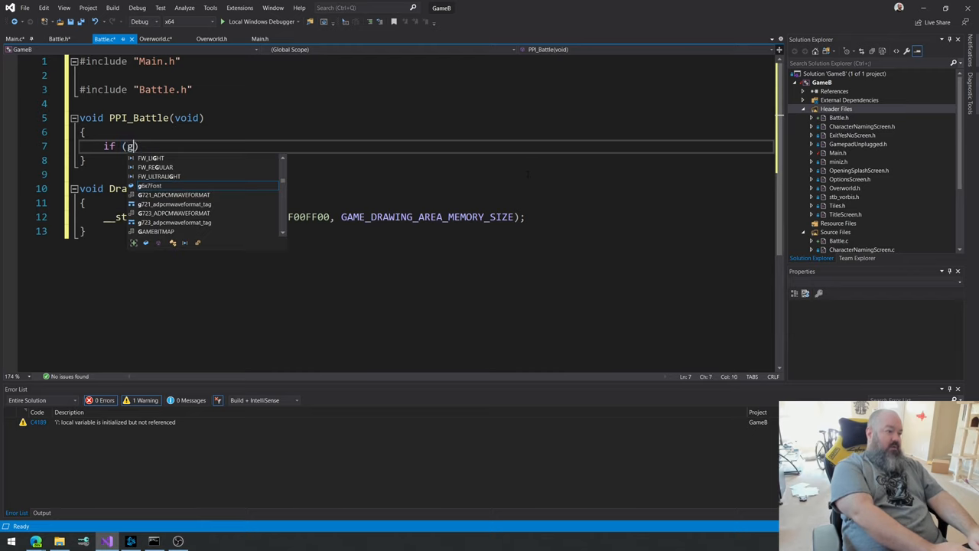
pyautogui.write('In')
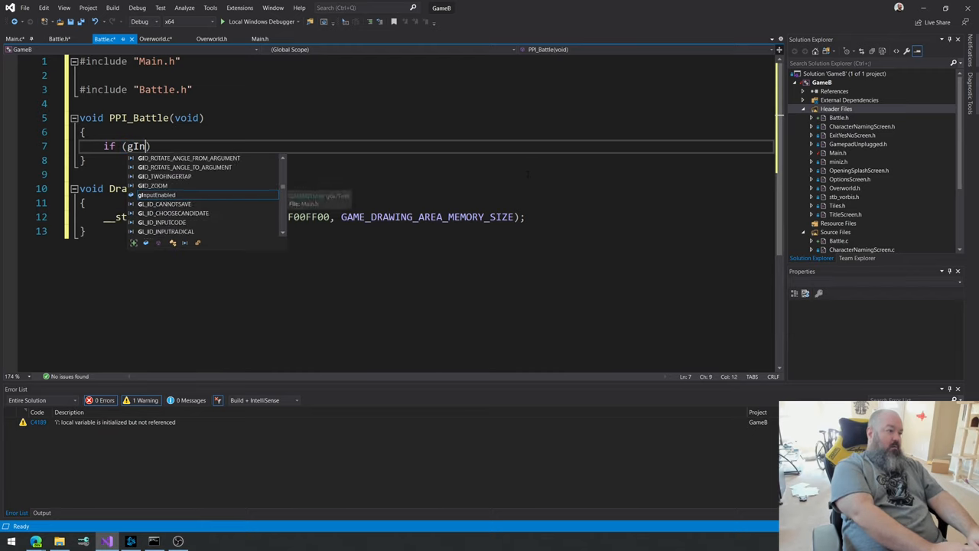
pyautogui.write('pu')
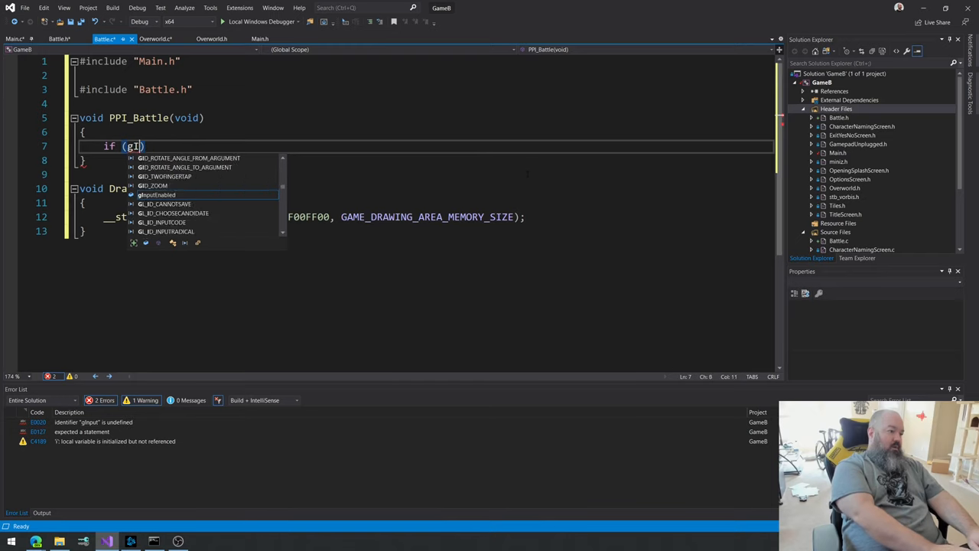
pyautogui.write('Player')
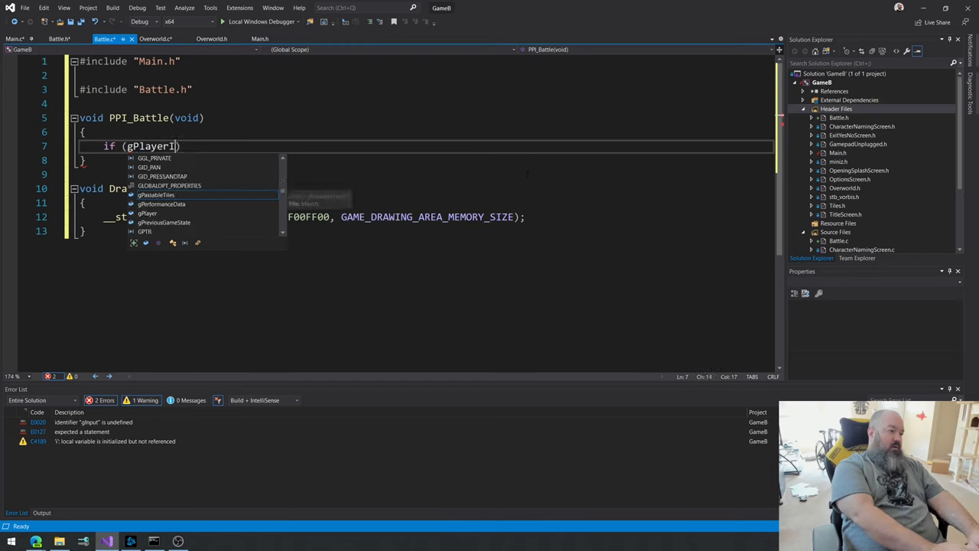
pyautogui.write('In')
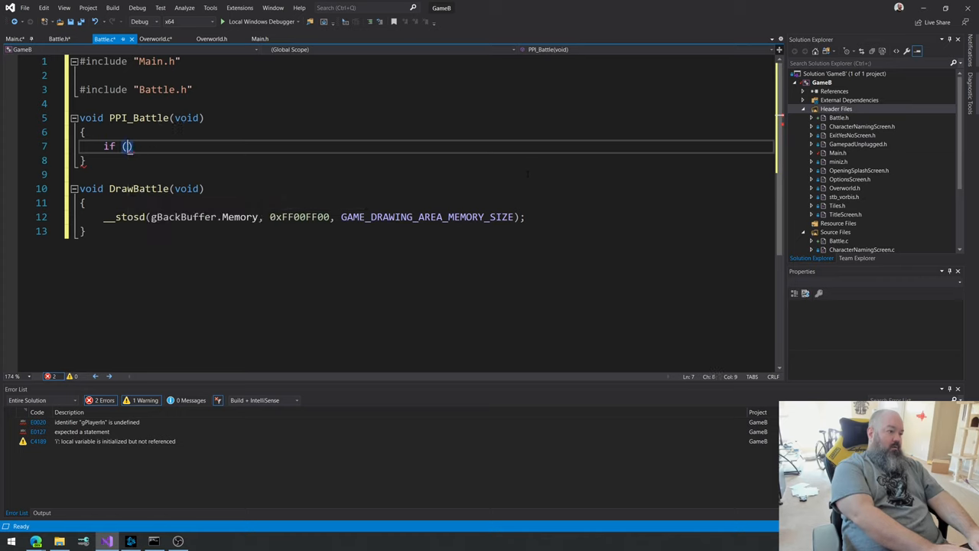
pyautogui.write('Gamein')
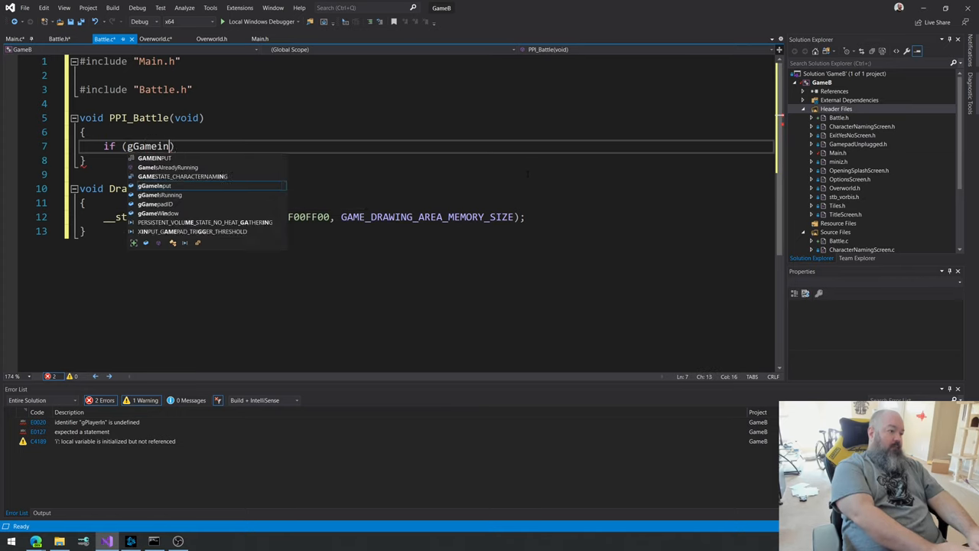
pyautogui.write('.')
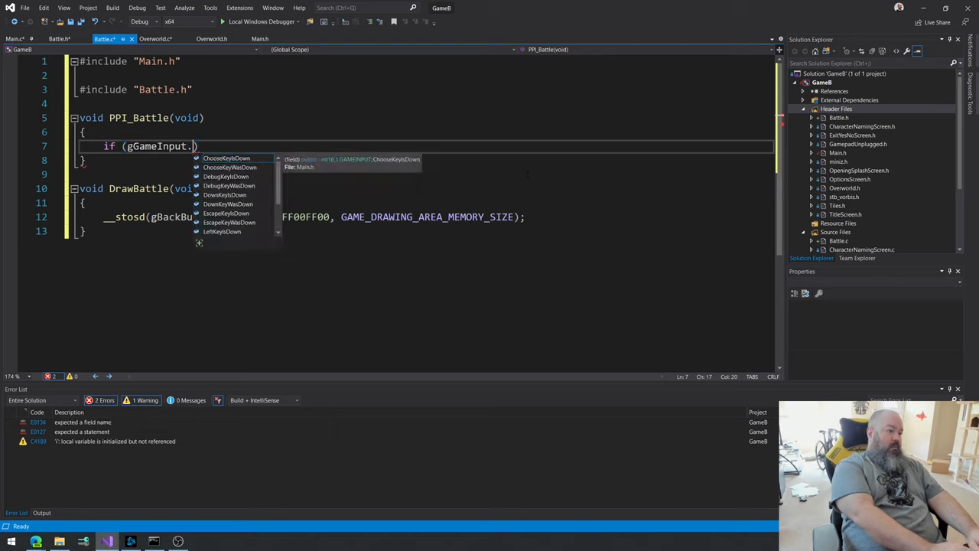
pyautogui.write('EscapeKeyIsDown')
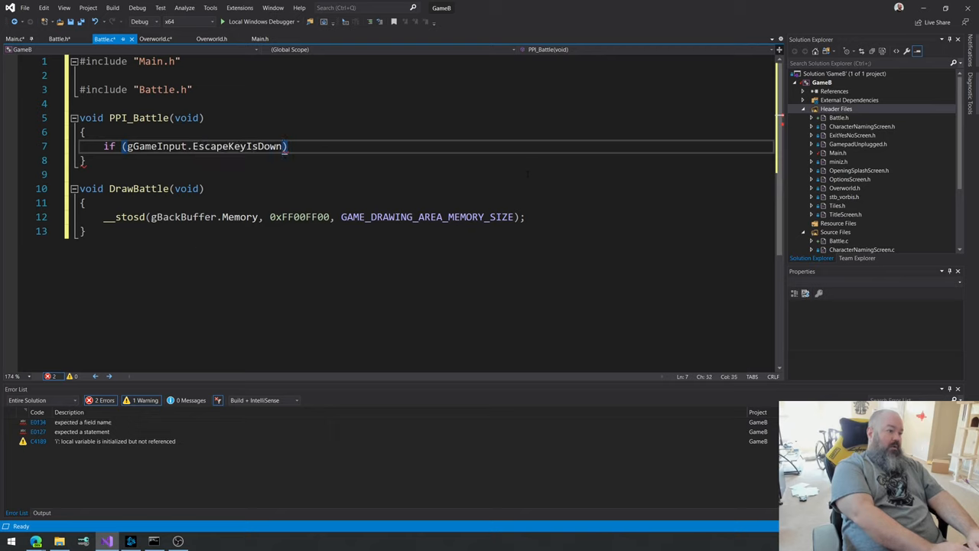
pyautogui.write('&&')
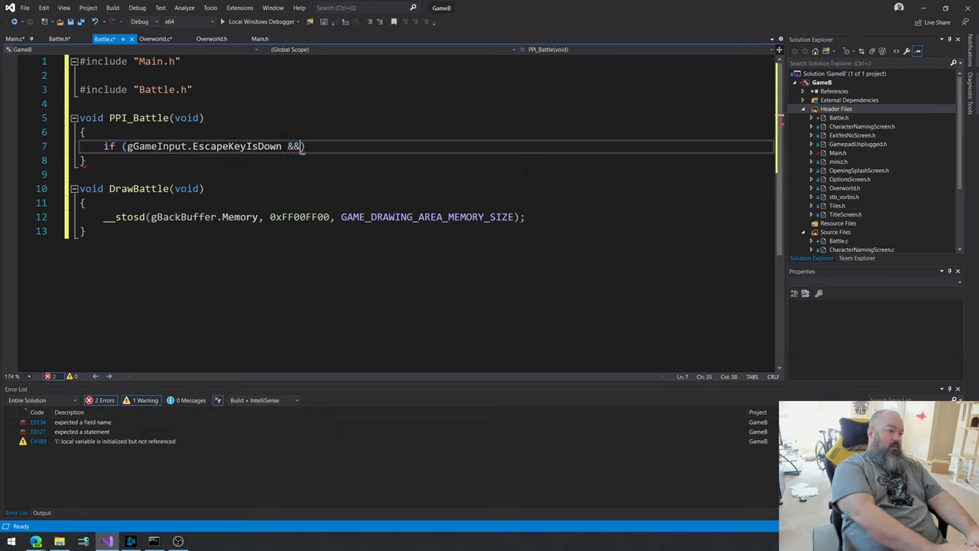
pyautogui.write('!gGameInput.EscapeKeyWasD')
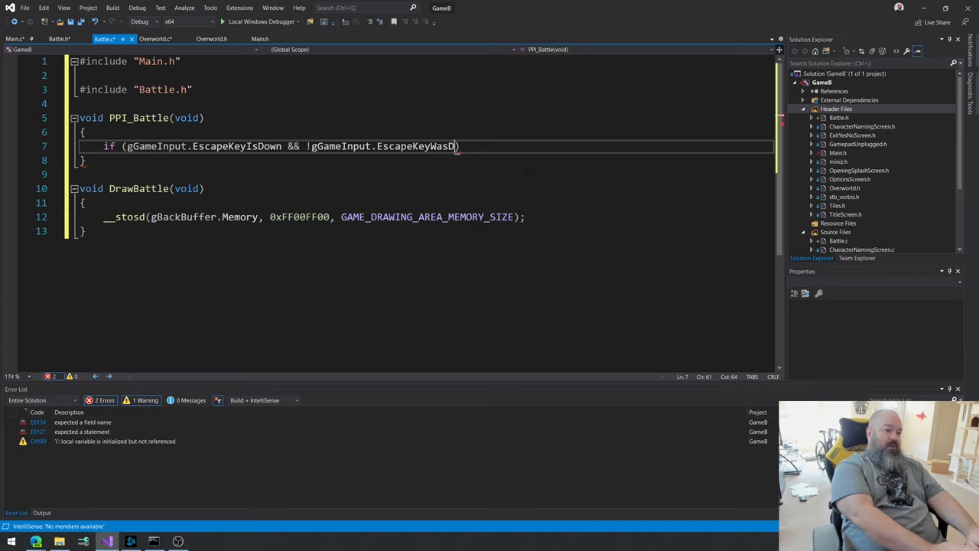
pyautogui.write('own)')
pyautogui.write('{')
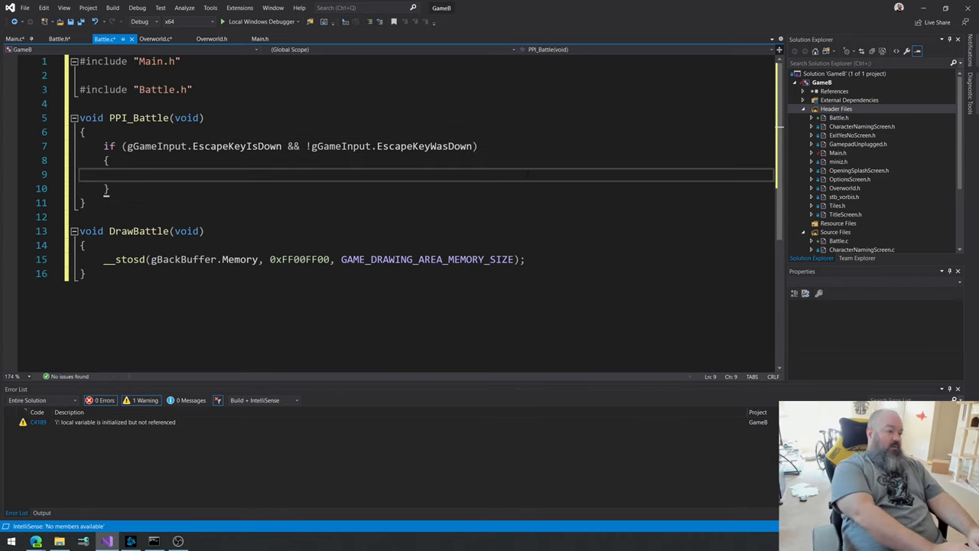
# Step: Inside it, store gPreviousGameState and set gCurrentGameState to GAMESTATE_OVERWORLD
pyautogui.write('g')
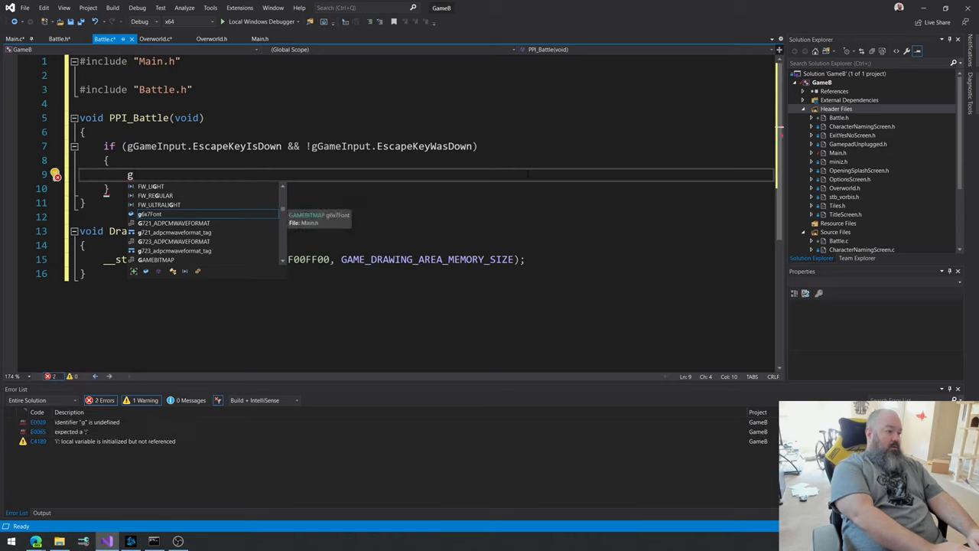
pyautogui.write('PreviousG')
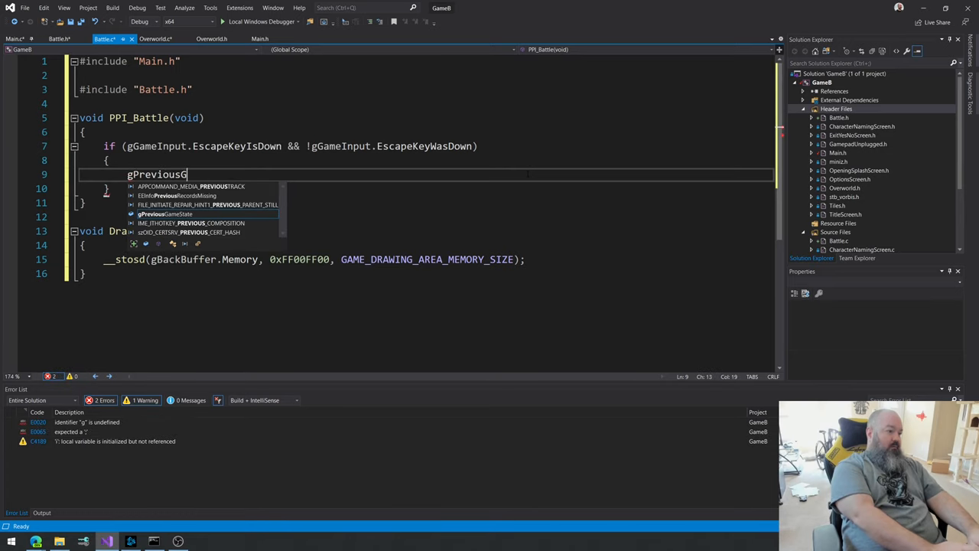
pyautogui.write('GameState =')
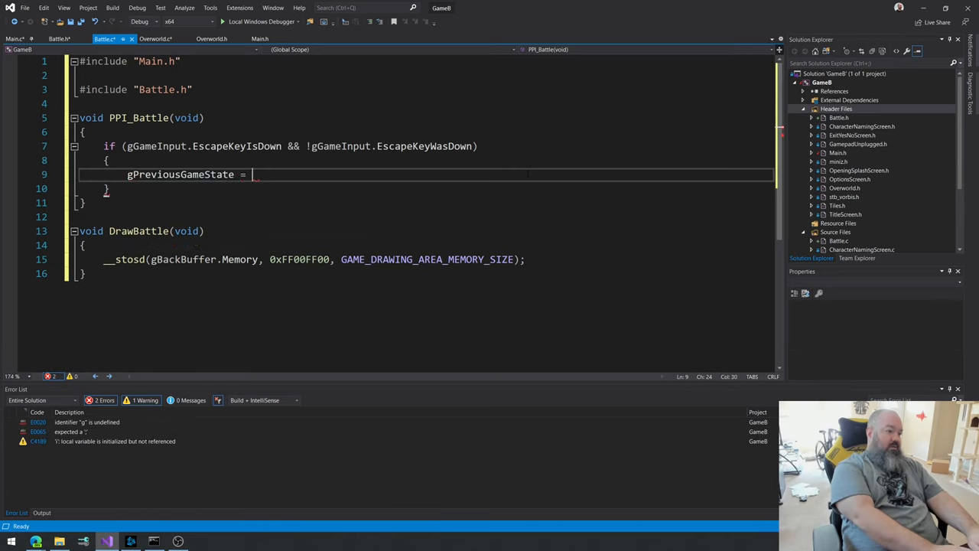
pyautogui.write('gCurrentGameState;')
pyautogui.write('gCurrentGameState = GAMES')
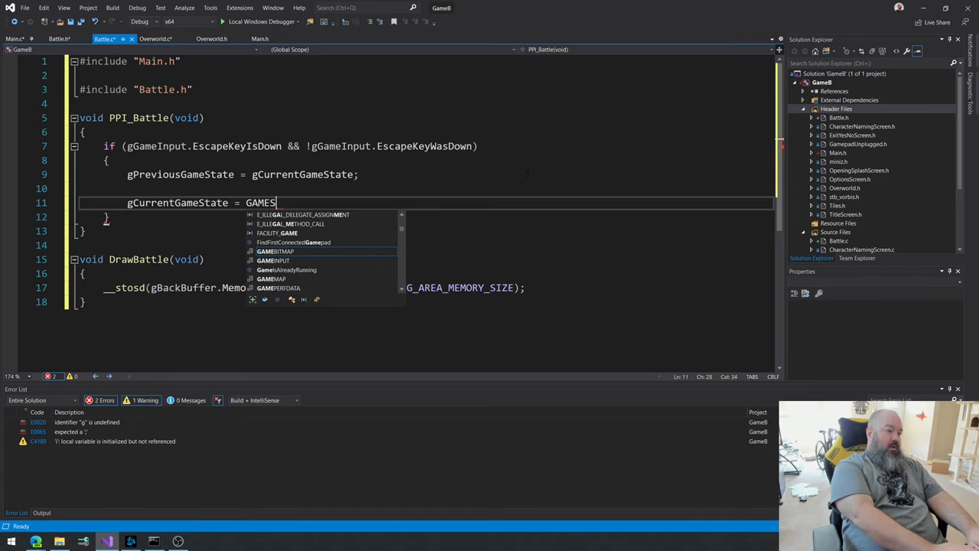
pyautogui.write('TATE_OVERWOR')
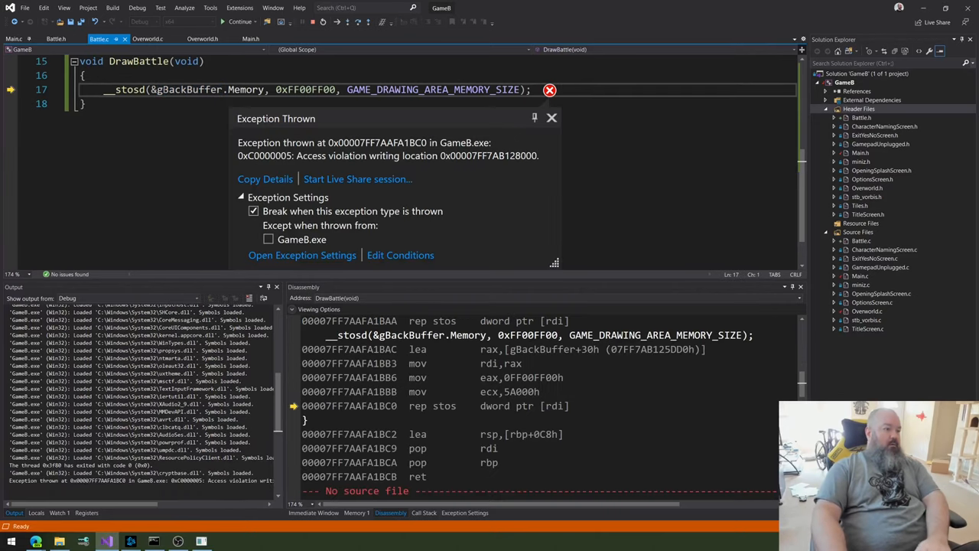
# Step: Stop debugging after the access violation at DrawBattle's __stosd call
pyautogui.click(551, 117)
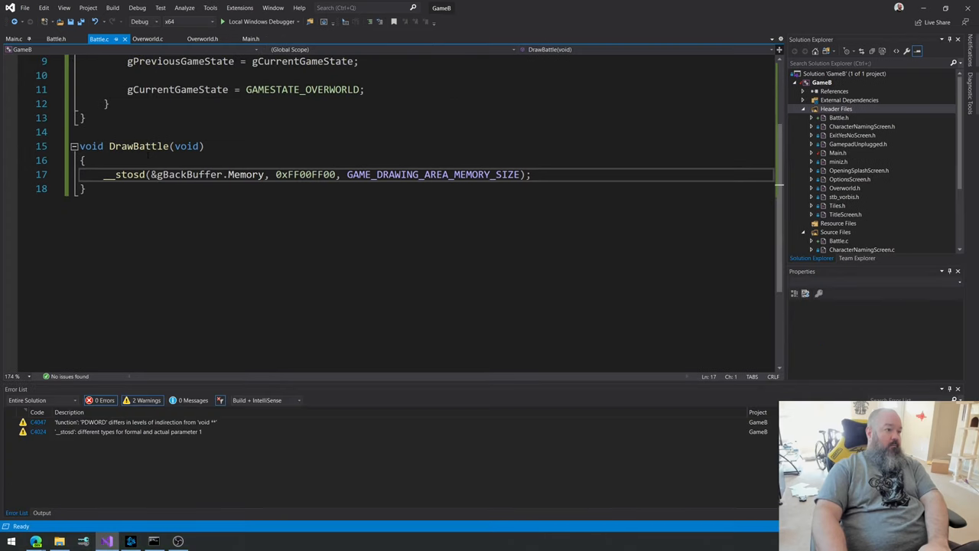
# Step: Drop the & before gBackBuffer.Memory and make the count GAME_DRAWING_AREA_MEMORY_SIZE / sizeof(DWORD)
pyautogui.doubleClick(128, 174)
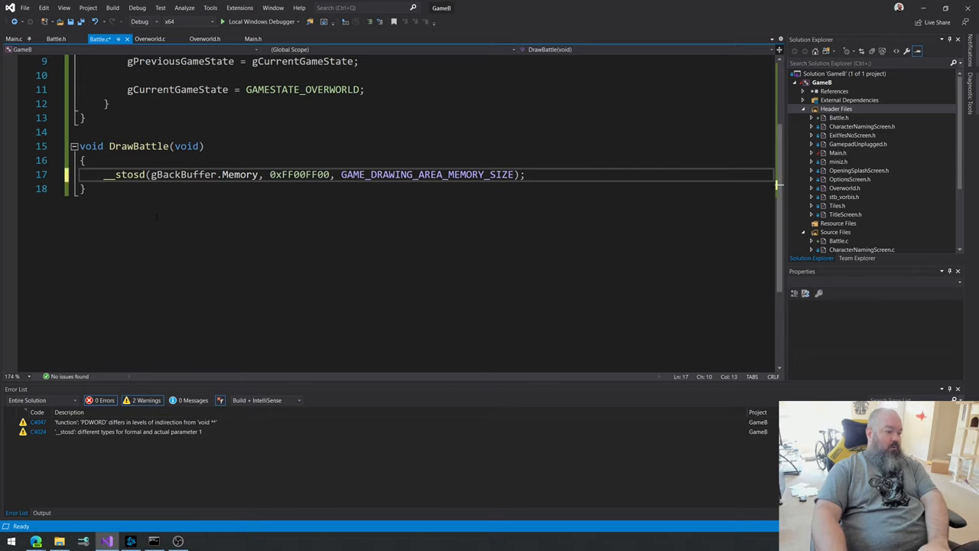
pyautogui.doubleClick(183, 175)
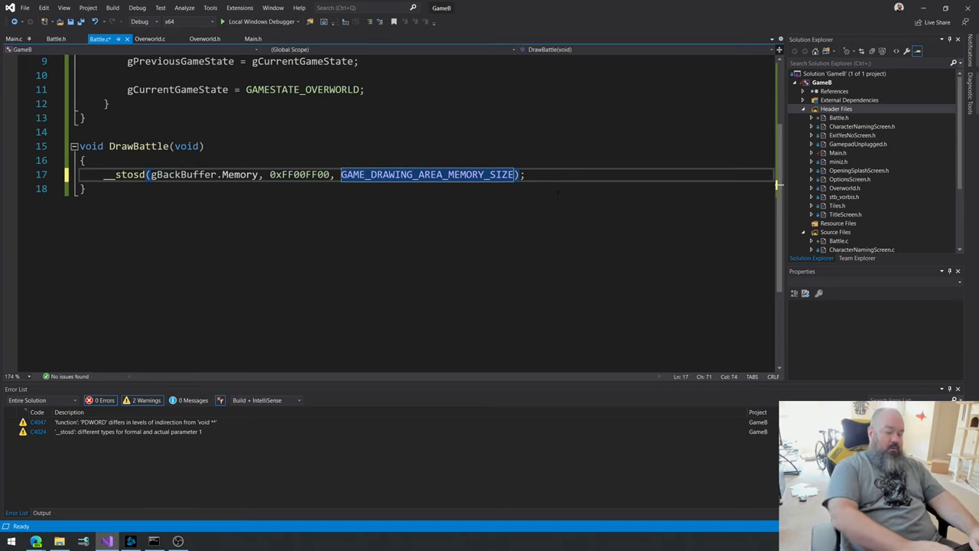
pyautogui.write('/ 4')
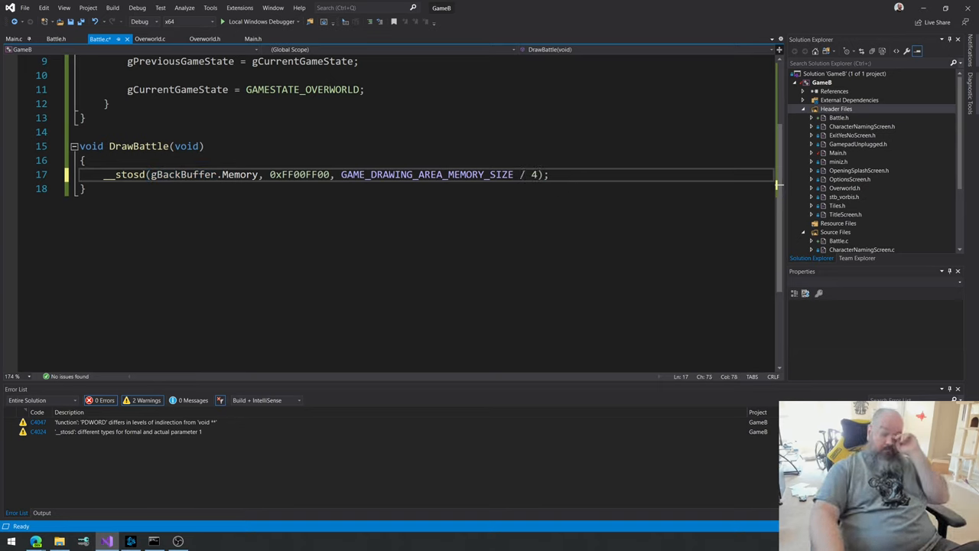
pyautogui.write('s')
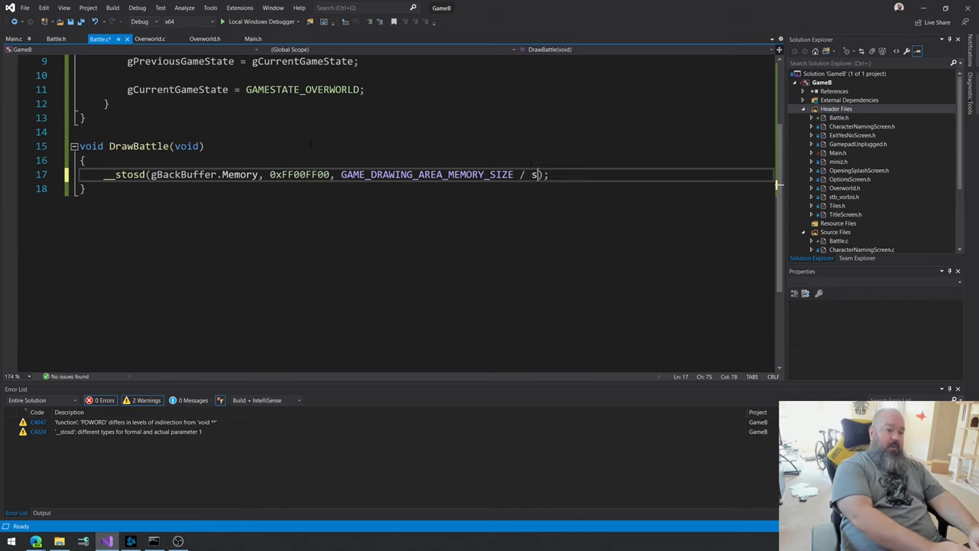
pyautogui.write('izeof(D')
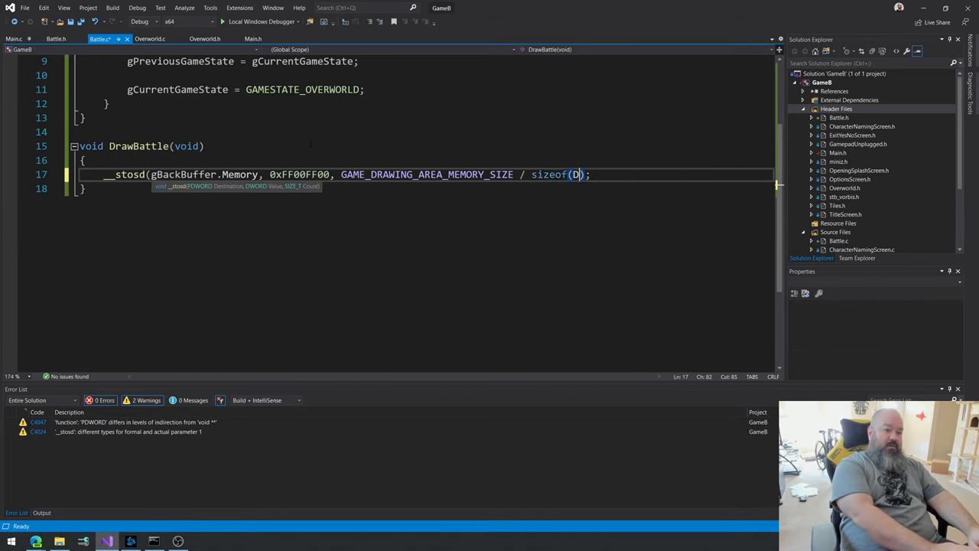
pyautogui.write('WORD')
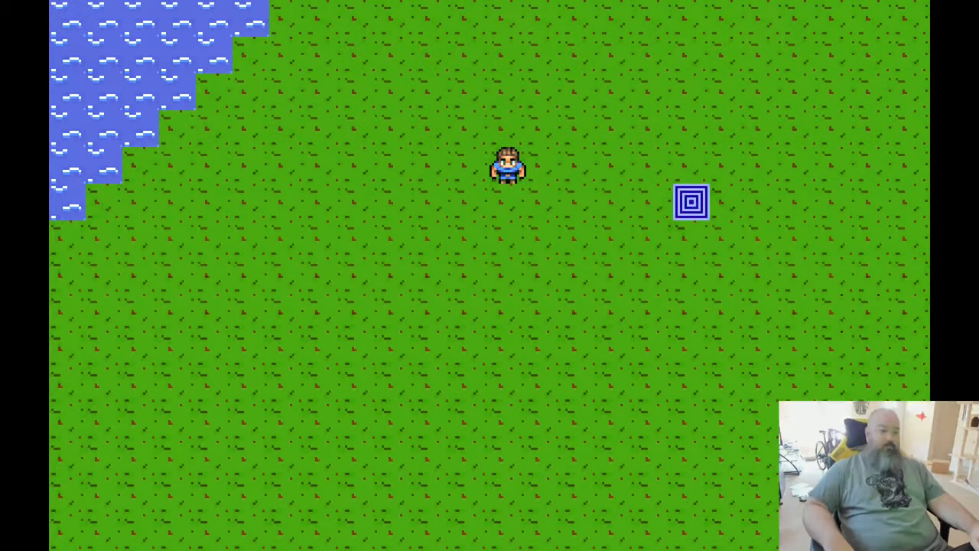
# Step: Walk the hero right twice toward the blue square tile
pyautogui.press('Right')
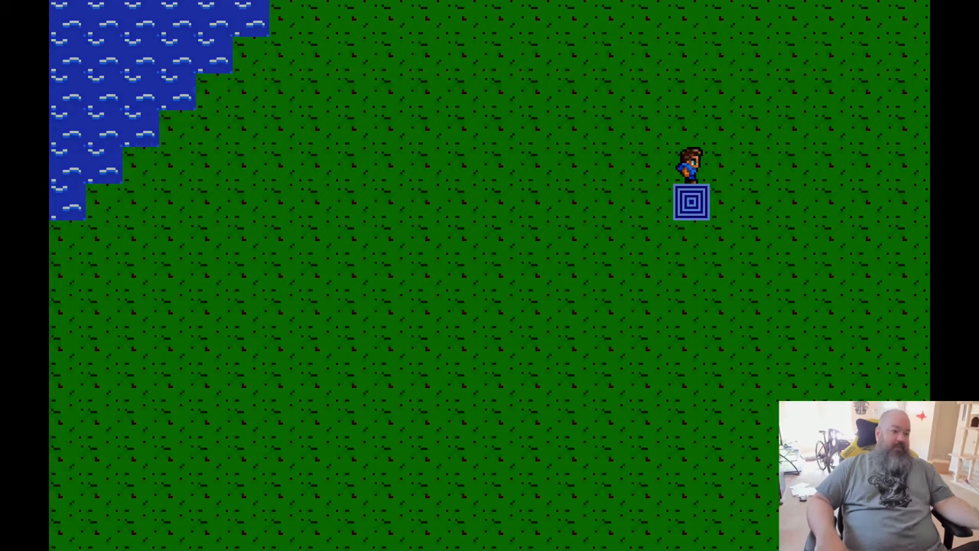
pyautogui.press('Right')
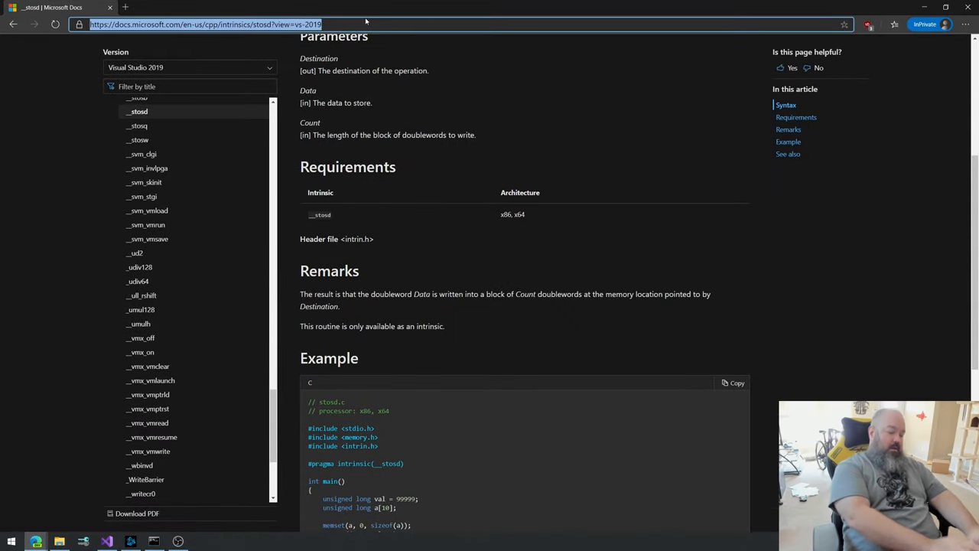
# Step: Type 'y' in the browser to head toward YouTube
pyautogui.write('youtube.com/watch?v=jmzHrNVelL0')
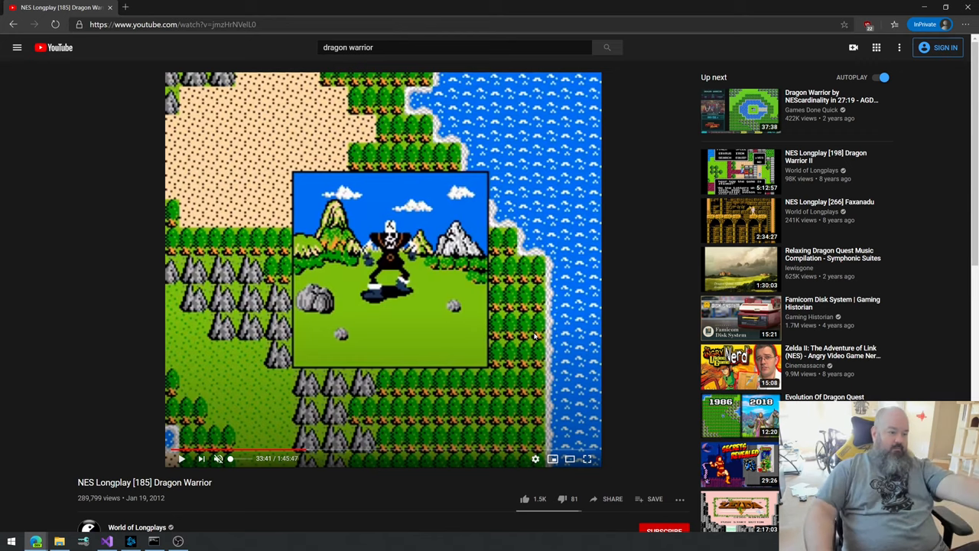
pyautogui.moveTo(467, 363)
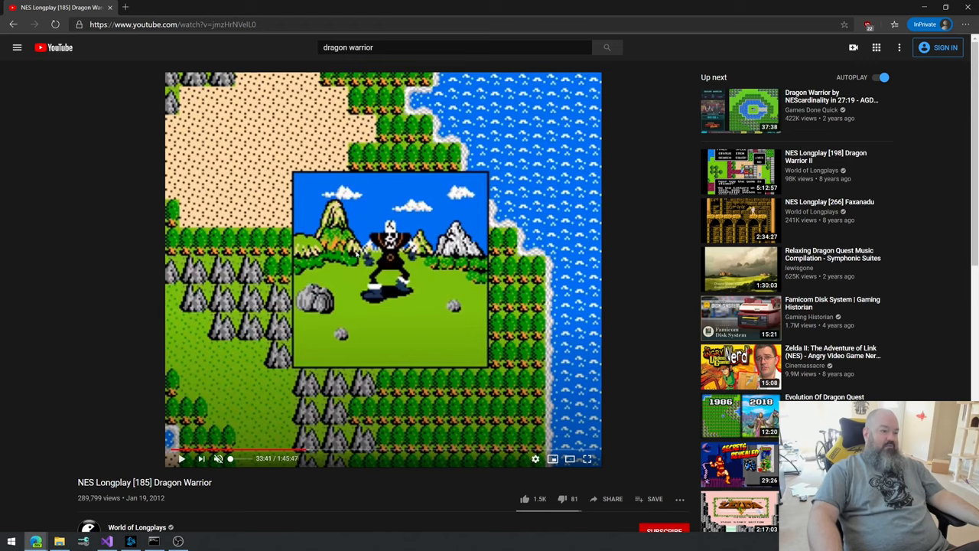
pyautogui.moveTo(363, 270)
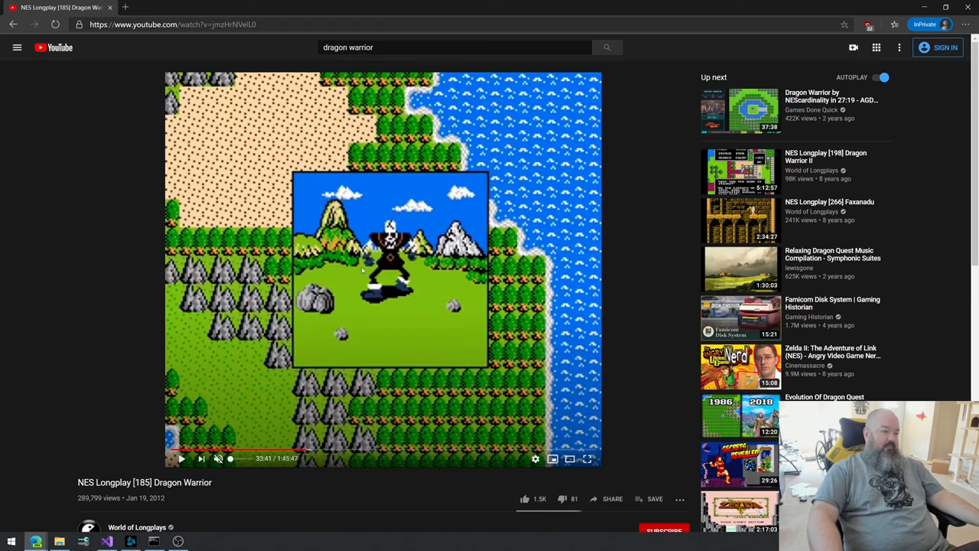
pyautogui.moveTo(479, 201)
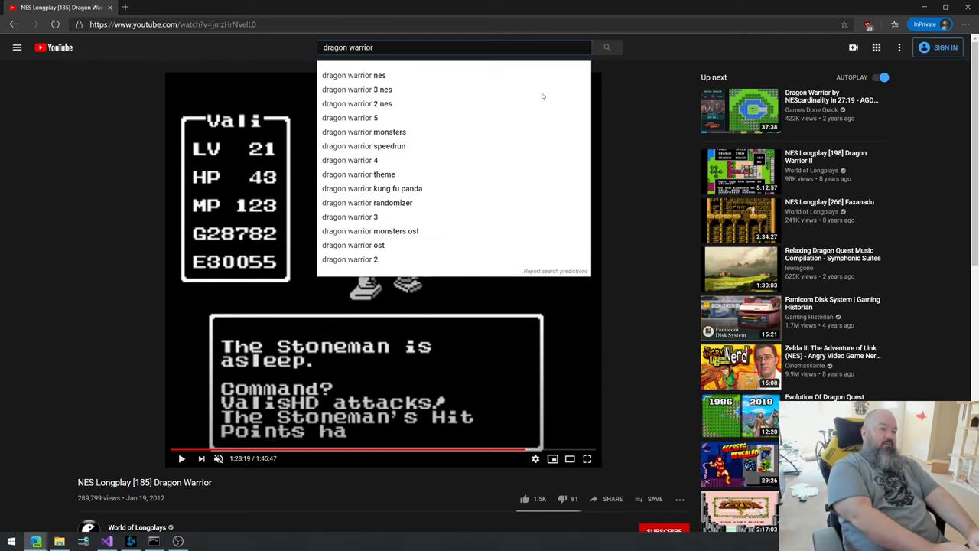
# Step: Open the NES Longplay [198] Dragon Warrior II video from the search results
pyautogui.write('i8')
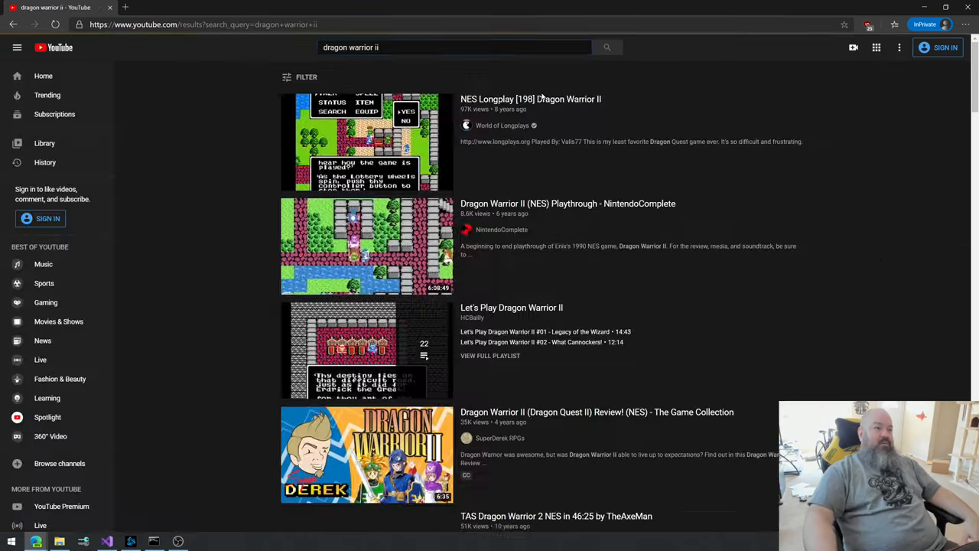
pyautogui.click(366, 142)
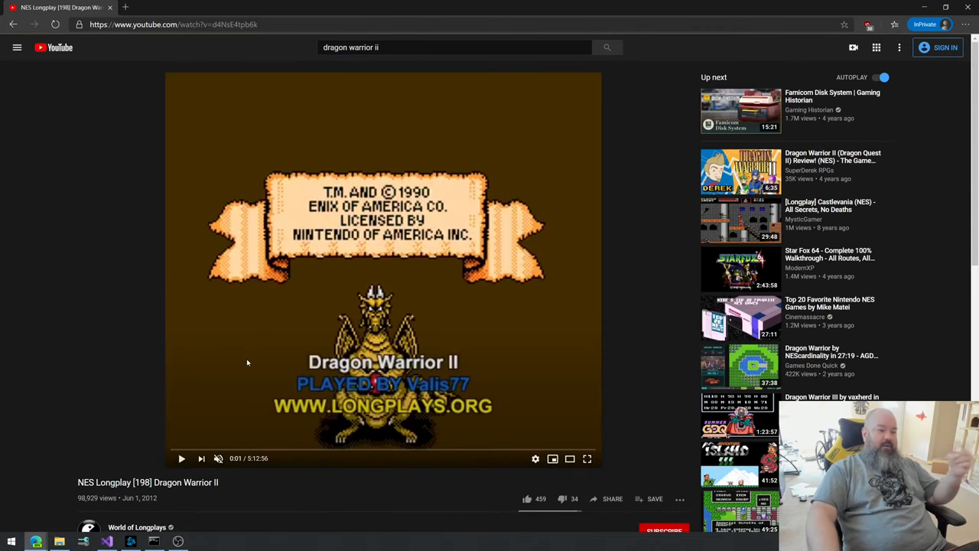
pyautogui.moveTo(174, 450)
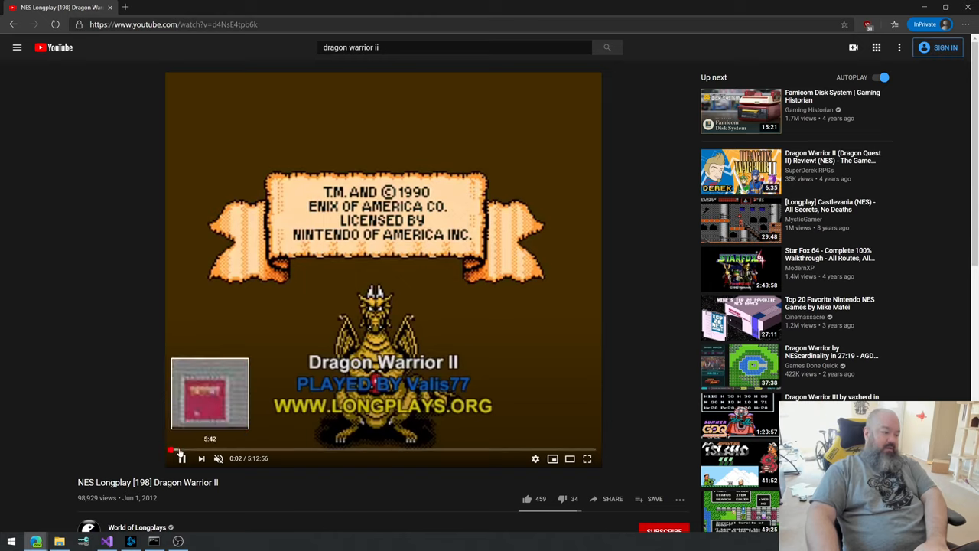